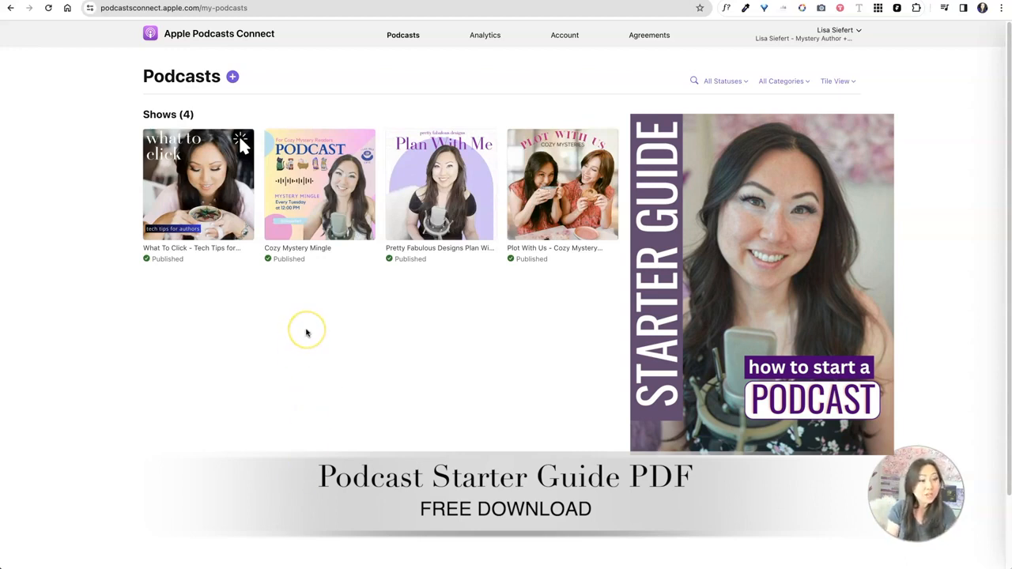
{"action": "mouse_move", "coordinate": [307, 330]}
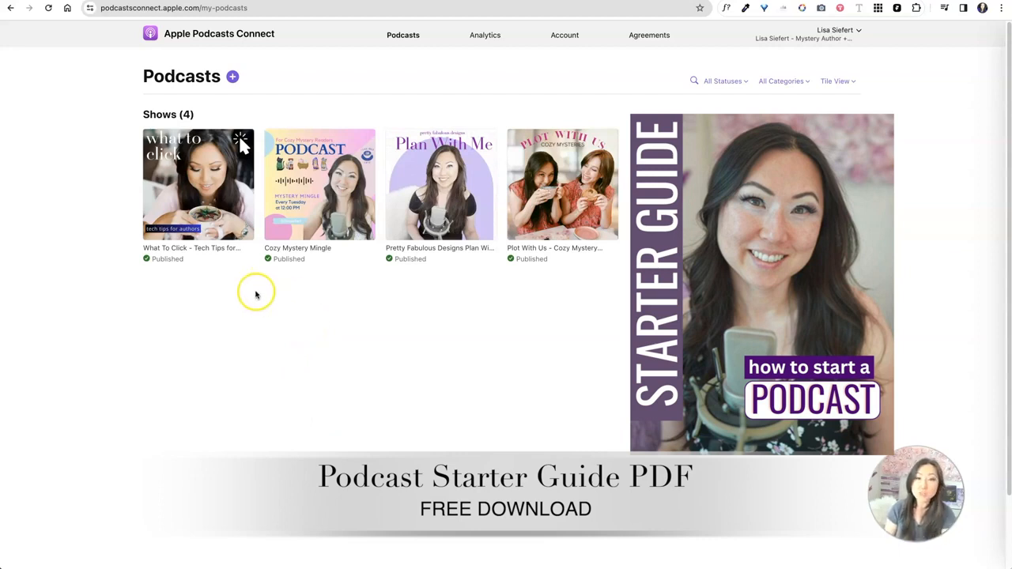
{"action": "mouse_move", "coordinate": [356, 266]}
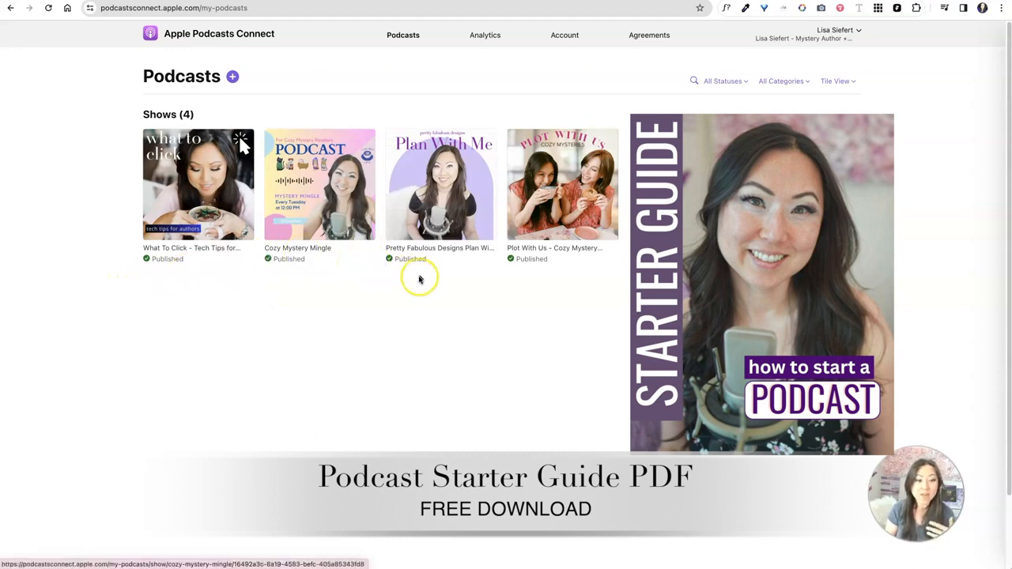
{"action": "mouse_move", "coordinate": [559, 266]}
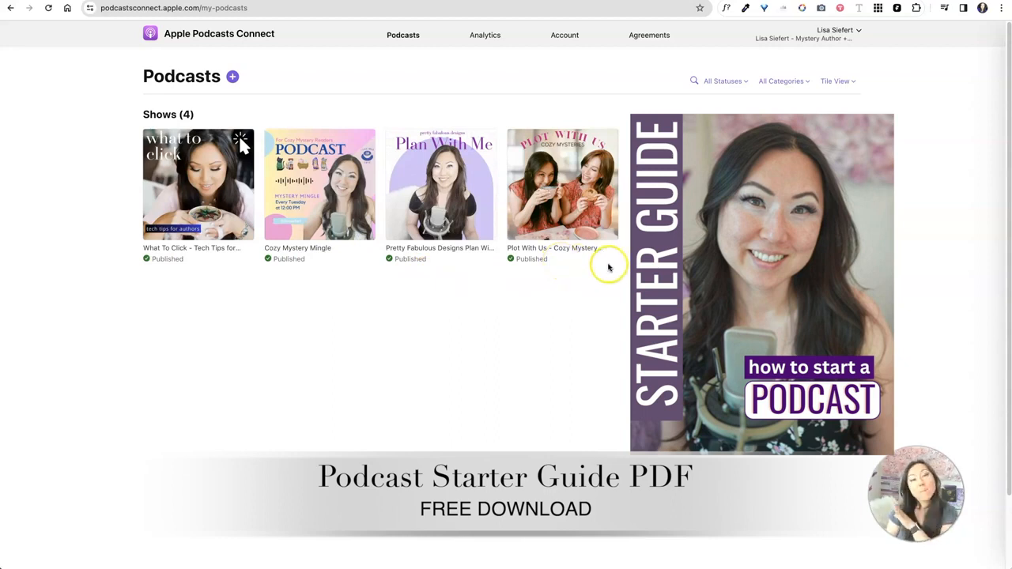
{"action": "mouse_move", "coordinate": [562, 184]}
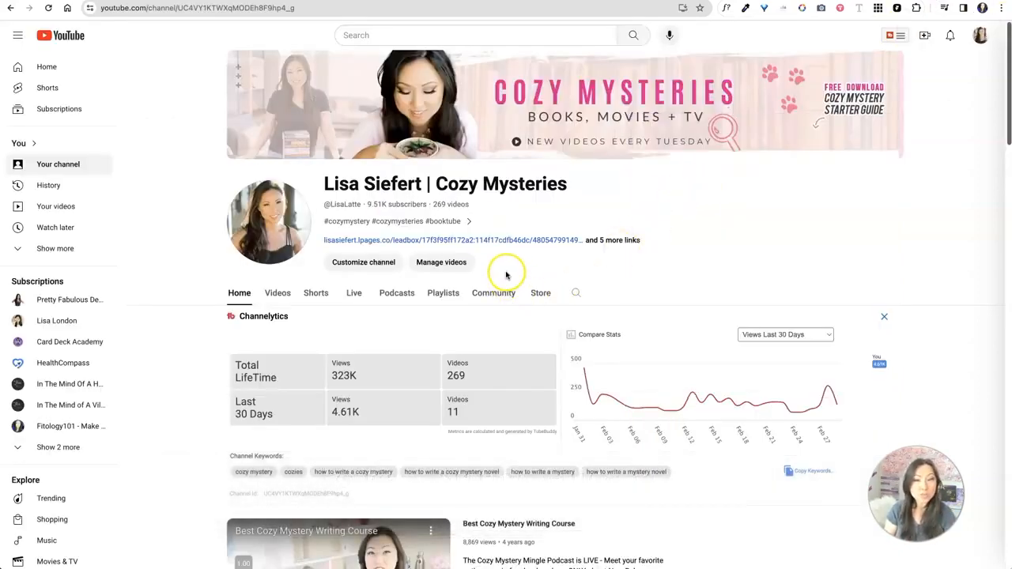
{"action": "mouse_move", "coordinate": [396, 292]}
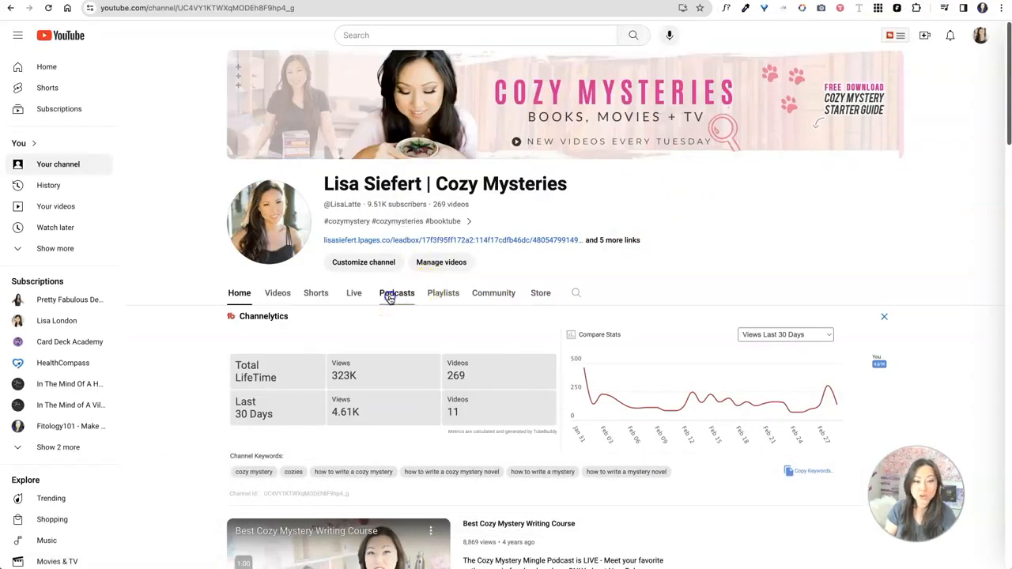
Browse down through the channel's podcasts section in Apple Podcasts.
{"action": "left_click", "coordinate": [396, 292]}
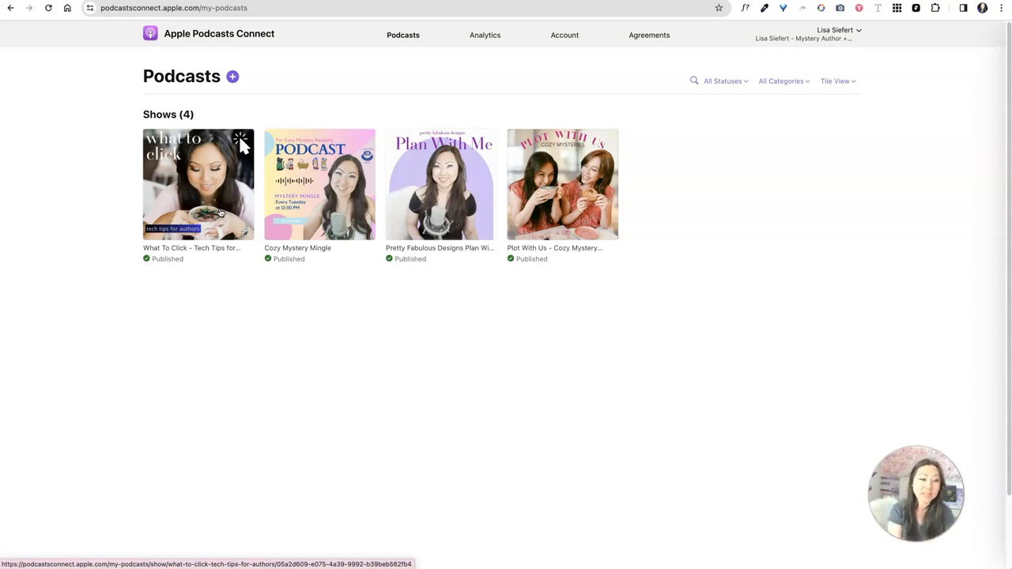
{"action": "mouse_move", "coordinate": [350, 216]}
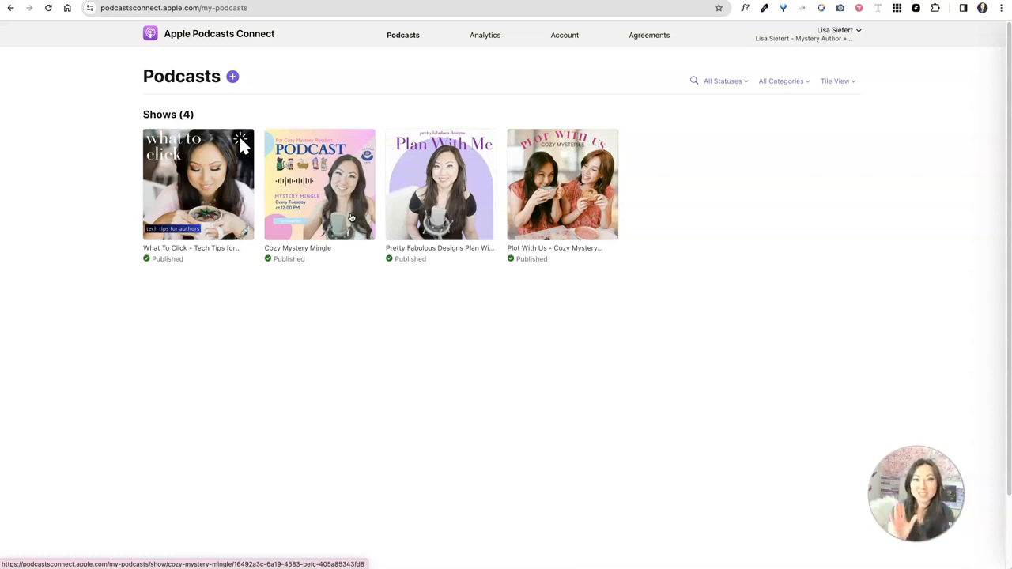
{"action": "mouse_move", "coordinate": [431, 224]}
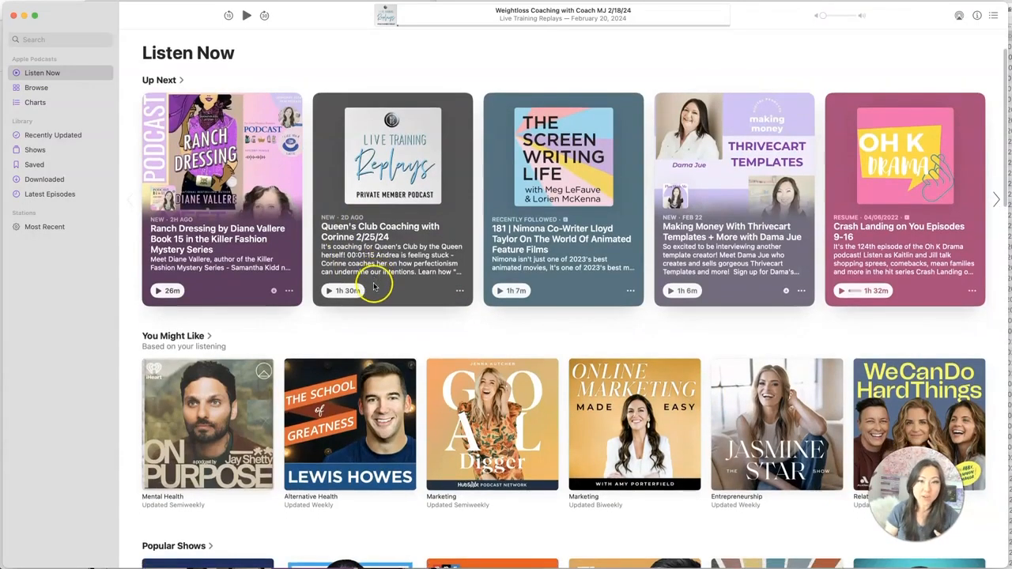
{"action": "scroll", "scroll_direction": "down", "scroll_amount": 3}
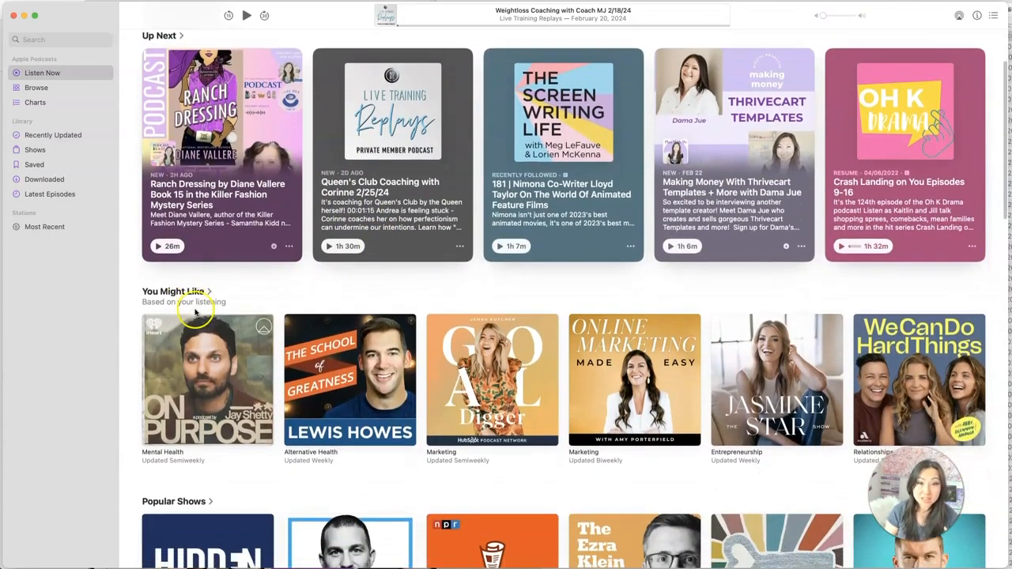
{"action": "scroll", "scroll_direction": "down", "scroll_amount": 3}
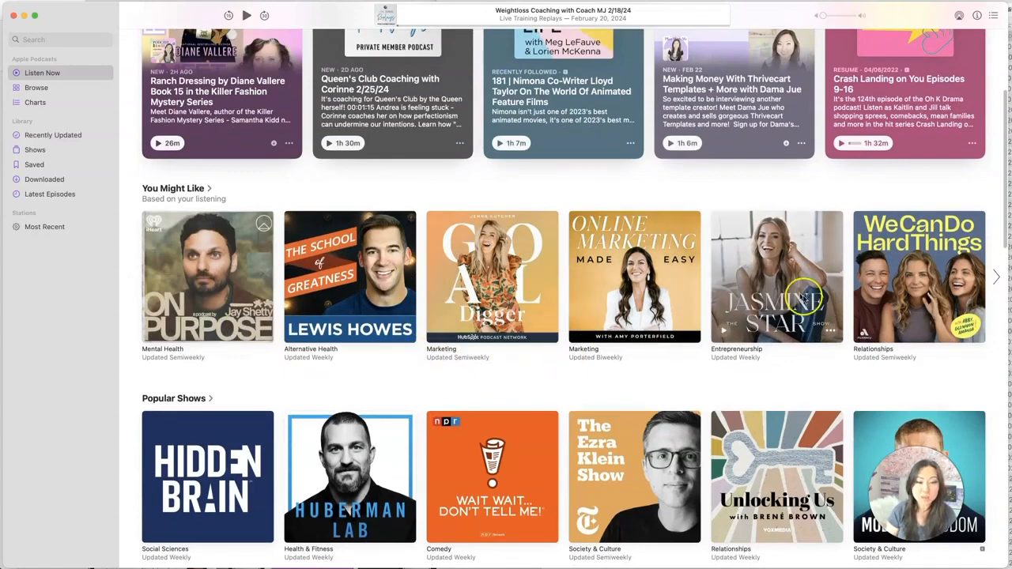
{"action": "scroll", "scroll_direction": "down", "scroll_amount": 3}
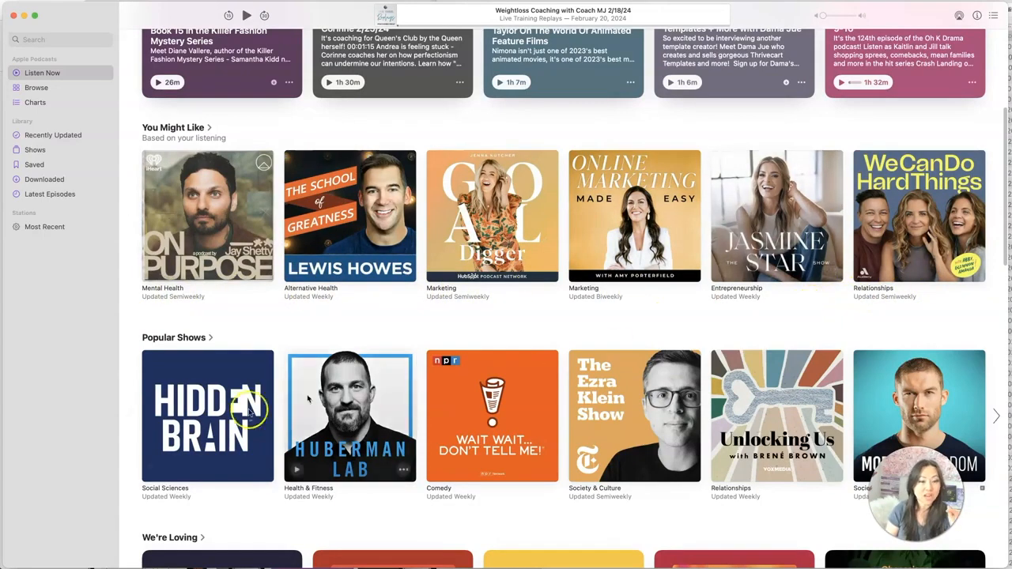
{"action": "scroll", "scroll_direction": "down", "scroll_amount": 3}
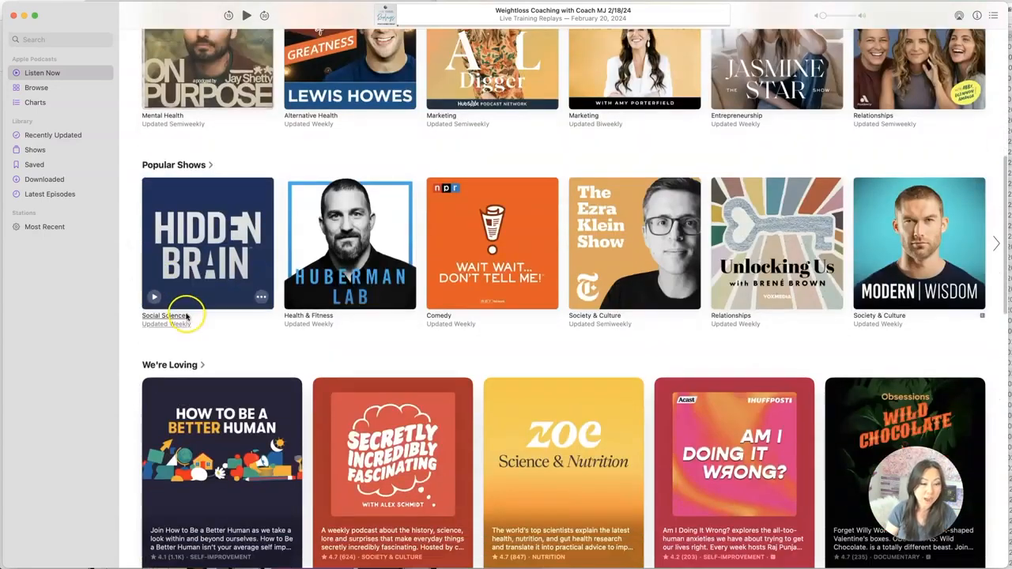
{"action": "scroll", "scroll_direction": "down", "scroll_amount": 3}
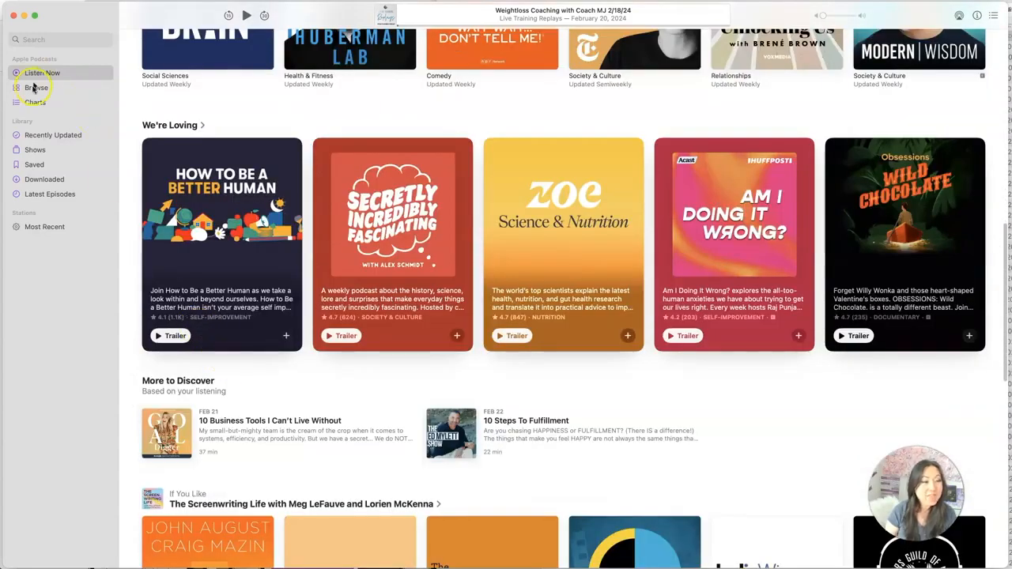
Switch to Browse and scroll through New & Noteworthy, Top Trailers, New Seasons down to Nostalgic Giggles.
{"action": "left_click", "coordinate": [36, 87]}
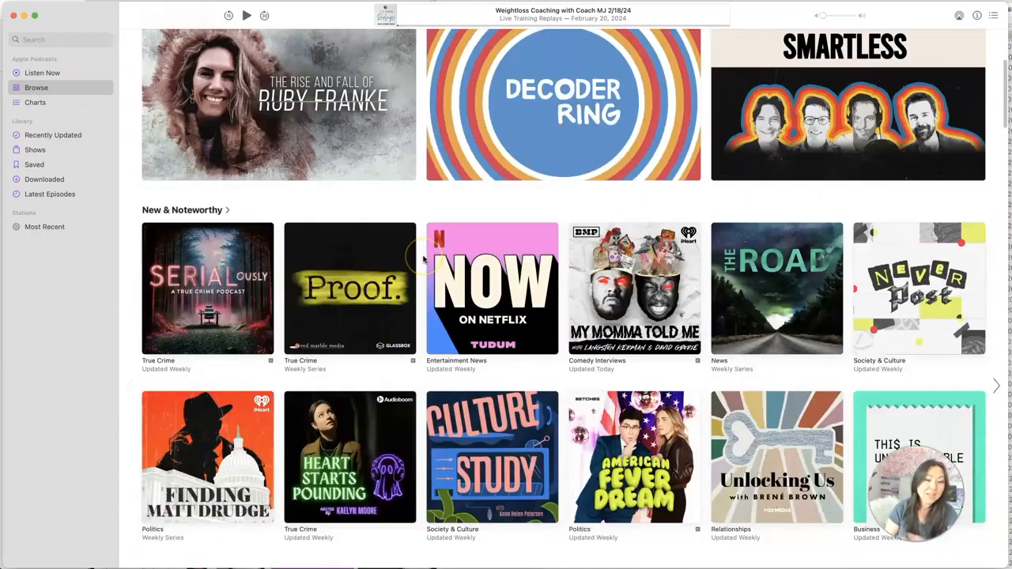
{"action": "scroll", "scroll_direction": "down", "scroll_amount": 3}
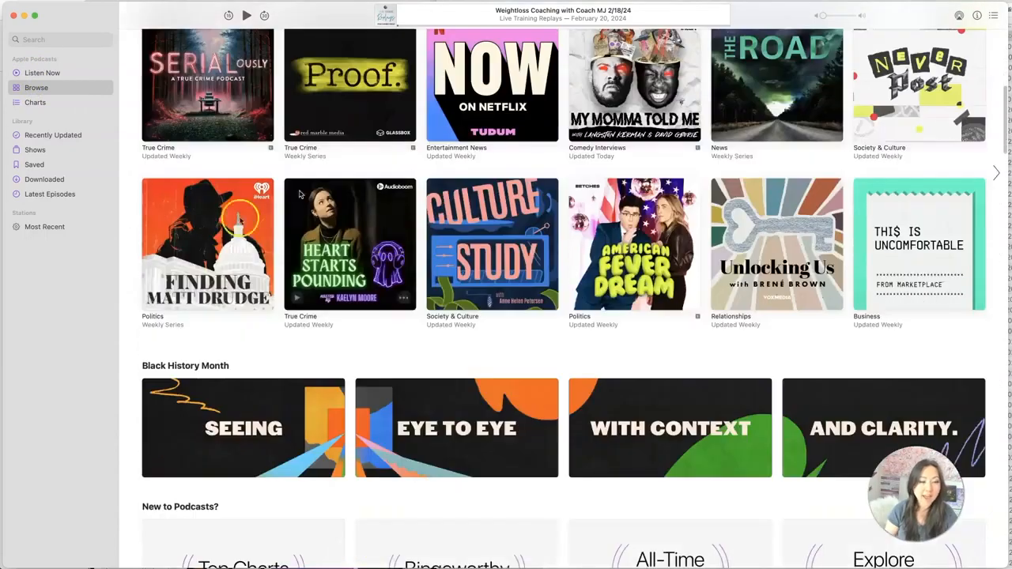
{"action": "scroll", "scroll_direction": "down", "scroll_amount": 3}
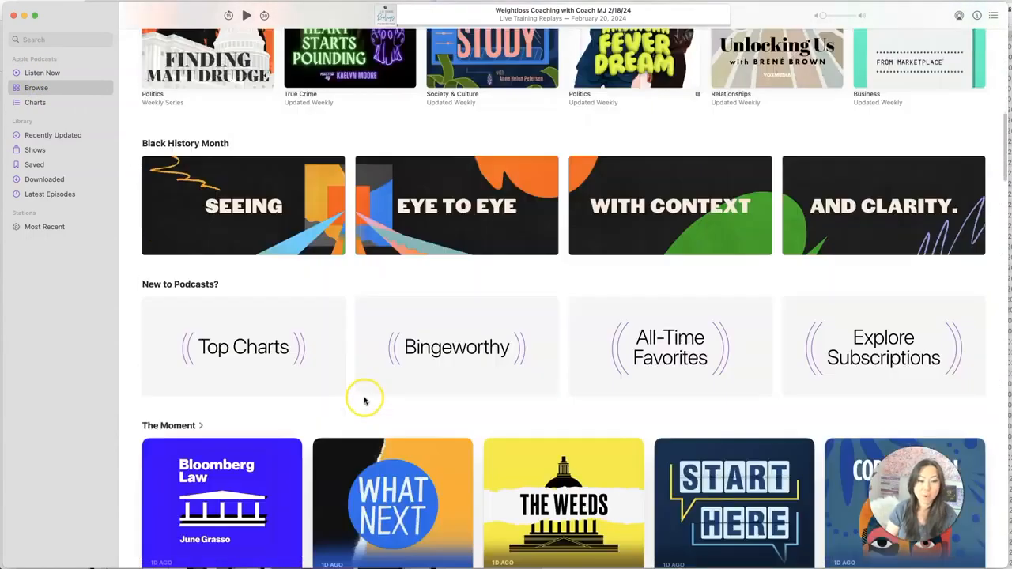
{"action": "scroll", "scroll_direction": "down", "scroll_amount": 3}
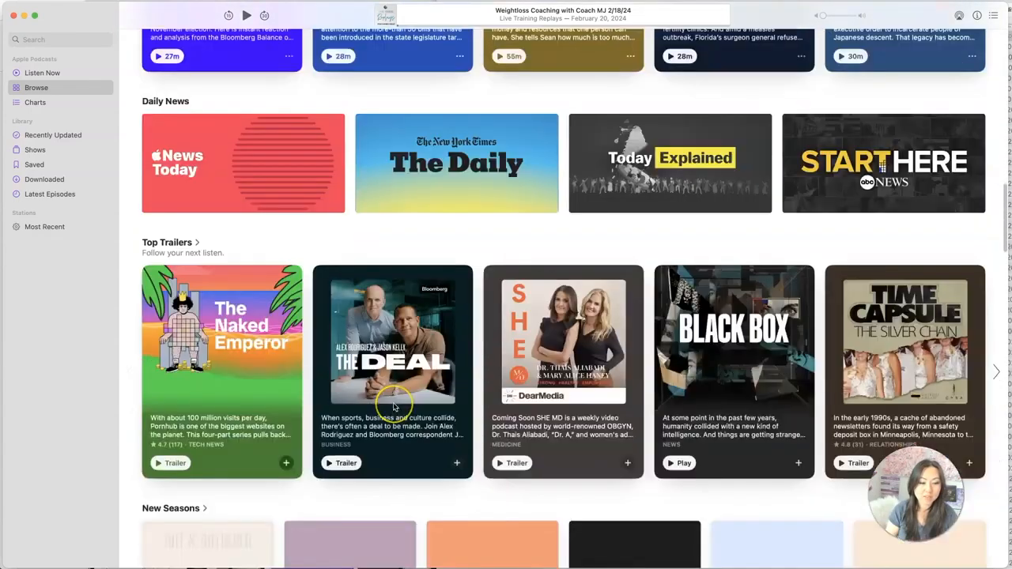
{"action": "scroll", "scroll_direction": "down", "scroll_amount": 3}
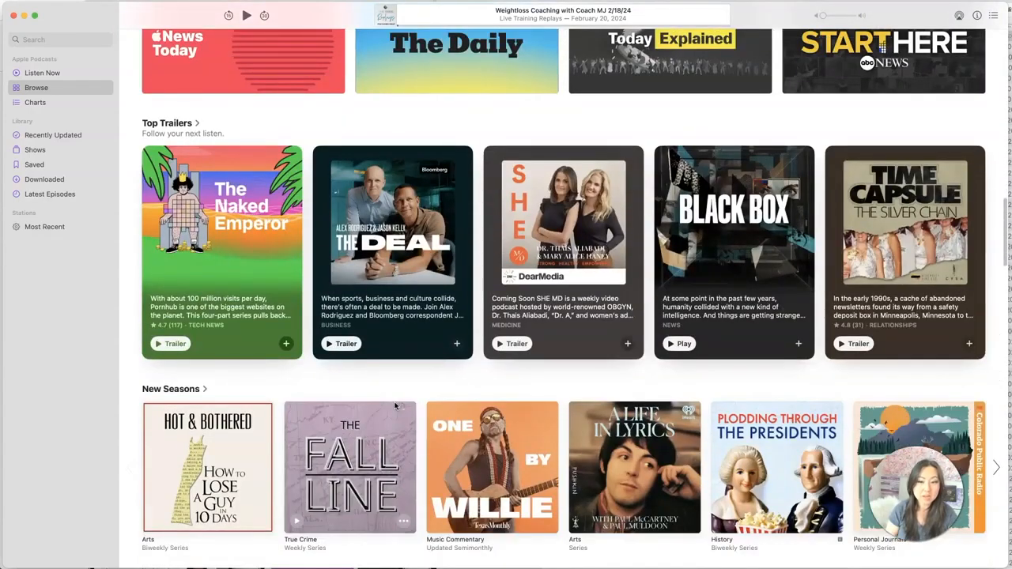
{"action": "scroll", "scroll_direction": "down", "scroll_amount": 3}
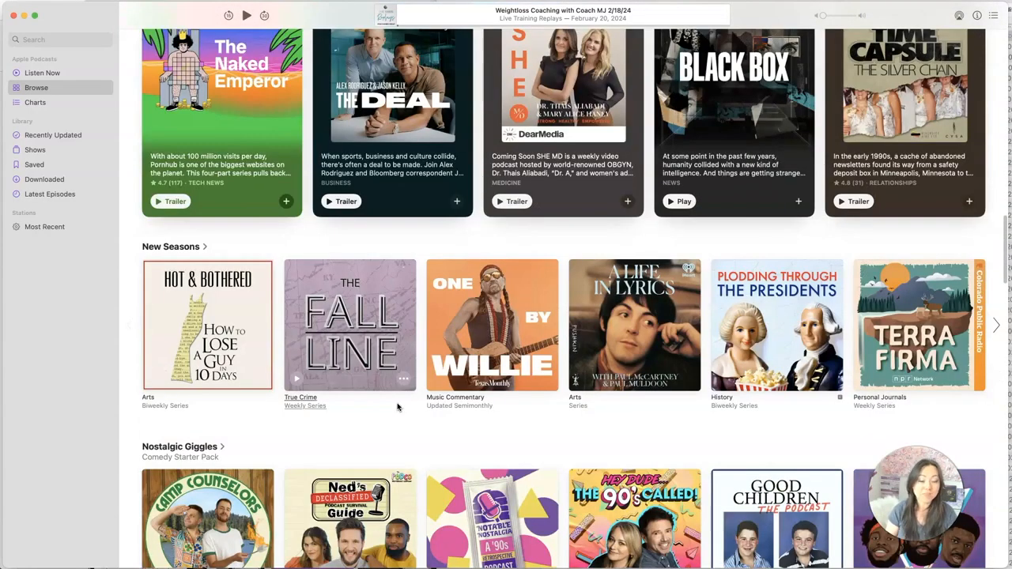
{"action": "scroll", "scroll_direction": "down", "scroll_amount": 3}
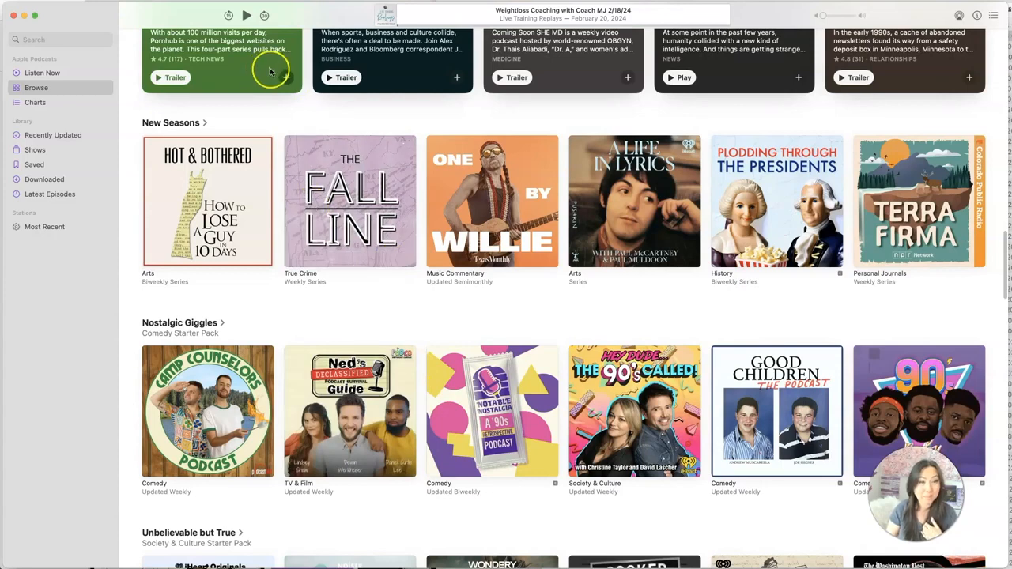
{"action": "mouse_move", "coordinate": [241, 193]}
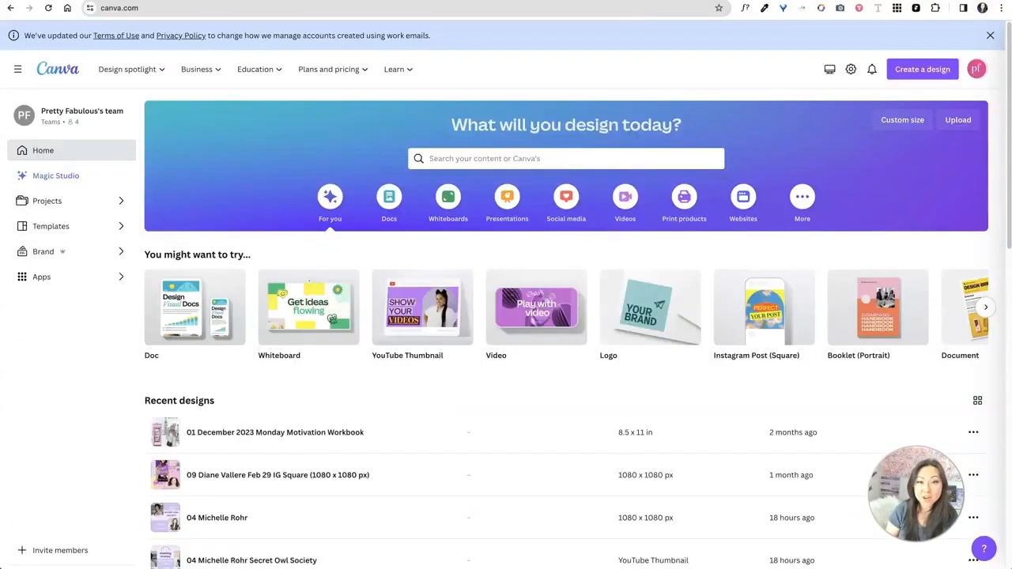
Start a Canva template search from the home search box by entering 'podc'.
{"action": "left_click", "coordinate": [544, 158]}
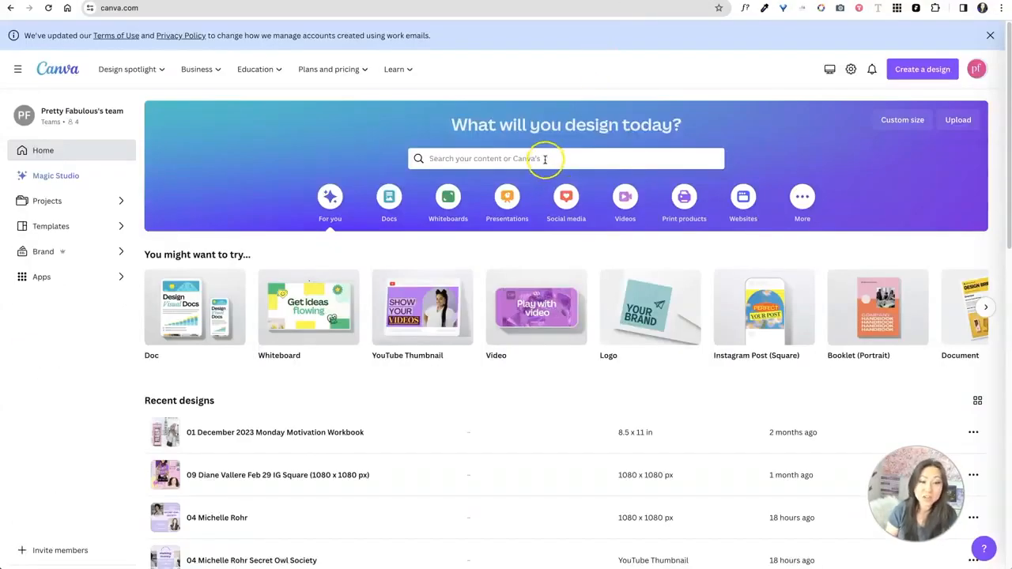
{"action": "left_click", "coordinate": [565, 158]}
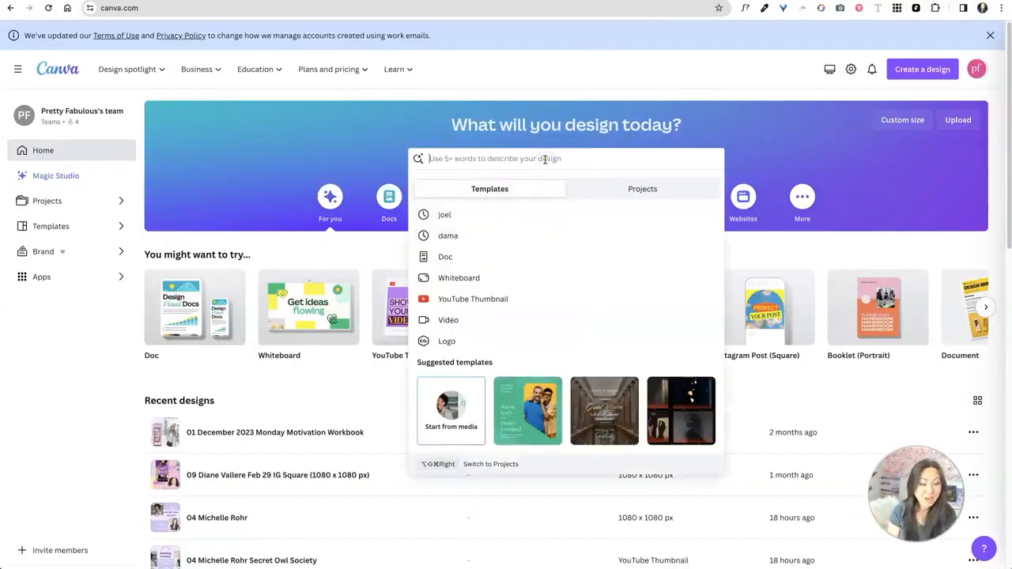
{"action": "type", "text": "podcast cover"}
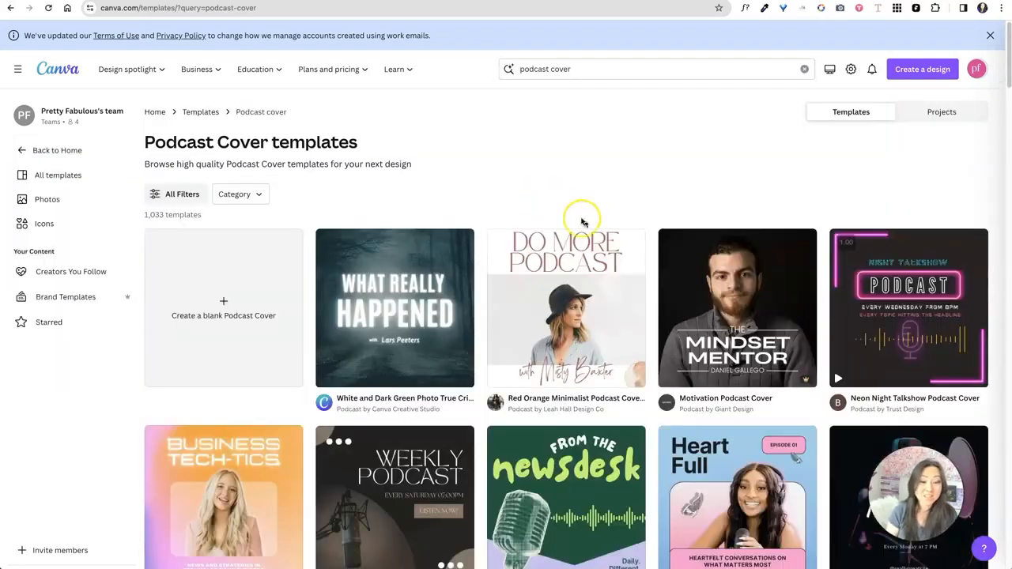
{"action": "scroll", "scroll_direction": "down", "scroll_amount": 3}
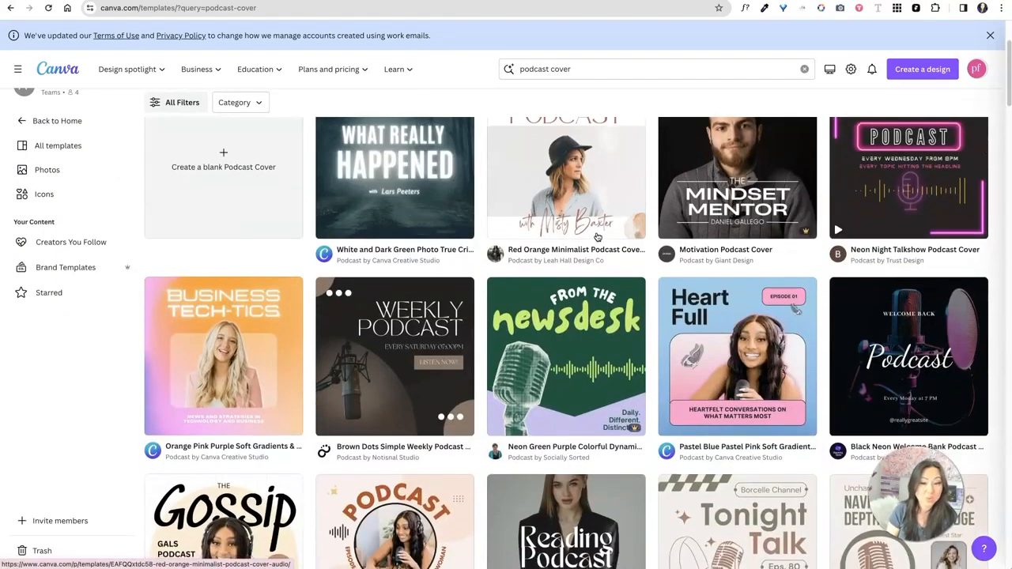
{"action": "scroll", "scroll_direction": "down", "scroll_amount": 3}
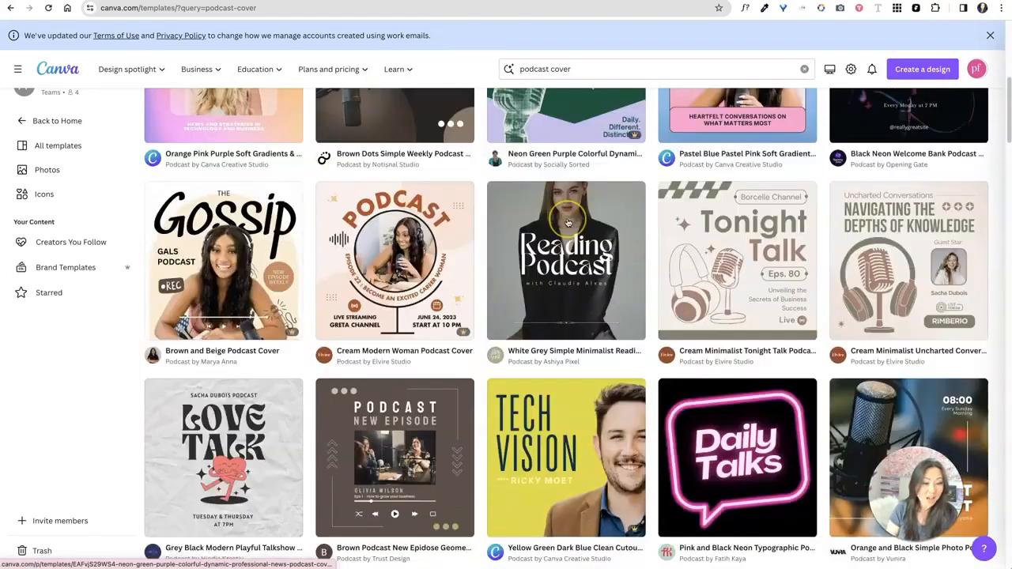
{"action": "scroll", "scroll_direction": "down", "scroll_amount": 3}
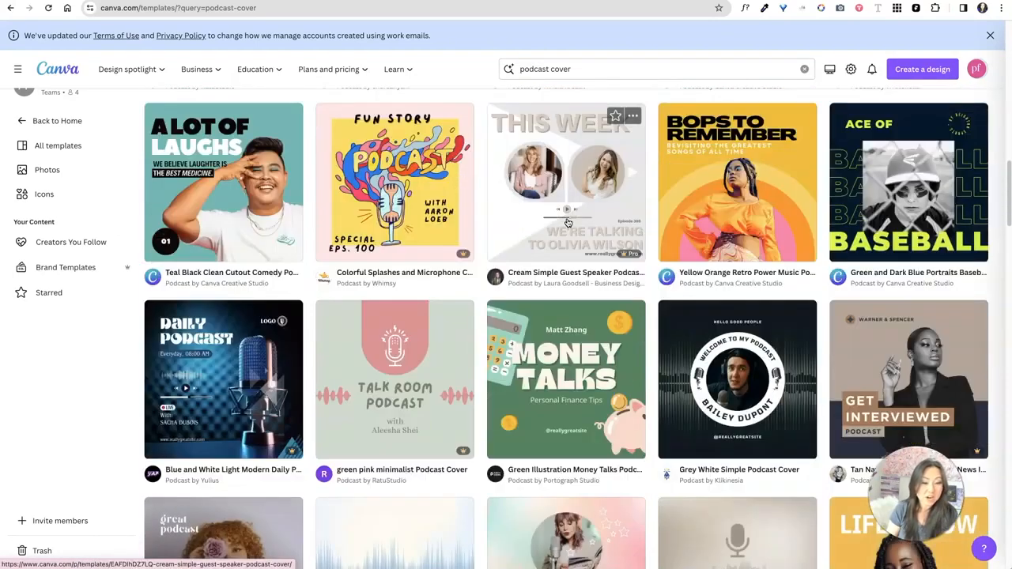
{"action": "scroll", "scroll_direction": "down", "scroll_amount": 3}
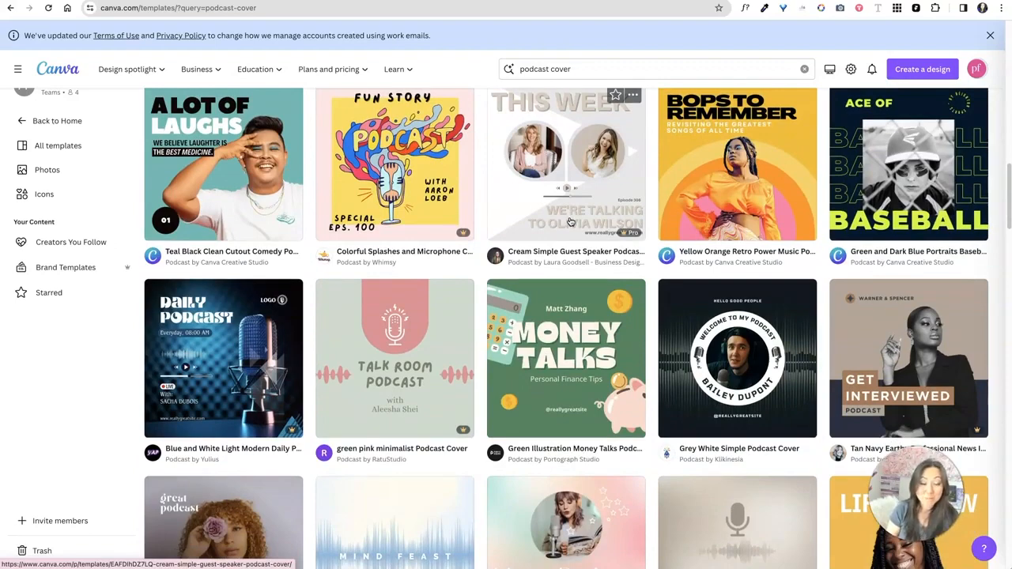
{"action": "scroll", "scroll_direction": "down", "scroll_amount": 3}
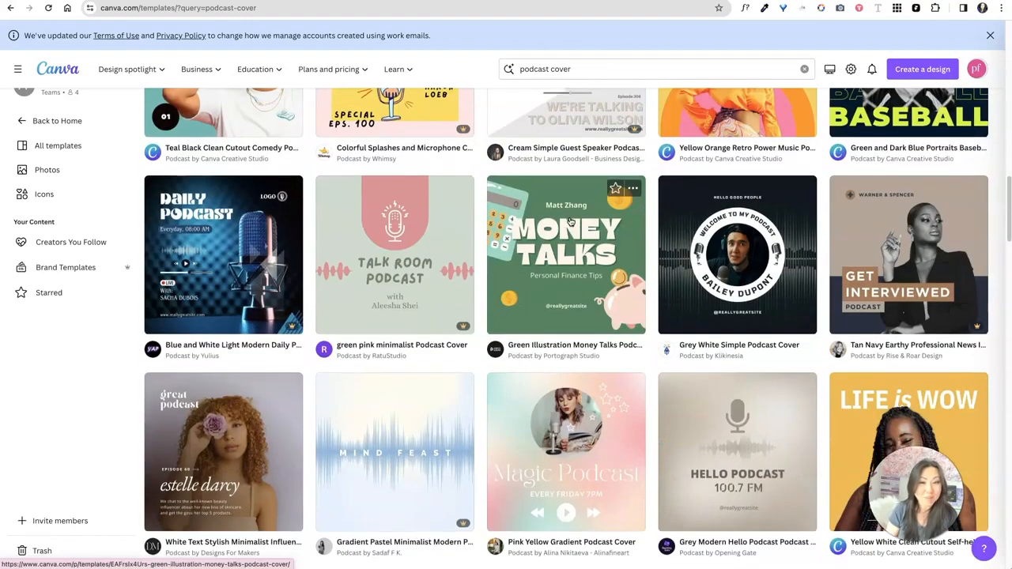
{"action": "scroll", "scroll_direction": "down", "scroll_amount": 3}
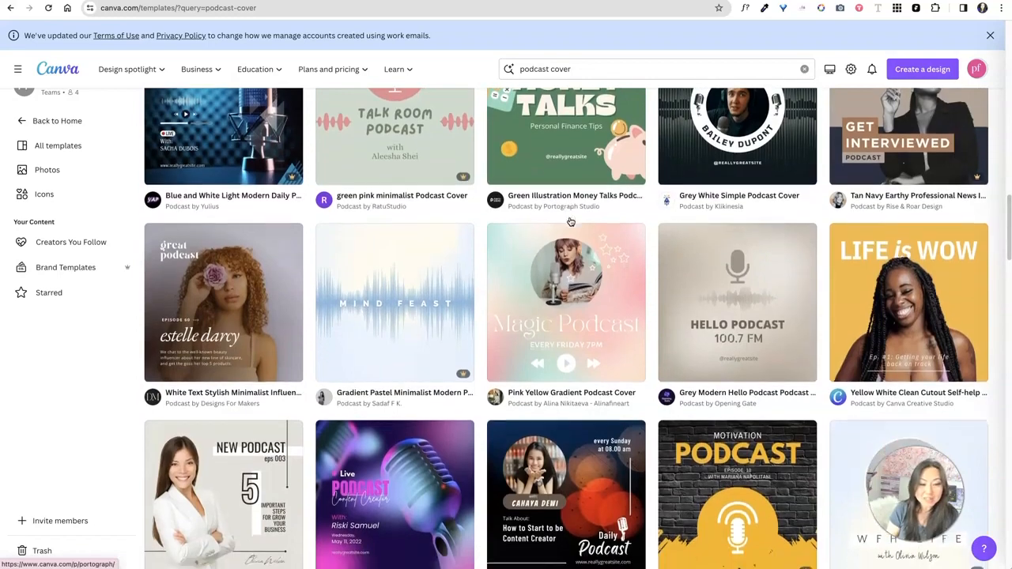
{"action": "scroll", "scroll_direction": "down", "scroll_amount": 3}
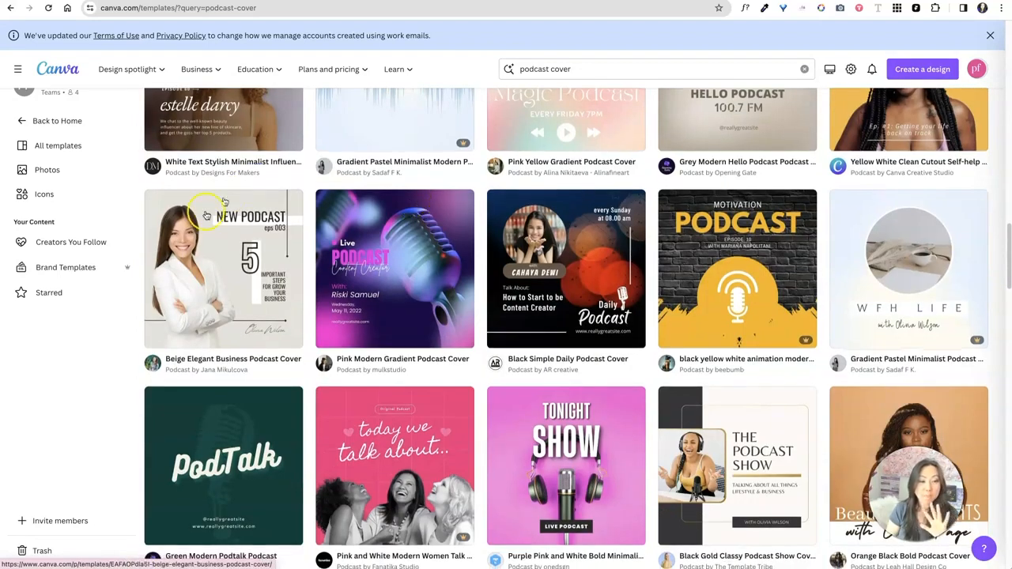
{"action": "scroll", "scroll_direction": "down", "scroll_amount": 3}
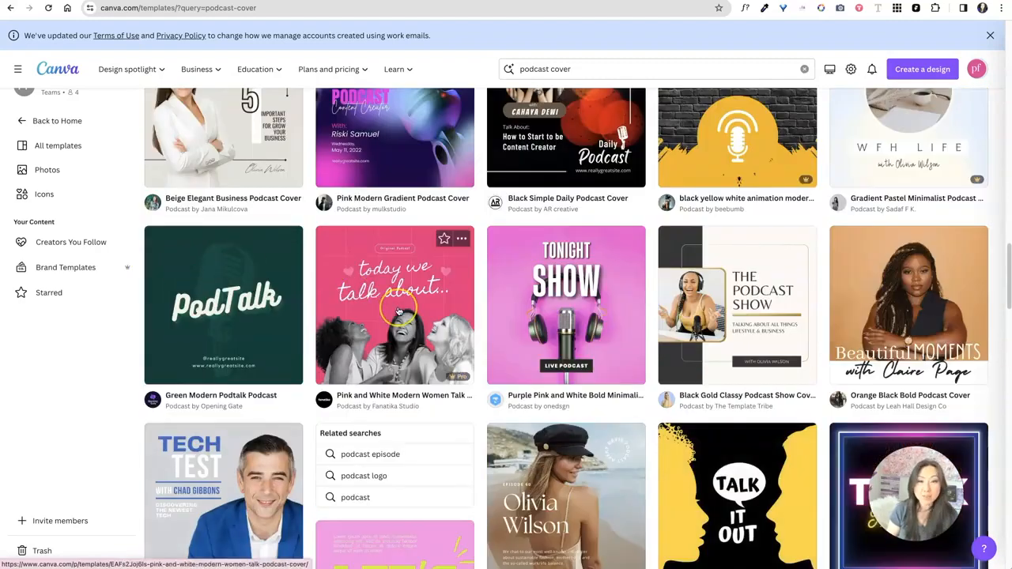
{"action": "scroll", "scroll_direction": "down", "scroll_amount": 3}
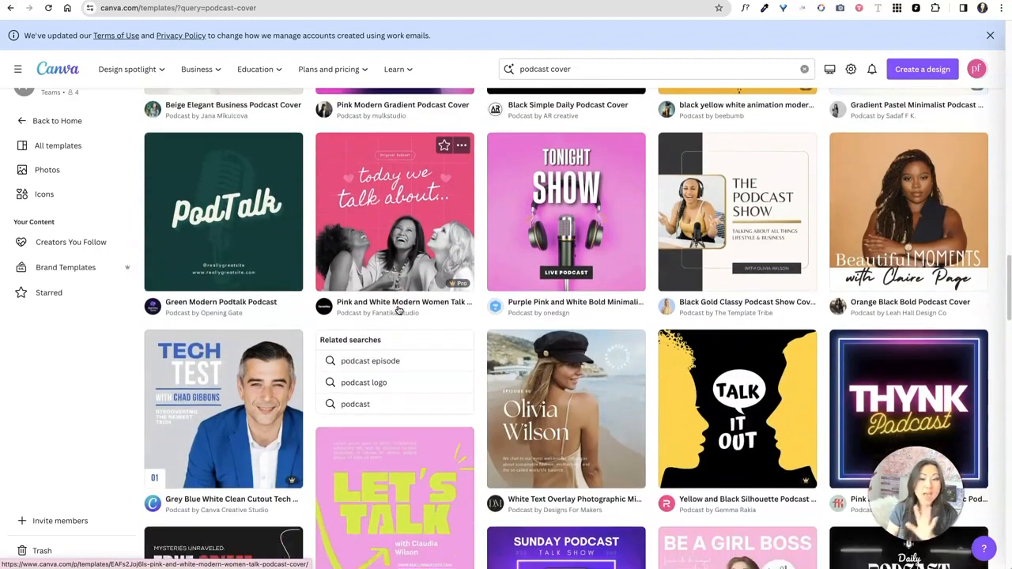
{"action": "scroll", "scroll_direction": "down", "scroll_amount": 3}
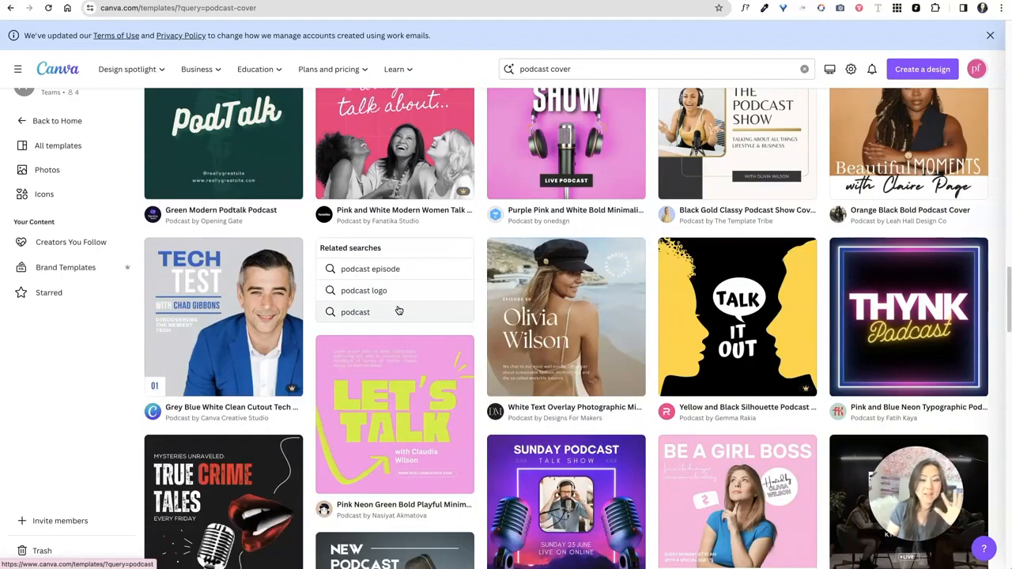
{"action": "scroll", "scroll_direction": "down", "scroll_amount": 3}
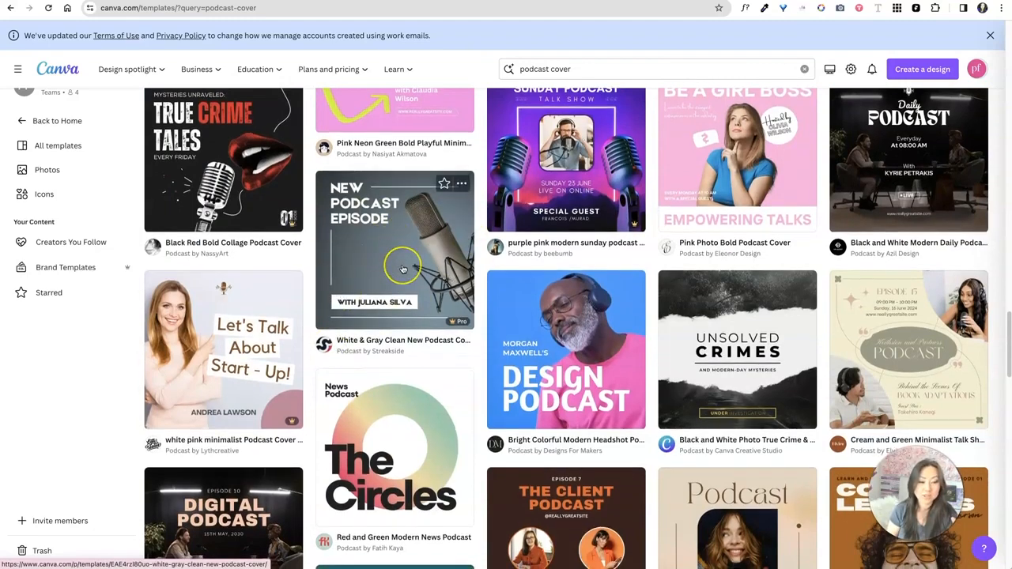
{"action": "scroll", "scroll_direction": "down", "scroll_amount": 3}
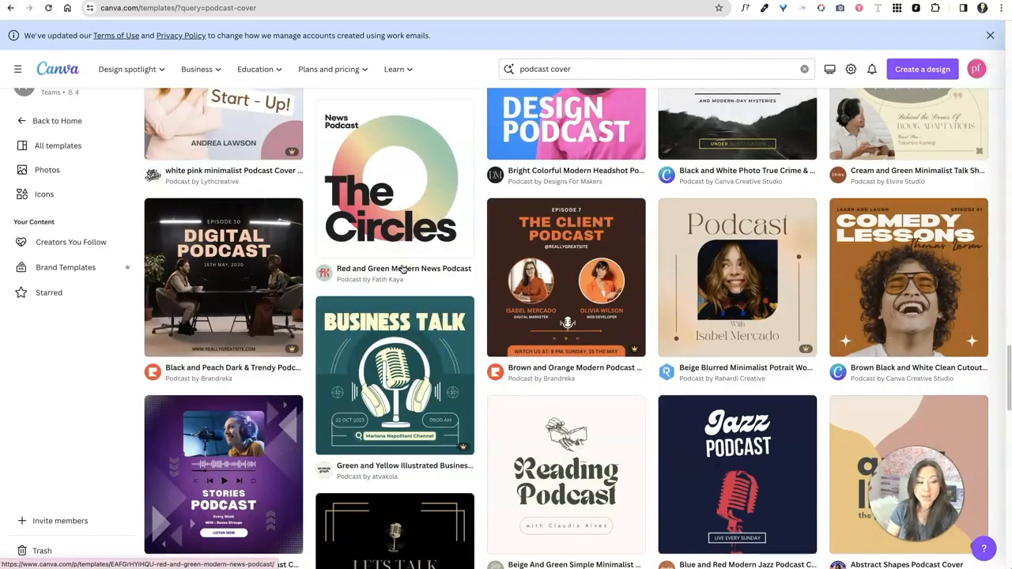
{"action": "scroll", "scroll_direction": "down", "scroll_amount": 3}
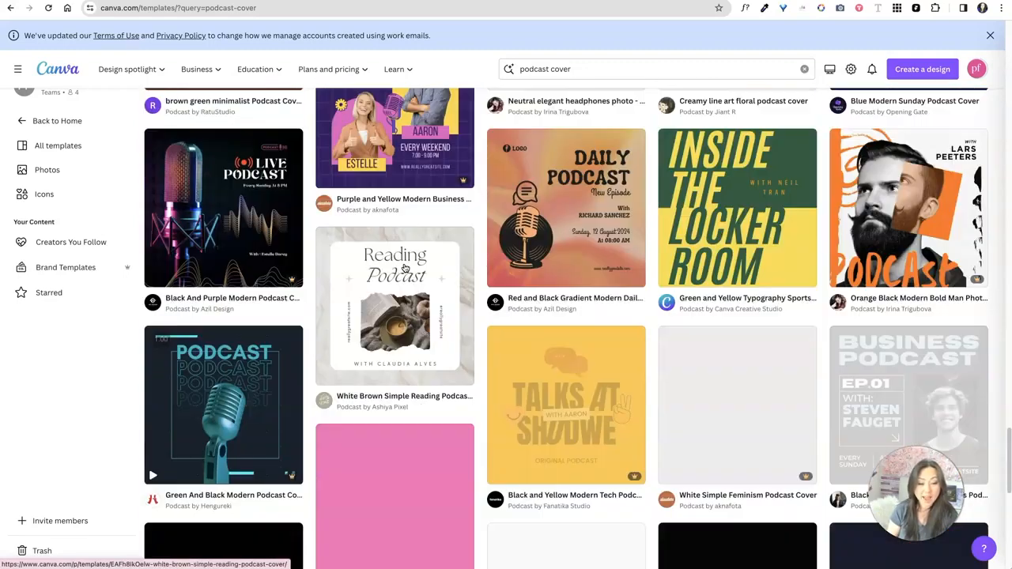
{"action": "scroll", "scroll_direction": "down", "scroll_amount": 3}
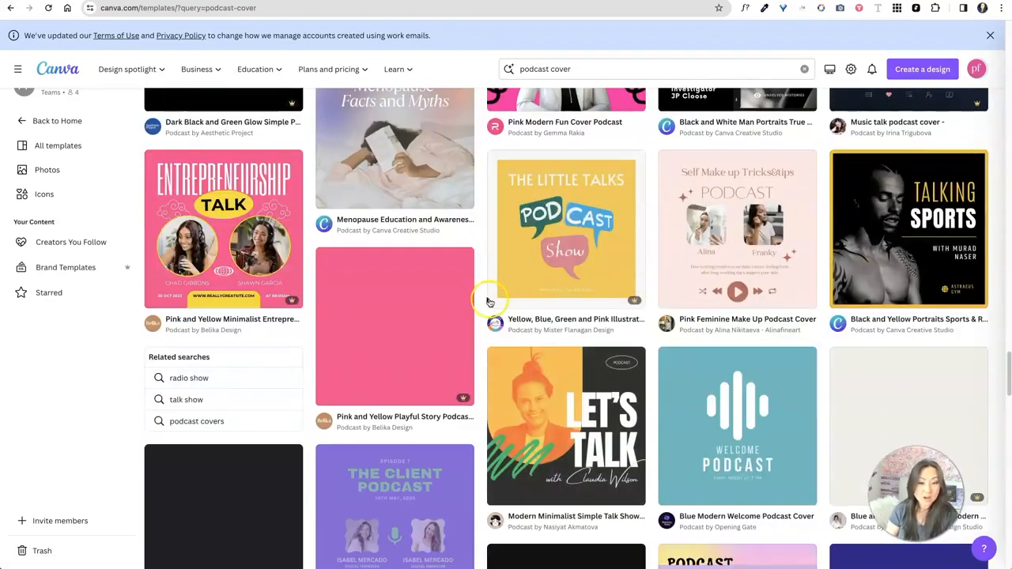
{"action": "scroll", "scroll_direction": "down", "scroll_amount": 3}
{"action": "type", "text": " ipad"}
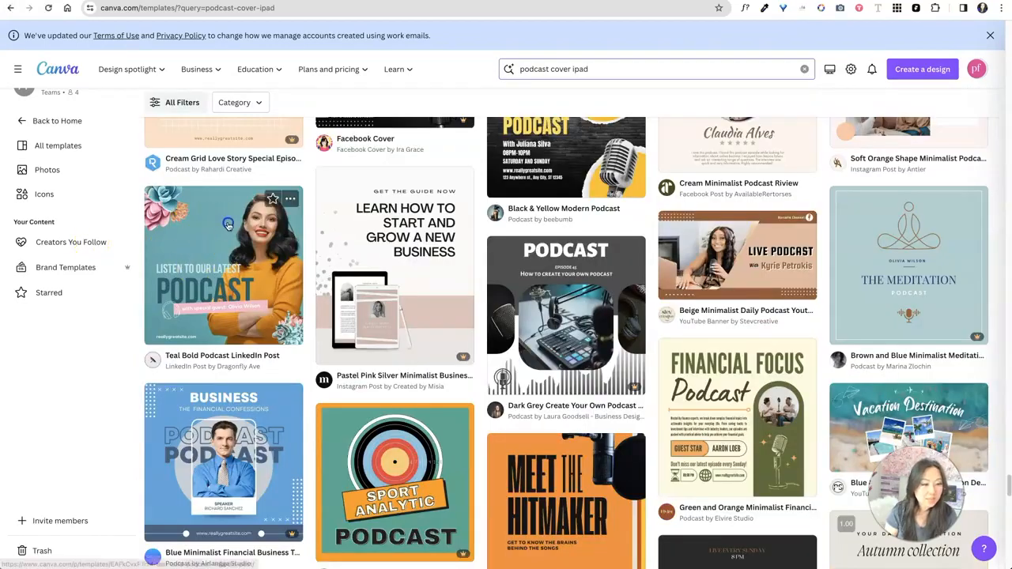
Start editing a copy of the Teal Bold Podcast LinkedIn Post template.
{"action": "left_click", "coordinate": [223, 265]}
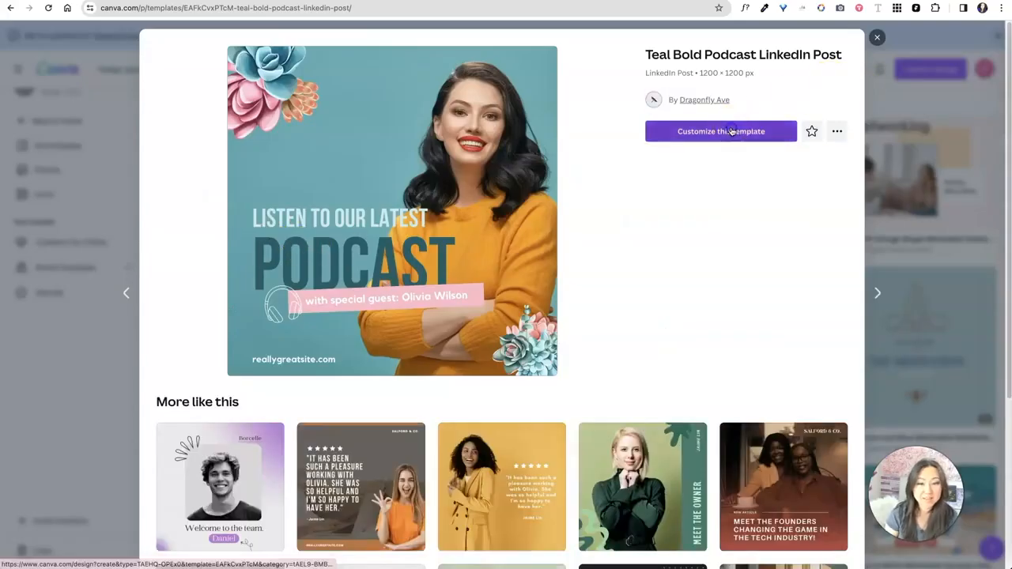
{"action": "left_click", "coordinate": [720, 132]}
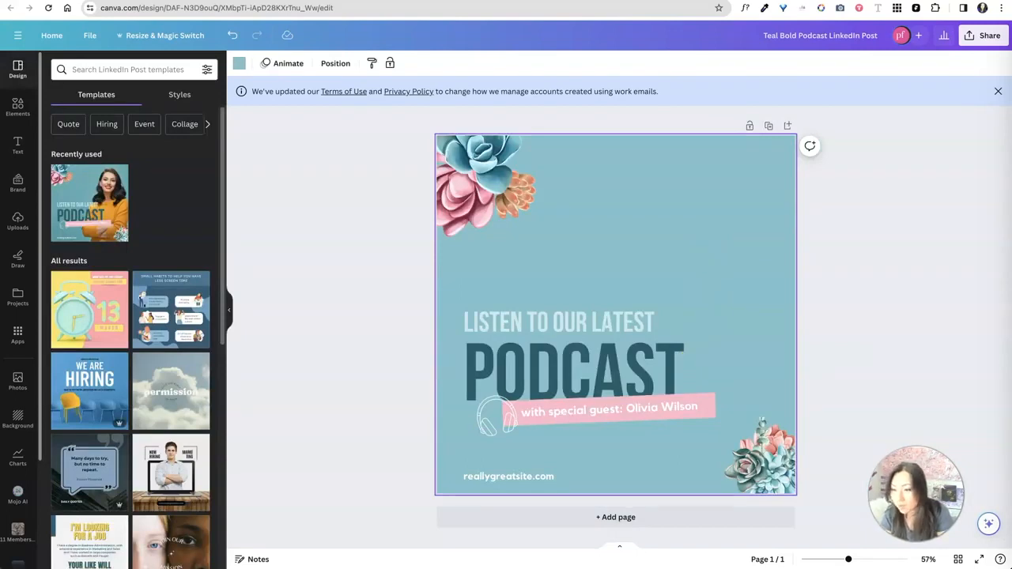
Place the uploaded portrait photo on the design and enlarge it across the right side.
{"action": "left_click", "coordinate": [17, 222]}
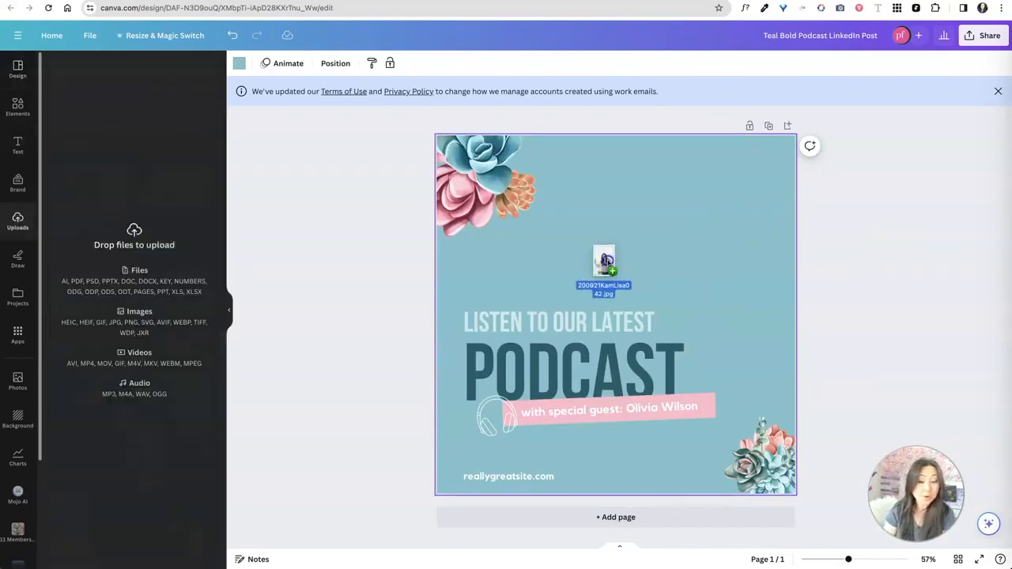
{"action": "left_click", "coordinate": [605, 261]}
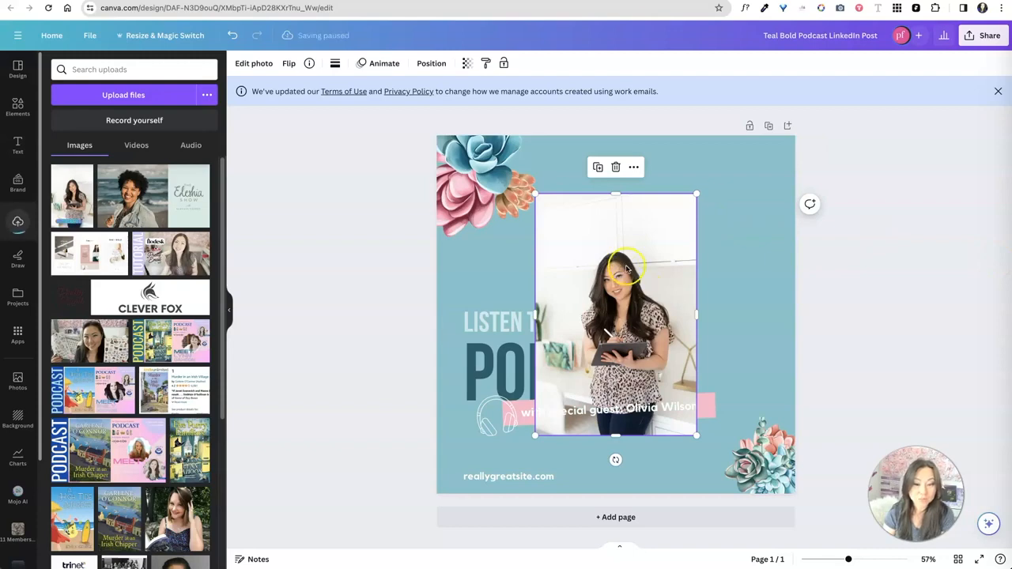
{"action": "left_click_drag", "start_coordinate": [615, 315], "coordinate": [713, 372]}
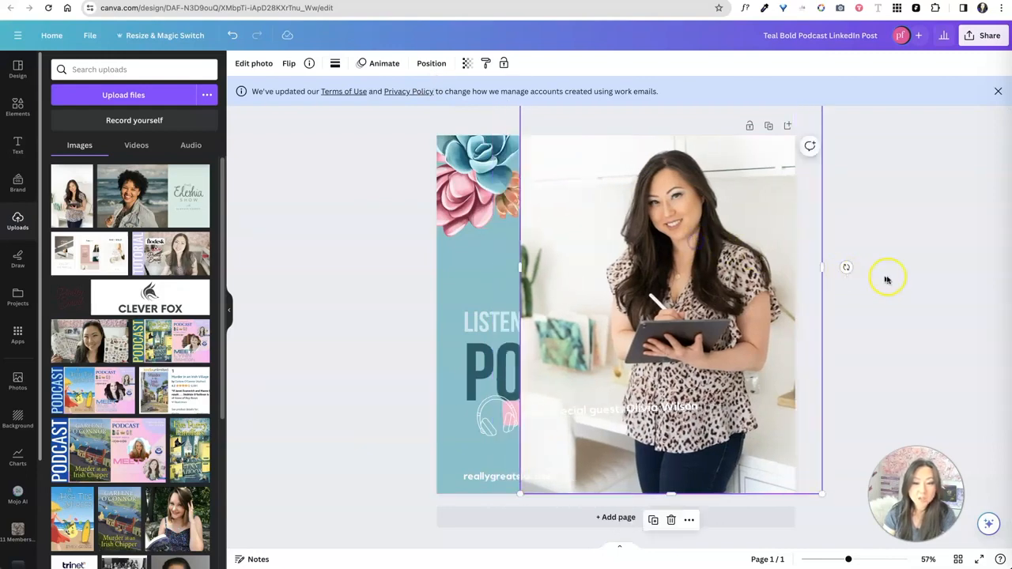
{"action": "left_click", "coordinate": [254, 63]}
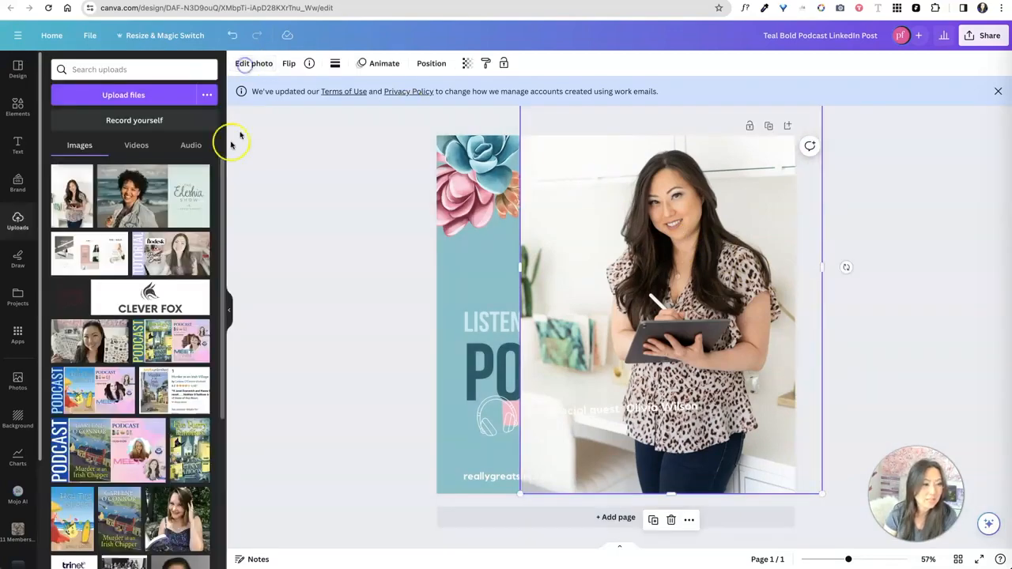
Use BG Remover on the portrait photo so the woman is cut out against the teal design.
{"action": "left_click", "coordinate": [254, 63]}
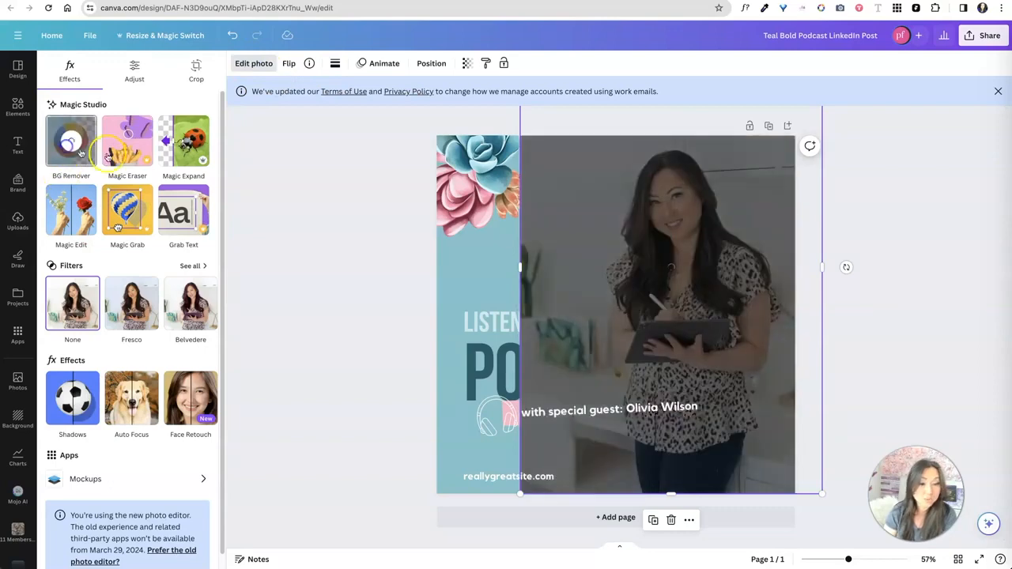
{"action": "left_click", "coordinate": [71, 141]}
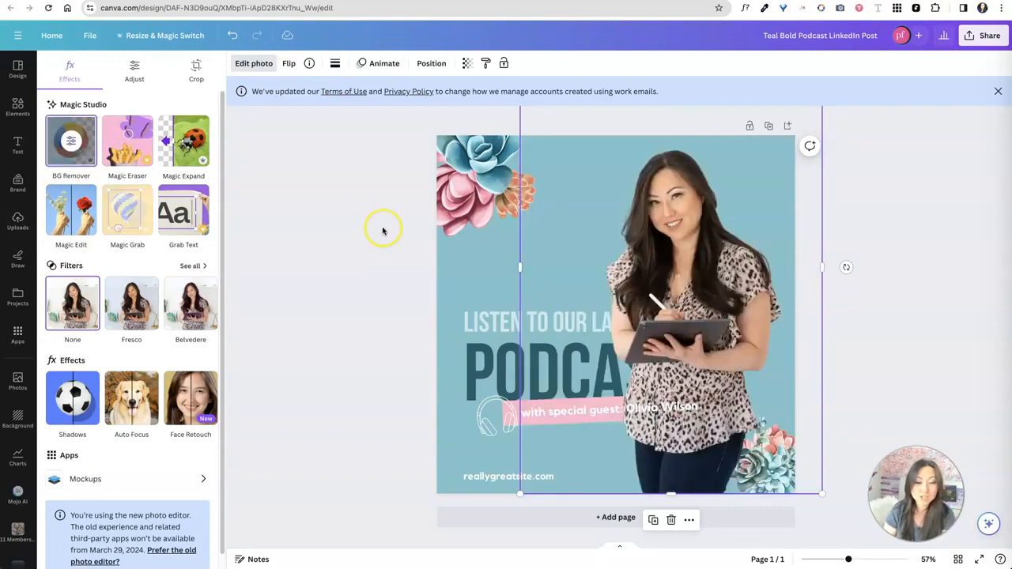
{"action": "left_click", "coordinate": [18, 221]}
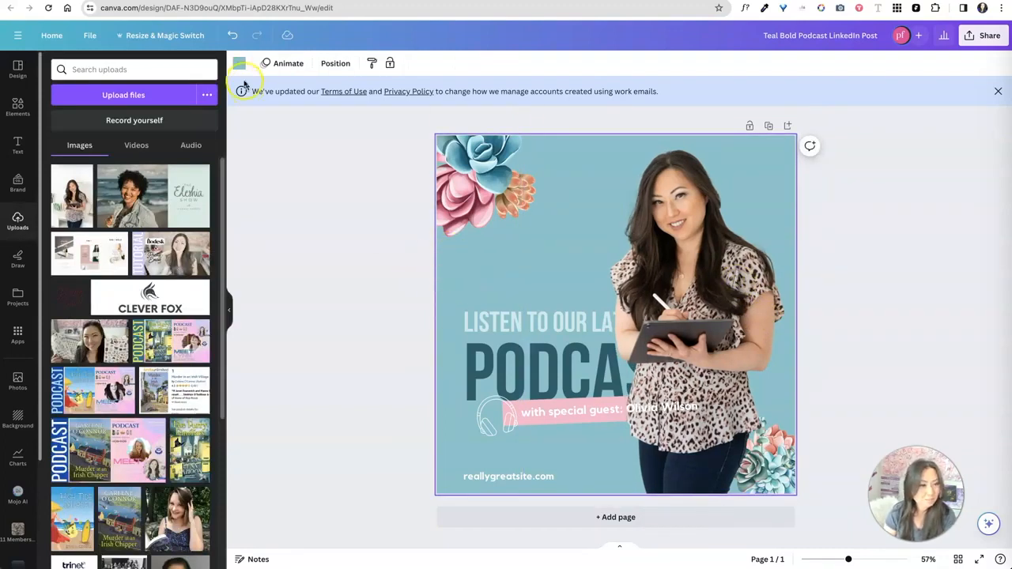
Change the design background from teal to lavender, then to a pink-and-yellow gradient.
{"action": "left_click", "coordinate": [239, 64]}
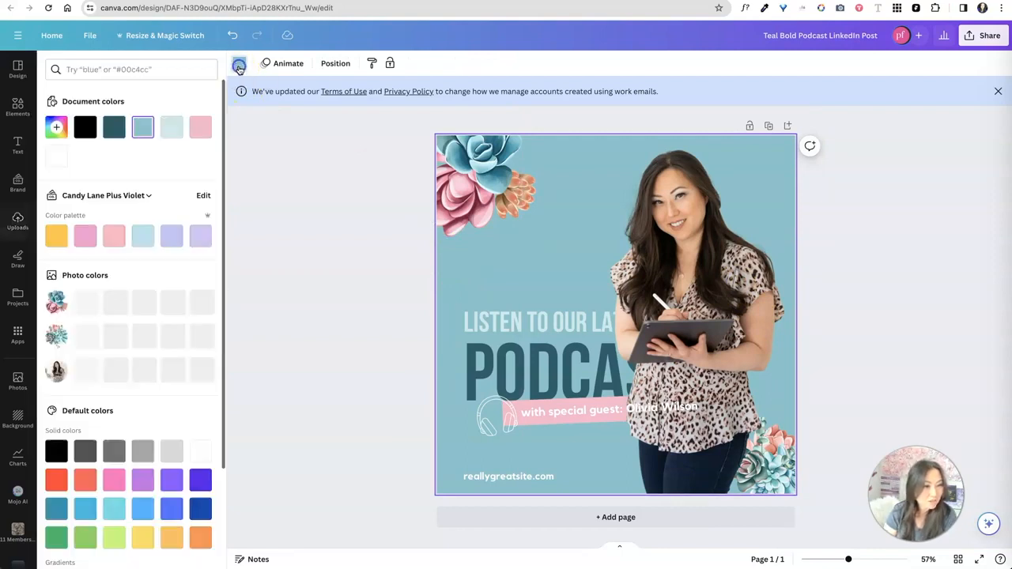
{"action": "left_click", "coordinate": [200, 235]}
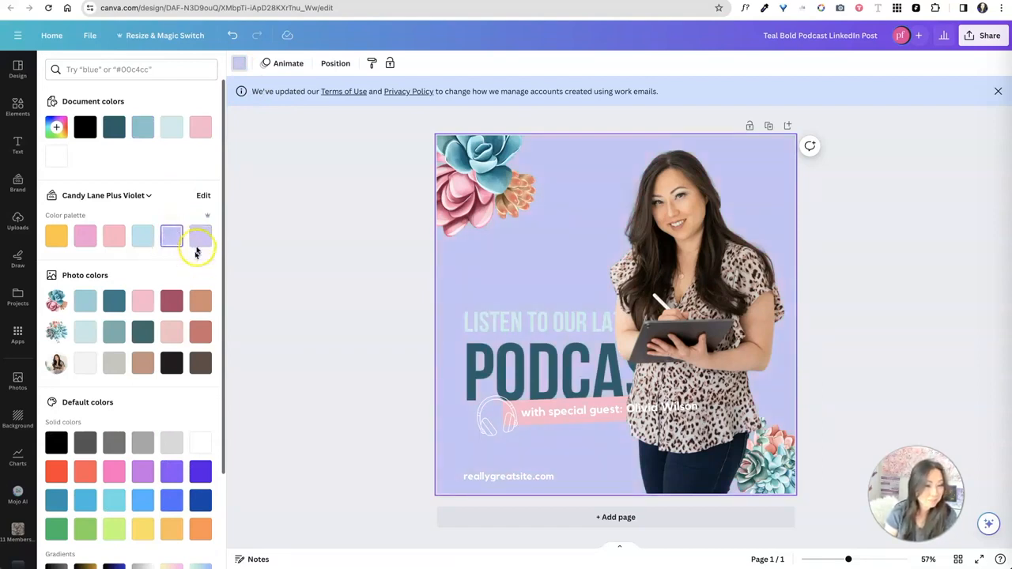
{"action": "scroll", "scroll_direction": "down", "scroll_amount": 3}
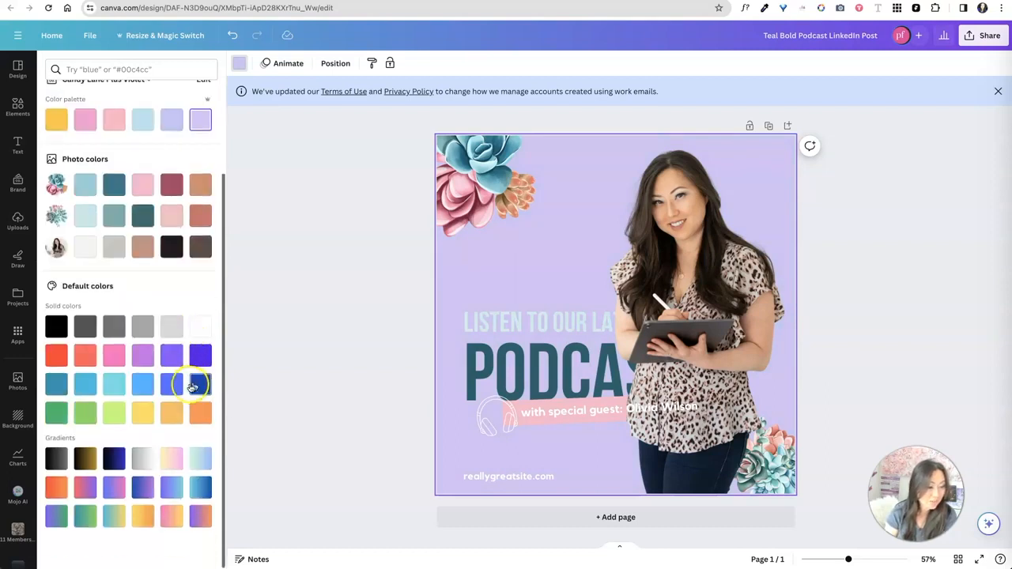
{"action": "left_click", "coordinate": [172, 459]}
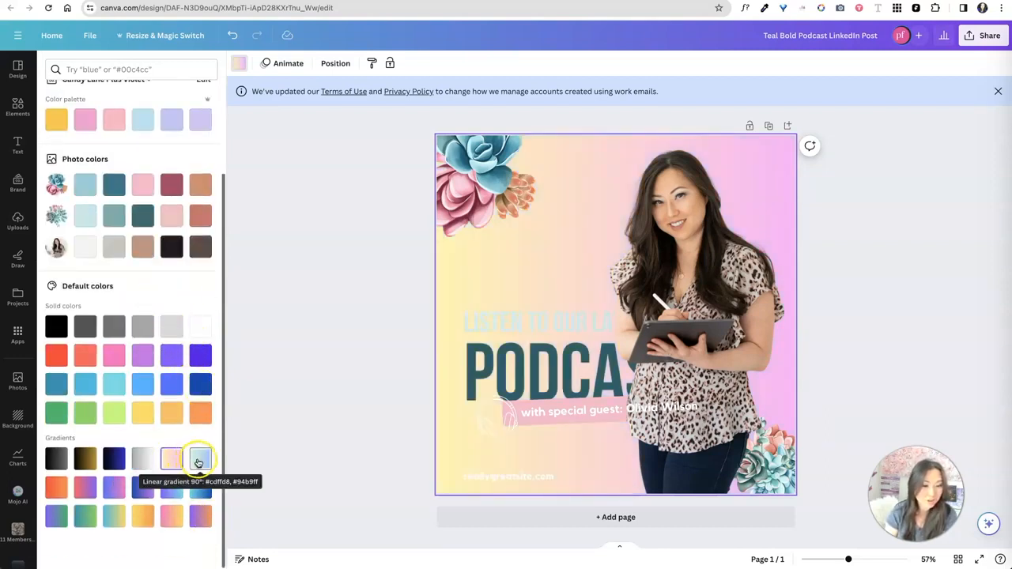
Try blue-purple, blue-to-pink and orange gradients, then settle on the pink-and-yellow gradient.
{"action": "left_click", "coordinate": [172, 516]}
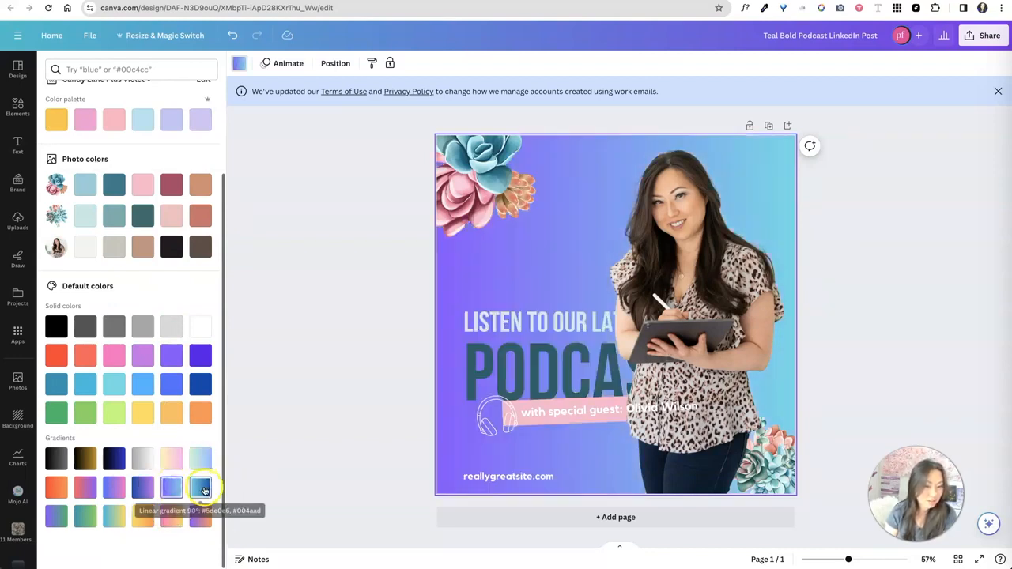
{"action": "left_click", "coordinate": [113, 487]}
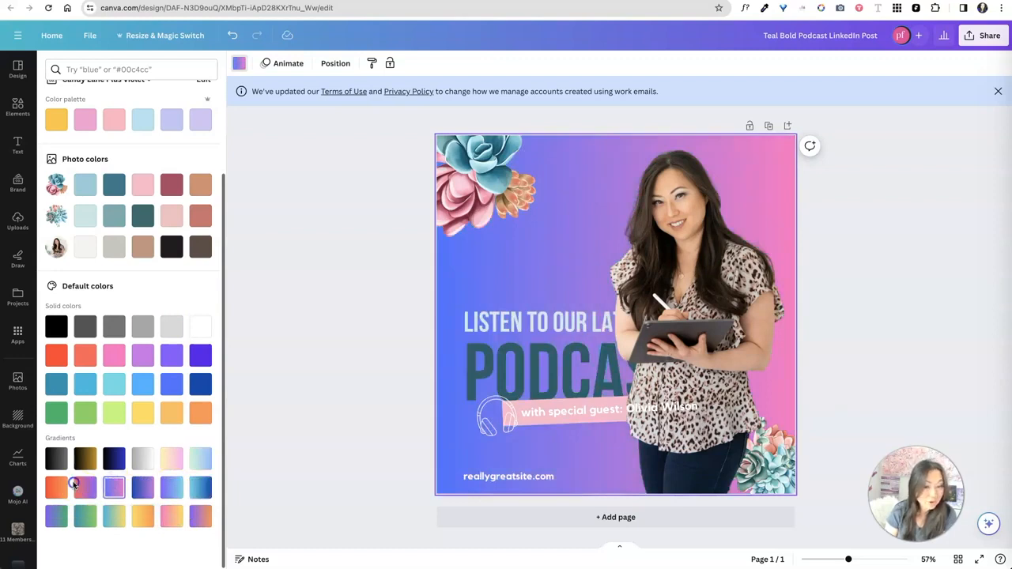
{"action": "left_click", "coordinate": [113, 517]}
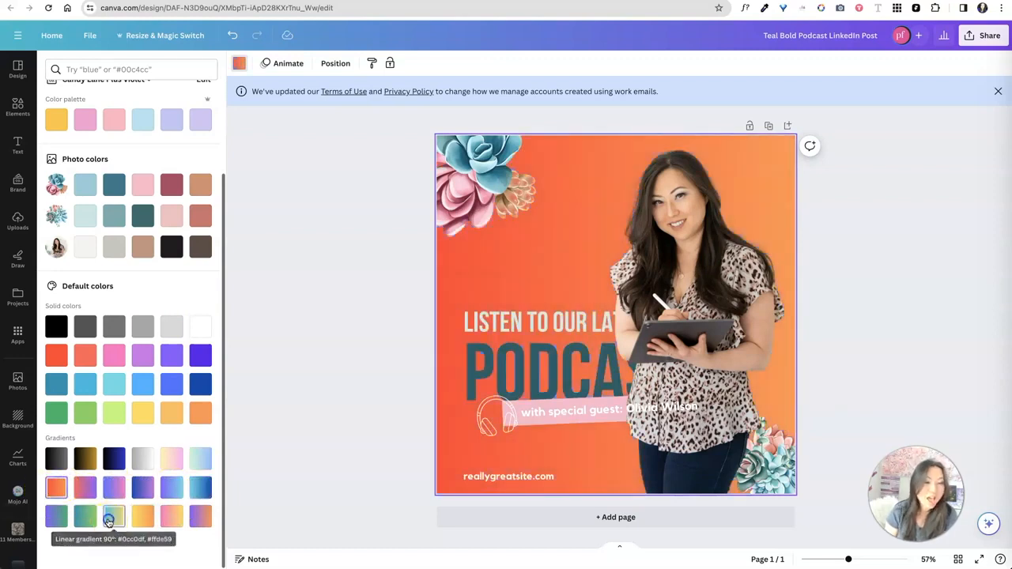
{"action": "left_click", "coordinate": [143, 458]}
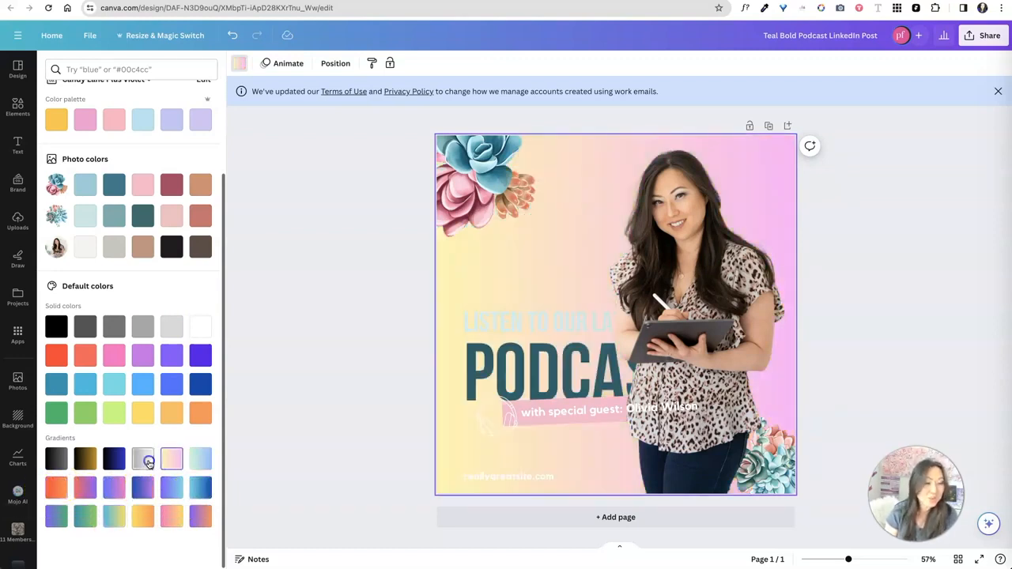
{"action": "left_click", "coordinate": [142, 459]}
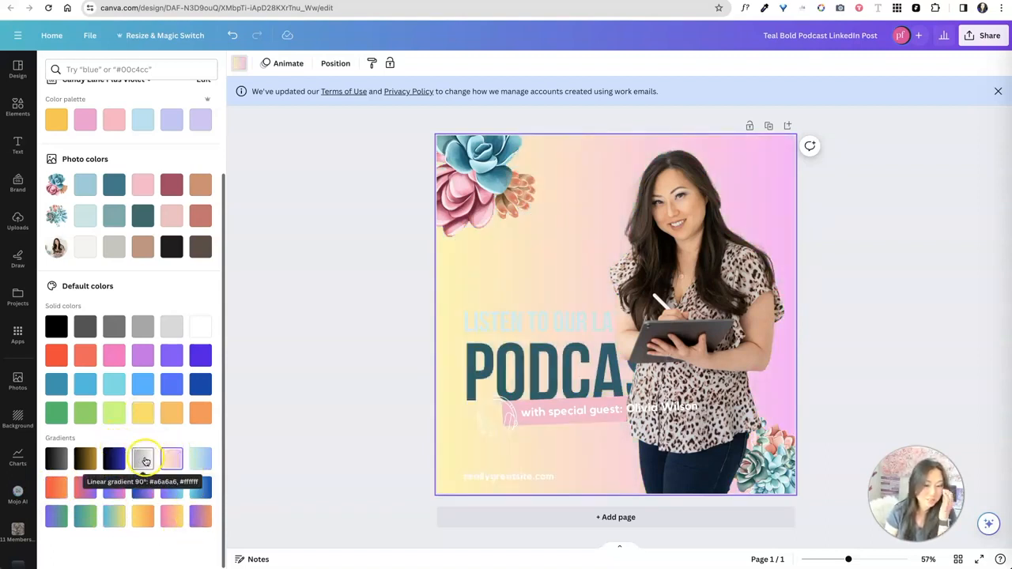
{"action": "left_click", "coordinate": [113, 459]}
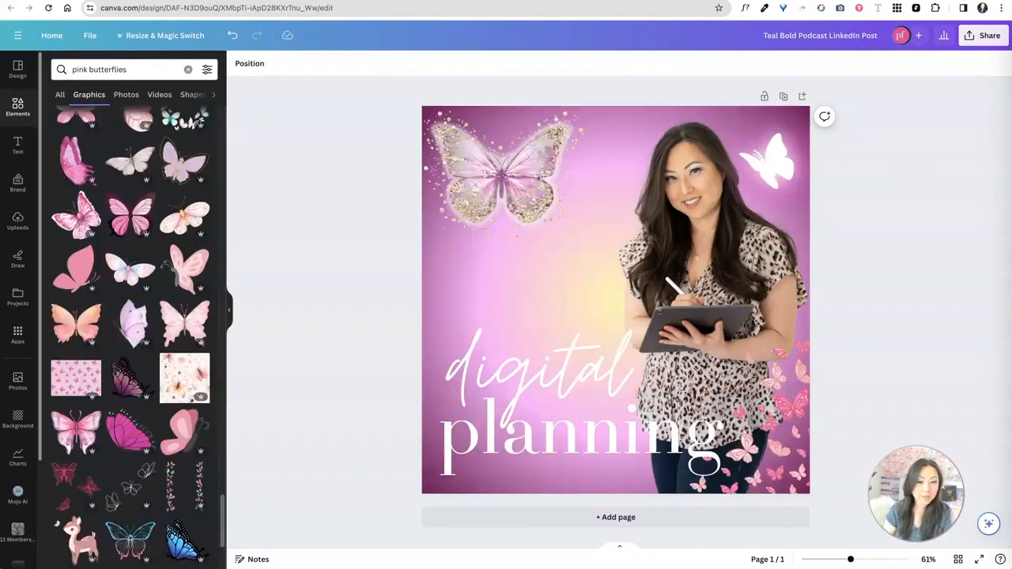
Download the digital planning design as a JPG instead of PNG.
{"action": "left_click", "coordinate": [989, 34]}
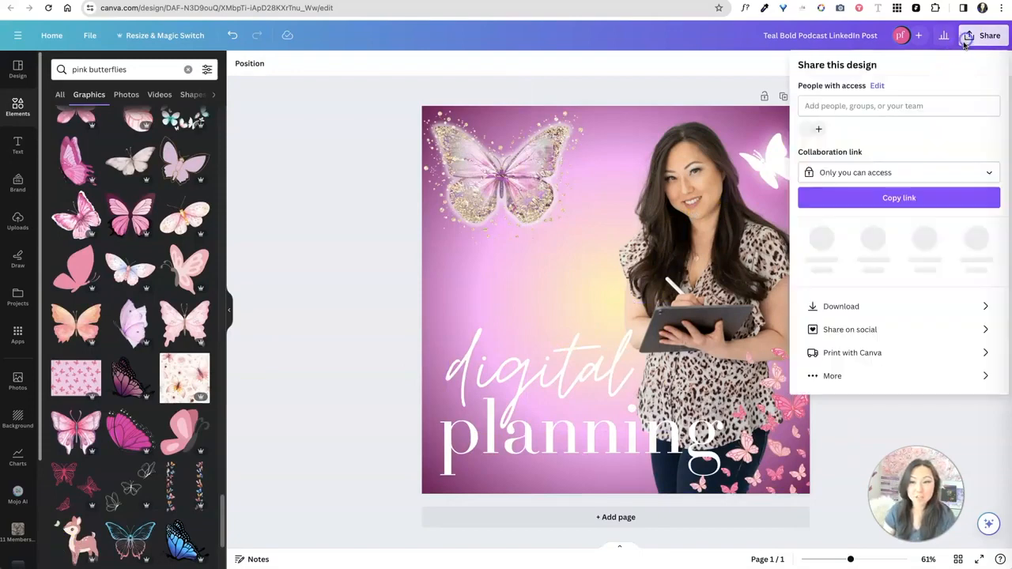
{"action": "left_click", "coordinate": [840, 306]}
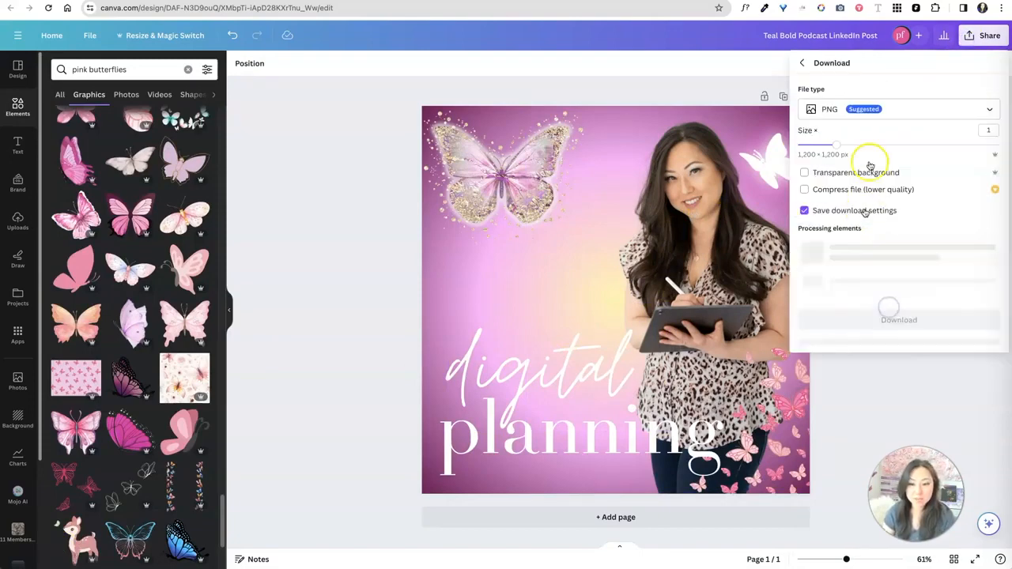
{"action": "left_click", "coordinate": [899, 109]}
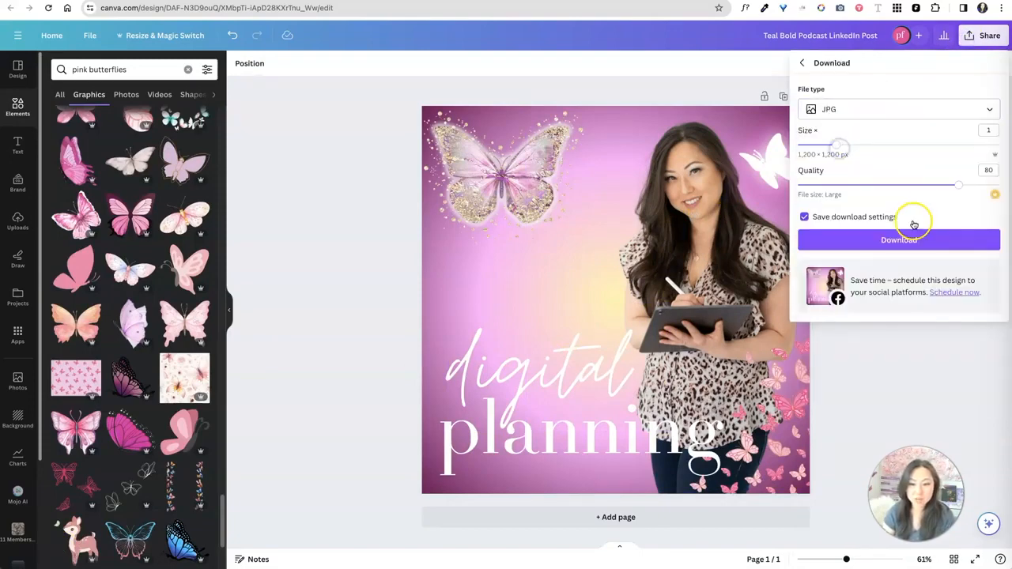
{"action": "left_click", "coordinate": [899, 240]}
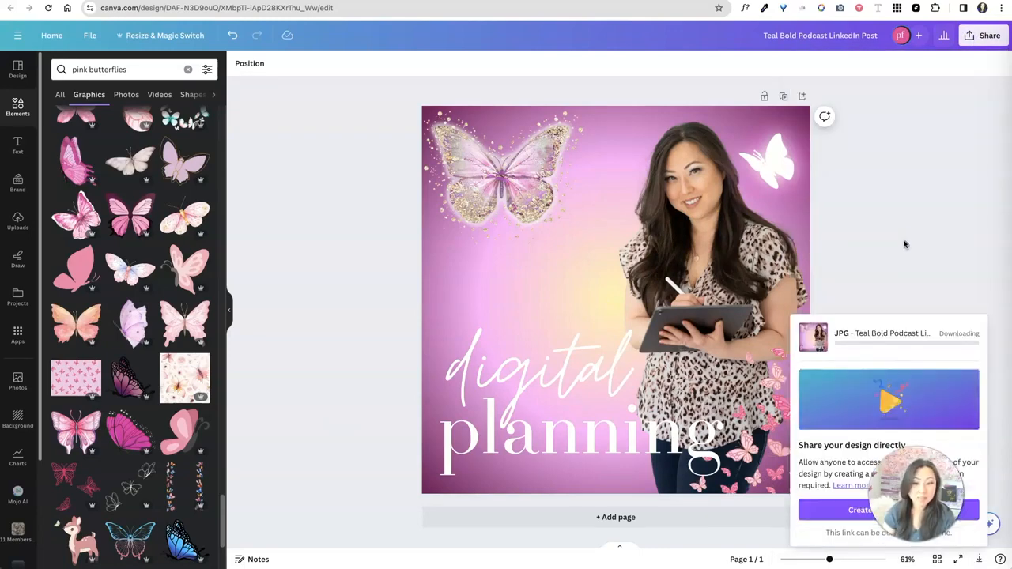
{"action": "mouse_move", "coordinate": [895, 250]}
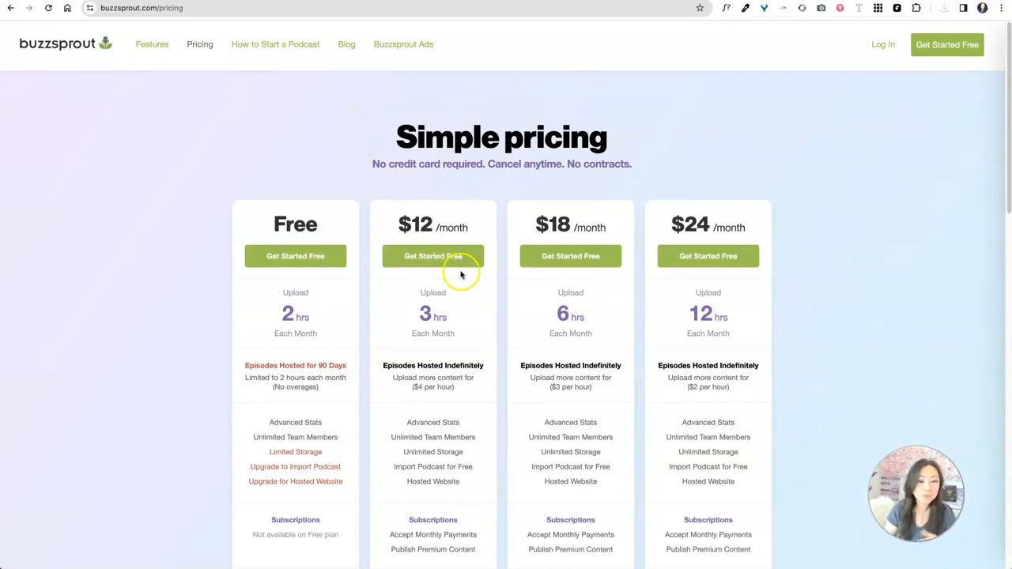
{"action": "scroll", "scroll_direction": "down", "scroll_amount": 3}
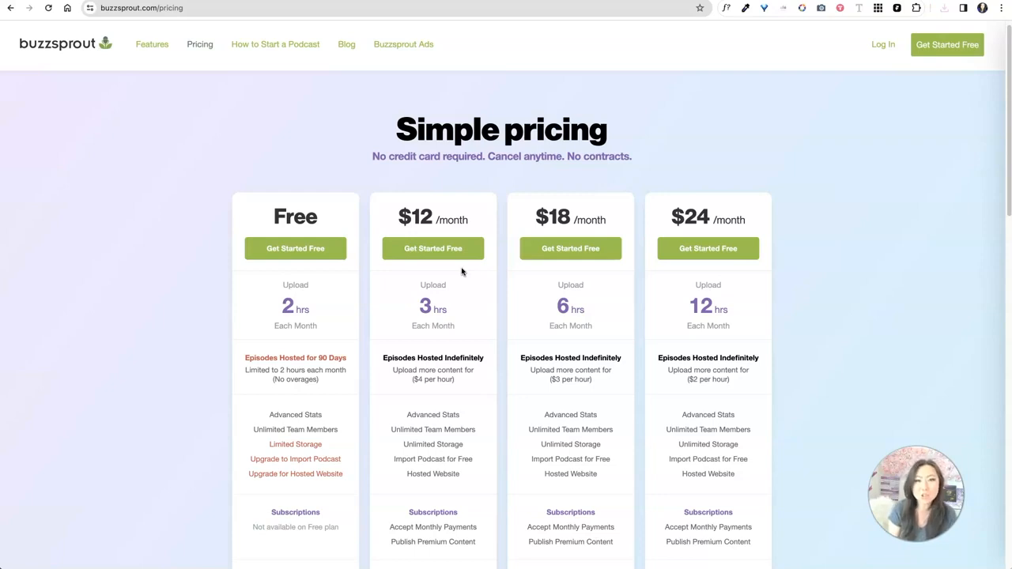
{"action": "mouse_move", "coordinate": [627, 98]}
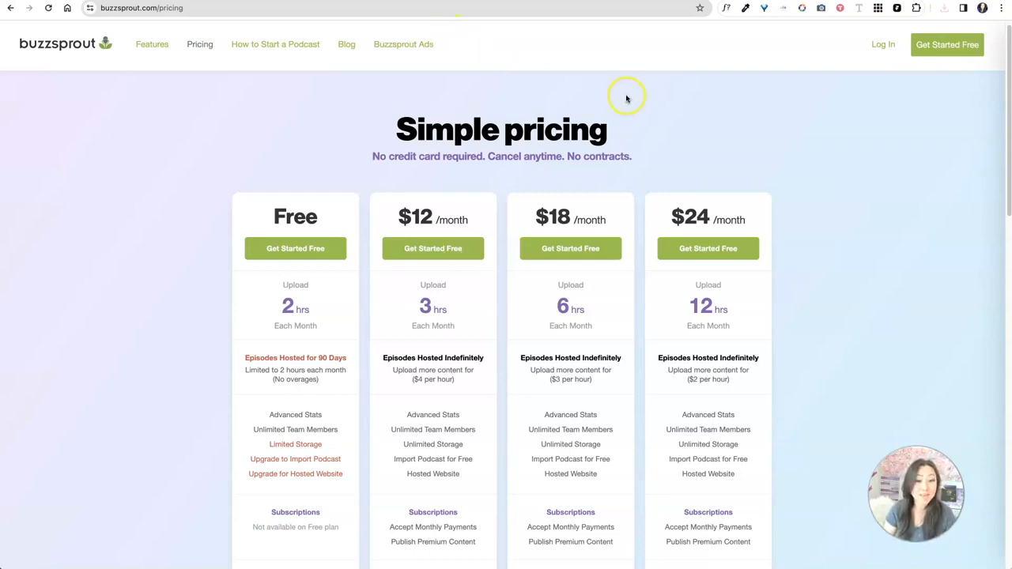
{"action": "mouse_move", "coordinate": [629, 95]}
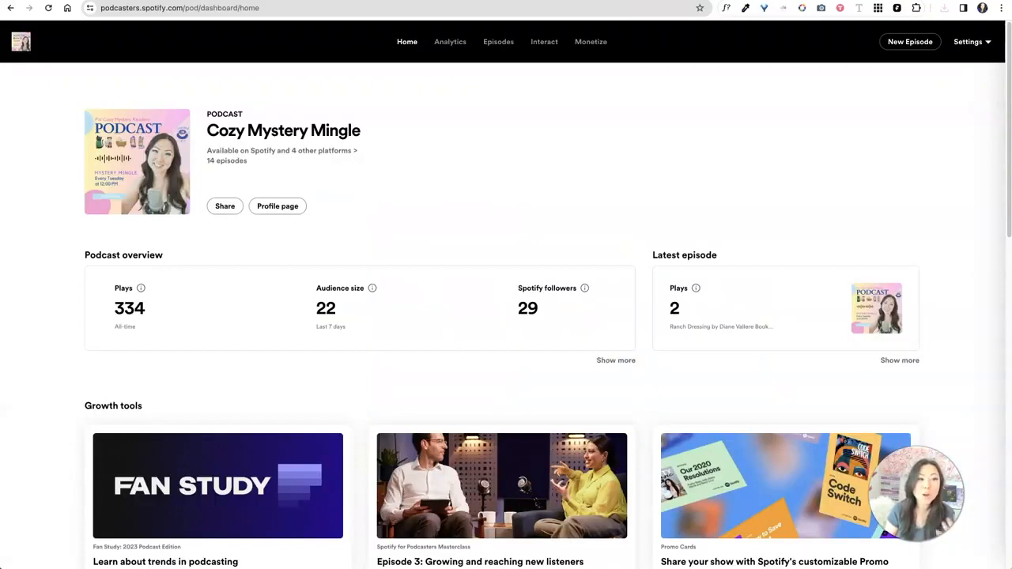
{"action": "mouse_move", "coordinate": [969, 46]}
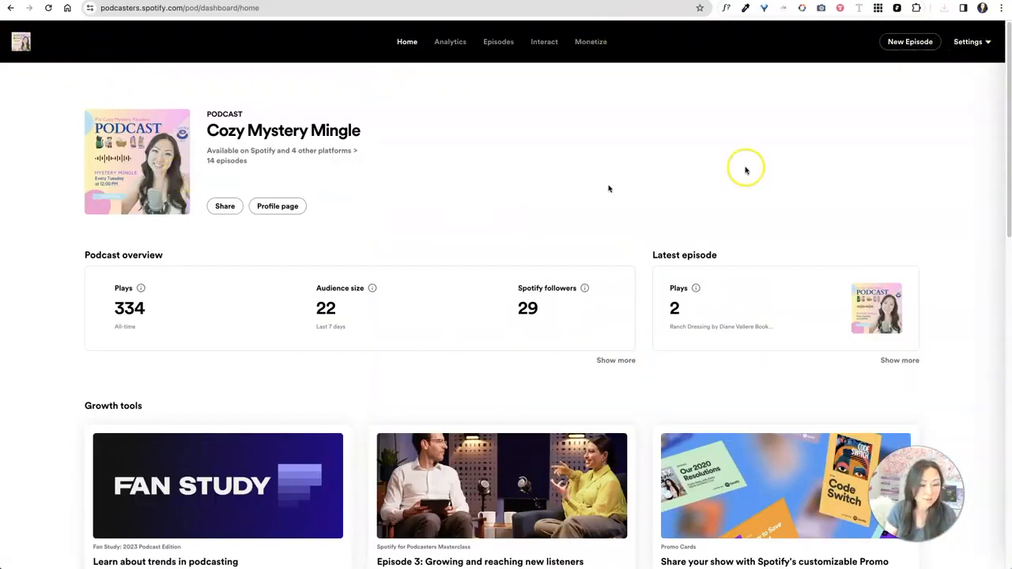
{"action": "mouse_move", "coordinate": [613, 36]}
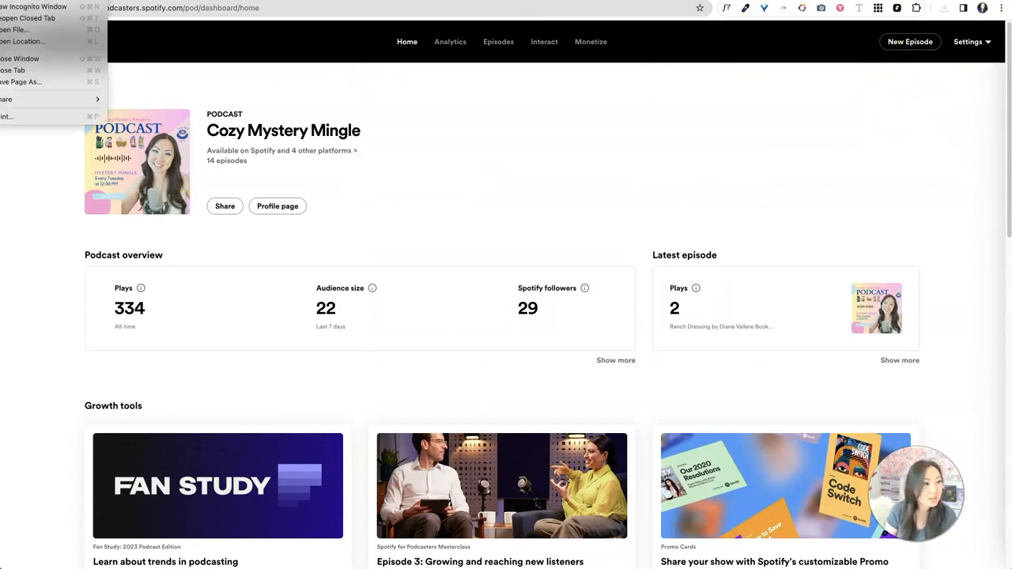
{"action": "left_click", "coordinate": [34, 7]}
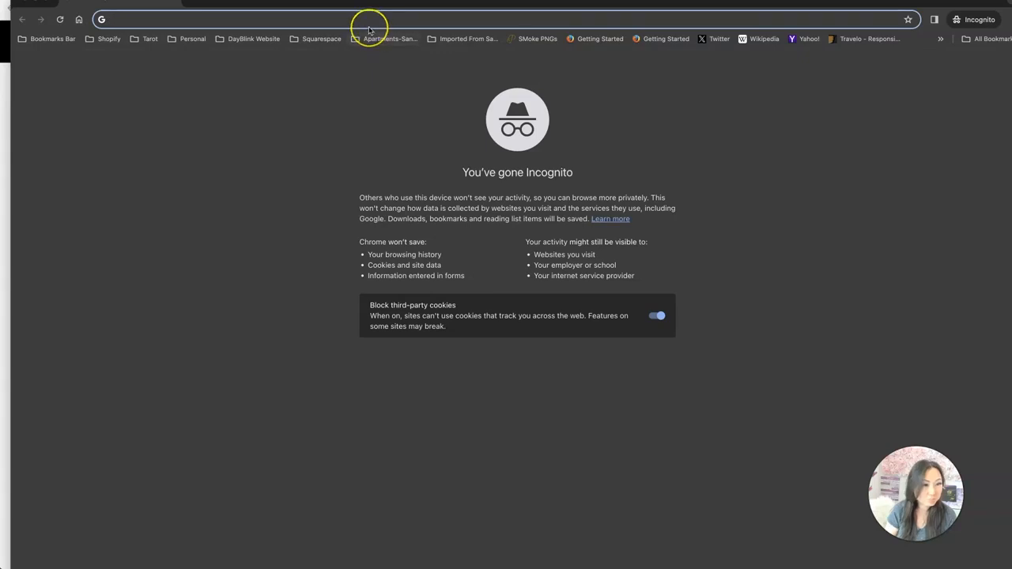
{"action": "type", "text": "spotify for"}
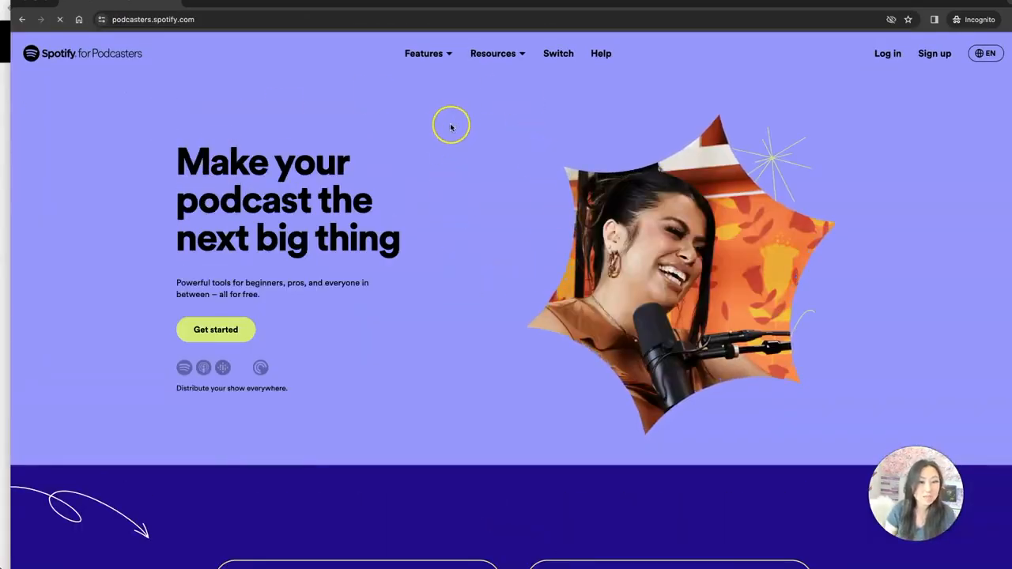
{"action": "left_click", "coordinate": [492, 53]}
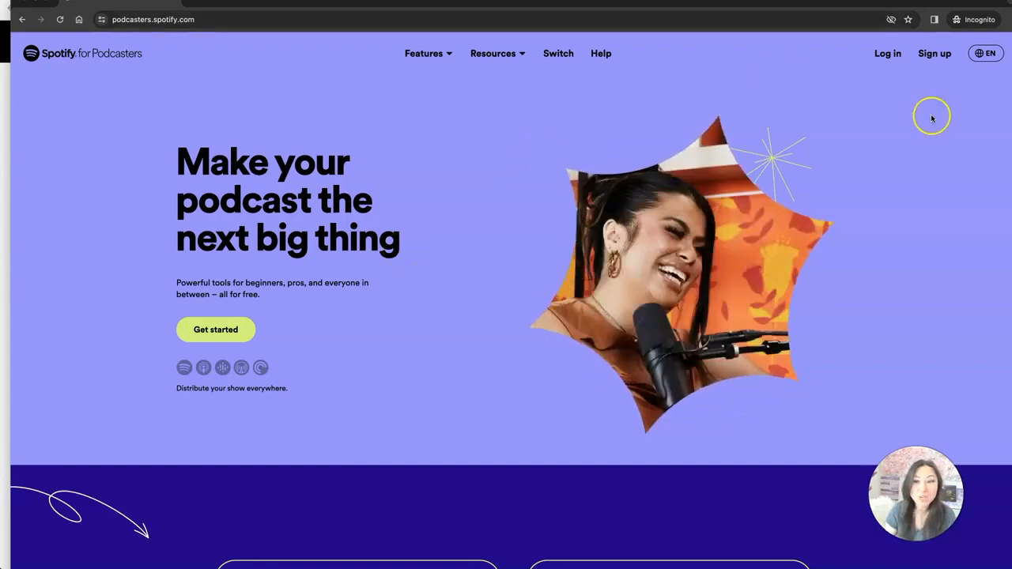
{"action": "left_click", "coordinate": [215, 330]}
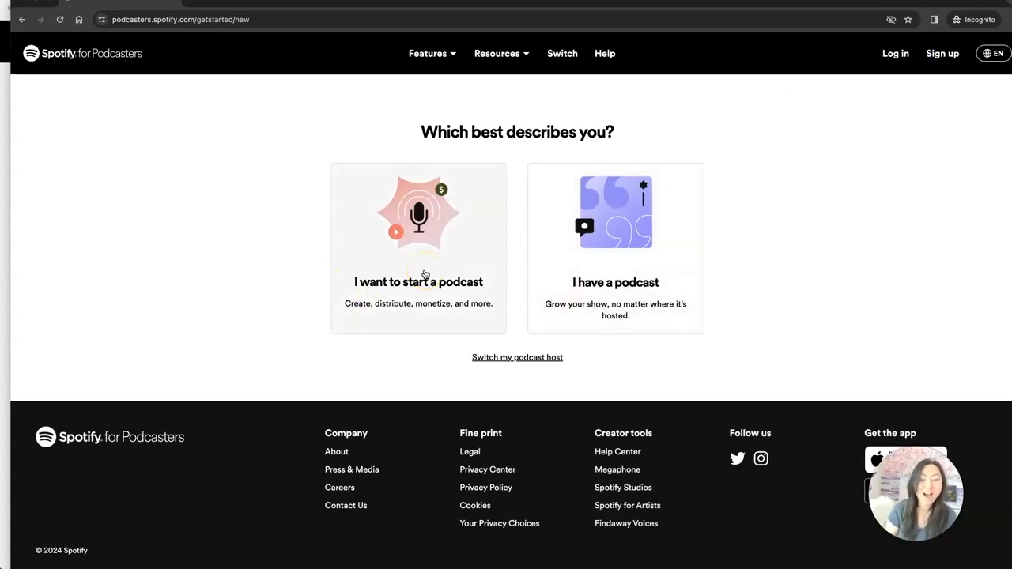
{"action": "mouse_move", "coordinate": [587, 309]}
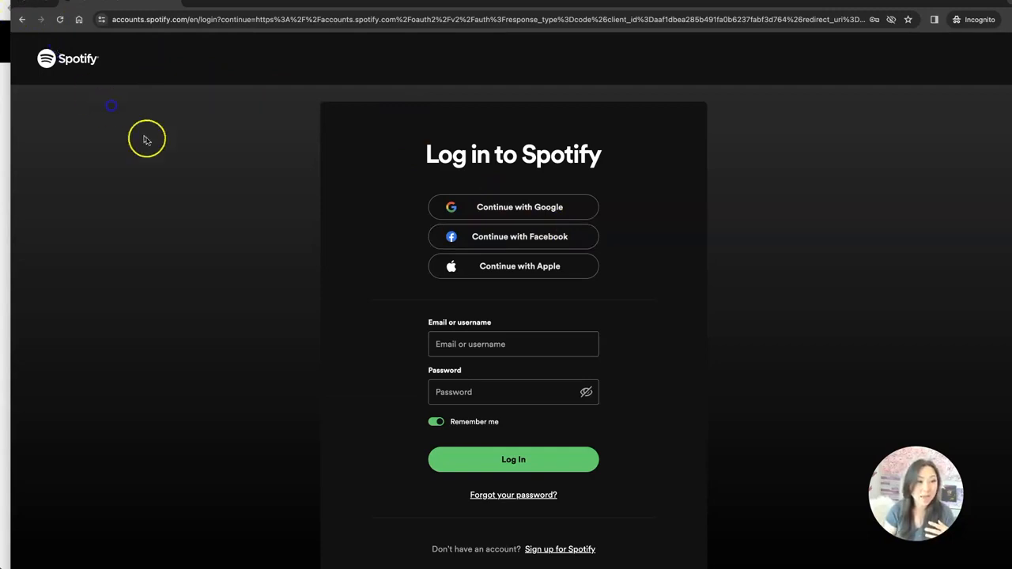
{"action": "triple_click", "coordinate": [513, 155]}
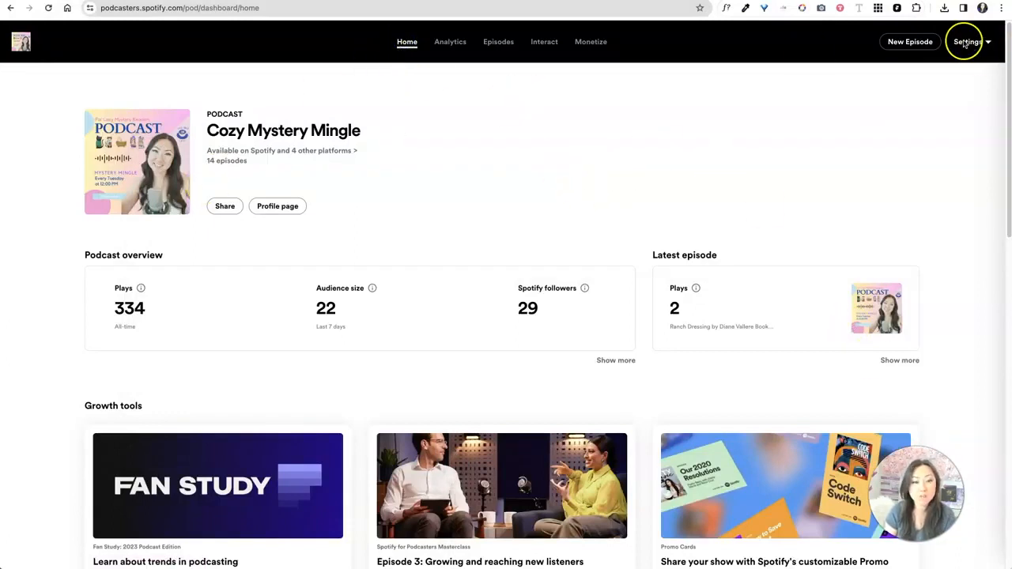
Start setting up a new podcast from the account options.
{"action": "left_click", "coordinate": [968, 41]}
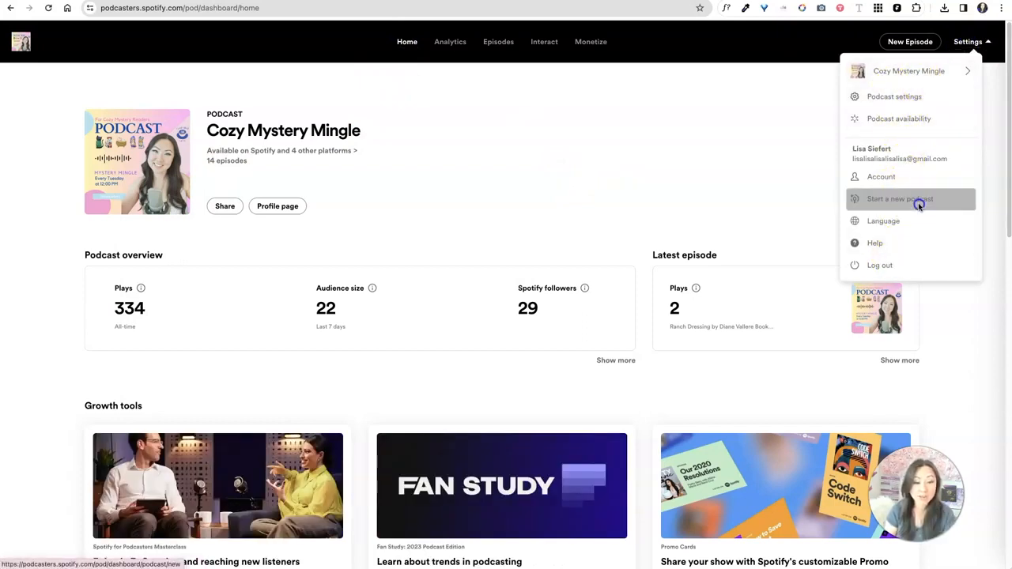
{"action": "left_click", "coordinate": [900, 198]}
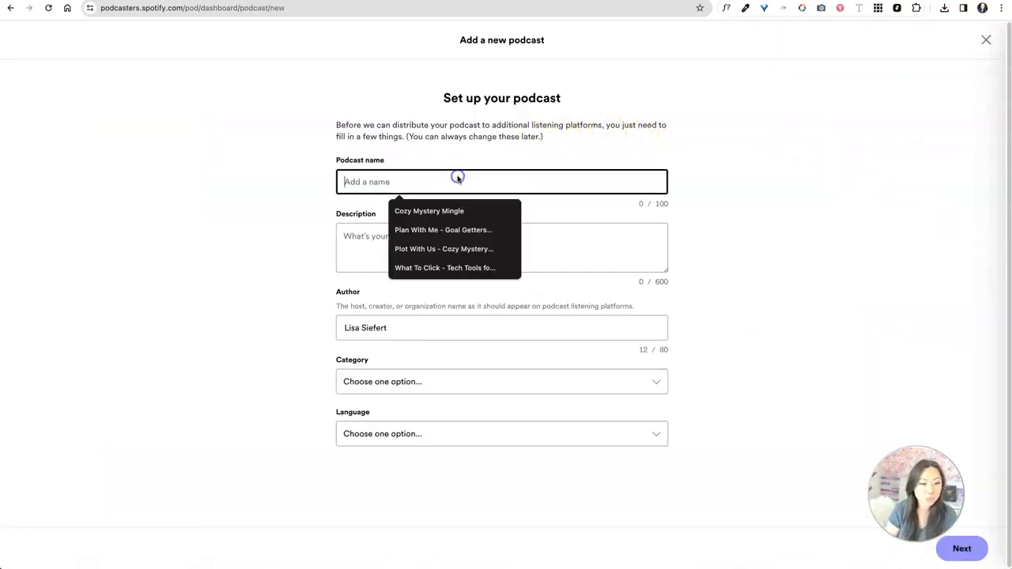
Name the show 'Digital Planning' and describe paperless planning on Samsung tablet or computer, ending 'I got you covered.'.
{"action": "type", "text": "D"}
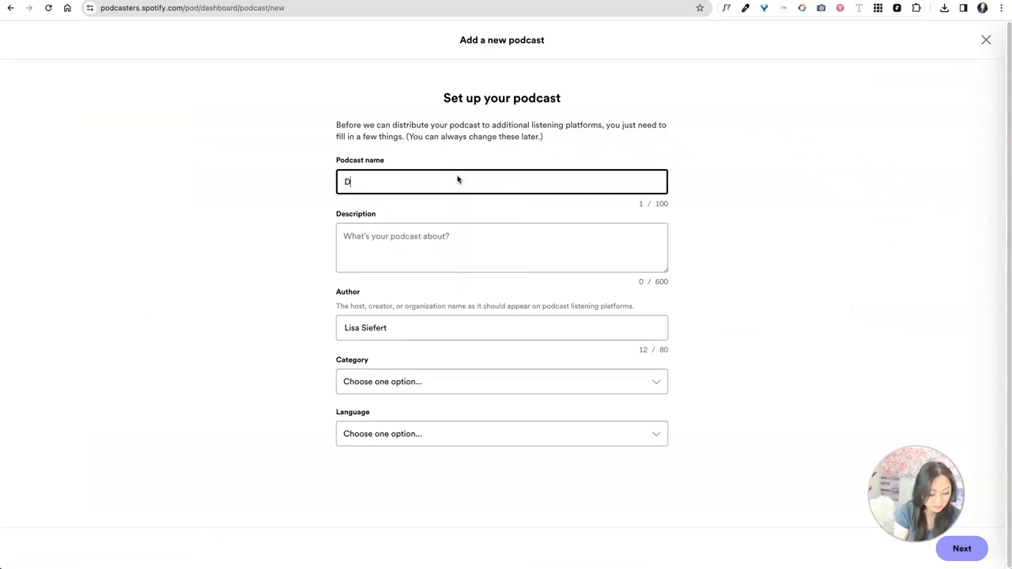
{"action": "type", "text": "Digital Planner"}
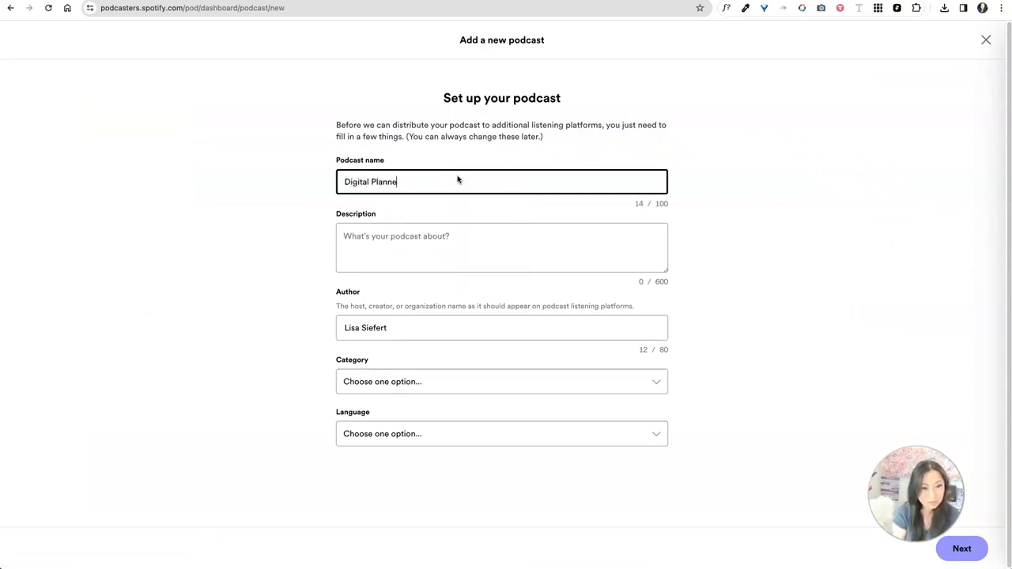
{"action": "type", "text": "ing"}
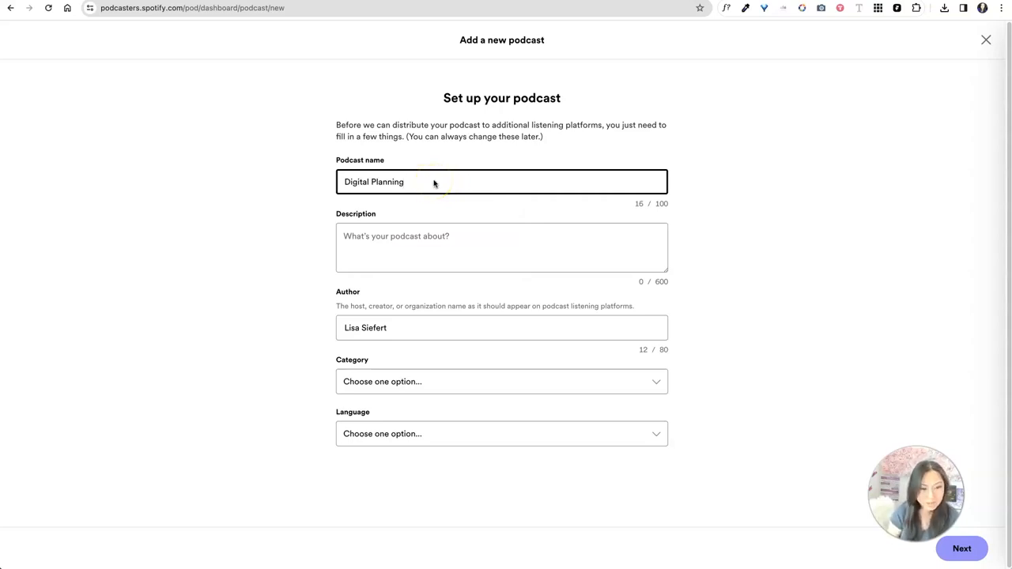
{"action": "left_click", "coordinate": [385, 239]}
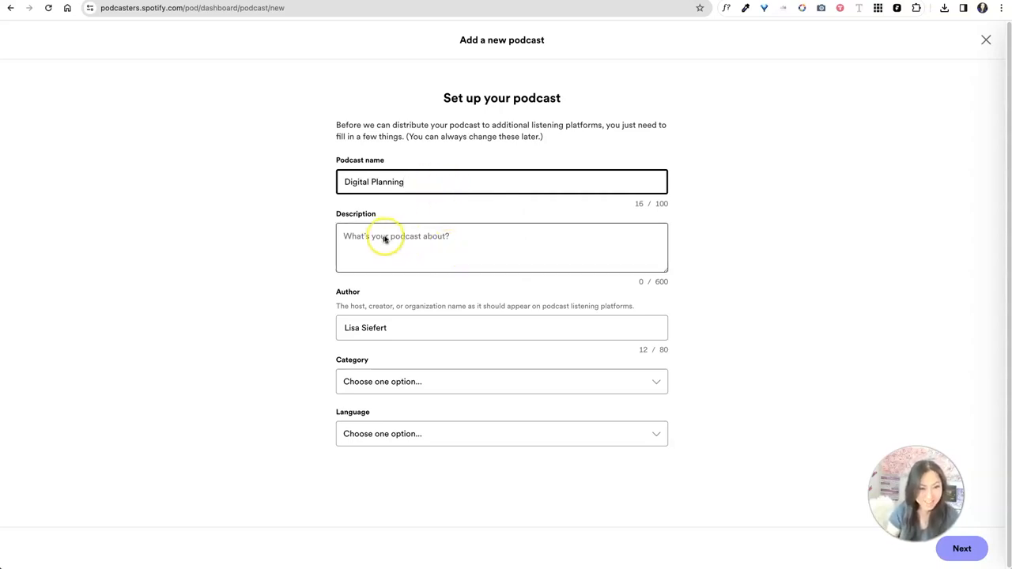
{"action": "left_click", "coordinate": [501, 246]}
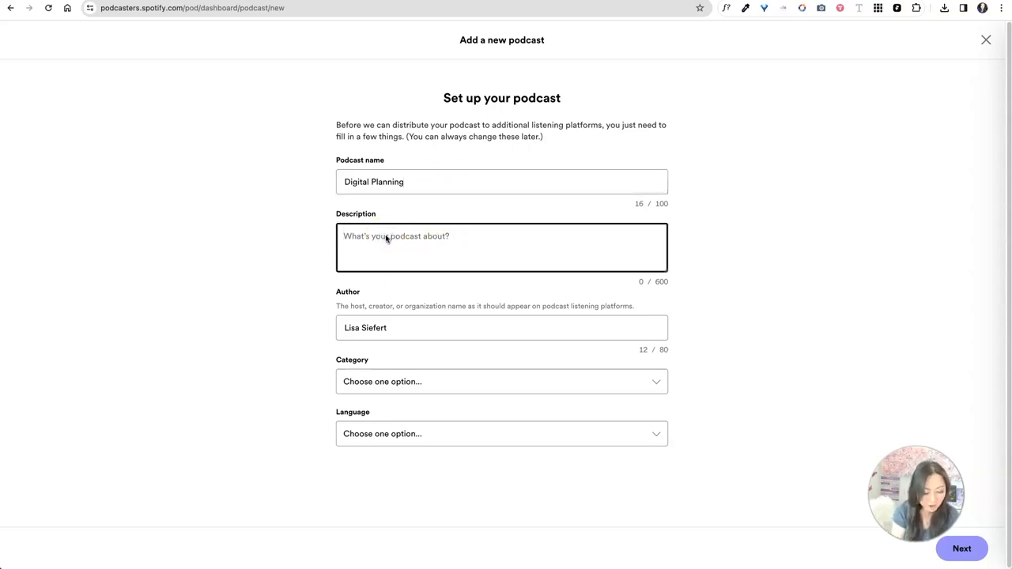
{"action": "type", "text": "Learn"}
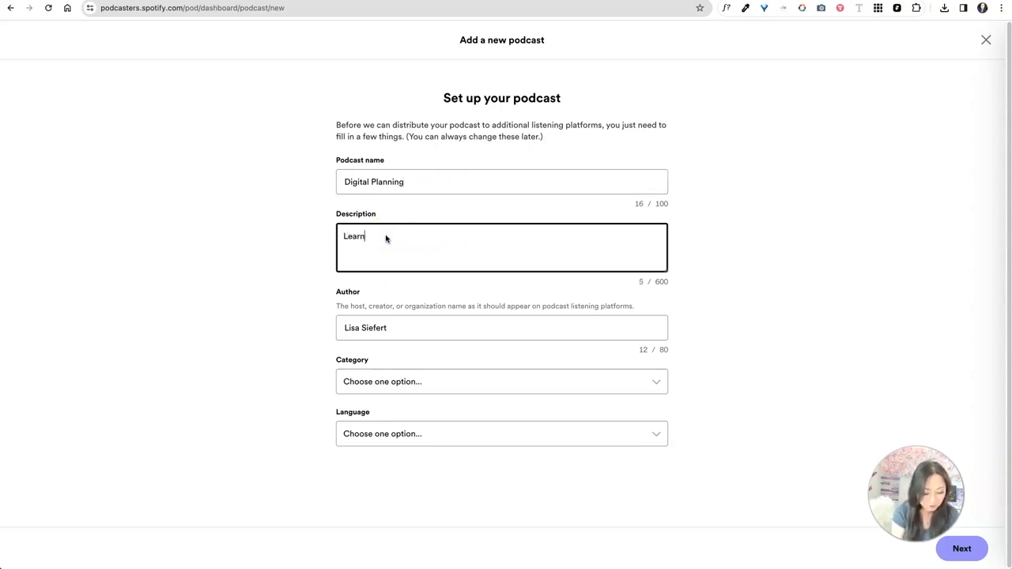
{"action": "type", "text": "all about how to"}
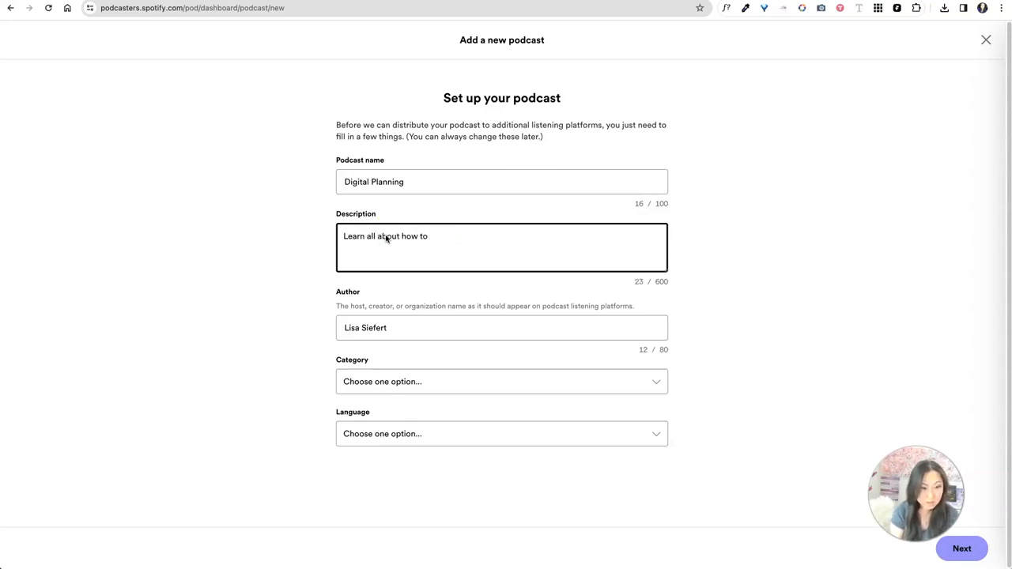
{"action": "type", "text": "do digit"}
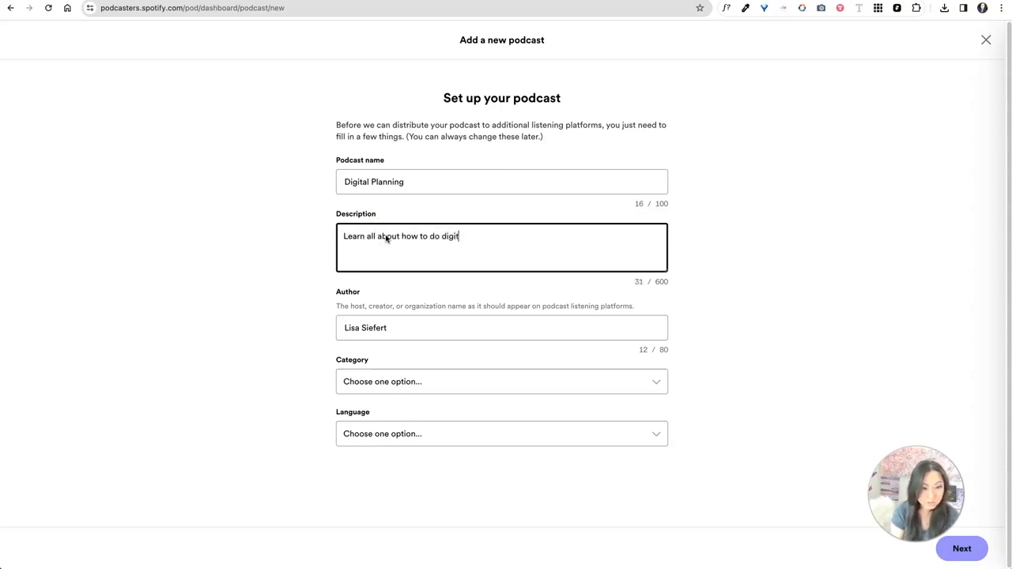
{"action": "type", "text": "al planning with your iPad Pro."}
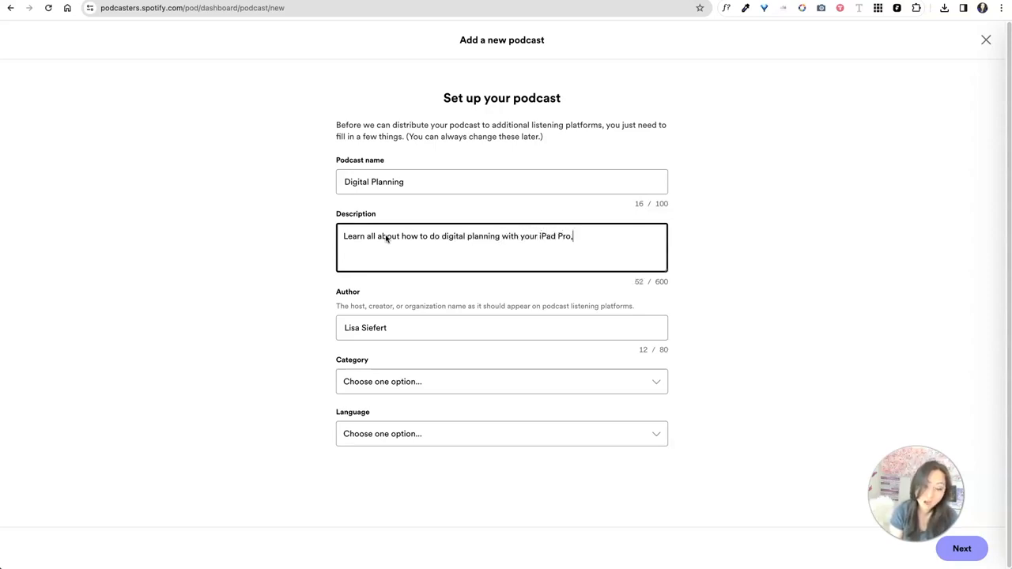
{"action": "type", "text": ", your Samsung Galax"}
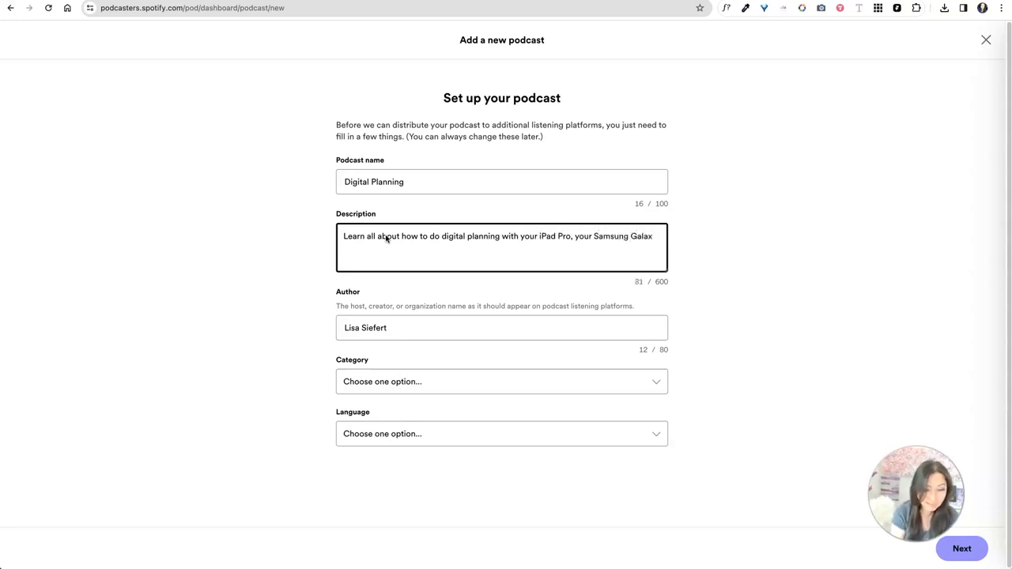
{"action": "type", "text": "Tablet or"}
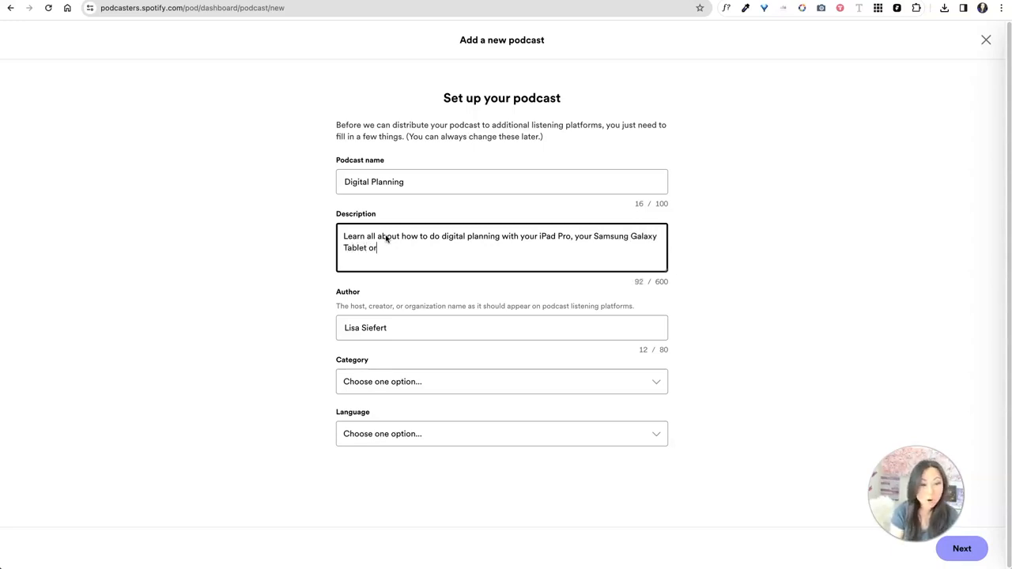
{"action": "type", "text": "your computer -"}
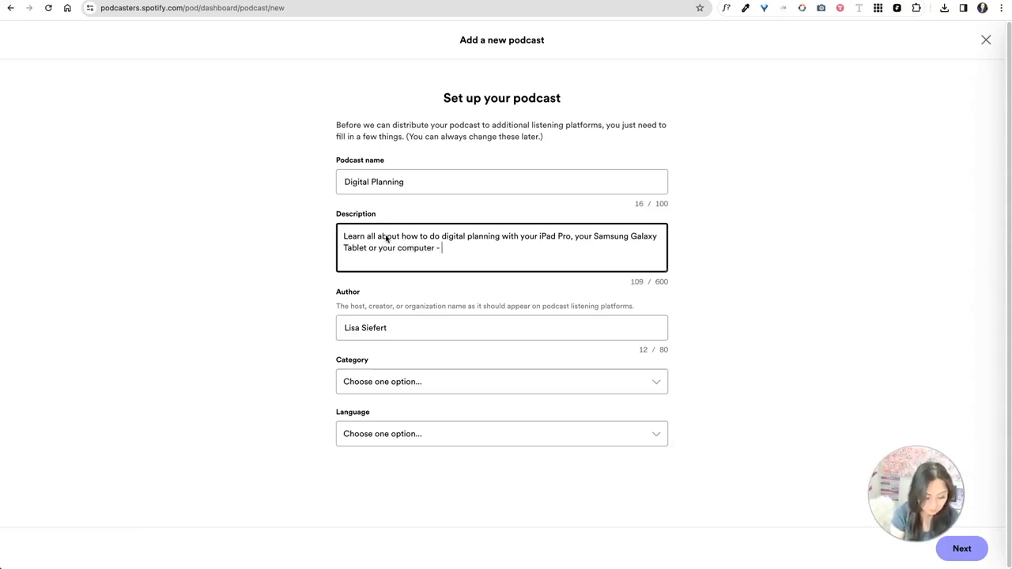
{"action": "type", "text": "as long as it's"}
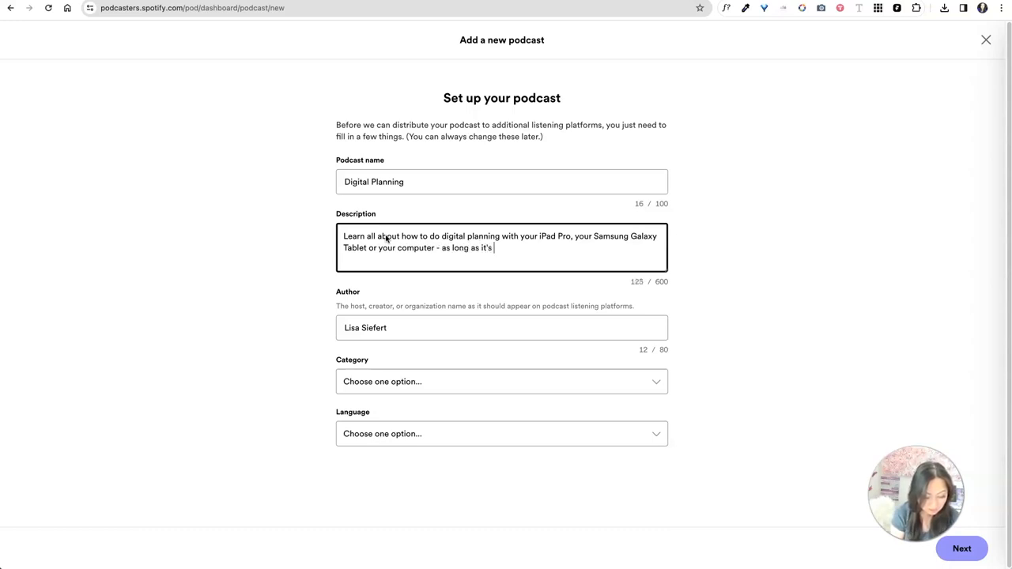
{"action": "type", "text": "digital and p"}
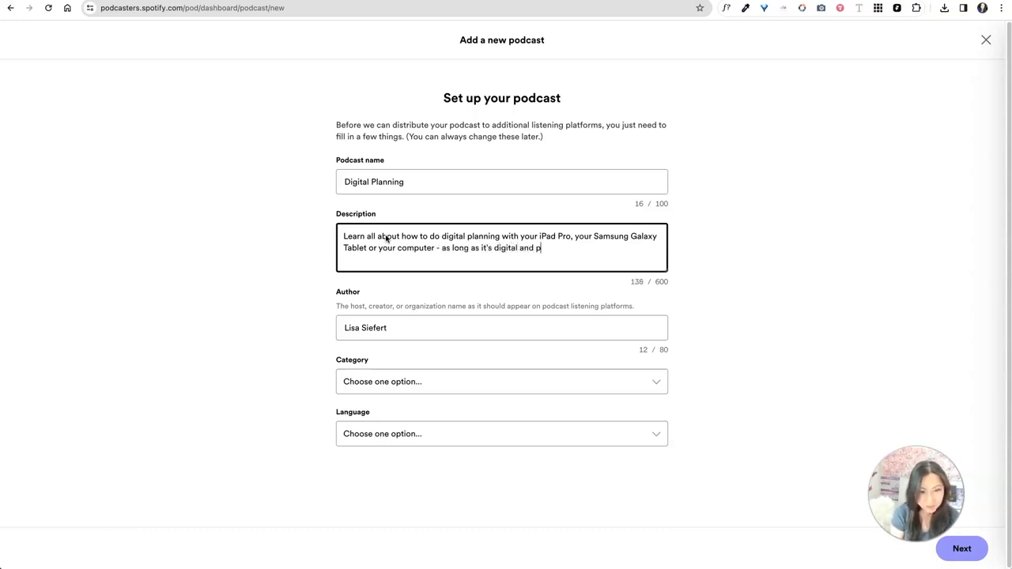
{"action": "type", "text": "aperless, then"}
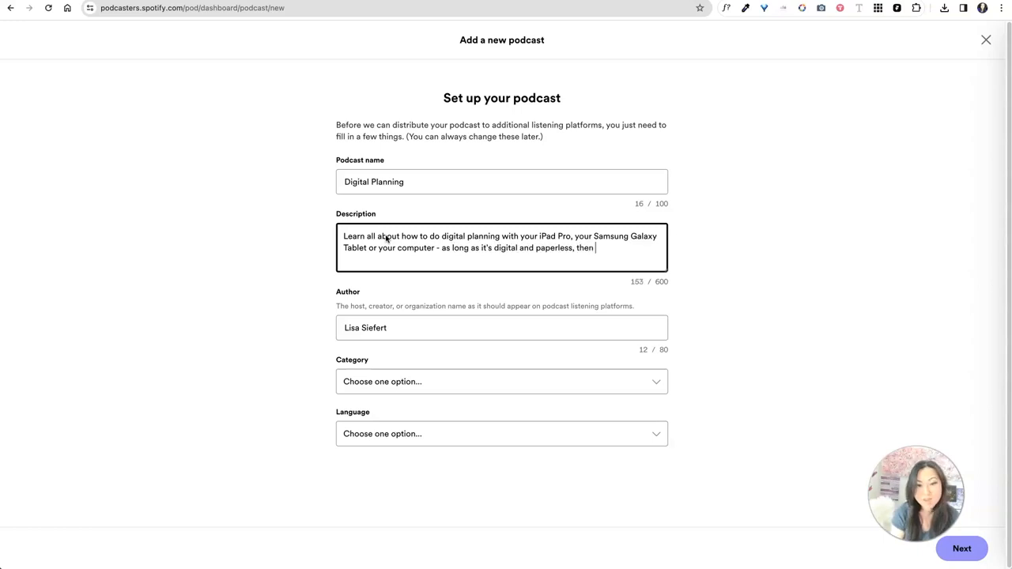
{"action": "type", "text": "I got you cov"}
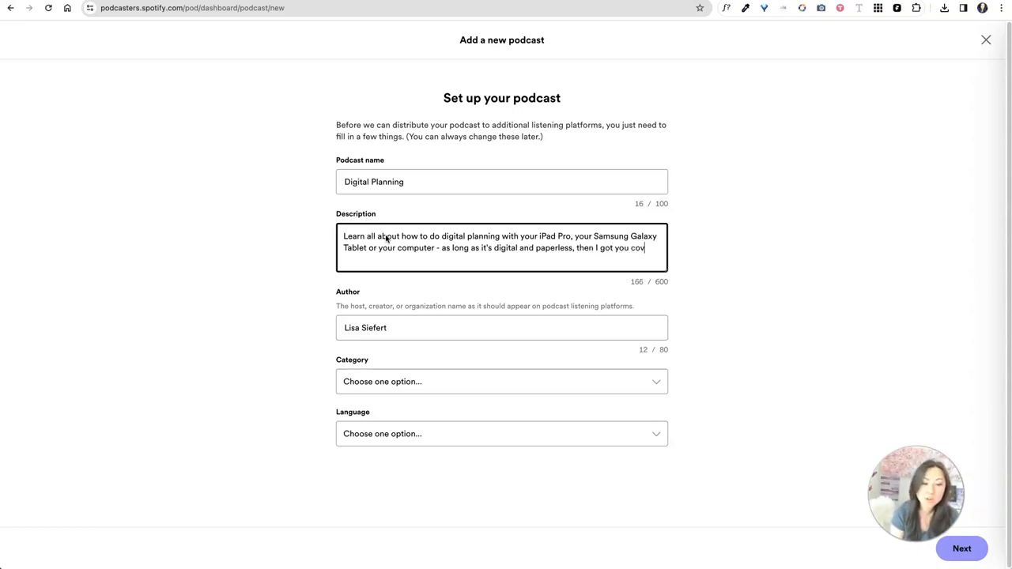
{"action": "type", "text": "ered. Let's check out all of the latest"}
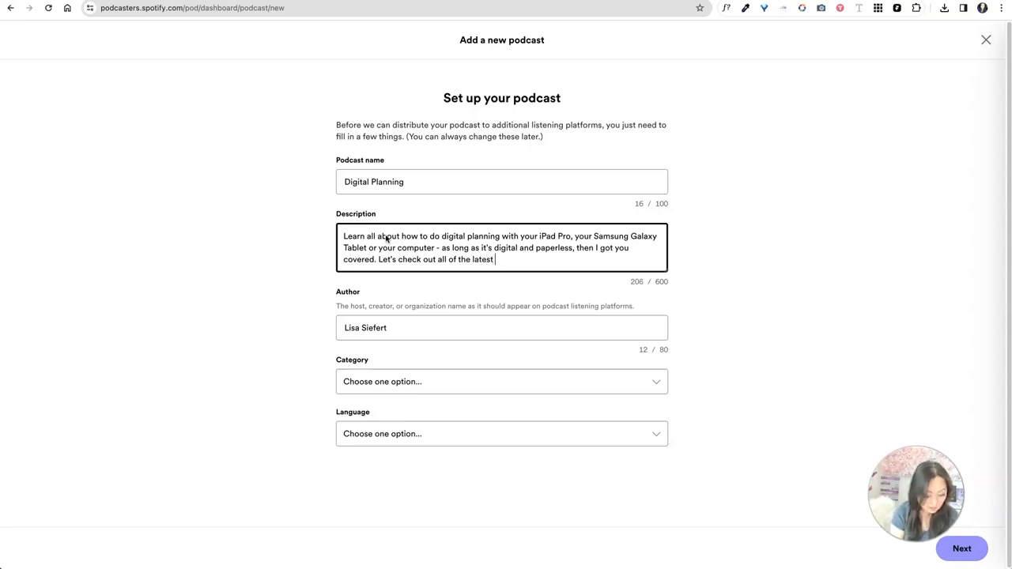
Finish the description with connecting digital planners to Google Calendar, removing the stray slash.
{"action": "type", "text": "digital P"}
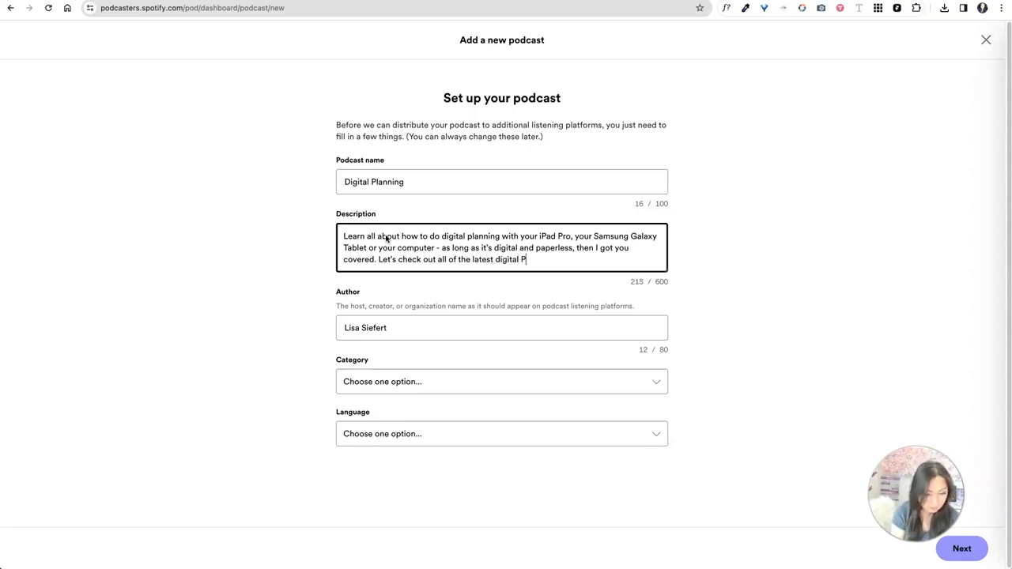
{"action": "type", "text": "lanners on Etsy,"}
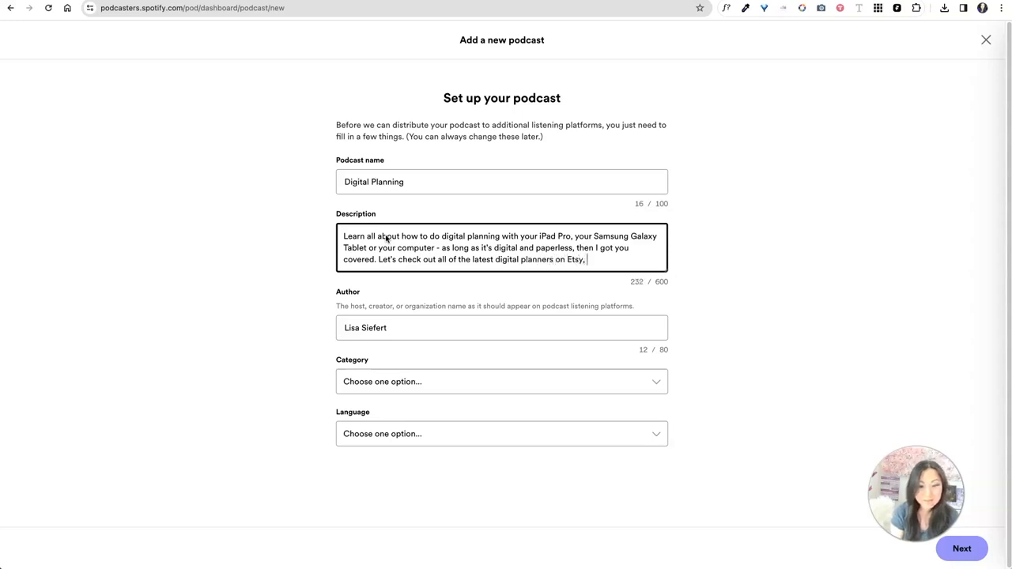
{"action": "type", "text": "a"}
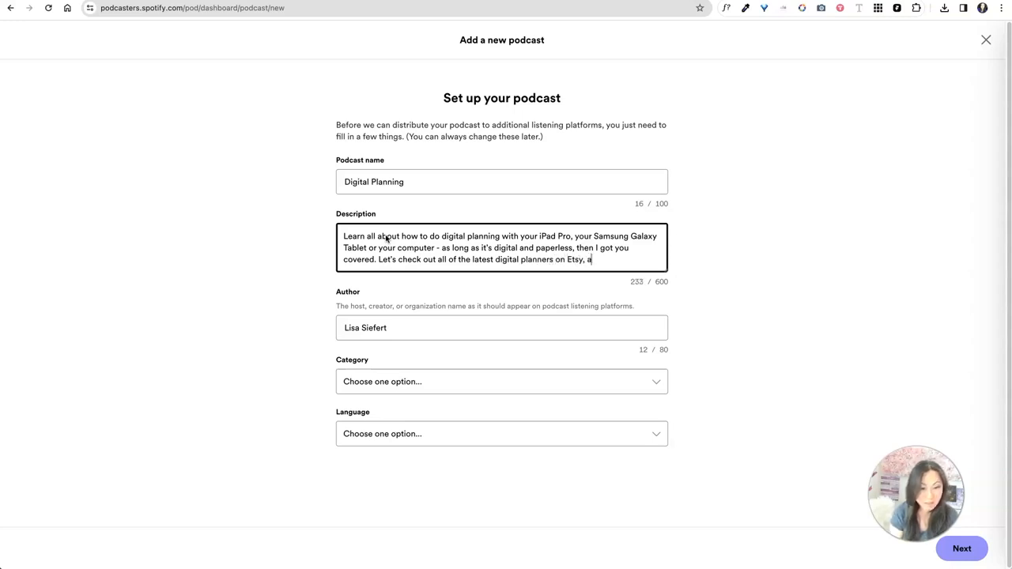
{"action": "type", "text": "and elsewhere and"}
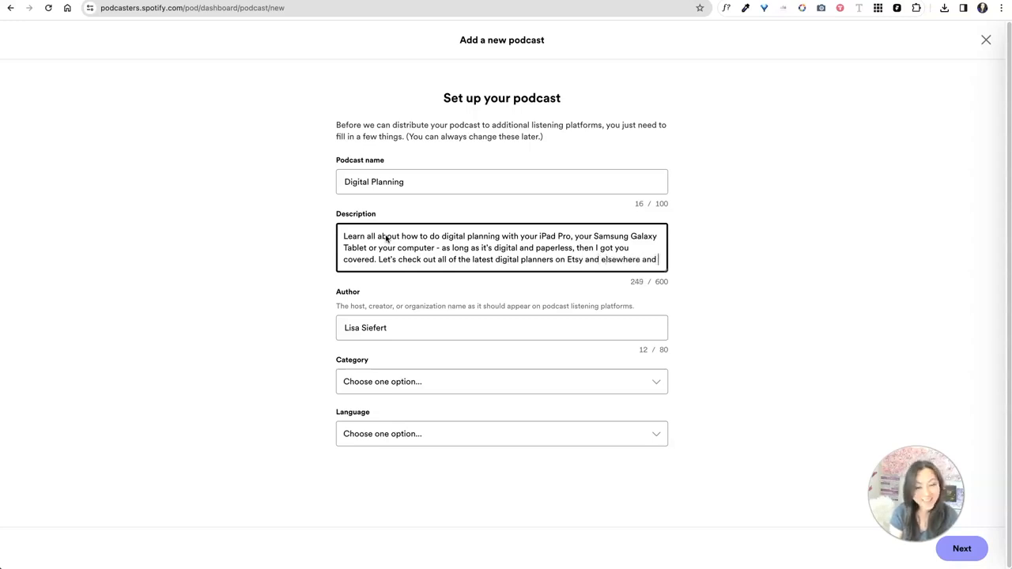
{"action": "type", "text": "also figure o"}
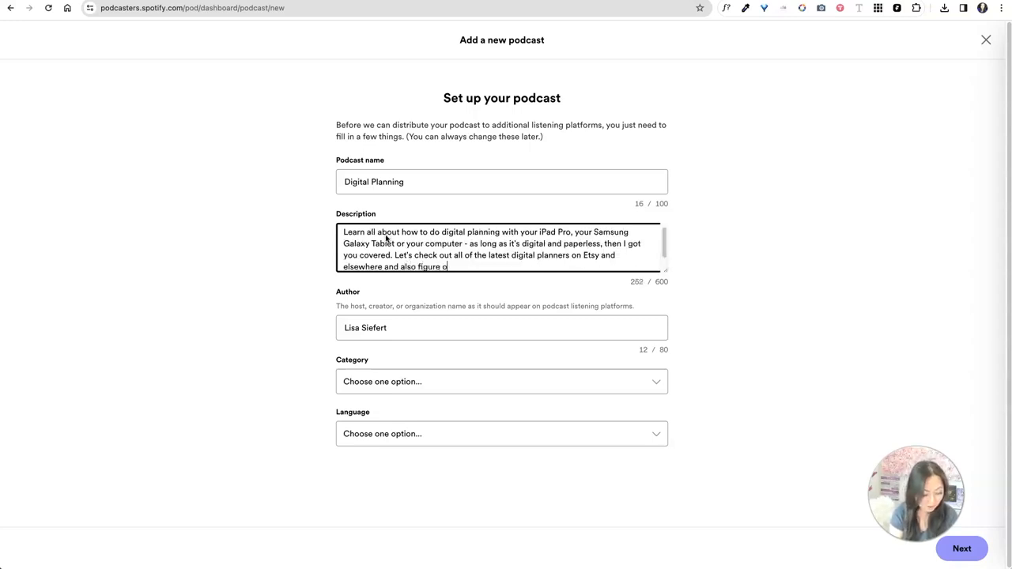
{"action": "type", "text": "ut how to connect your digital planner to our"}
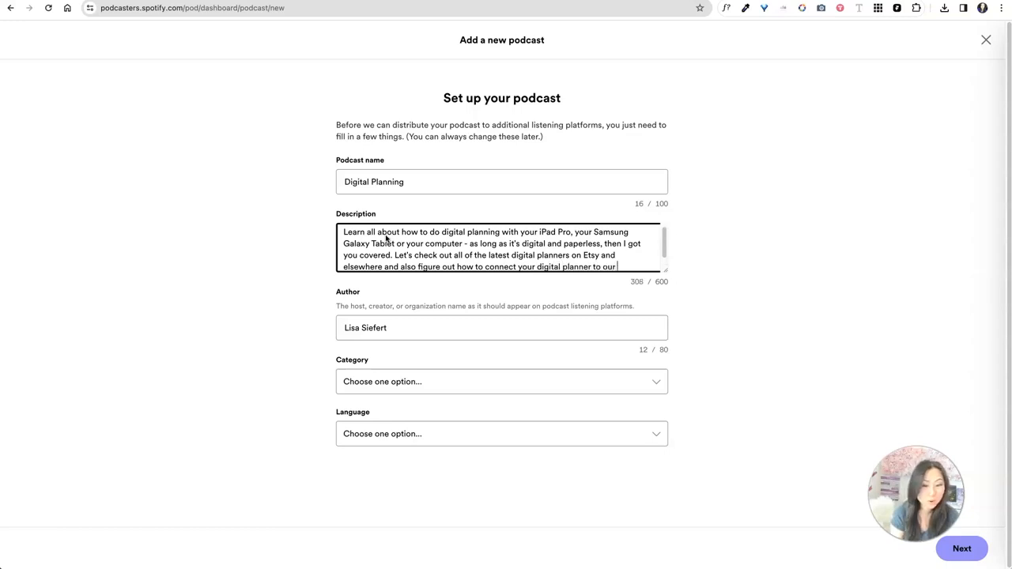
{"action": "type", "text": "Go"}
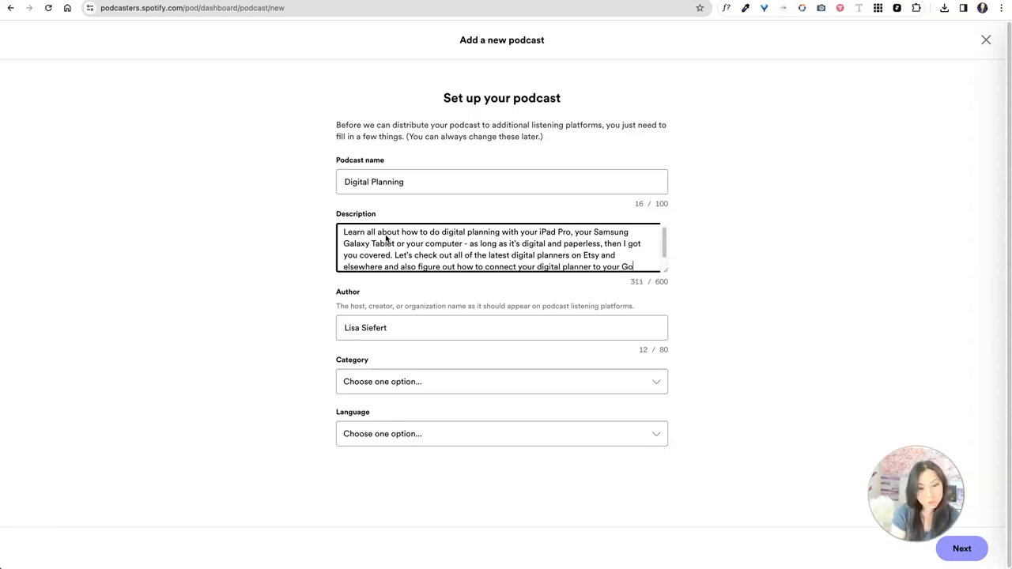
{"action": "type", "text": "Calendar./"}
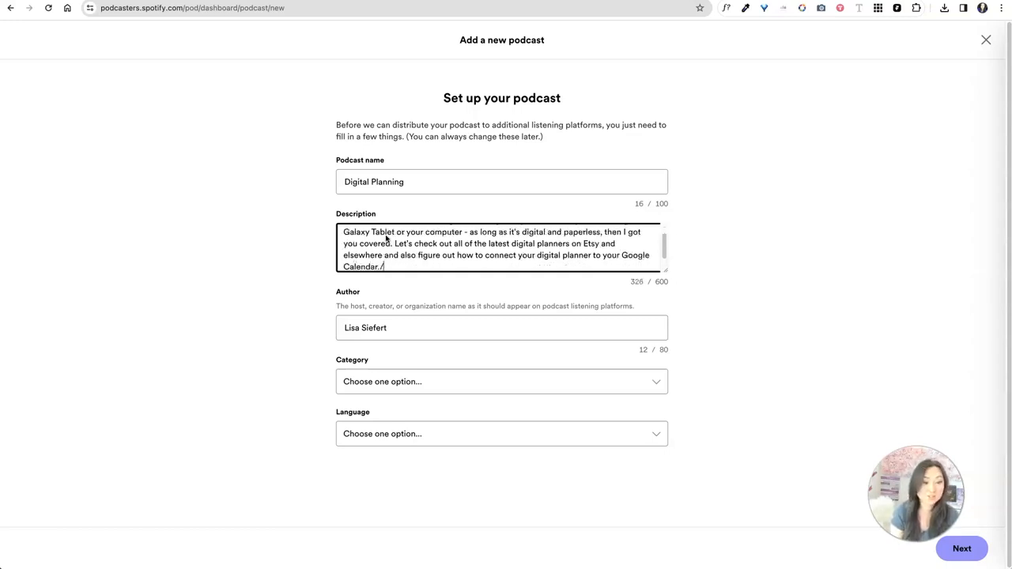
{"action": "key", "text": "Backspace"}
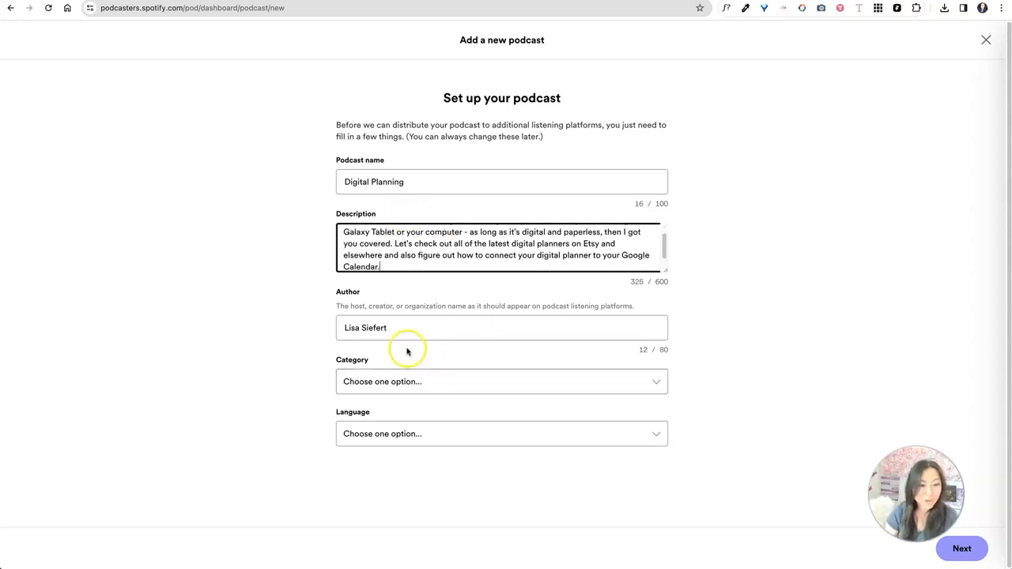
Set the podcast category to How To and the language to English (United States).
{"action": "left_click", "coordinate": [501, 328]}
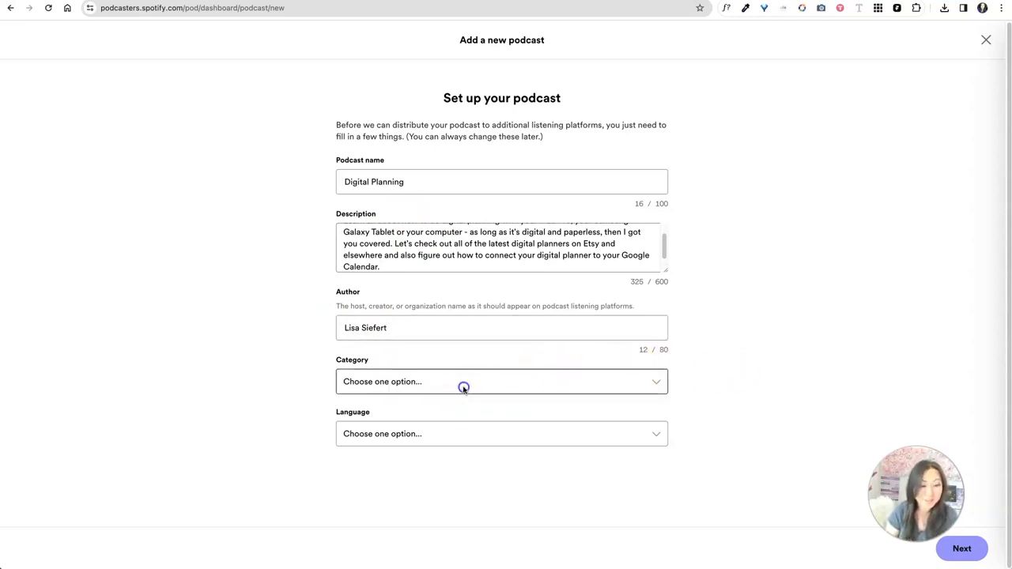
{"action": "left_click", "coordinate": [502, 381]}
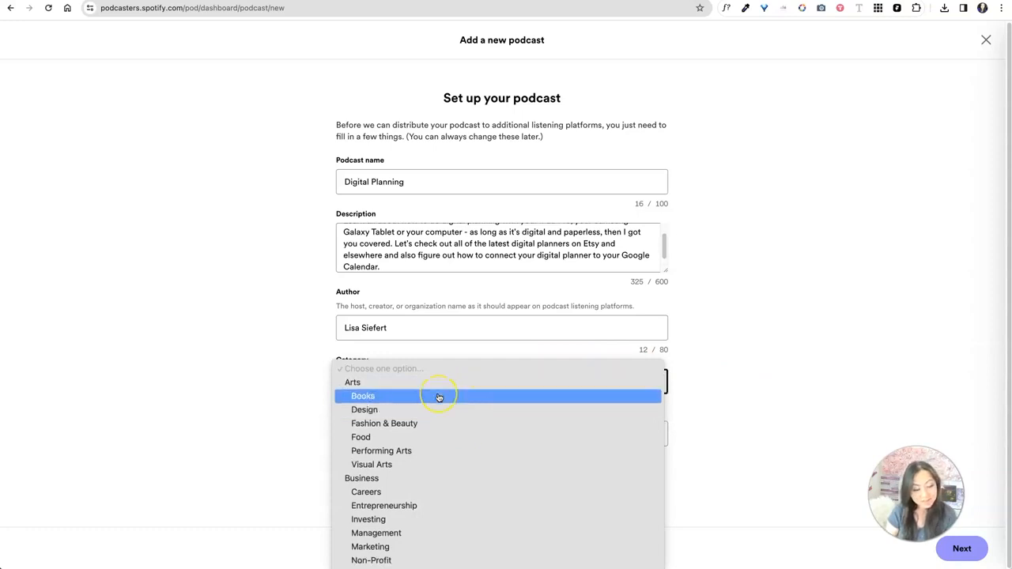
{"action": "mouse_move", "coordinate": [450, 409]}
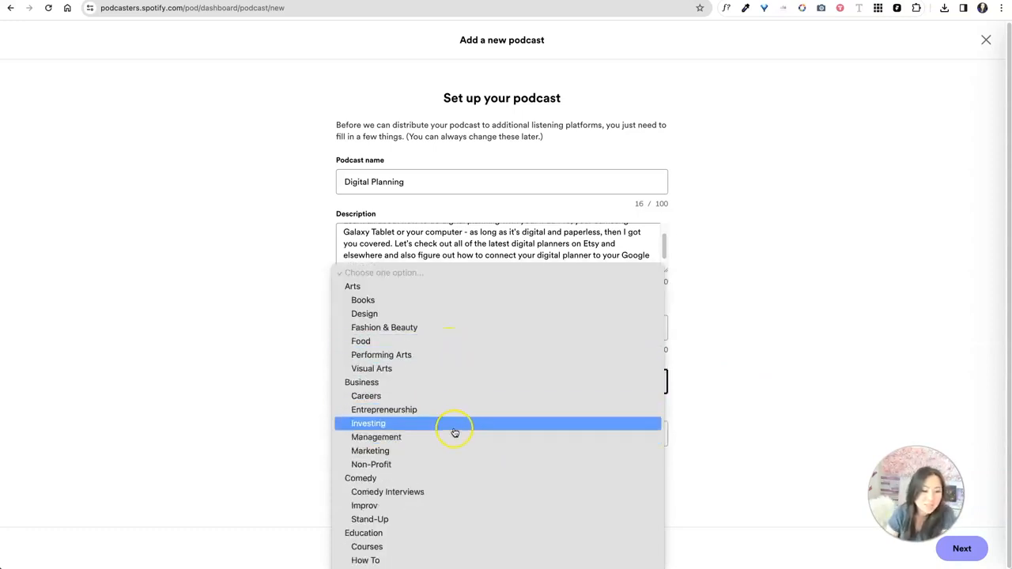
{"action": "scroll", "scroll_direction": "down", "scroll_amount": 3}
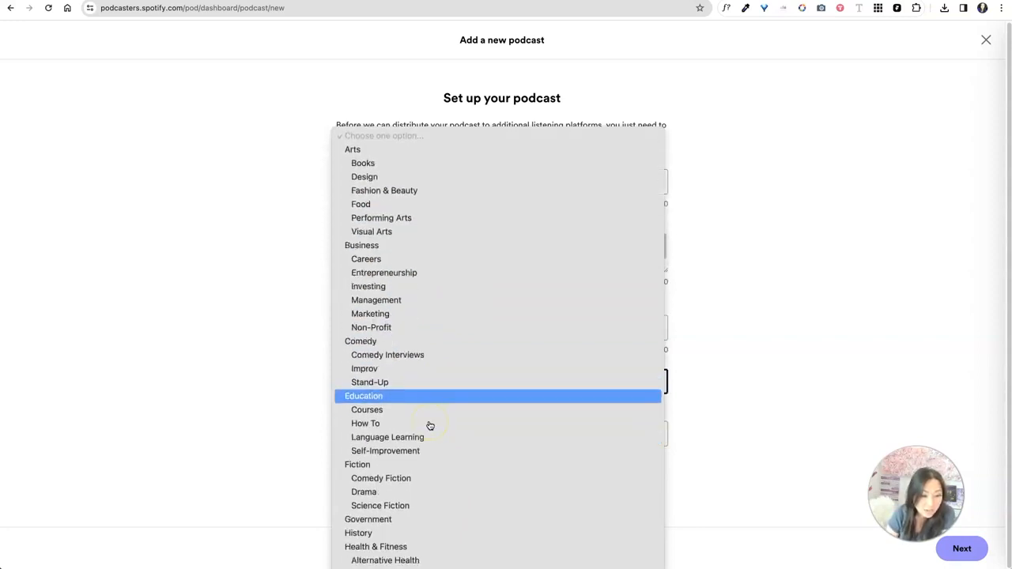
{"action": "mouse_move", "coordinate": [366, 423]}
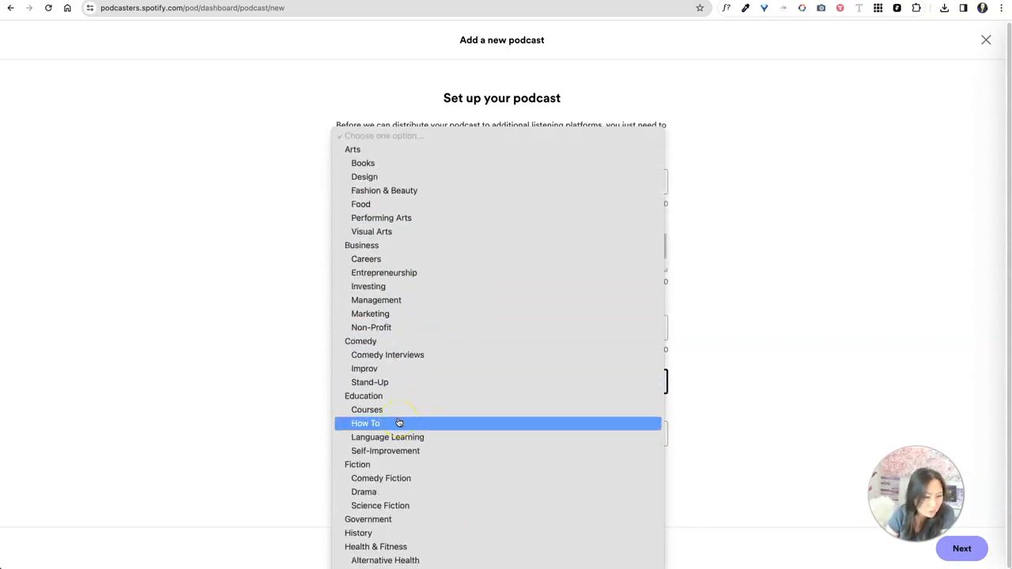
{"action": "left_click", "coordinate": [366, 423]}
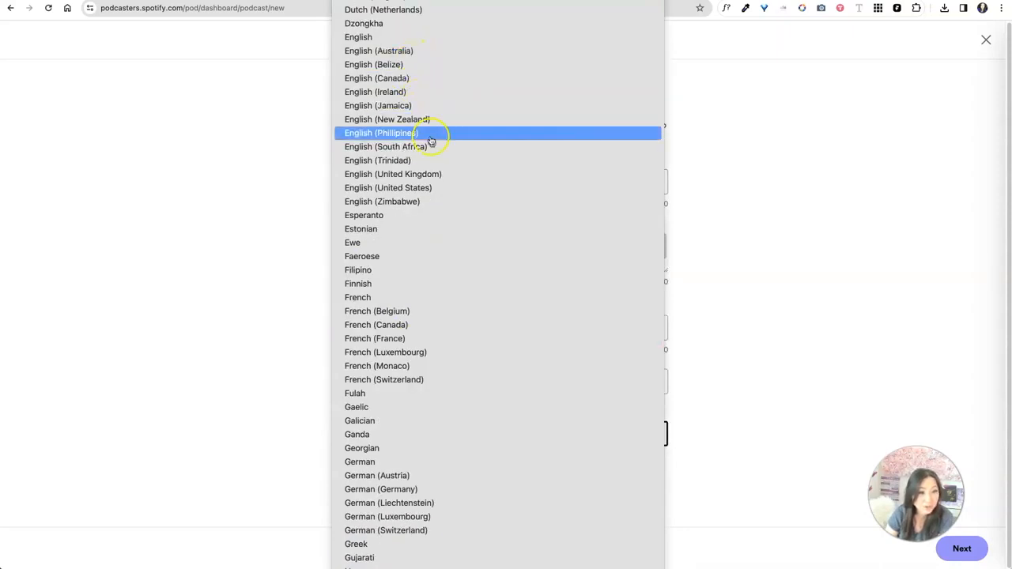
{"action": "left_click", "coordinate": [388, 187]}
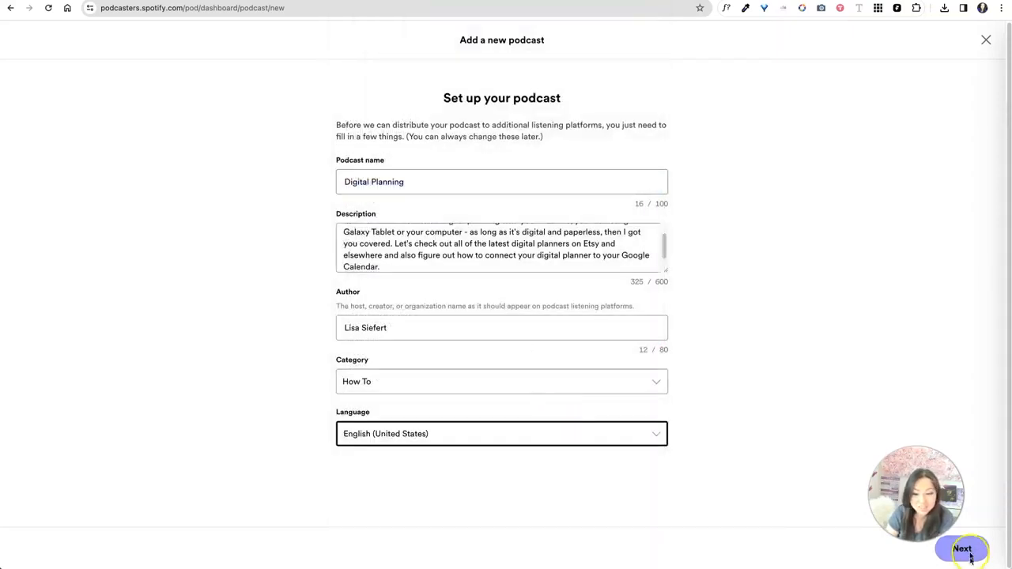
Continue to cover art and pick the cover image file to finish the podcast setup.
{"action": "left_click", "coordinate": [962, 549]}
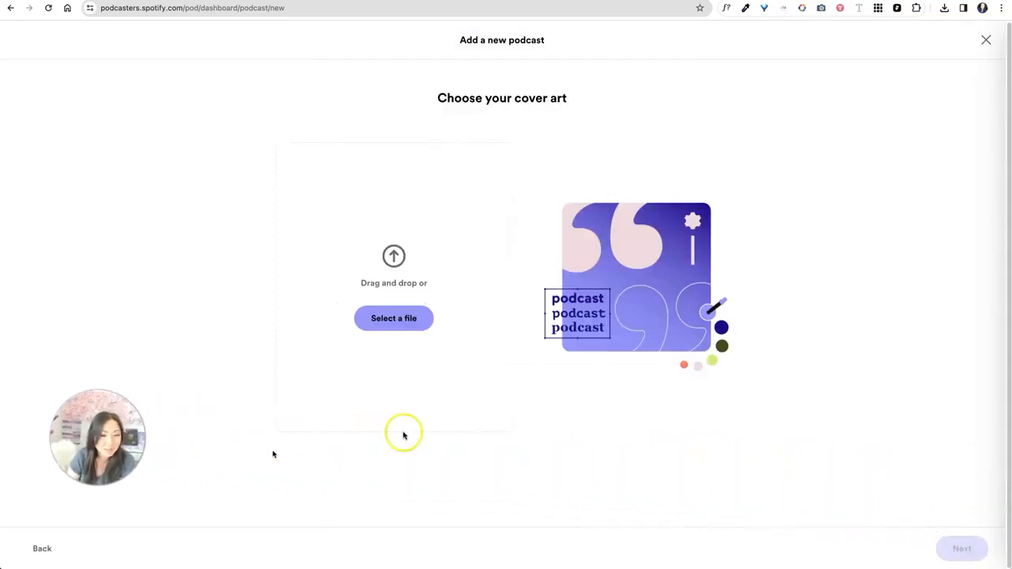
{"action": "mouse_move", "coordinate": [415, 273]}
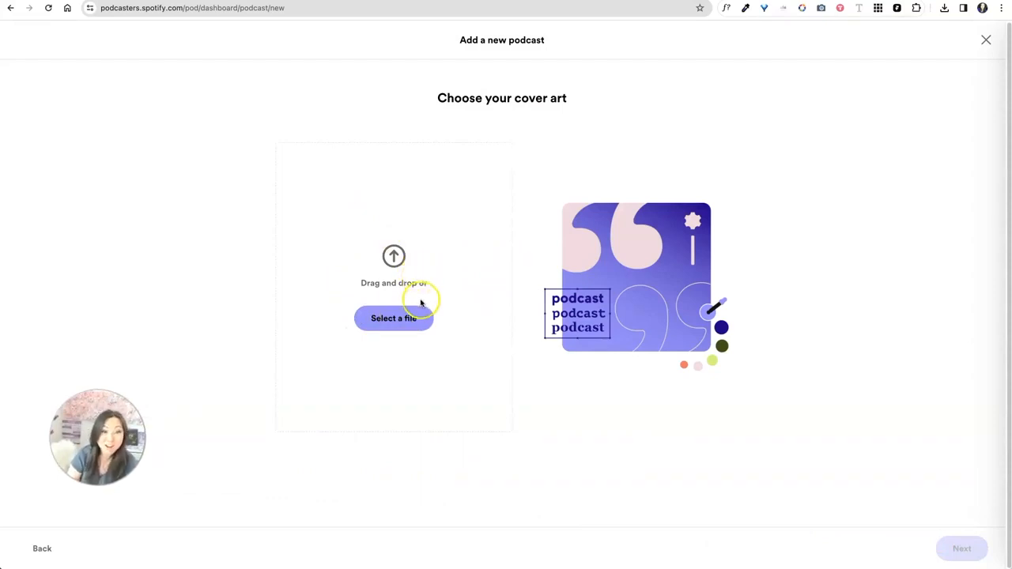
{"action": "left_click", "coordinate": [393, 318]}
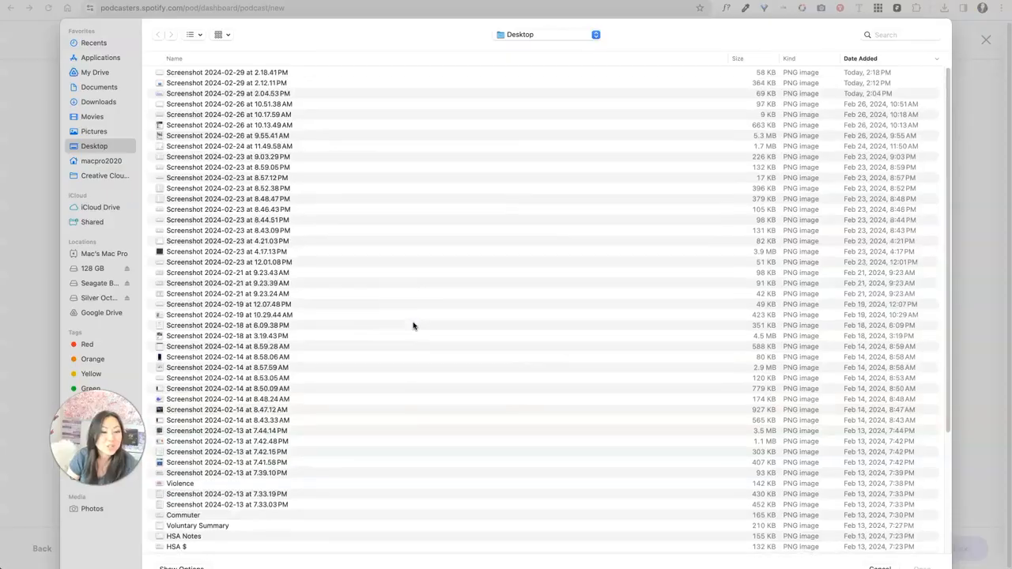
{"action": "left_click", "coordinate": [98, 101]}
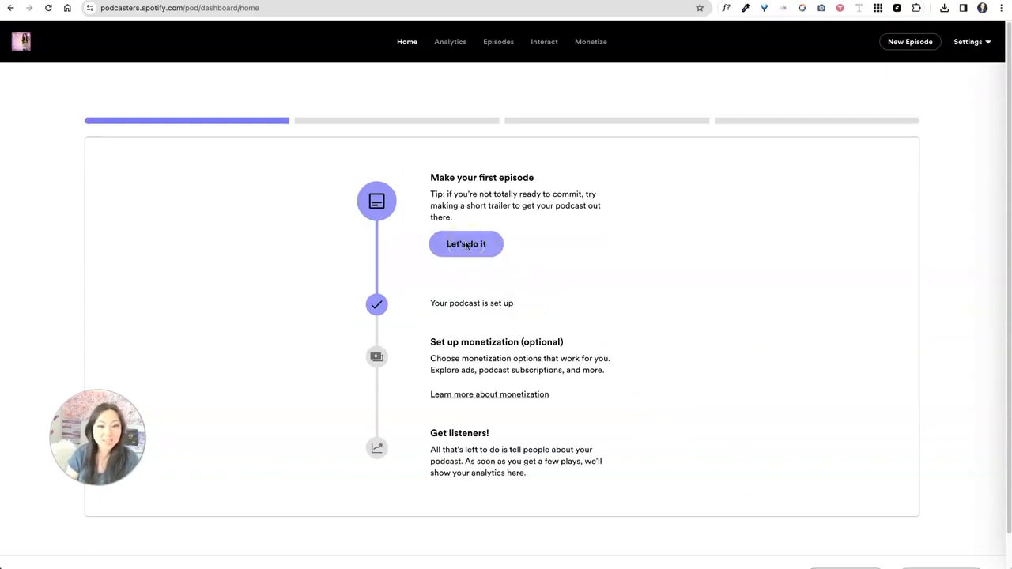
Start making the first episode from the dashboard's 'Make your first episode' prompt.
{"action": "left_click", "coordinate": [466, 243]}
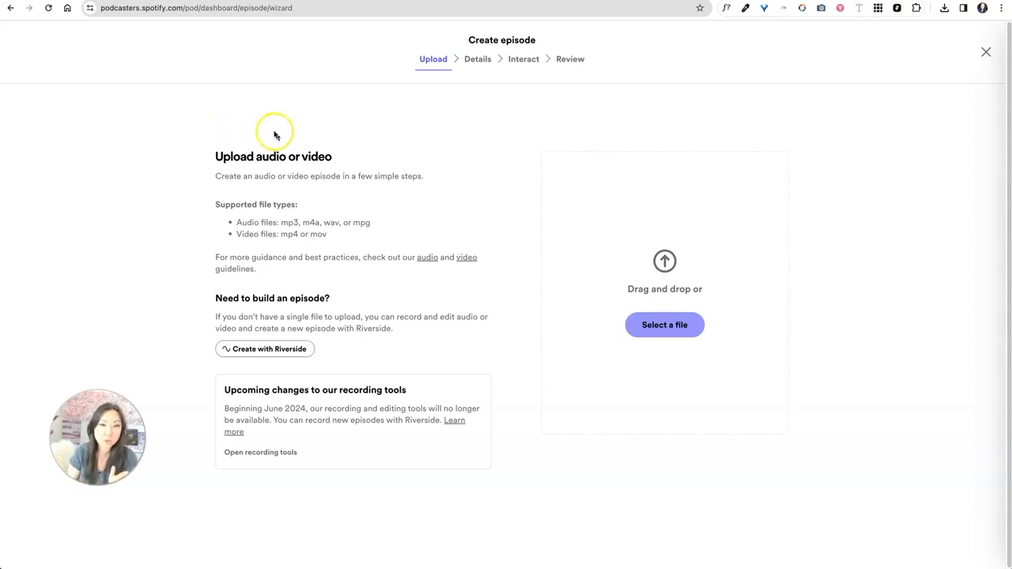
{"action": "mouse_move", "coordinate": [304, 231]}
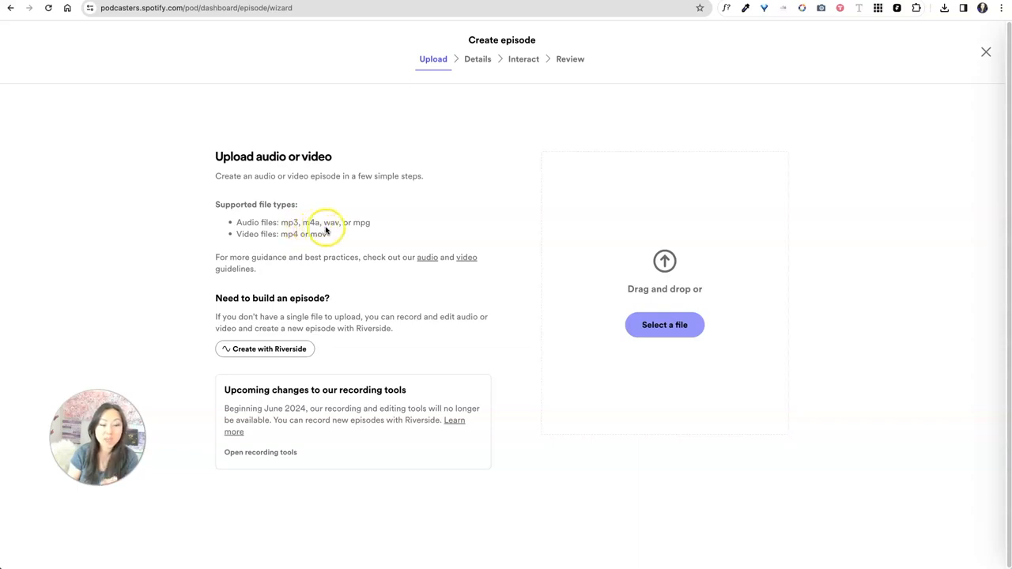
{"action": "mouse_move", "coordinate": [308, 242]}
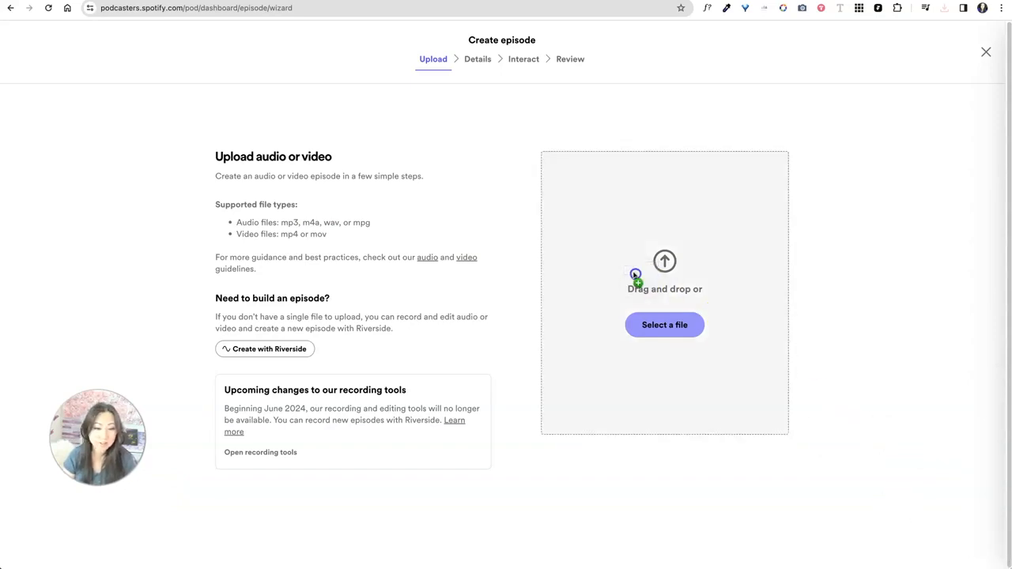
Enter the episode title 'TUTORIAL ... Digital Planner on a Samsung Galaxy Tablet - Android'.
{"action": "left_click", "coordinate": [664, 325]}
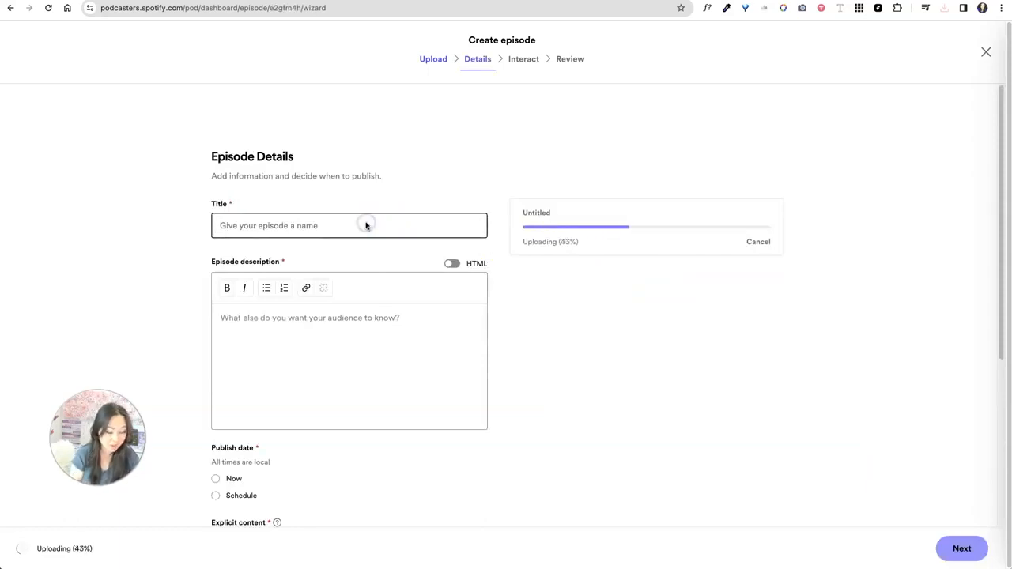
{"action": "type", "text": "TUTORIAL How to open a D"}
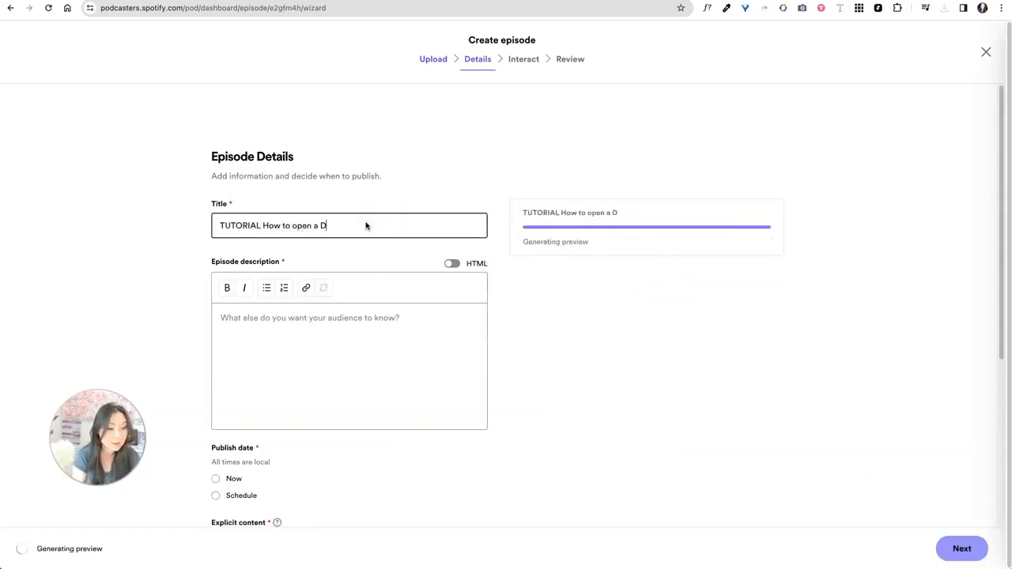
{"action": "type", "text": "igital Planner on"}
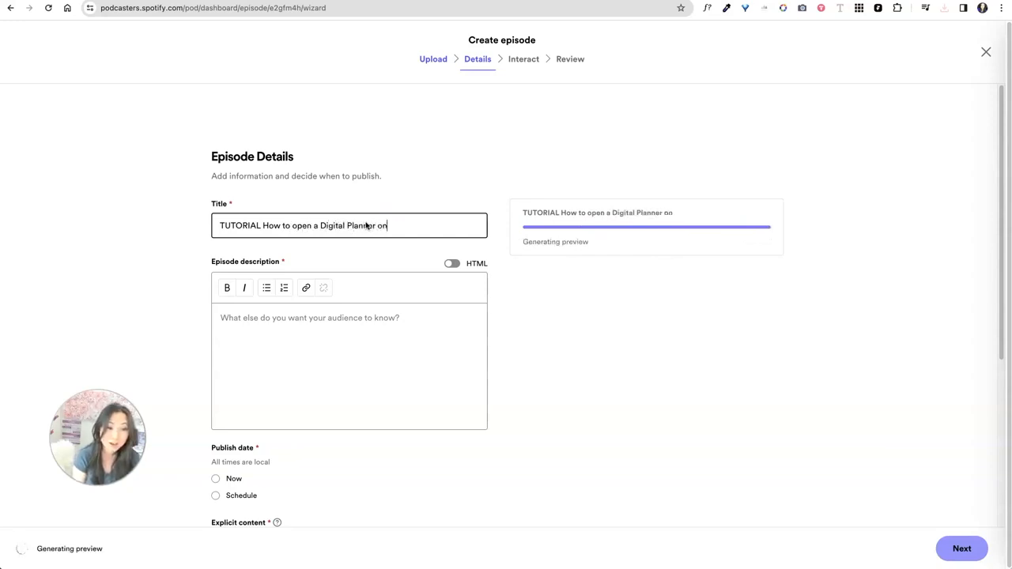
{"action": "type", "text": "a Samsung"}
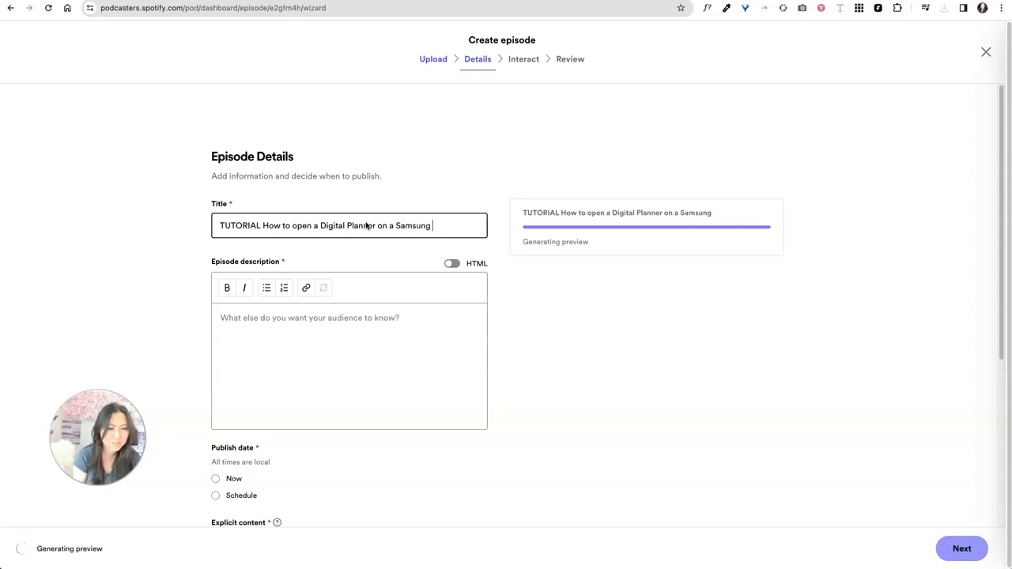
{"action": "type", "text": "G"}
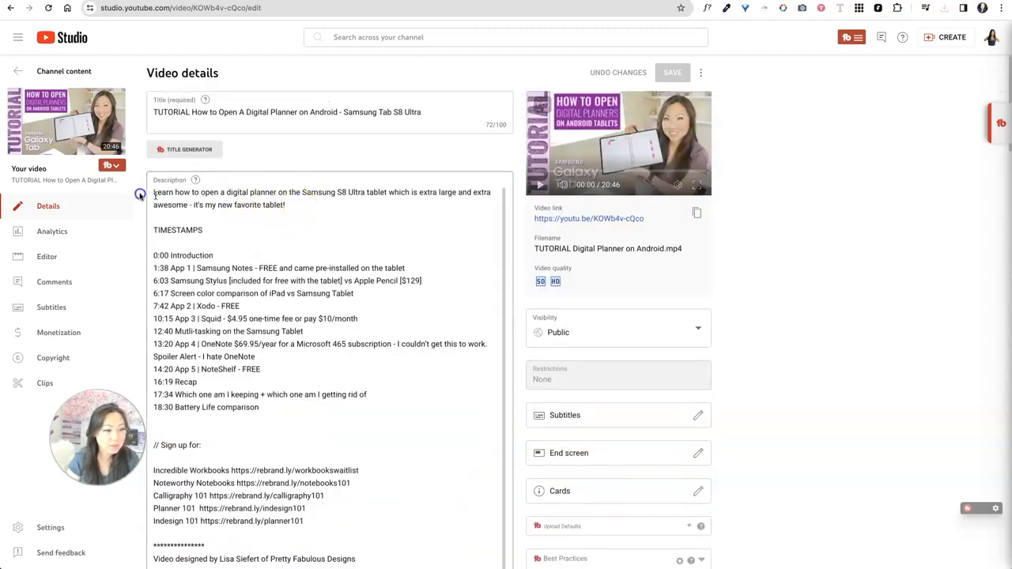
Copy the YouTube description's opening sentence about the Samsung S8 Ultra into the episode description.
{"action": "left_click_drag", "start_coordinate": [154, 192], "coordinate": [284, 205]}
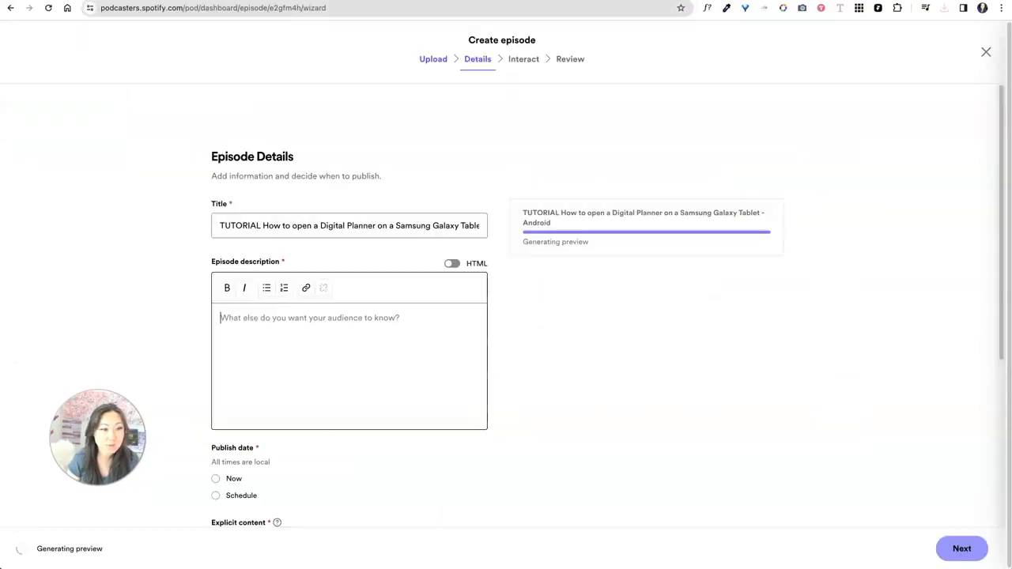
{"action": "type", "text": "Learn how to open a digital planner on the Samsung S8 Ultra tablet which is extra large and extra awesome - it's my new favorite tablet!"}
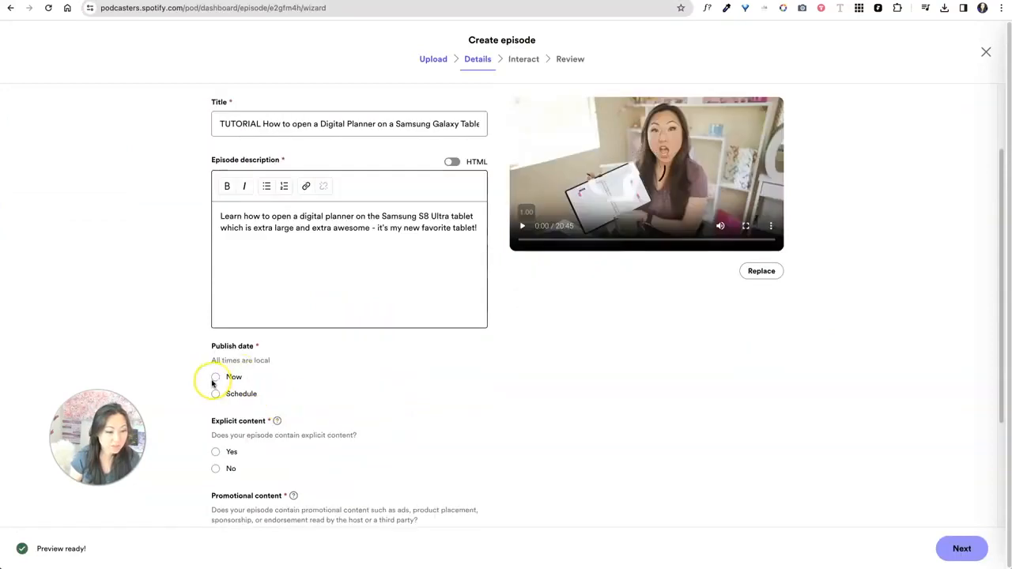
Set the episode to publish now and mark it as not explicit.
{"action": "left_click", "coordinate": [215, 377]}
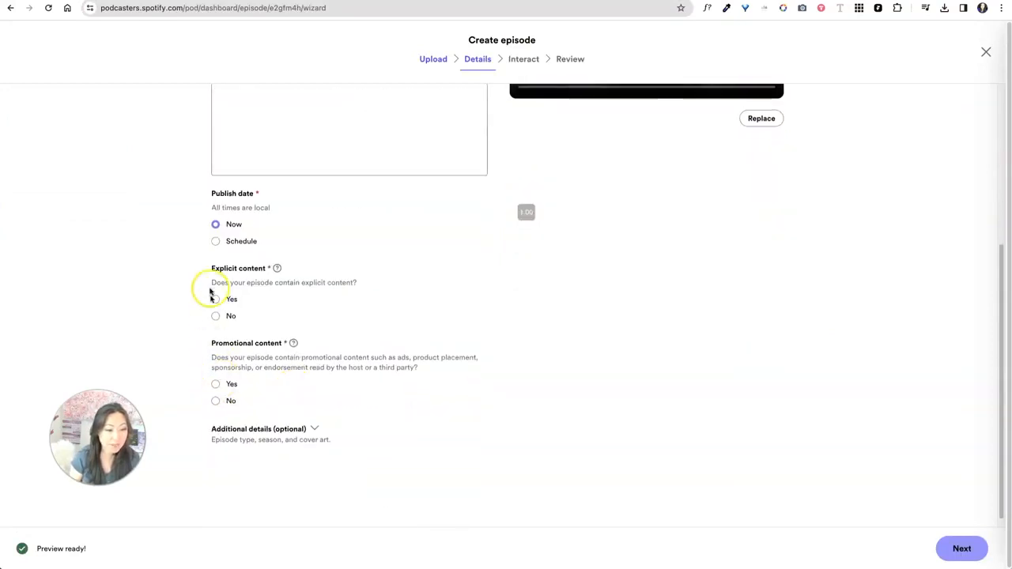
{"action": "left_click", "coordinate": [215, 315]}
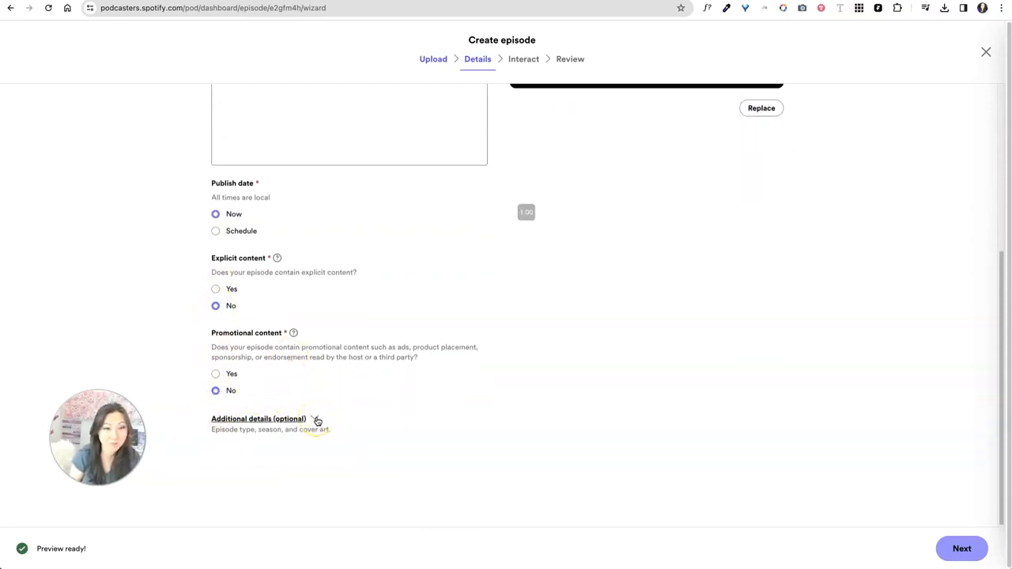
Under Additional details, set Season number 1 and Episode number 1.
{"action": "left_click", "coordinate": [259, 419]}
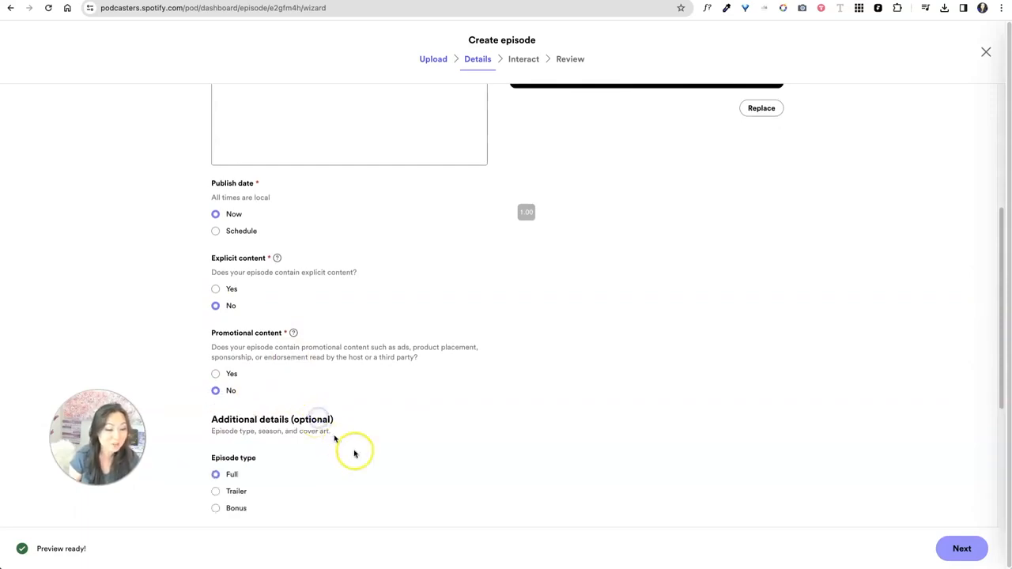
{"action": "scroll", "scroll_direction": "down", "scroll_amount": 3}
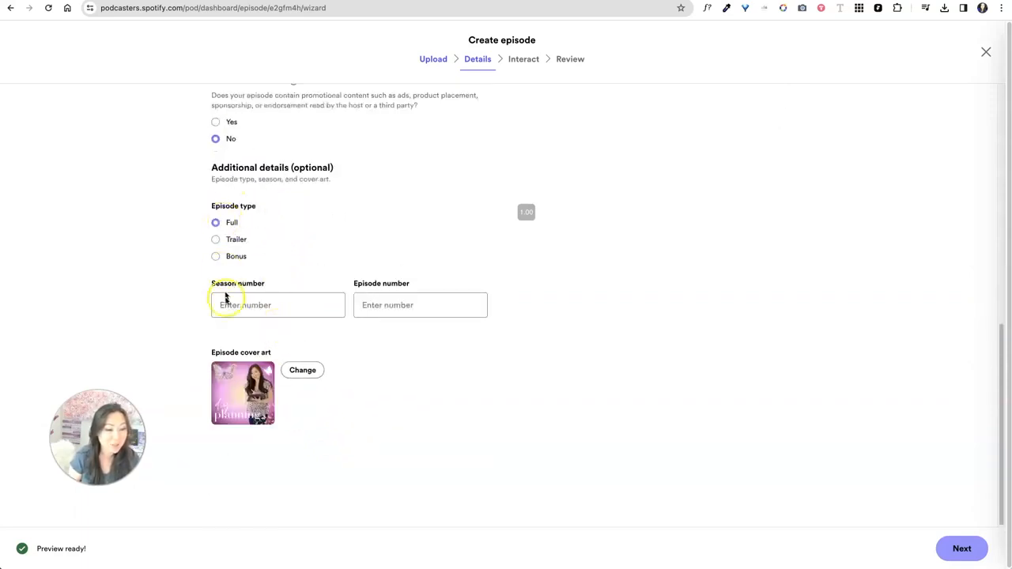
{"action": "type", "text": "1"}
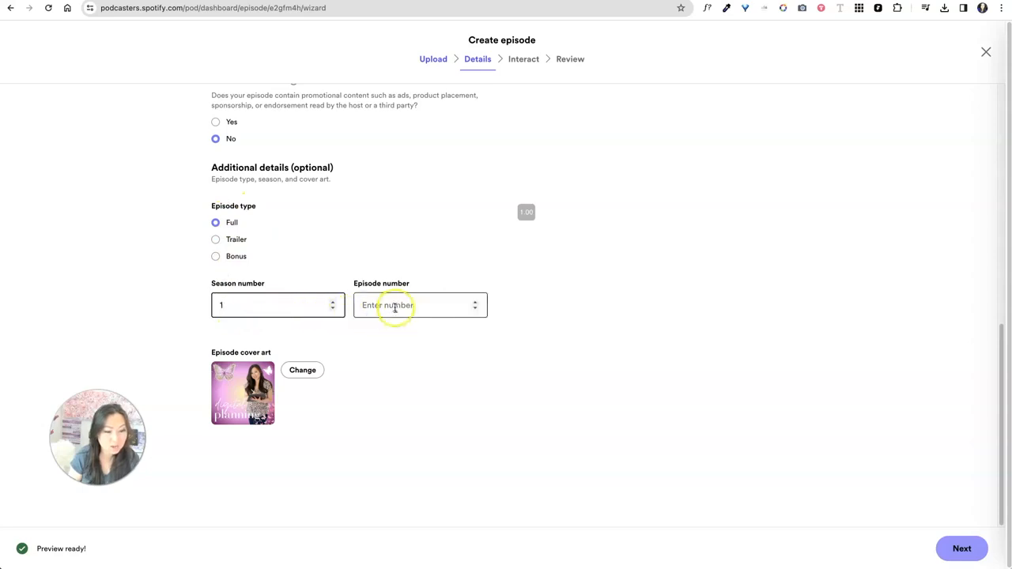
{"action": "type", "text": "1"}
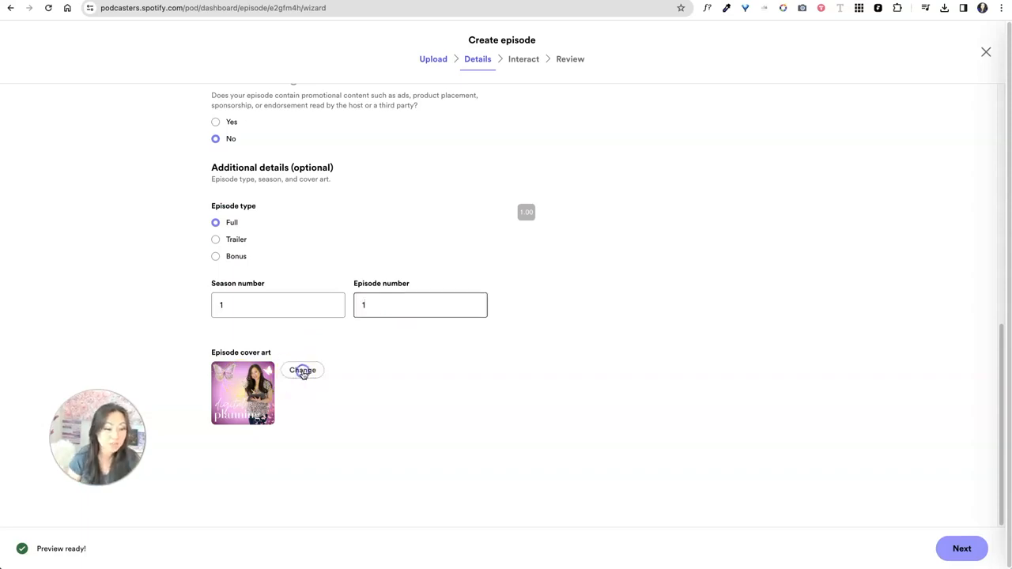
Replace the episode cover art with the tablet tutorial image from Downloads and continue to Interact.
{"action": "left_click", "coordinate": [302, 370]}
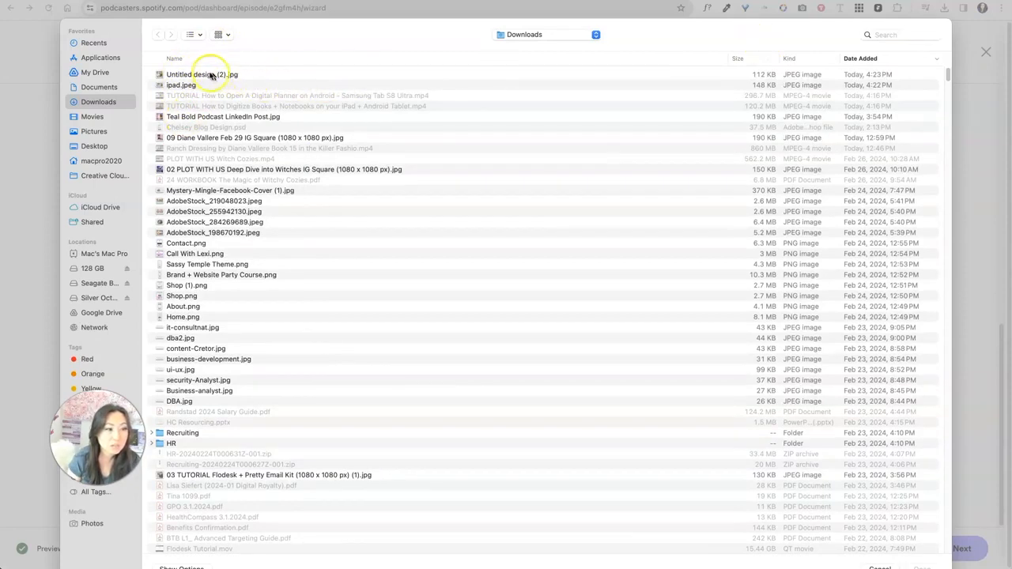
{"action": "left_click", "coordinate": [202, 74]}
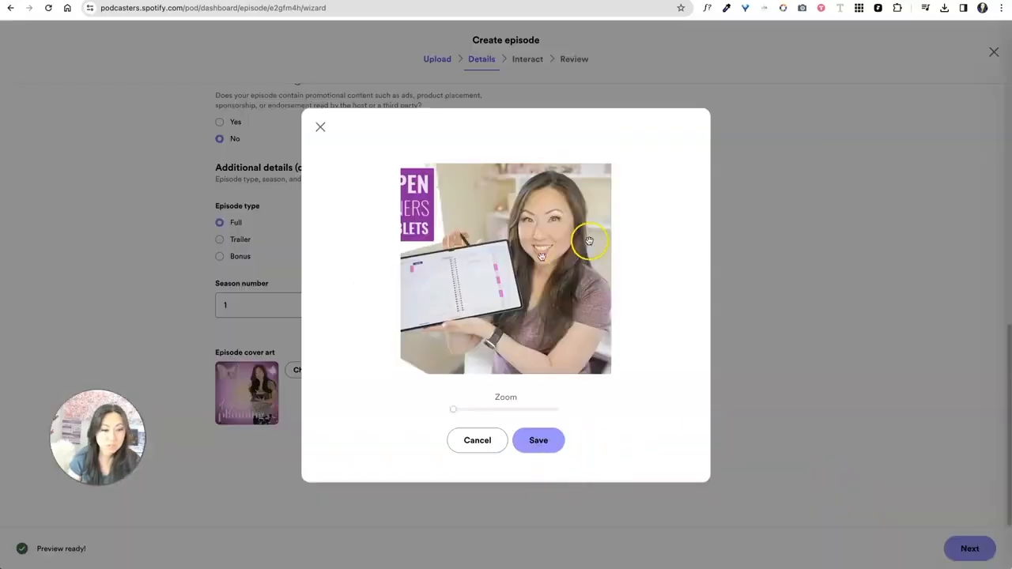
{"action": "left_click", "coordinate": [538, 440]}
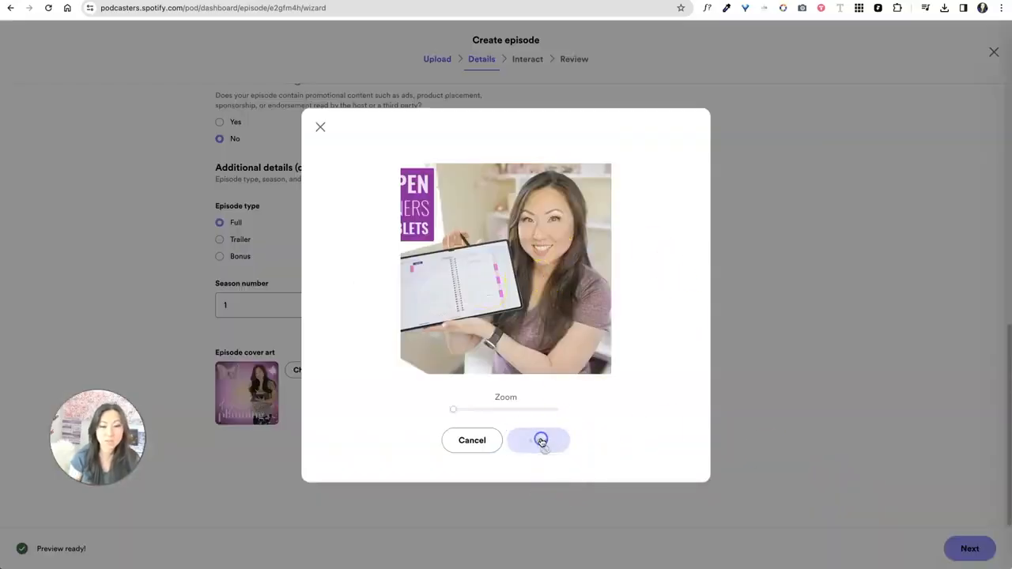
{"action": "left_click", "coordinate": [539, 441]}
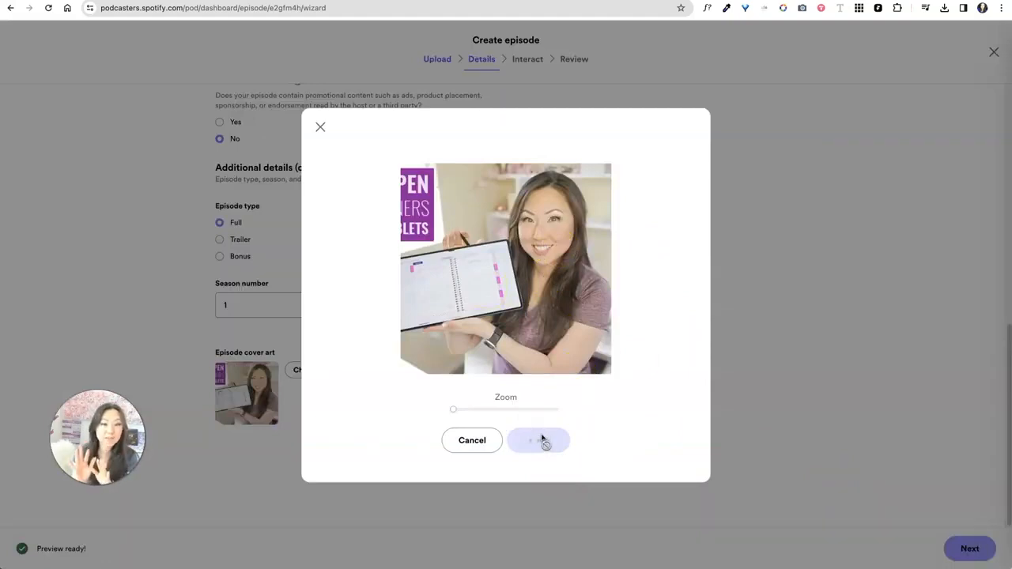
{"action": "left_click", "coordinate": [538, 441]}
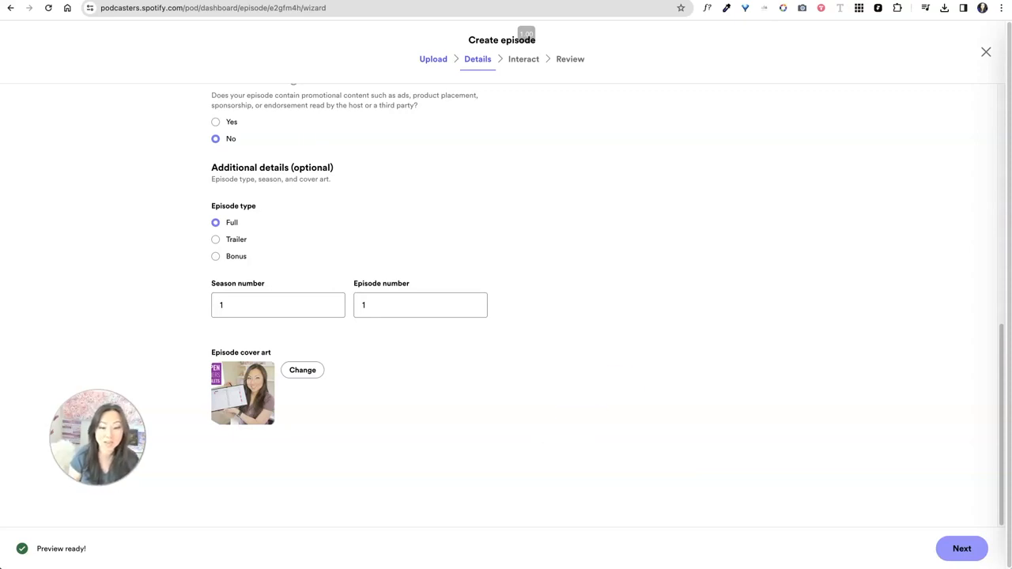
{"action": "left_click", "coordinate": [962, 549]}
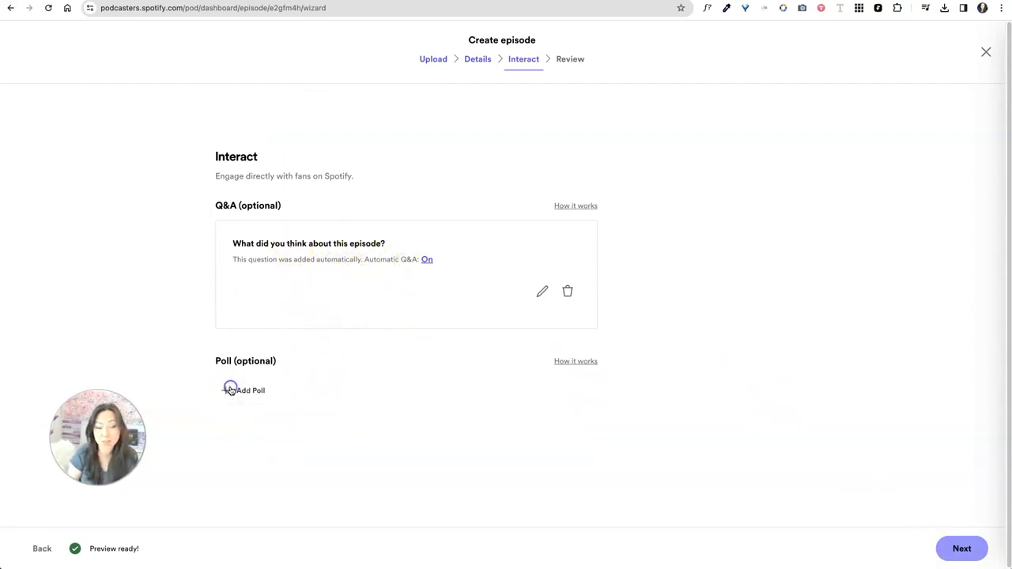
Add a poll asking 'What is your favorite tablet' with first choice Samsung Ultra.
{"action": "left_click", "coordinate": [244, 390]}
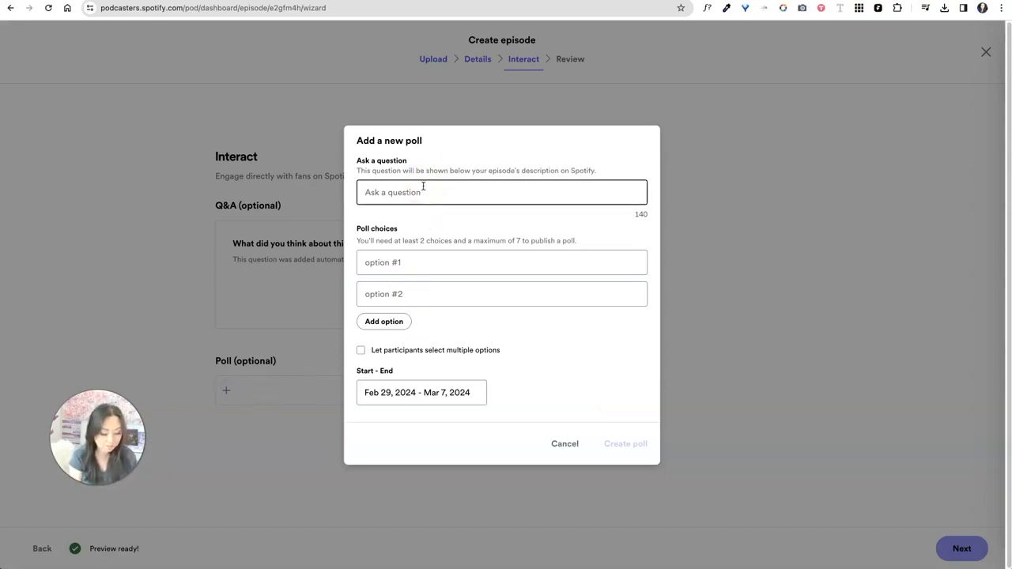
{"action": "type", "text": "What is y"}
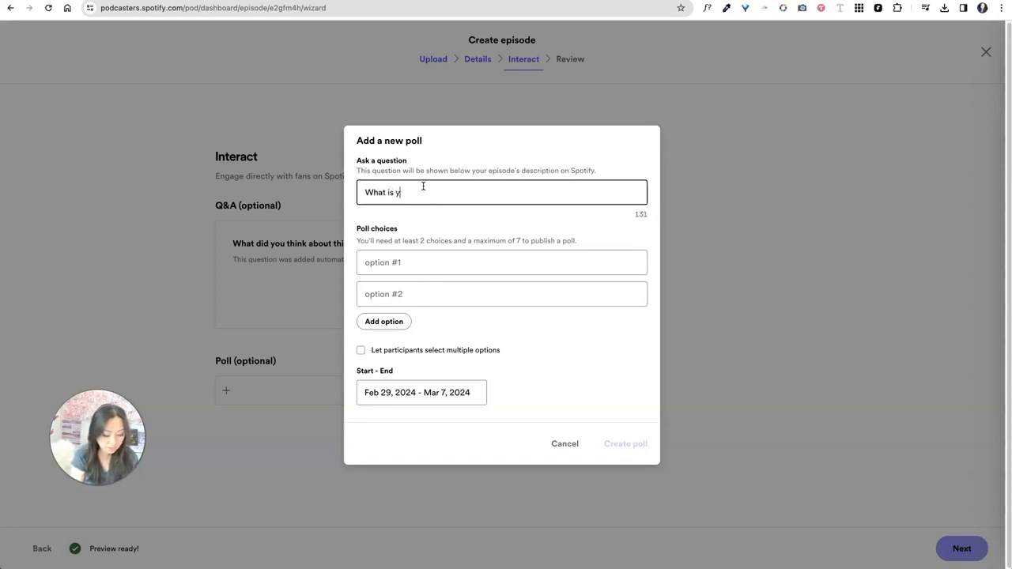
{"action": "type", "text": "our favorite tablet"}
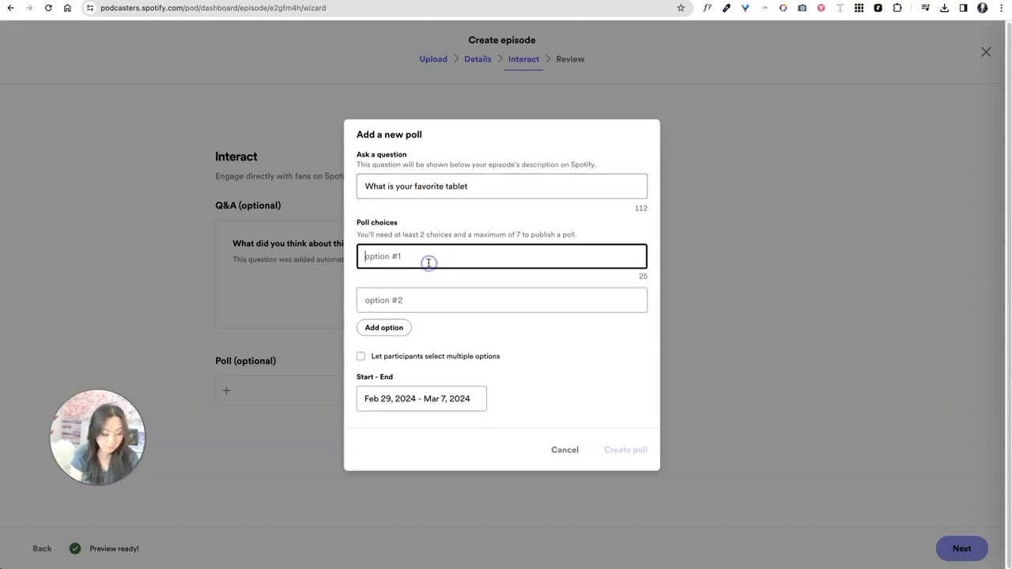
{"action": "type", "text": "Samsung"}
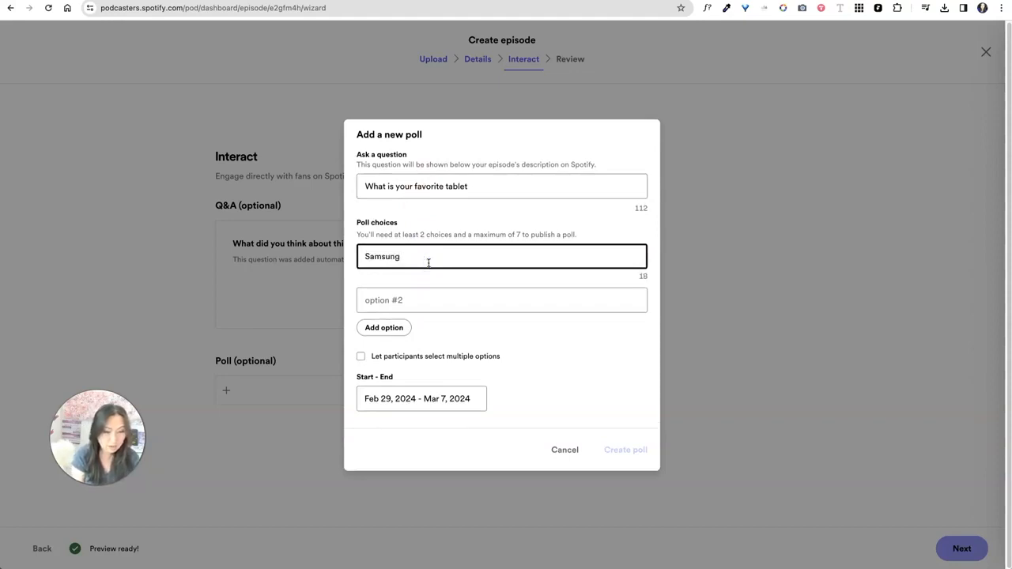
{"action": "key", "text": "Backspace"}
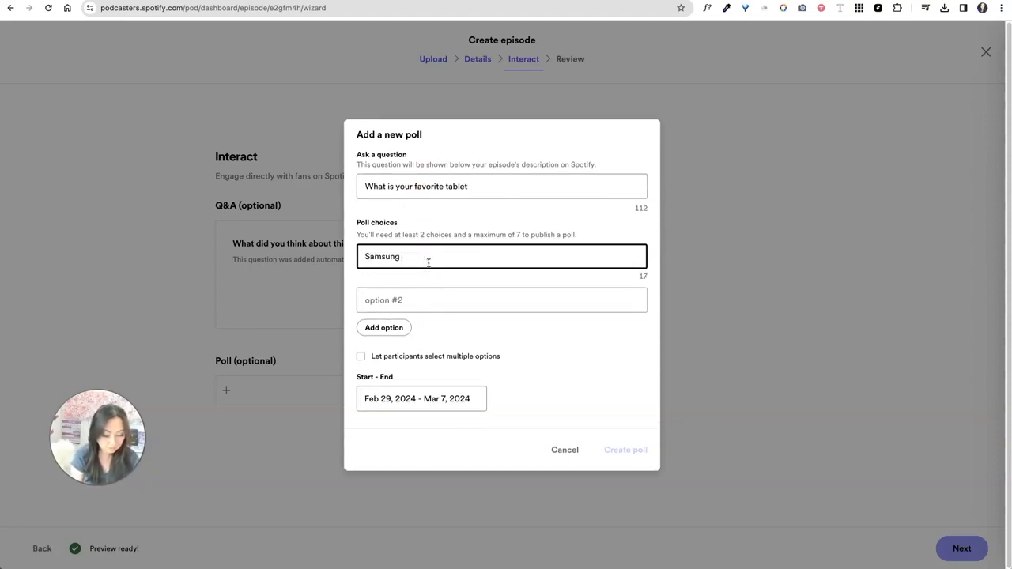
{"action": "type", "text": "Ultra S9"}
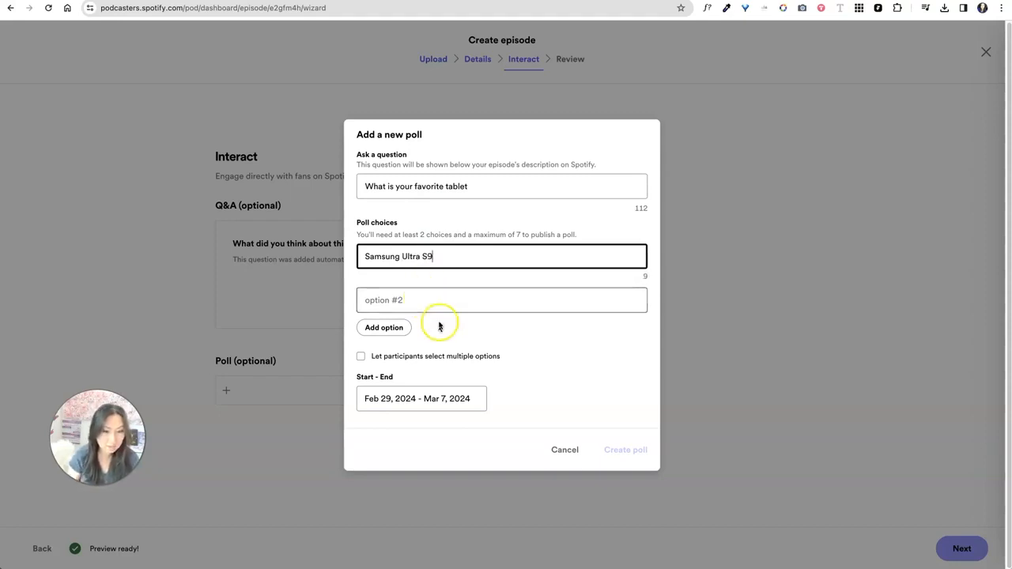
Add choices iPad, iPad Pro and 'Something else', allow multiple selections, and confirm the poll.
{"action": "left_click", "coordinate": [501, 300]}
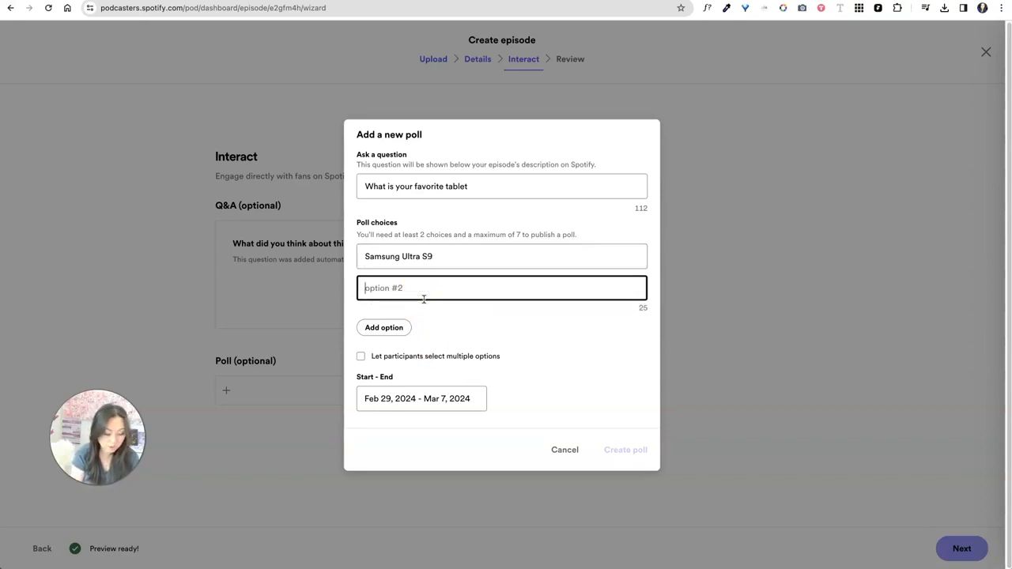
{"action": "type", "text": "IPad"}
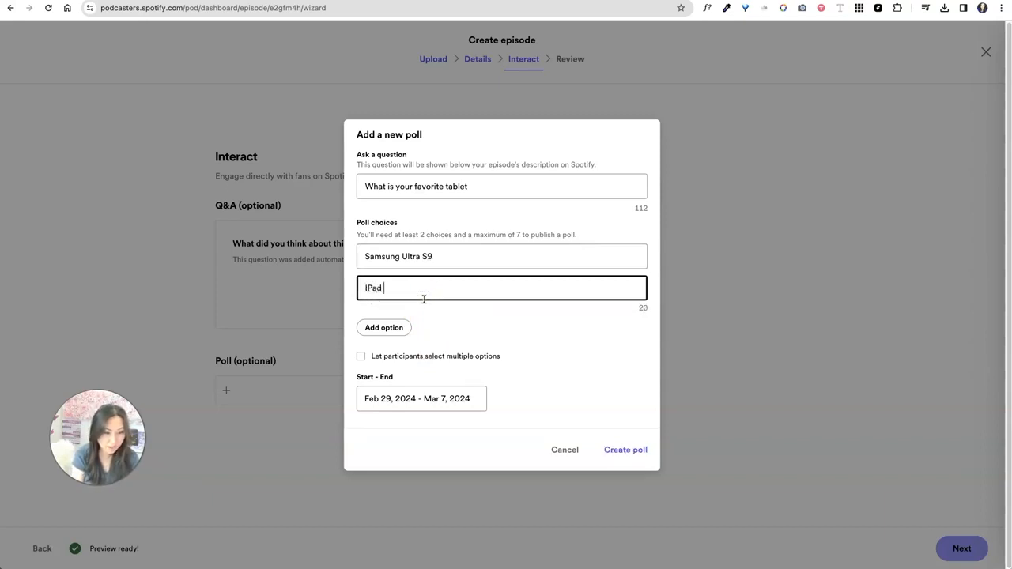
{"action": "key", "text": "Backspace"}
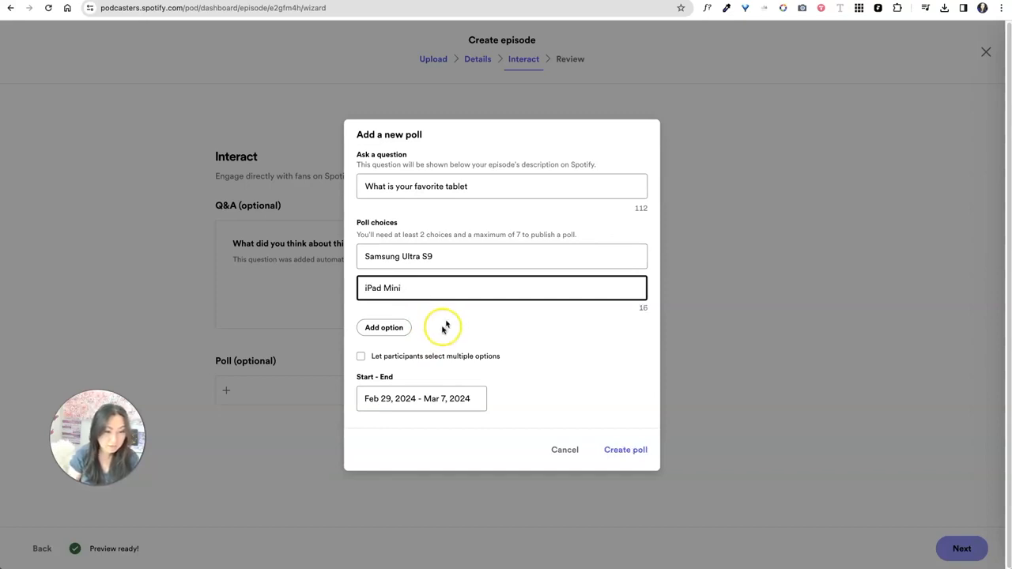
{"action": "left_click", "coordinate": [383, 327]}
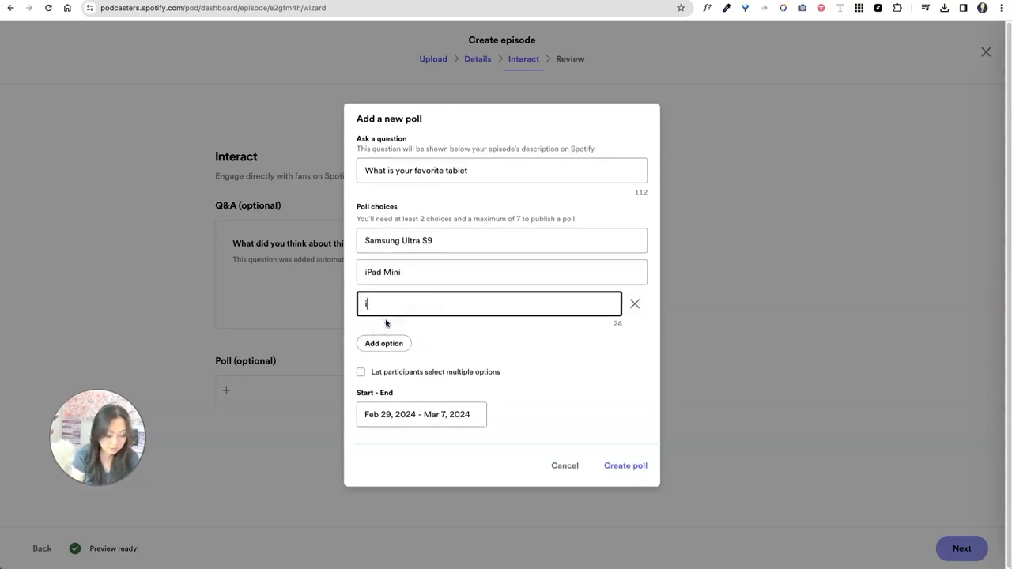
{"action": "type", "text": "iPad Pro"}
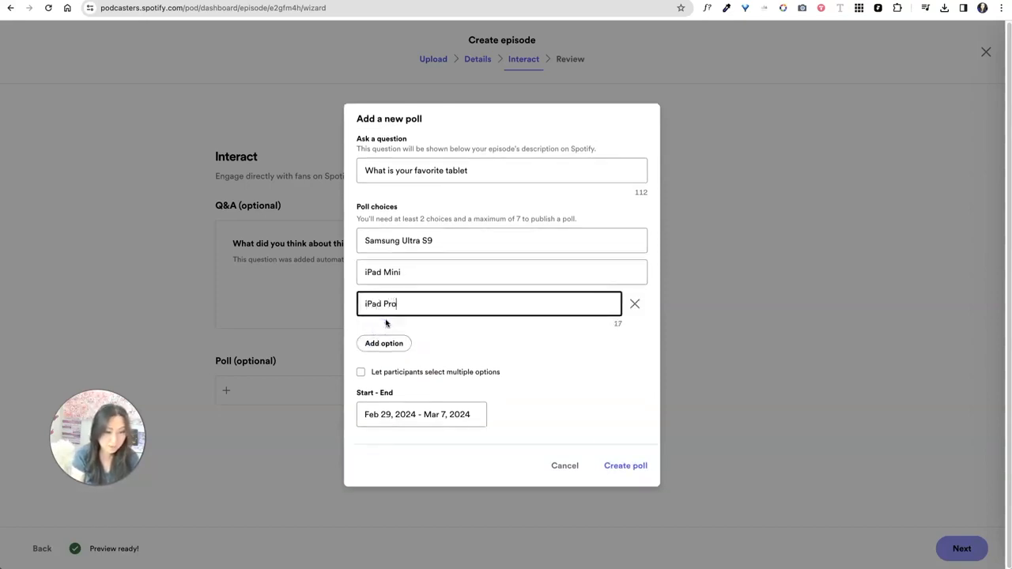
{"action": "left_click", "coordinate": [384, 343]}
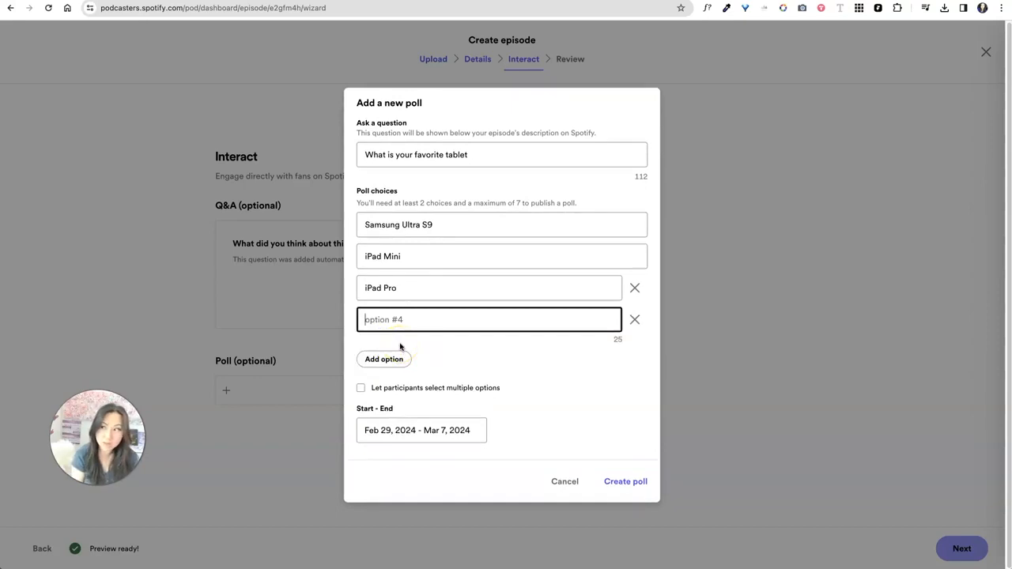
{"action": "type", "text": "Something else?!"}
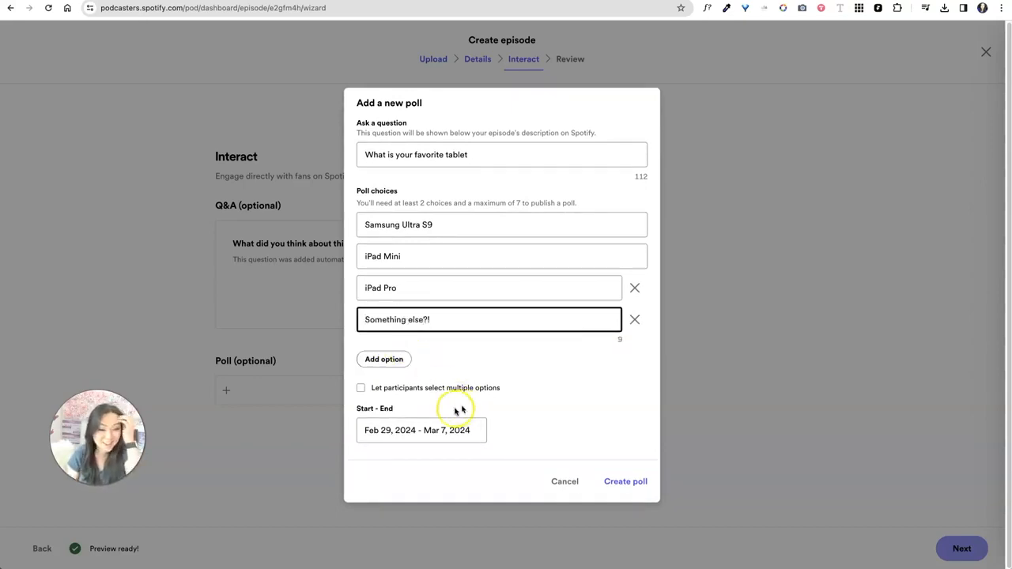
{"action": "left_click", "coordinate": [360, 387]}
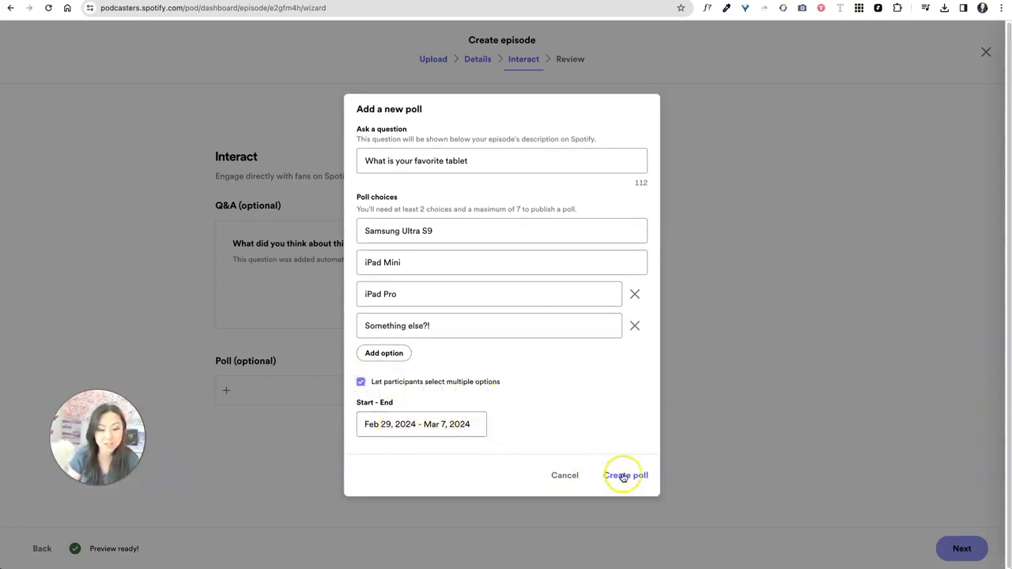
{"action": "left_click", "coordinate": [624, 476]}
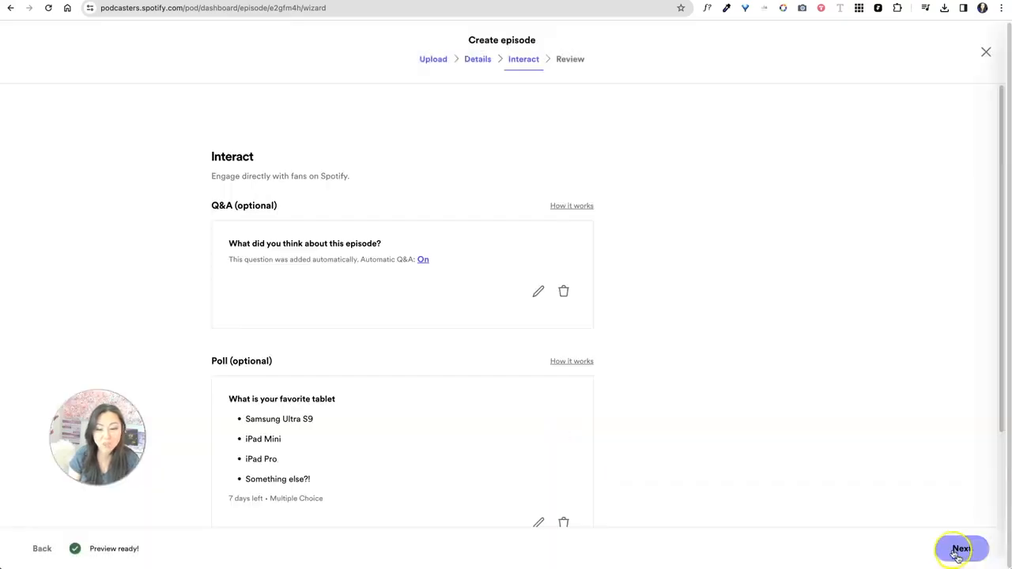
Review and publish the episode, dismiss the 'You're all set' dialog, and show the episode's actions menu.
{"action": "left_click", "coordinate": [960, 549]}
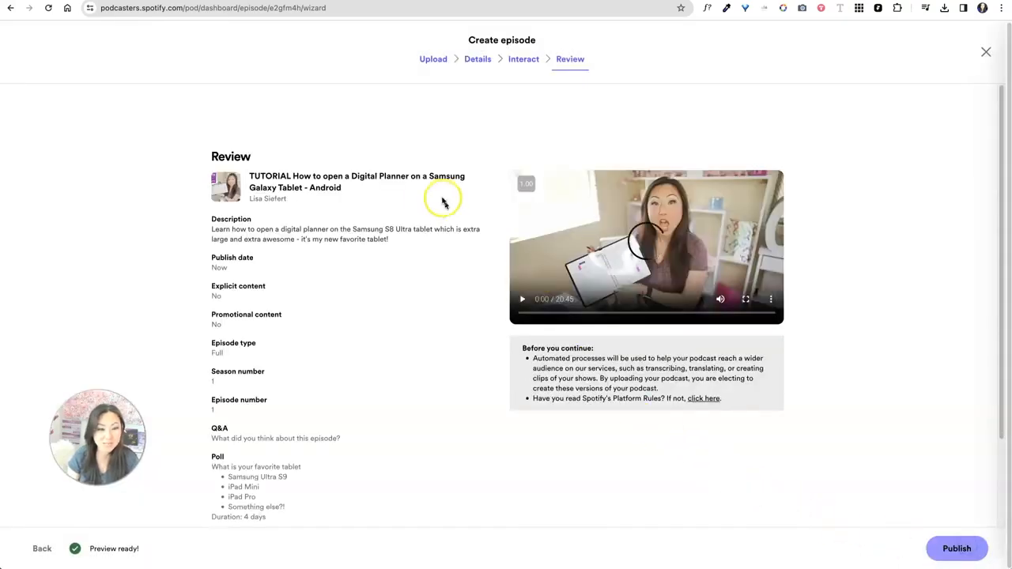
{"action": "scroll", "scroll_direction": "down", "scroll_amount": 3}
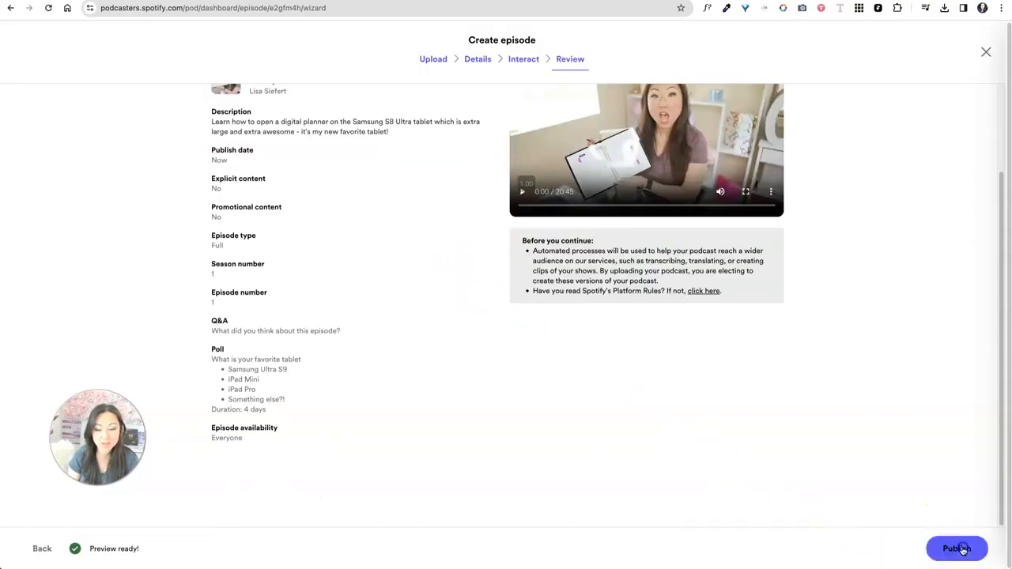
{"action": "left_click", "coordinate": [956, 549]}
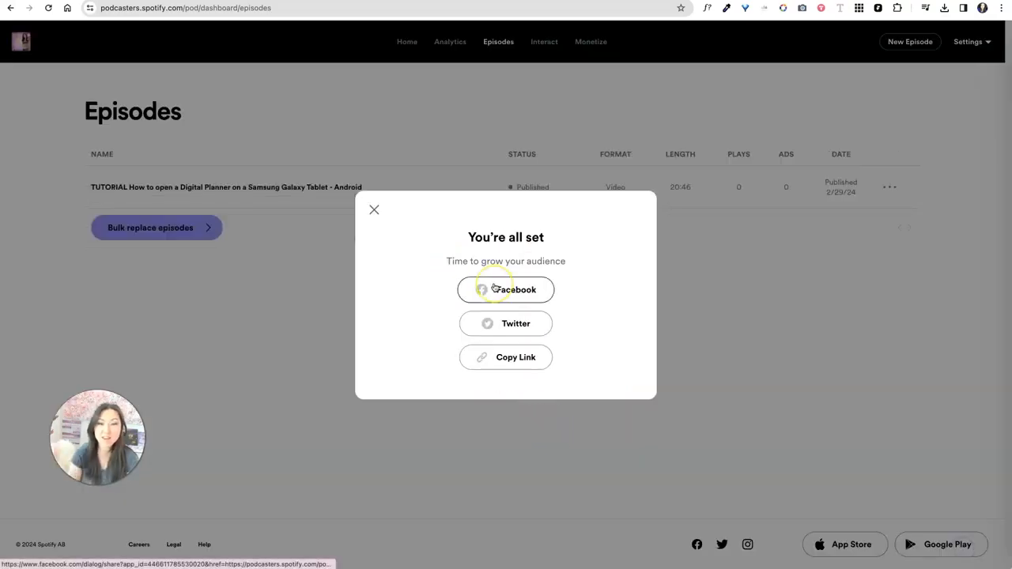
{"action": "left_click", "coordinate": [506, 289]}
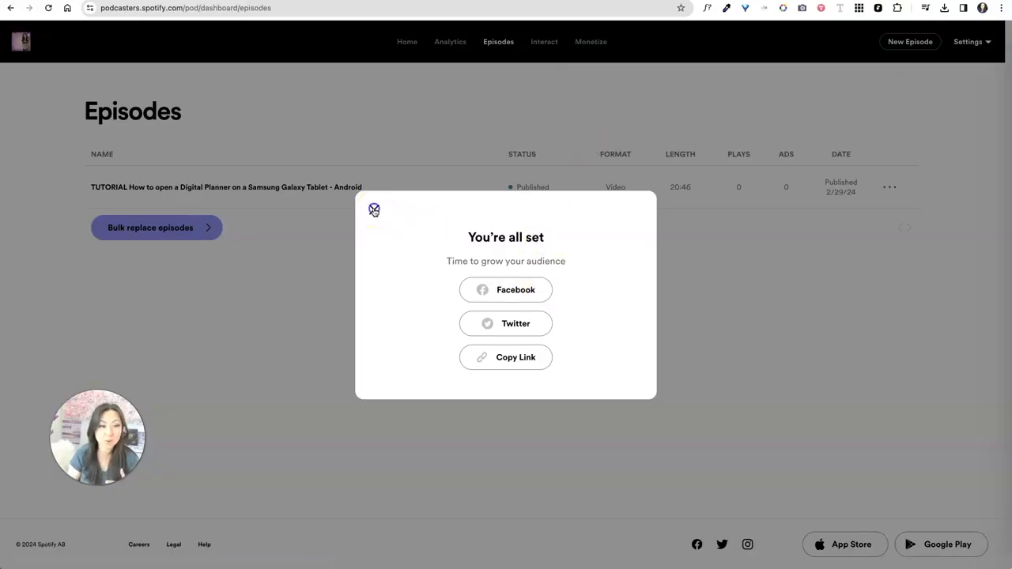
{"action": "left_click", "coordinate": [373, 210]}
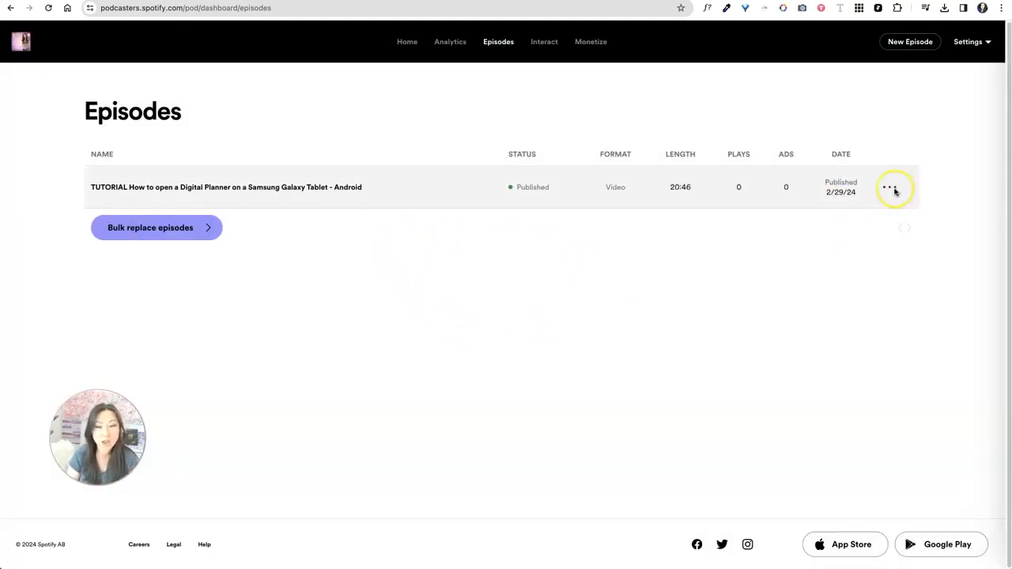
{"action": "left_click", "coordinate": [891, 186]}
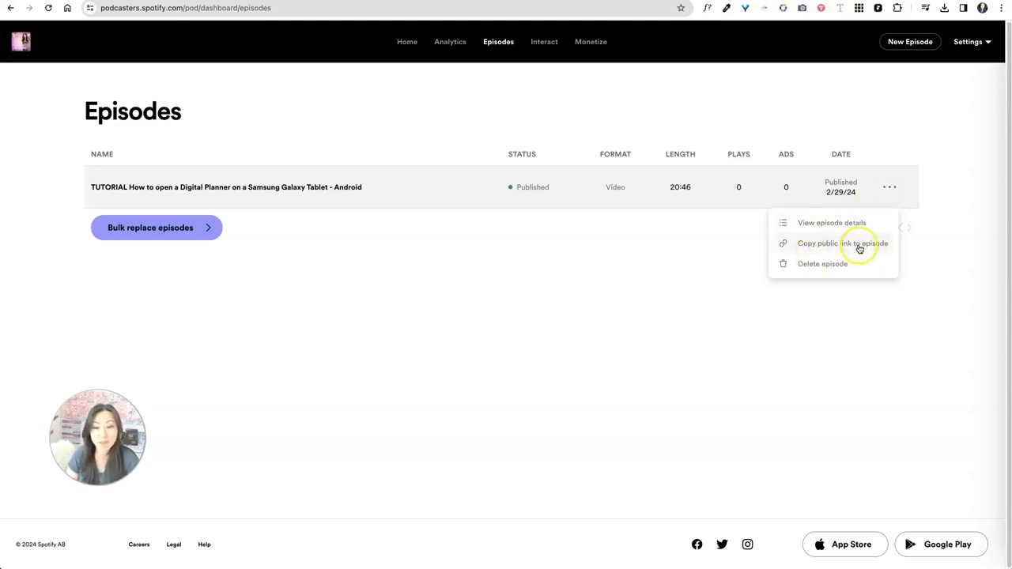
{"action": "mouse_move", "coordinate": [828, 332]}
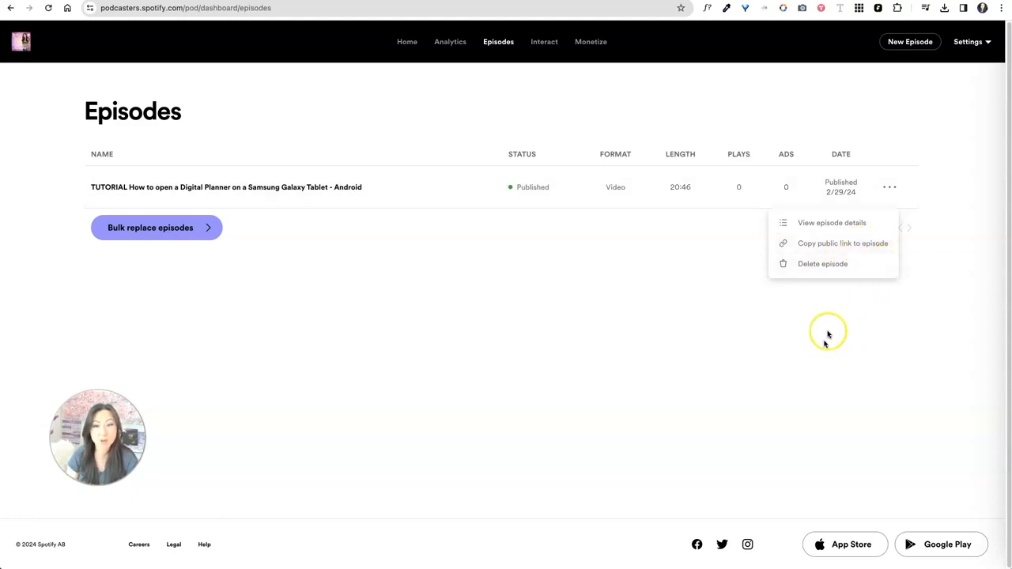
Go to Podcast settings for Digital Planning and scroll down to the website and social links.
{"action": "left_click", "coordinate": [967, 41]}
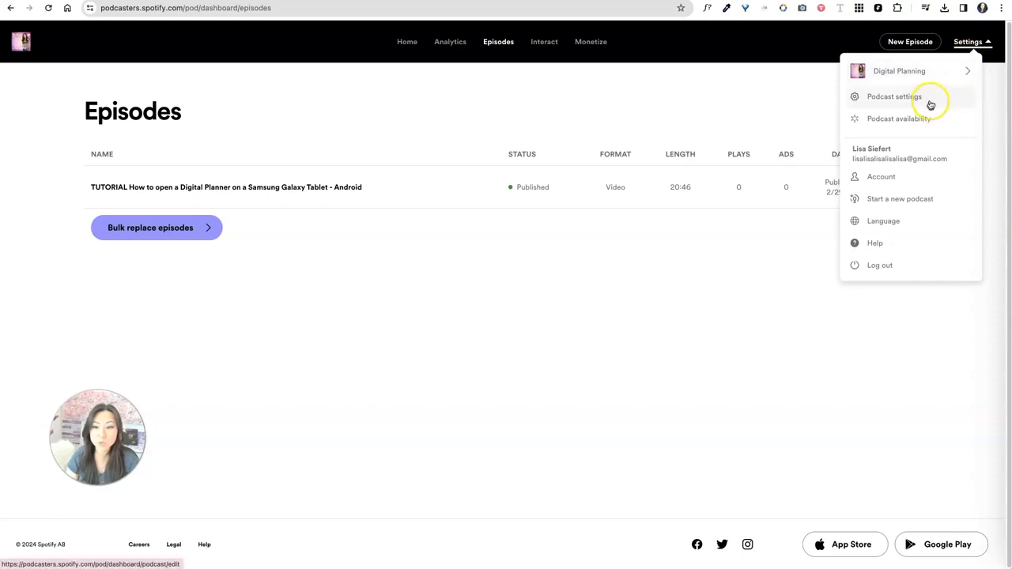
{"action": "left_click", "coordinate": [893, 96]}
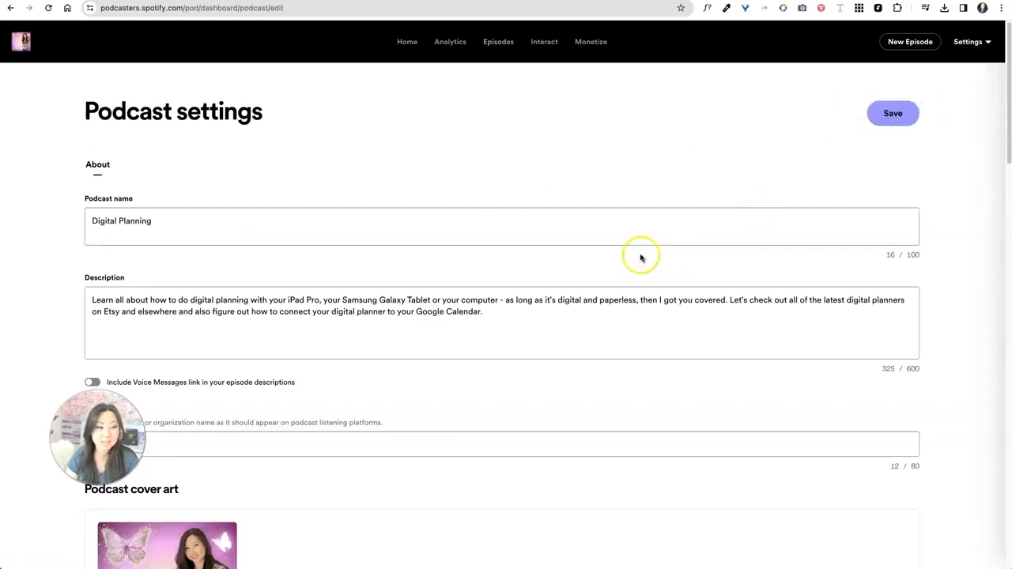
{"action": "scroll", "scroll_direction": "down", "scroll_amount": 3}
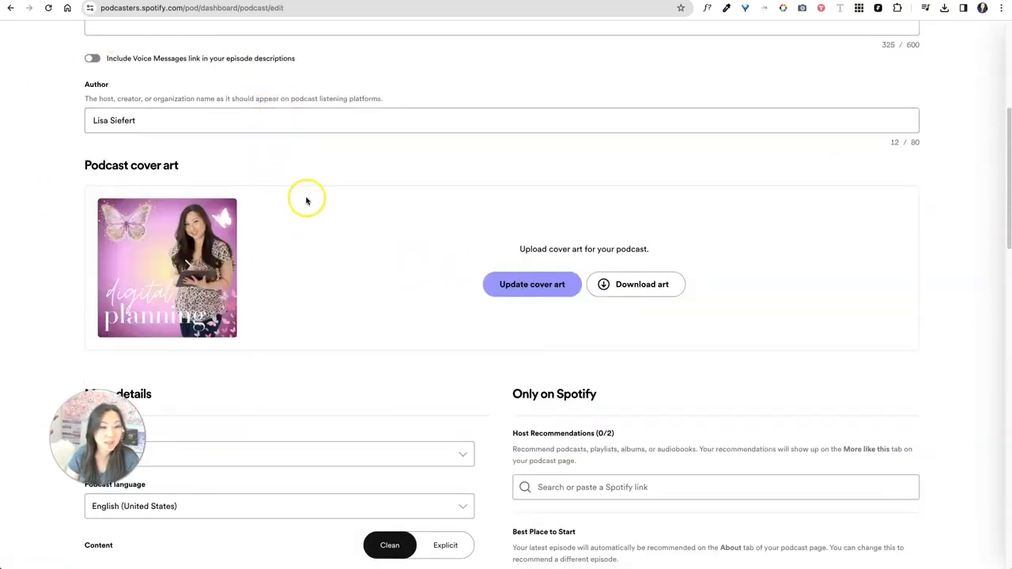
{"action": "scroll", "scroll_direction": "down", "scroll_amount": 3}
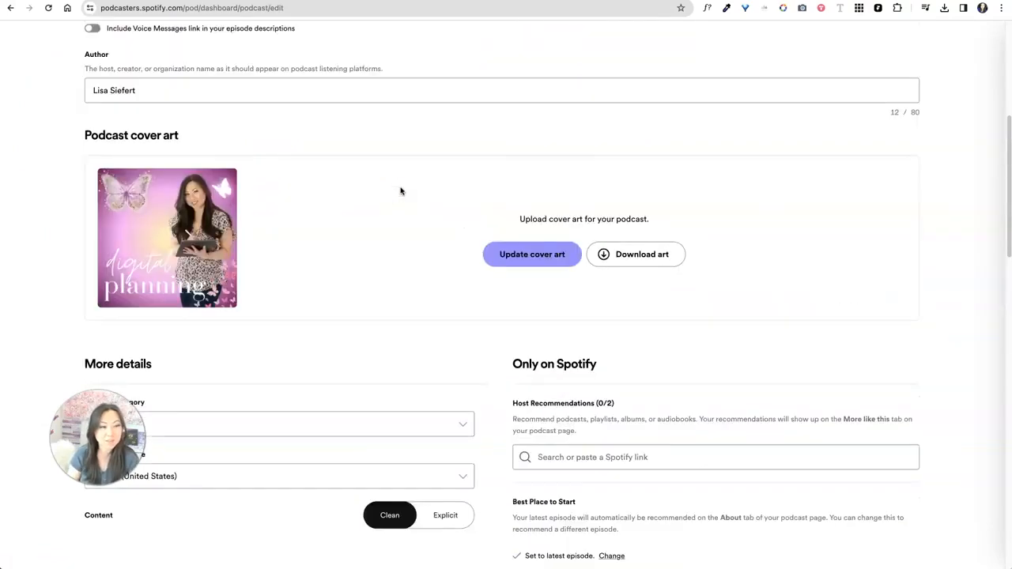
{"action": "scroll", "scroll_direction": "down", "scroll_amount": 3}
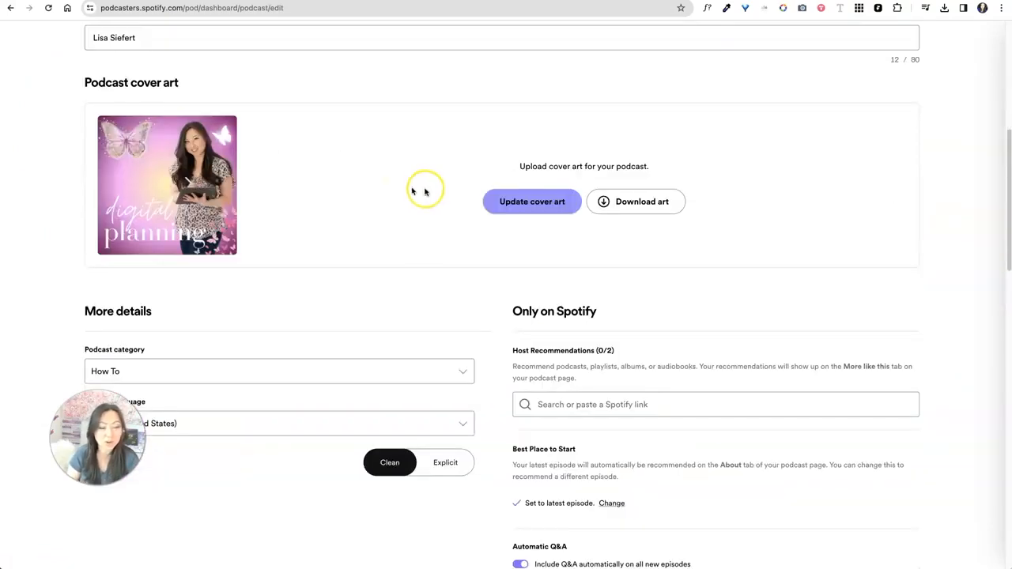
{"action": "scroll", "scroll_direction": "down", "scroll_amount": 3}
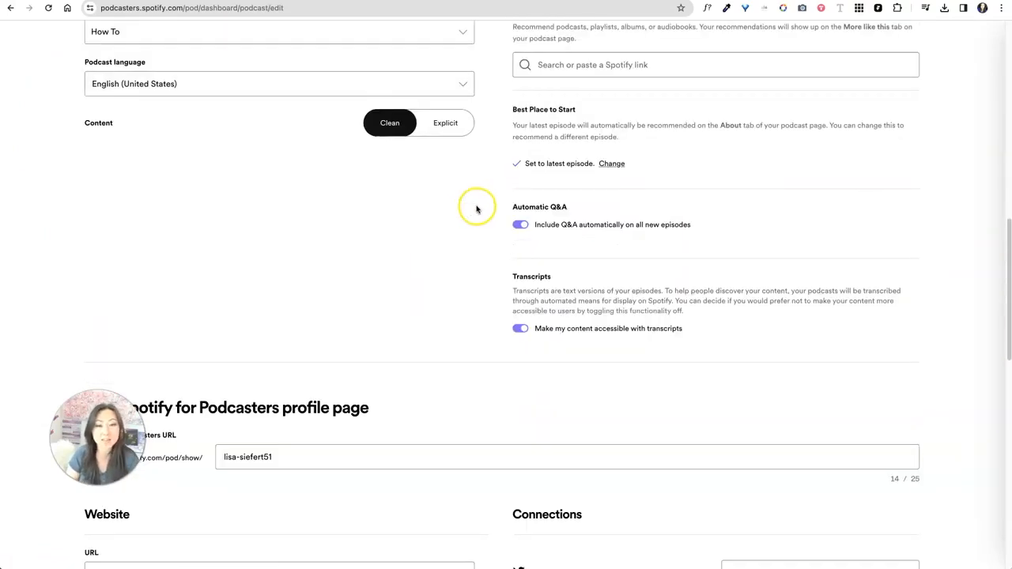
{"action": "scroll", "scroll_direction": "down", "scroll_amount": 3}
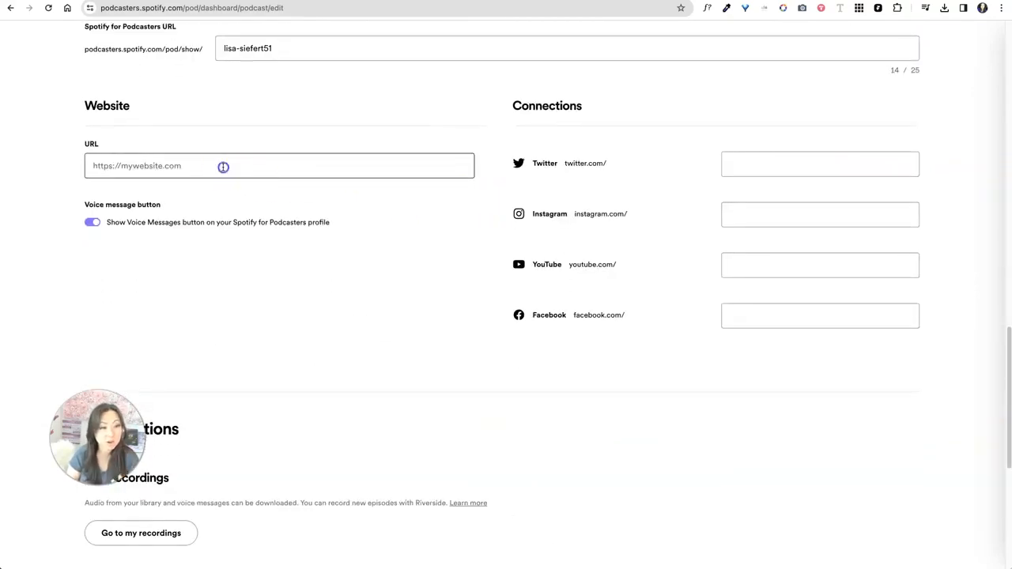
Fill in the prettyfabulousdesigns website URL and matching Instagram, YouTube and Facebook handles.
{"action": "type", "text": "https://prett"}
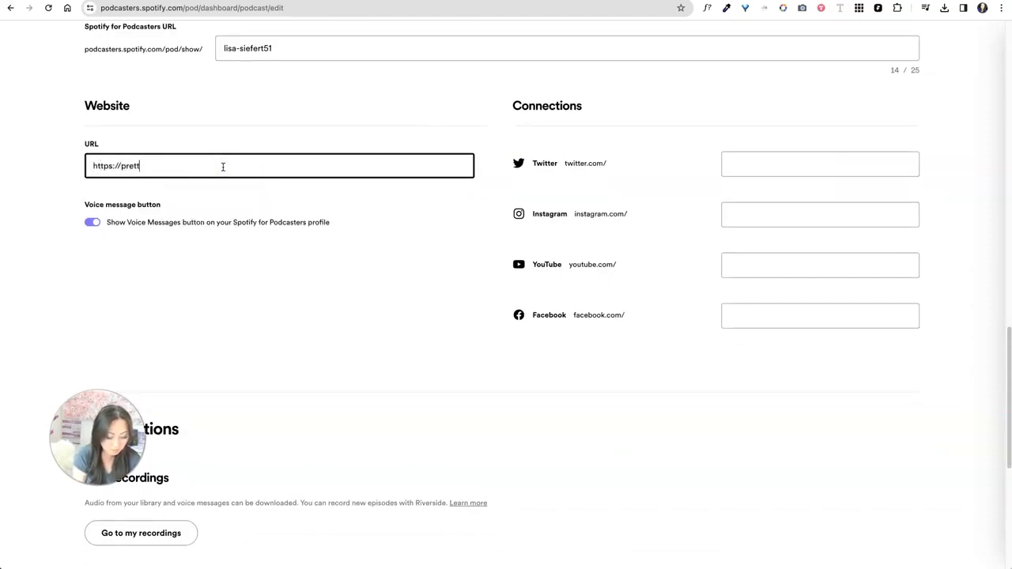
{"action": "type", "text": "yfabulousdesigns.com"}
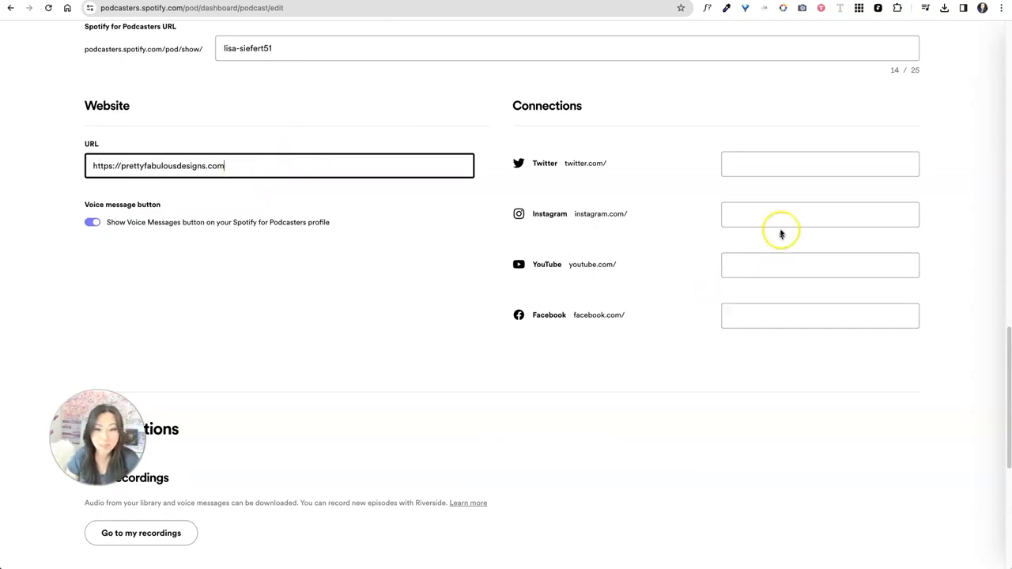
{"action": "type", "text": "prettyfabulousde"}
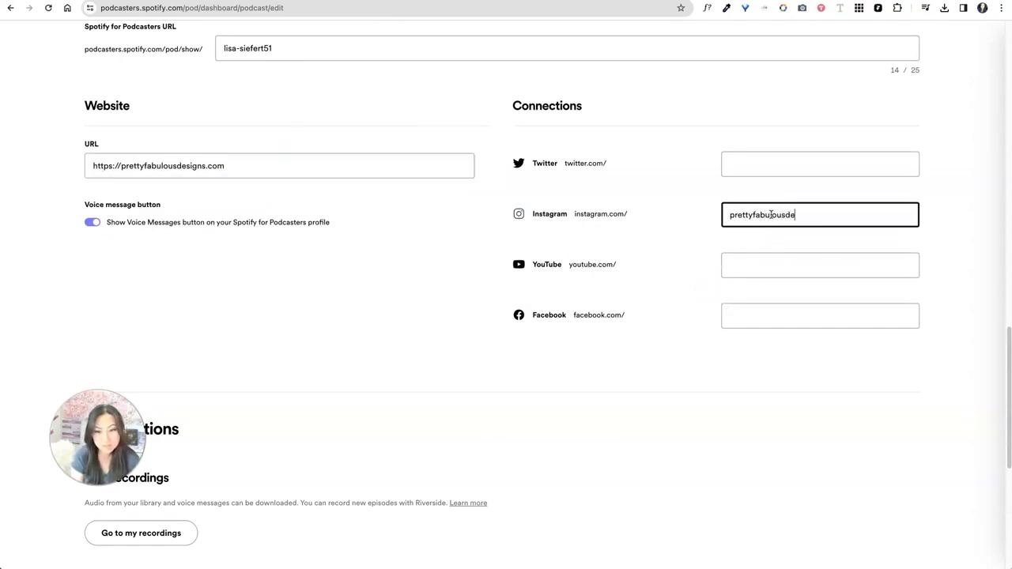
{"action": "left_click", "coordinate": [820, 265]}
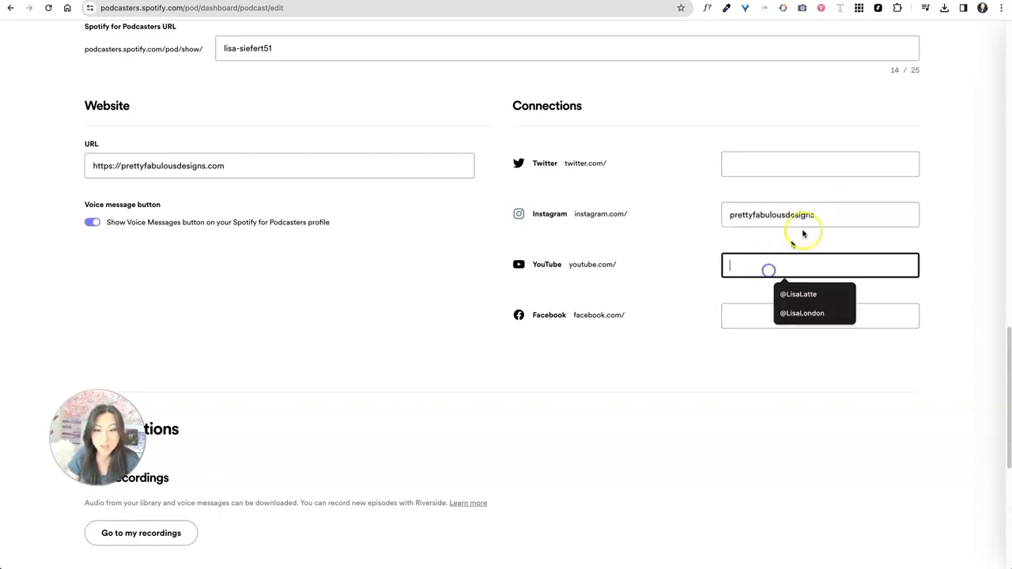
{"action": "type", "text": "prettyfabulousdesigns"}
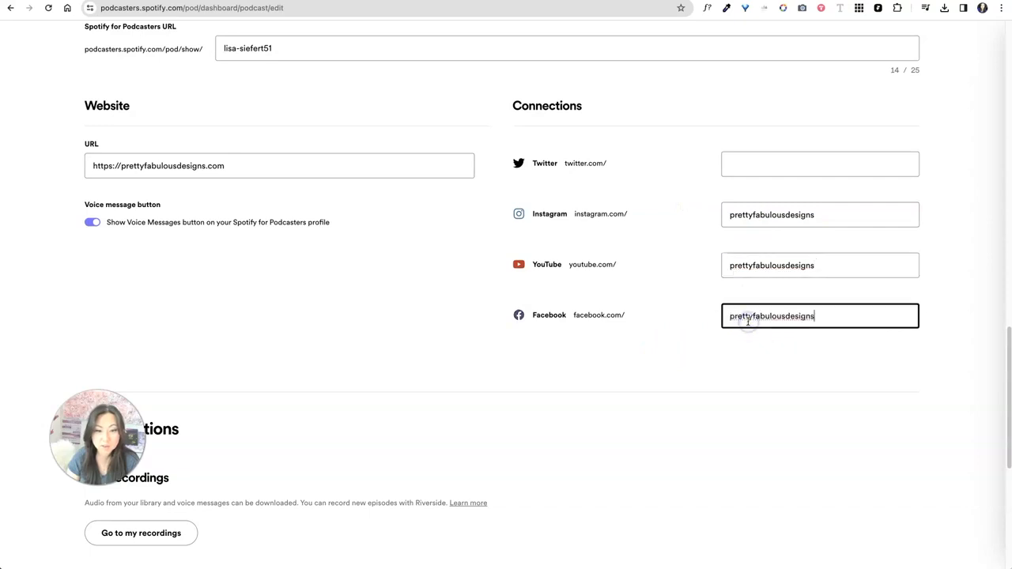
{"action": "mouse_move", "coordinate": [434, 473]}
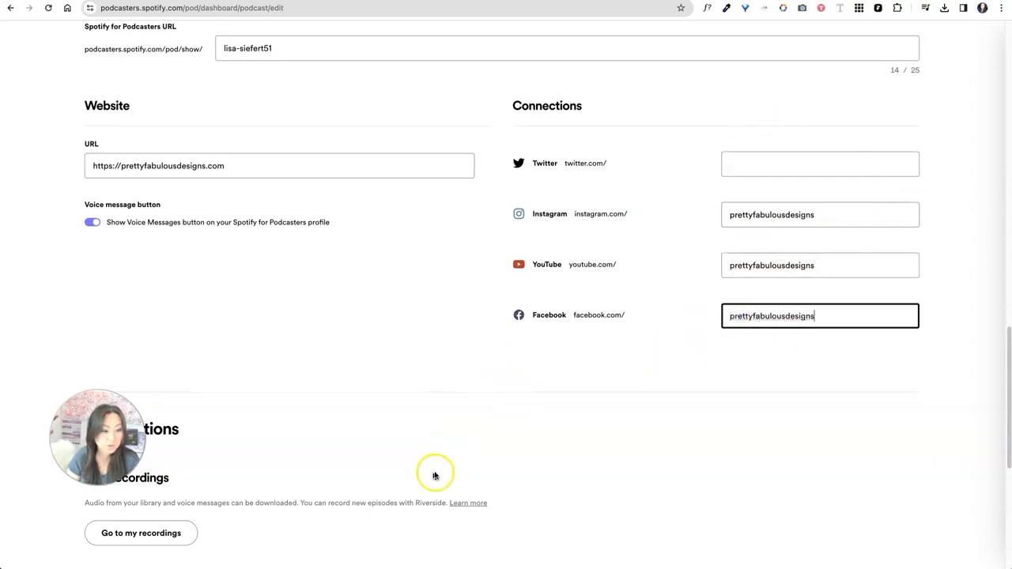
{"action": "scroll", "scroll_direction": "down", "scroll_amount": 3}
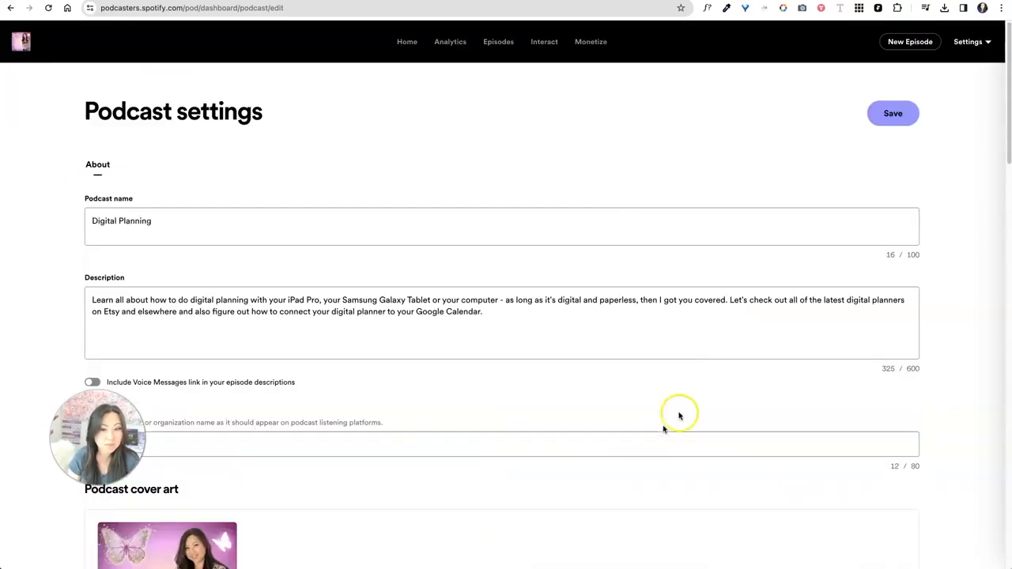
Save the profile changes and scroll to the RSS Distribution section of Podcast Availability.
{"action": "left_click", "coordinate": [892, 113]}
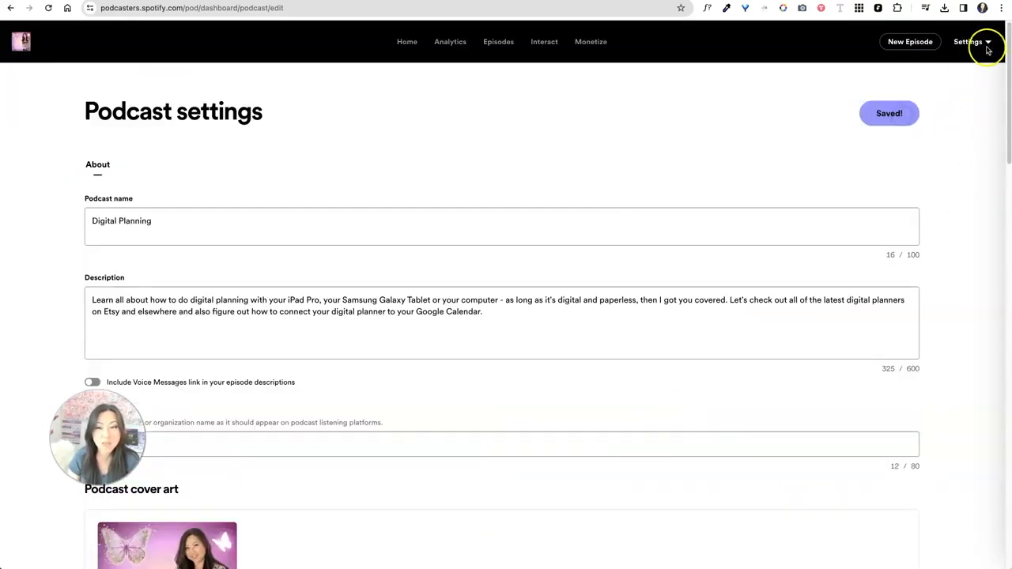
{"action": "left_click", "coordinate": [968, 41]}
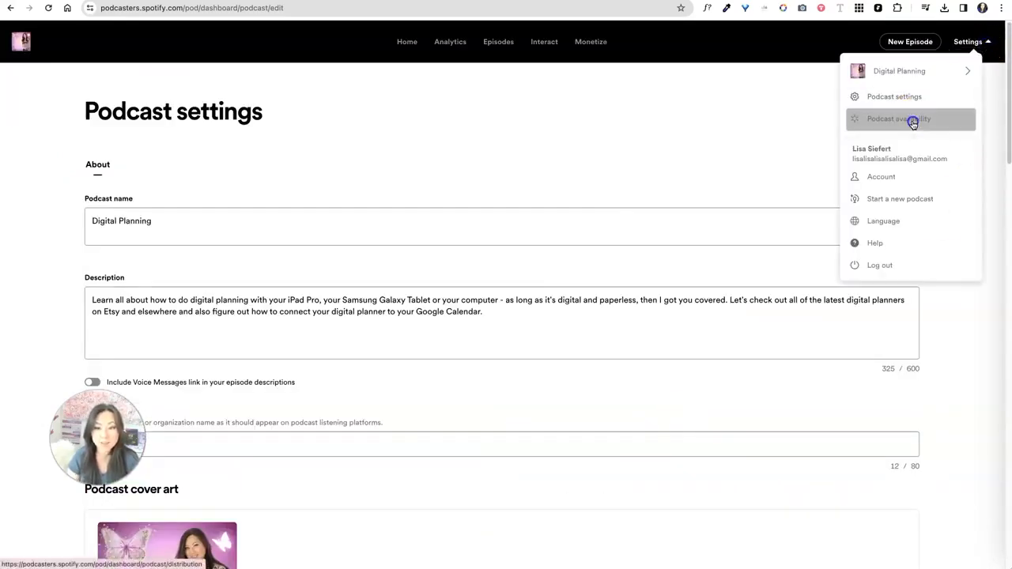
{"action": "left_click", "coordinate": [898, 118]}
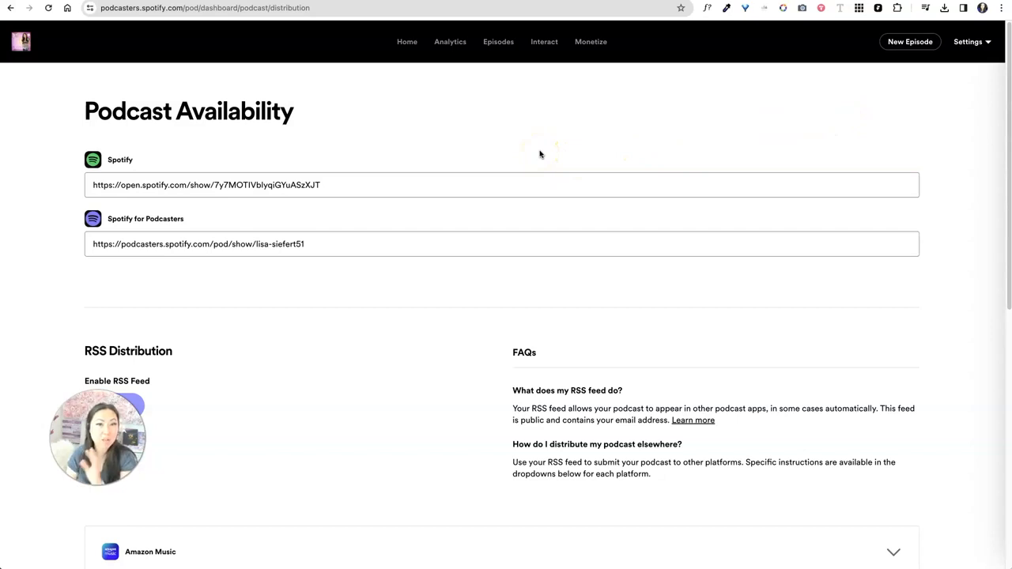
{"action": "scroll", "scroll_direction": "down", "scroll_amount": 3}
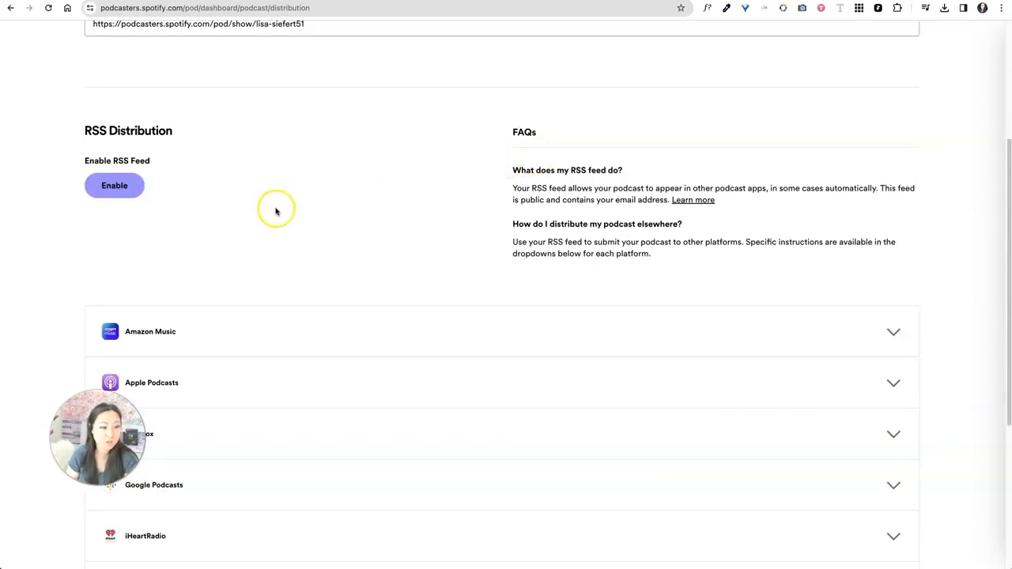
{"action": "scroll", "scroll_direction": "down", "scroll_amount": 3}
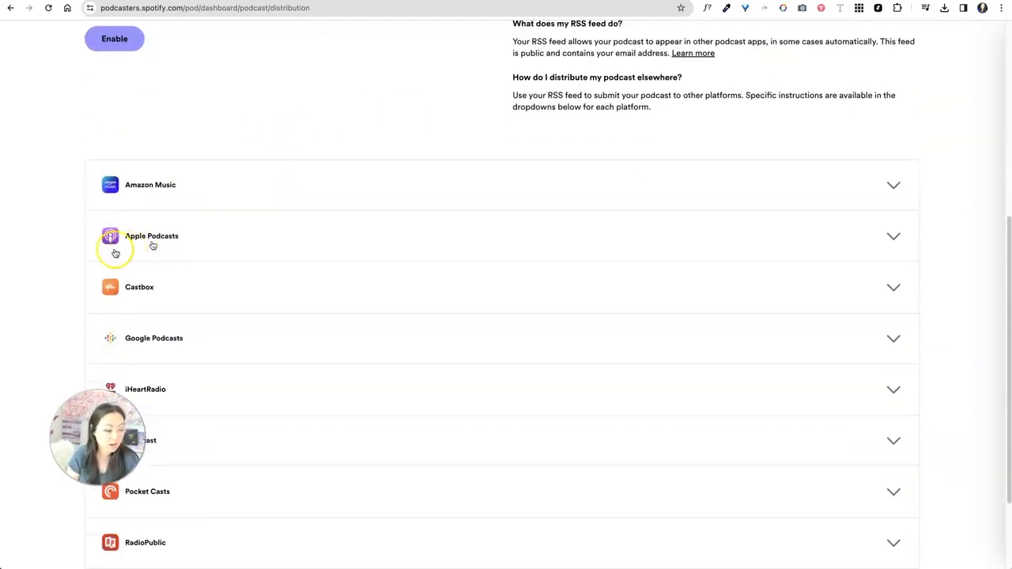
{"action": "mouse_move", "coordinate": [148, 206]}
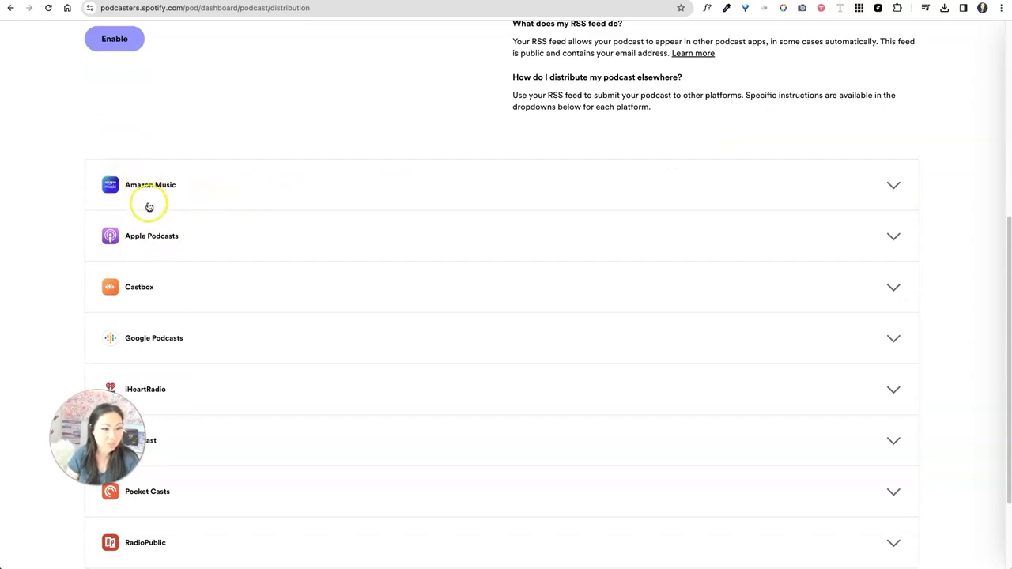
{"action": "mouse_move", "coordinate": [300, 208]}
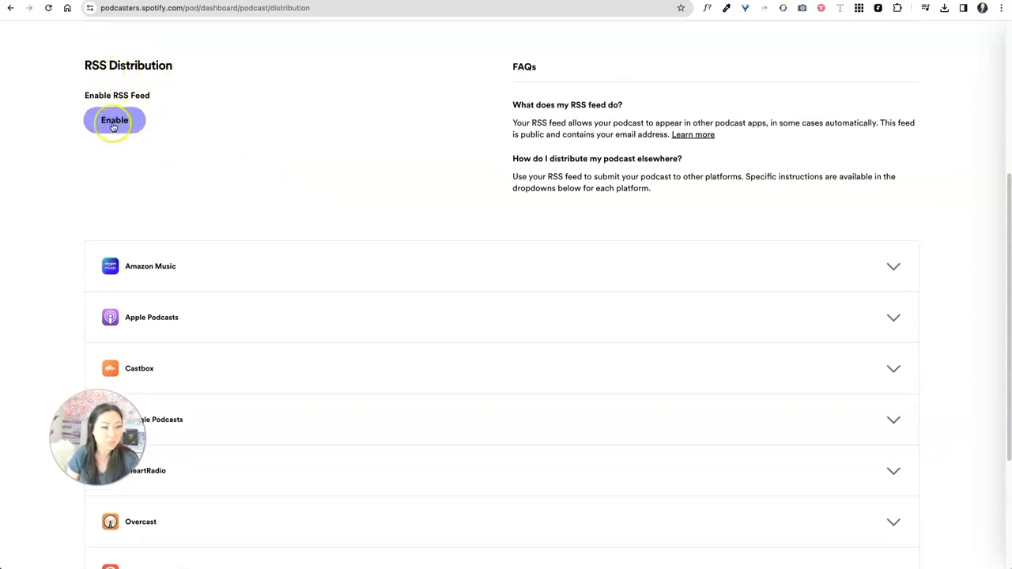
Enable the RSS feed, copy its address, and expand the Apple Podcasts submission instructions.
{"action": "left_click", "coordinate": [114, 121]}
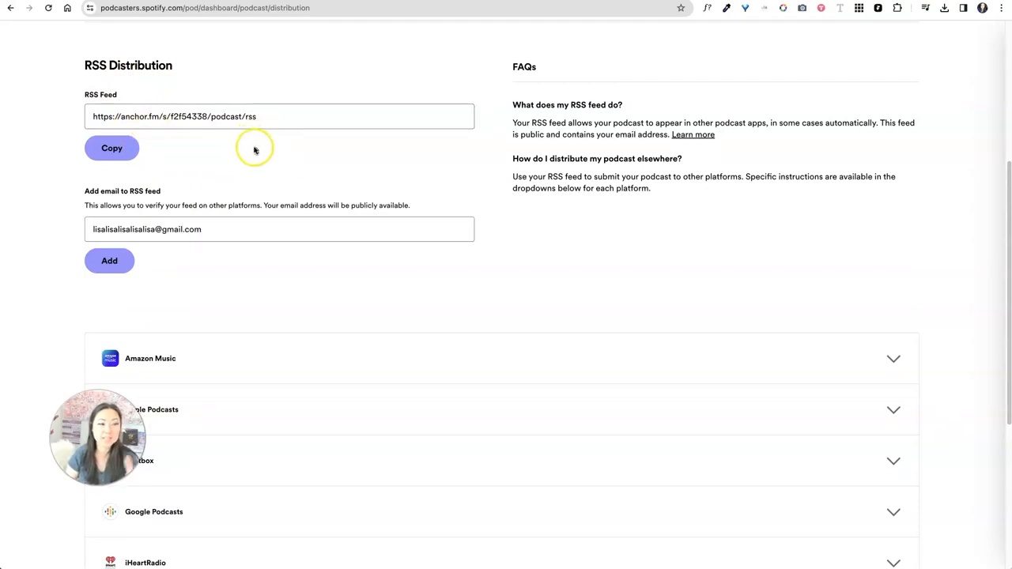
{"action": "left_click", "coordinate": [239, 116]}
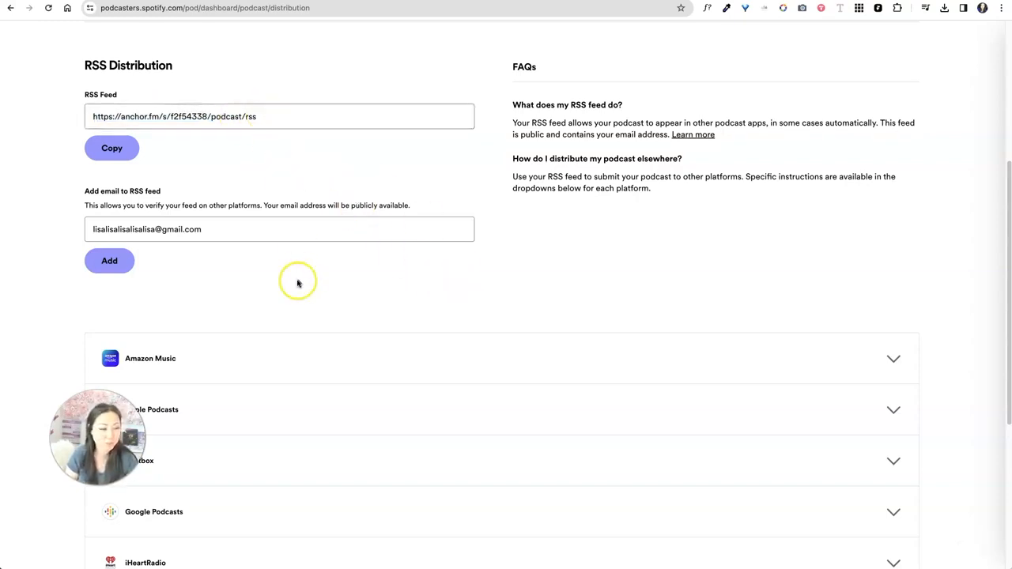
{"action": "scroll", "scroll_direction": "down", "scroll_amount": 3}
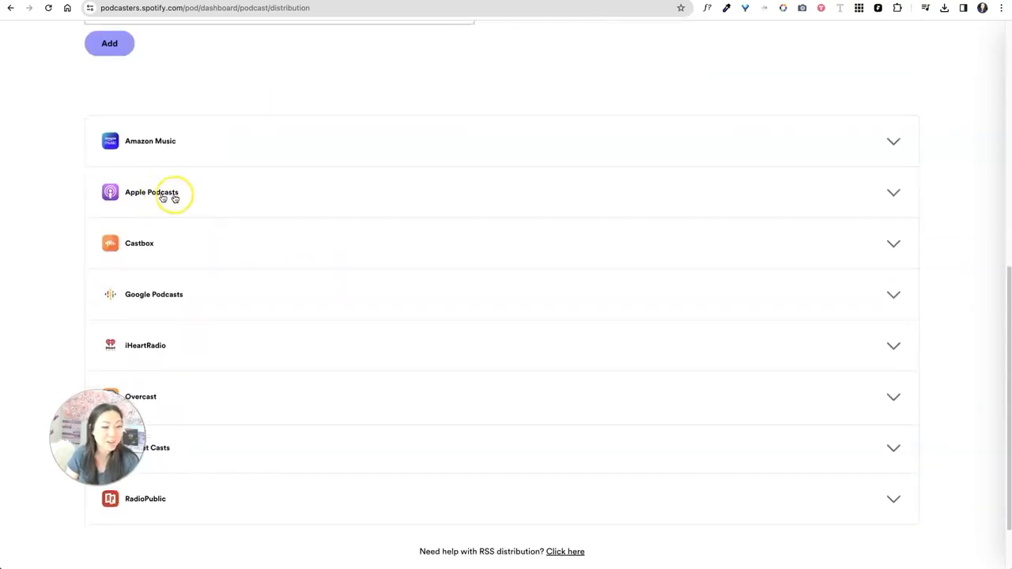
{"action": "left_click", "coordinate": [151, 192]}
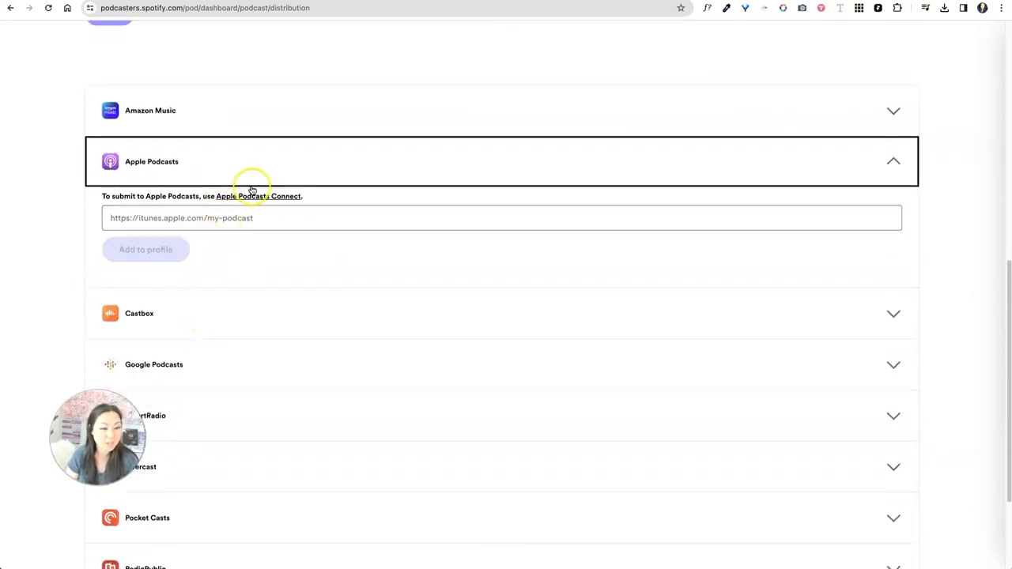
{"action": "mouse_move", "coordinate": [258, 196]}
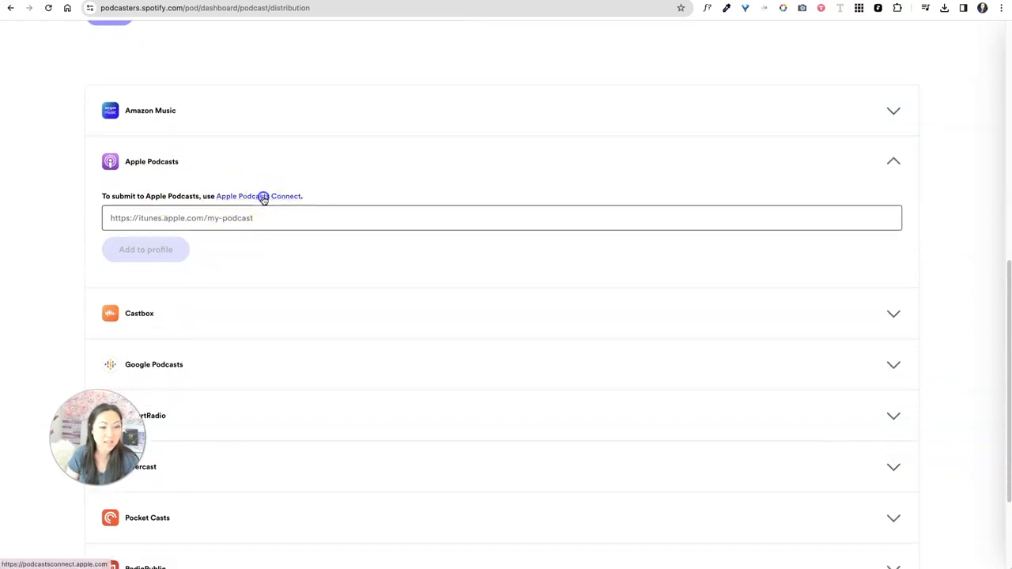
In Apple Podcasts Connect, start creating a new show from the + menu.
{"action": "left_click", "coordinate": [258, 196]}
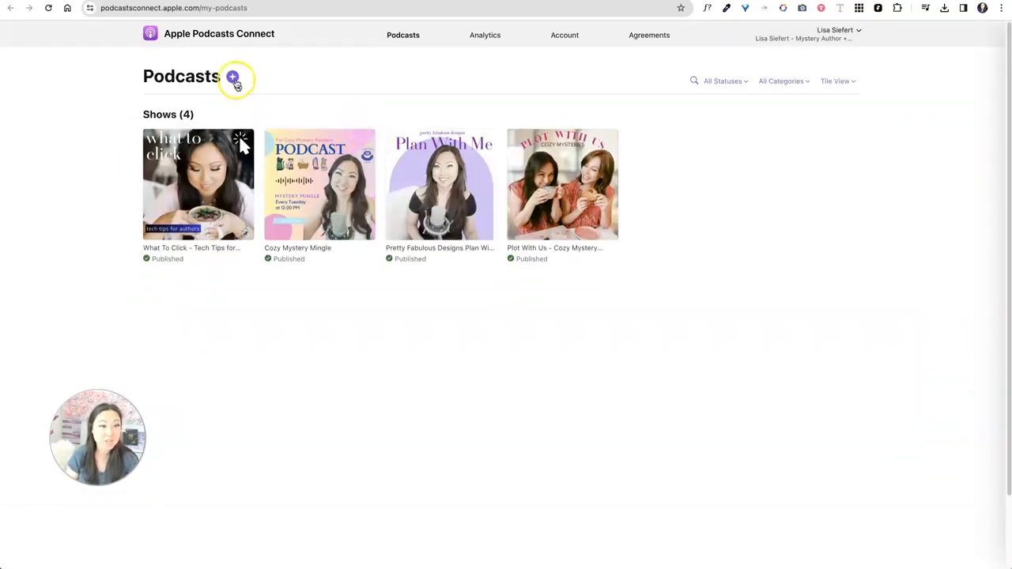
{"action": "left_click", "coordinate": [234, 77]}
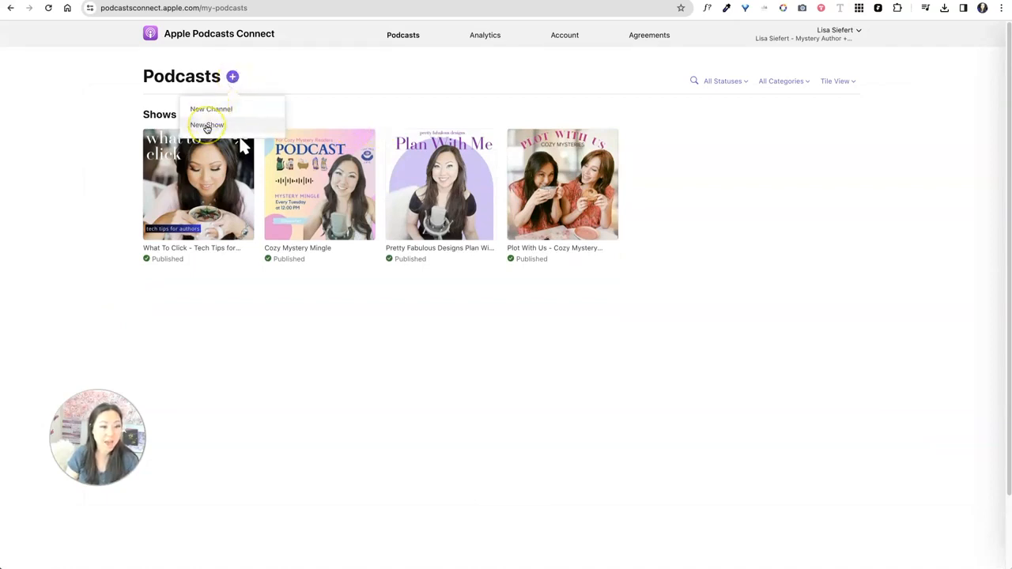
{"action": "mouse_move", "coordinate": [211, 109]}
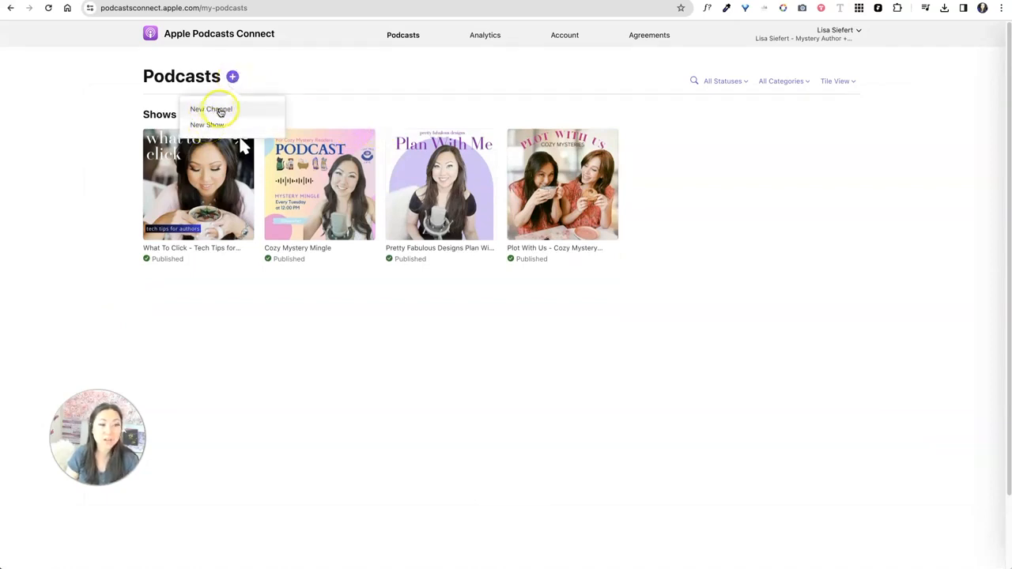
{"action": "mouse_move", "coordinate": [265, 124]}
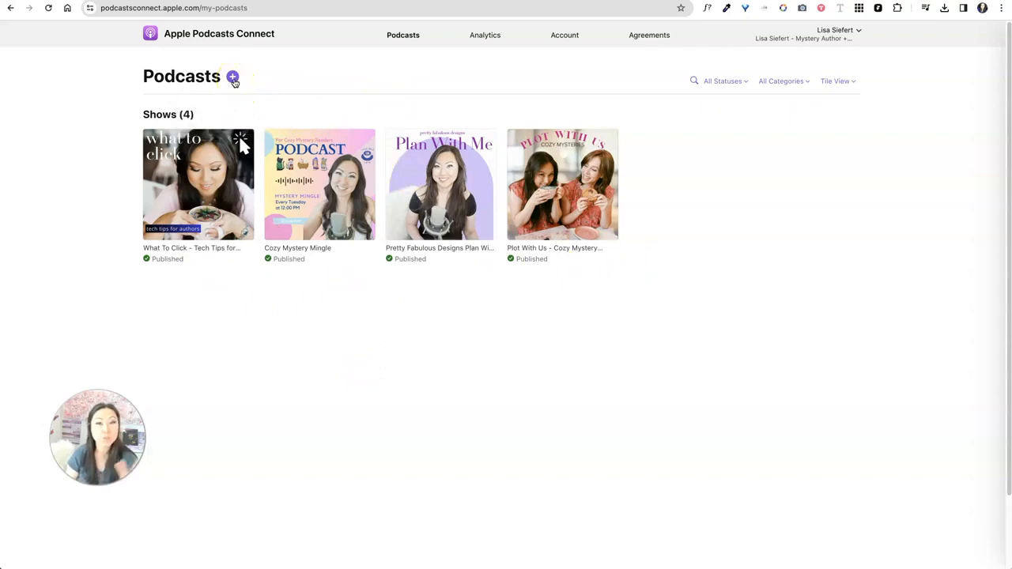
{"action": "left_click", "coordinate": [232, 76]}
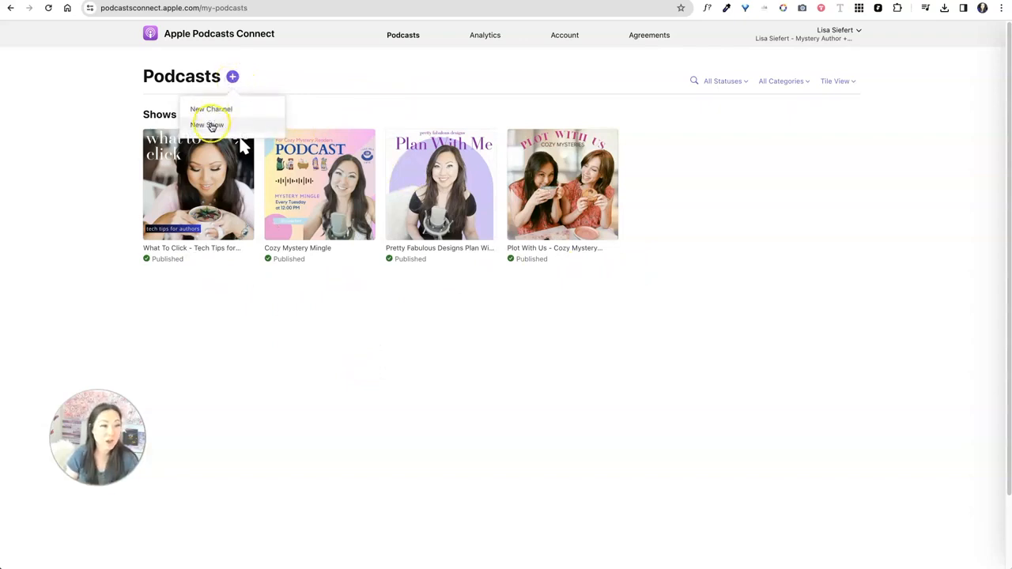
{"action": "left_click", "coordinate": [208, 125]}
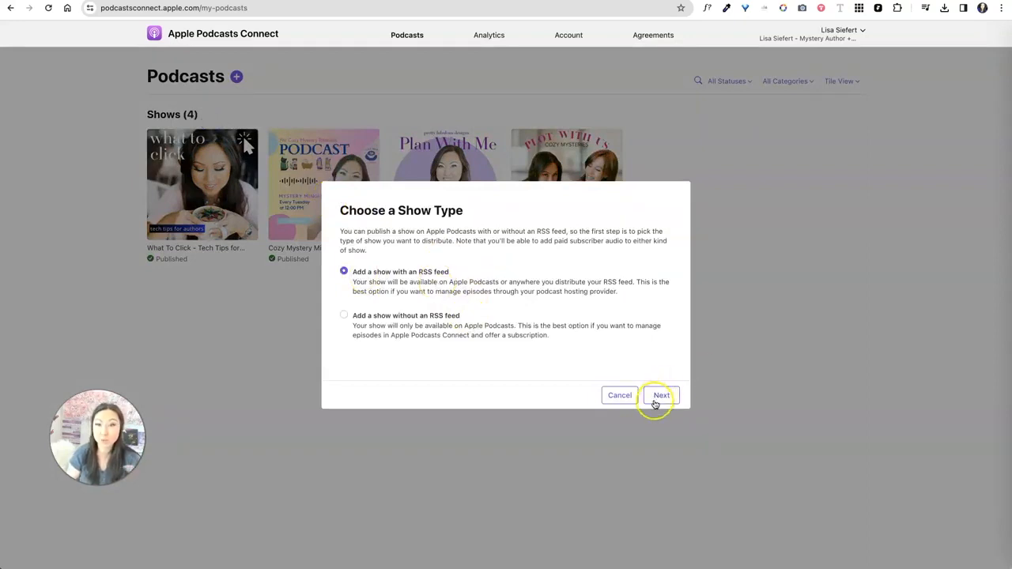
Continue with an RSS-feed show and add the pasted anchor.fm feed URL.
{"action": "left_click", "coordinate": [661, 395]}
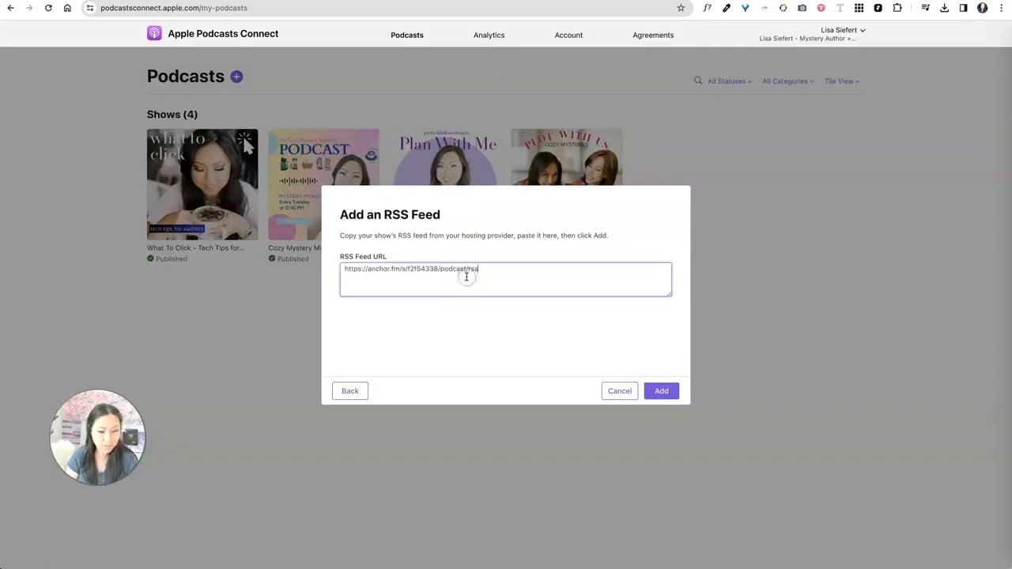
{"action": "left_click", "coordinate": [661, 390]}
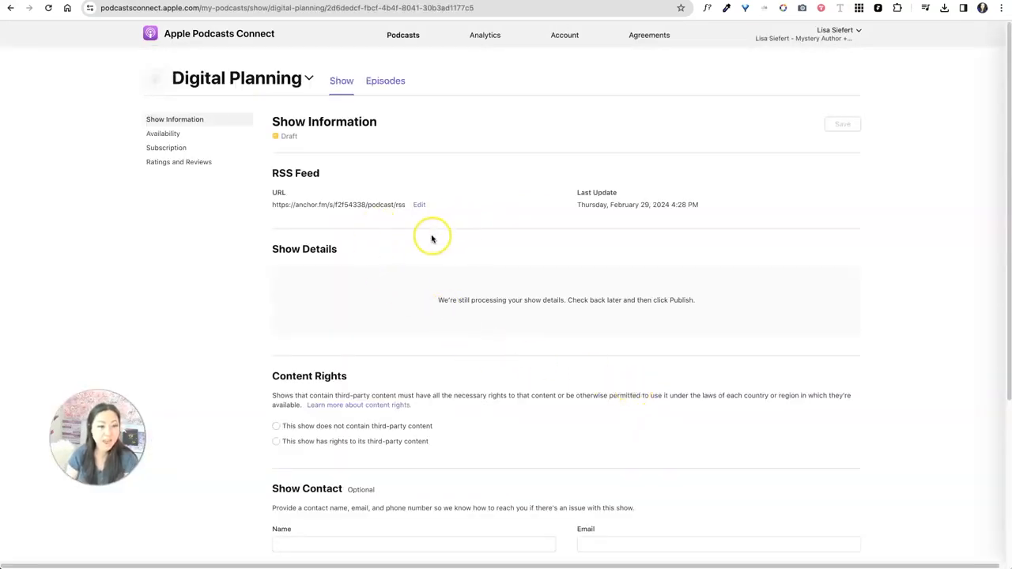
Declare no third-party content and autofill 'Lisa Siefert' as show contact with email and phone.
{"action": "scroll", "scroll_direction": "down", "scroll_amount": 3}
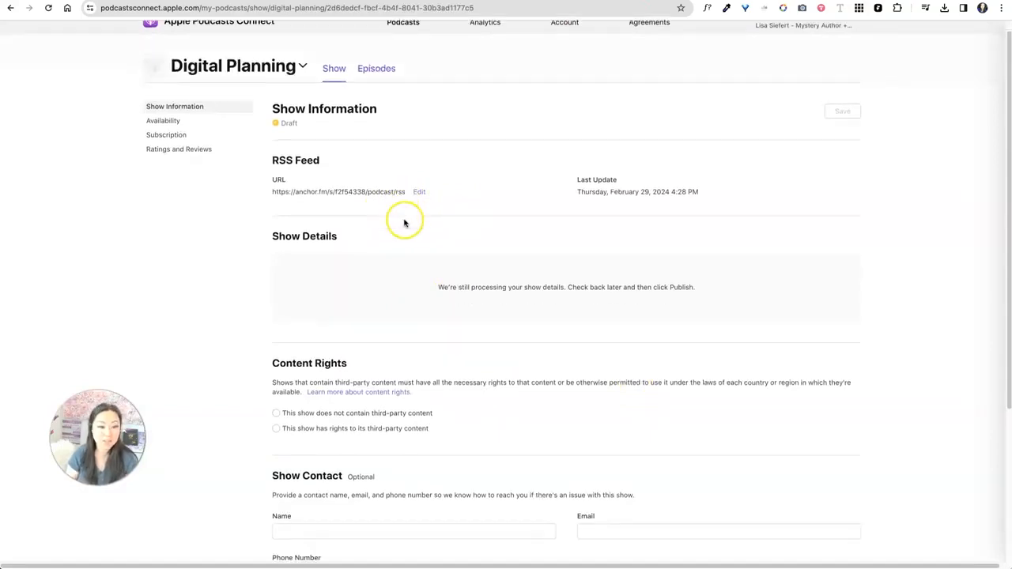
{"action": "scroll", "scroll_direction": "down", "scroll_amount": 3}
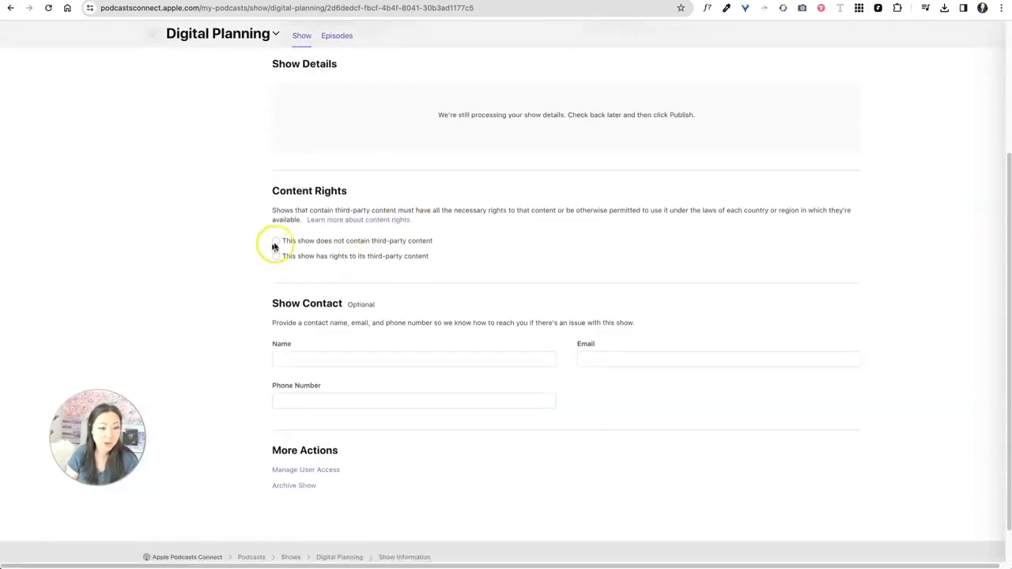
{"action": "left_click", "coordinate": [275, 240]}
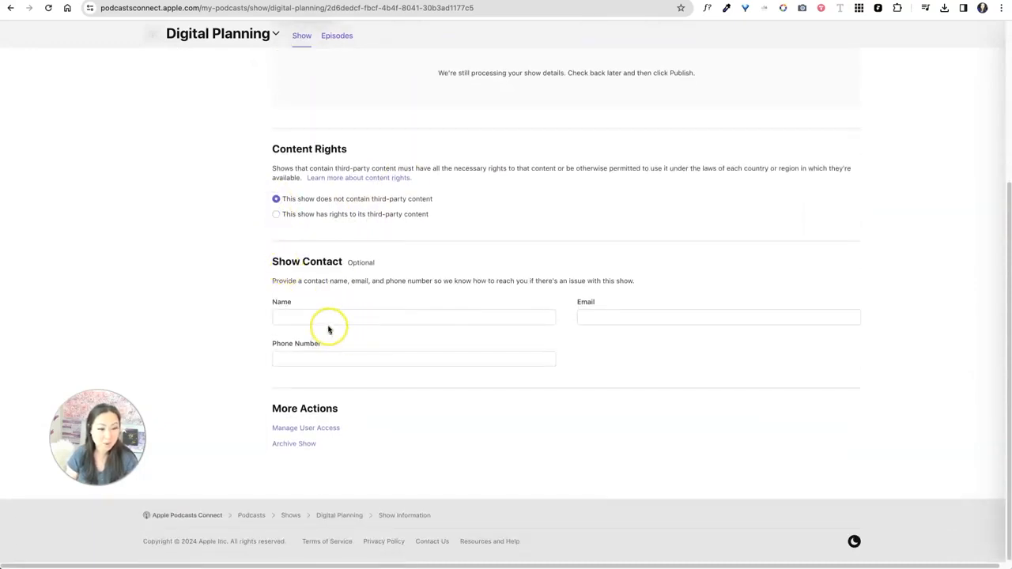
{"action": "type", "text": "Lisa Siefert"}
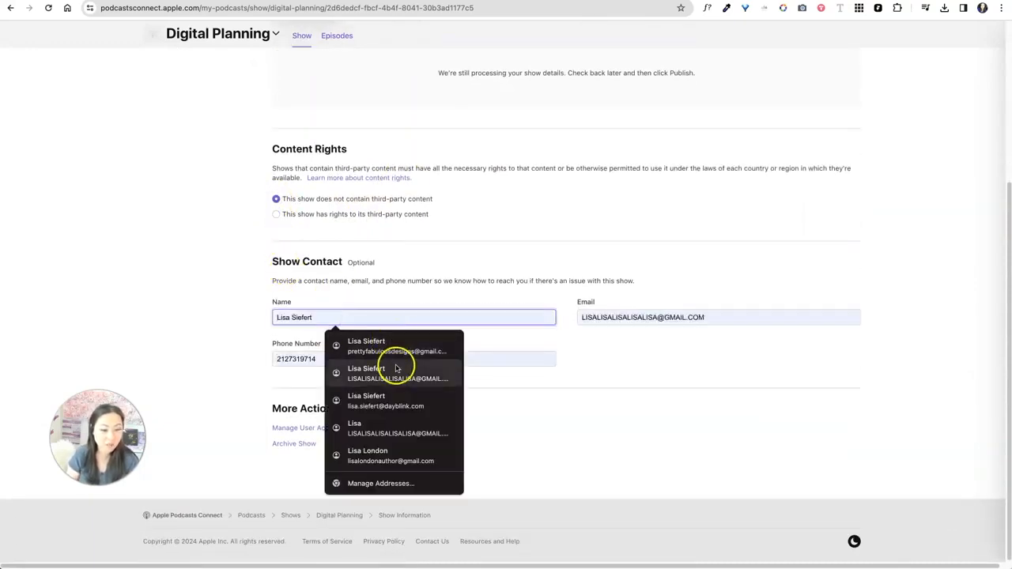
{"action": "left_click", "coordinate": [640, 317]}
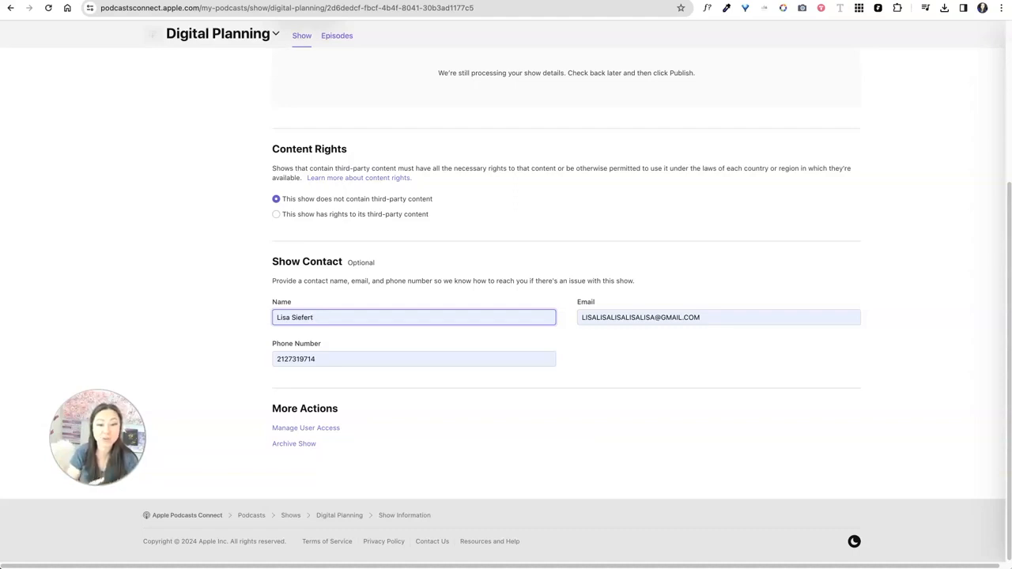
{"action": "mouse_move", "coordinate": [372, 363]}
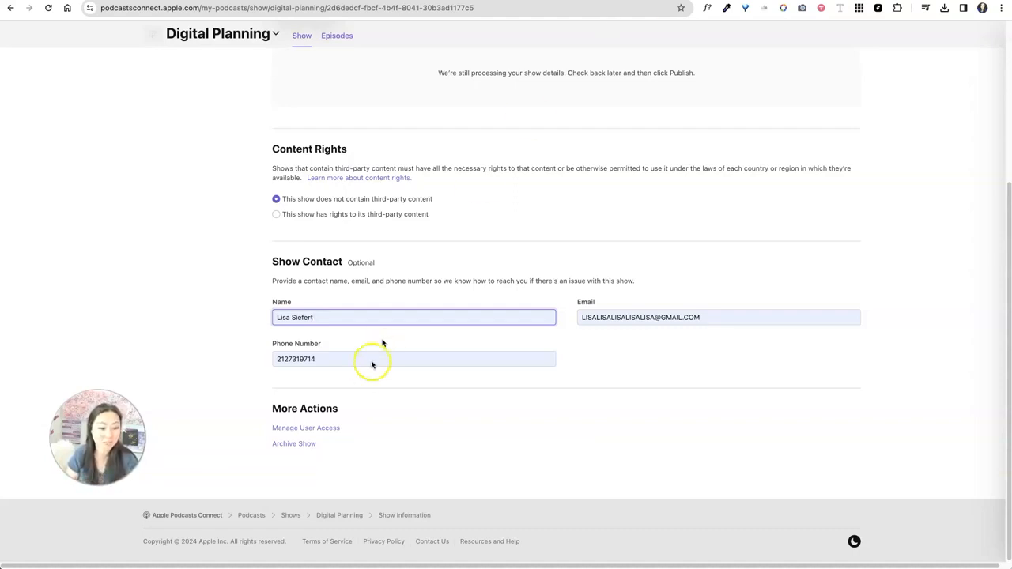
{"action": "mouse_move", "coordinate": [332, 411]}
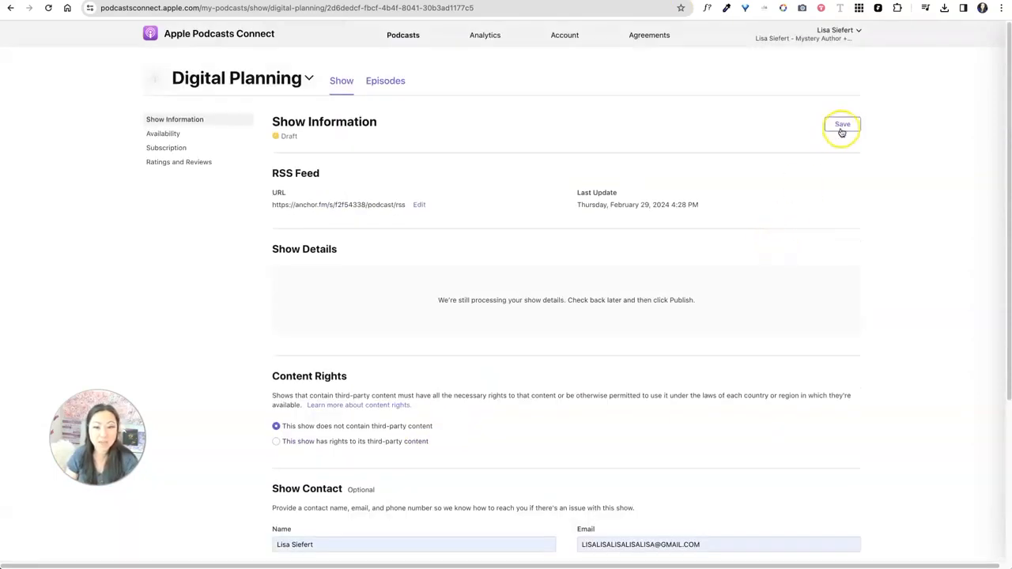
Save the show information, review the subscription settings, and return to Show Information.
{"action": "left_click", "coordinate": [164, 132]}
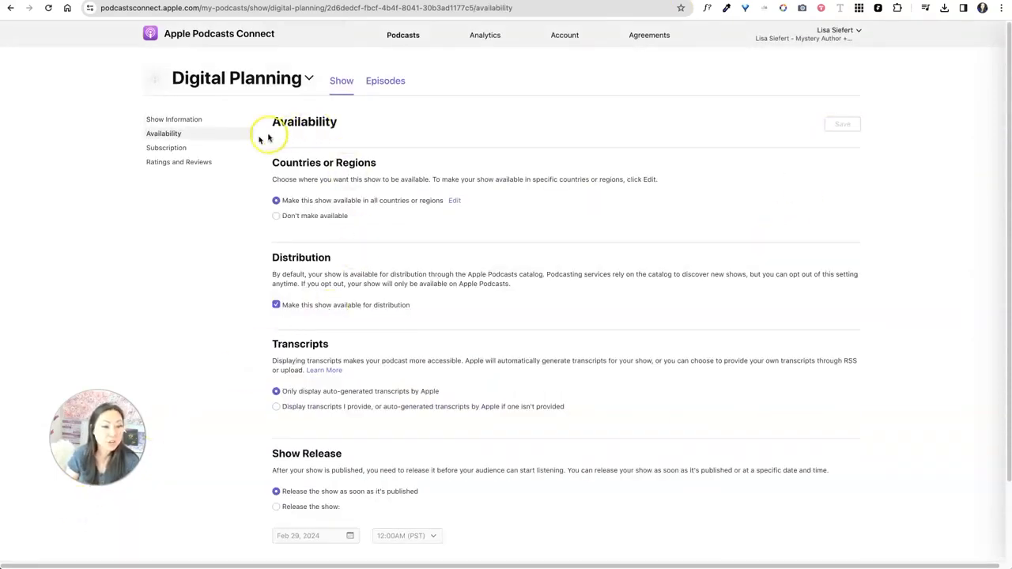
{"action": "scroll", "scroll_direction": "down", "scroll_amount": 3}
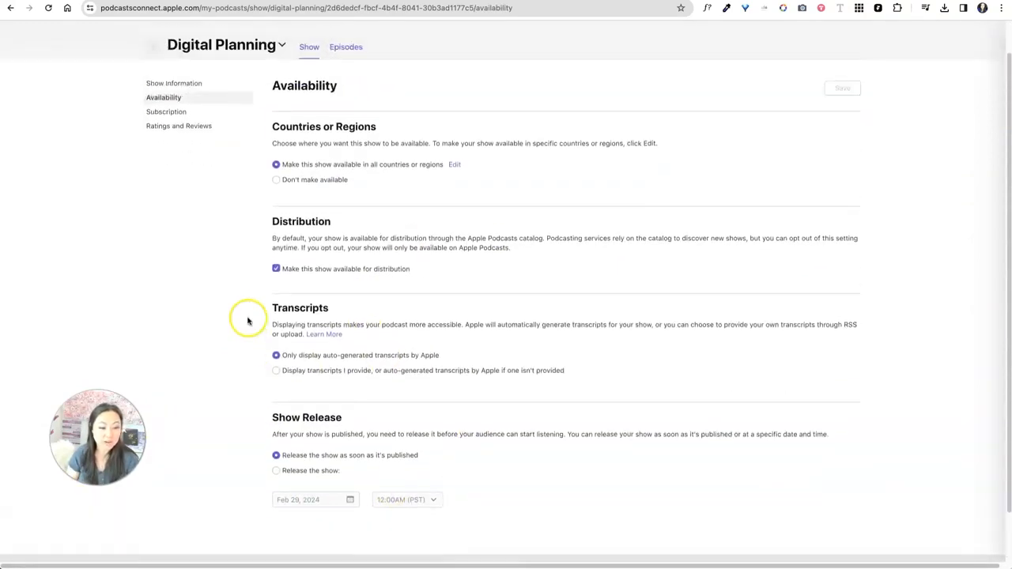
{"action": "left_click", "coordinate": [167, 148]}
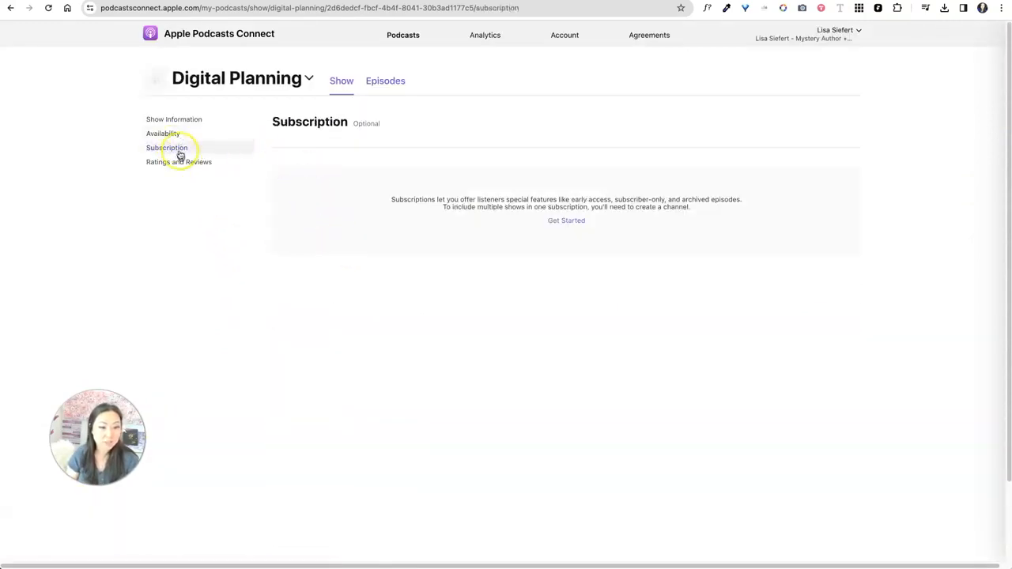
{"action": "mouse_move", "coordinate": [259, 160]}
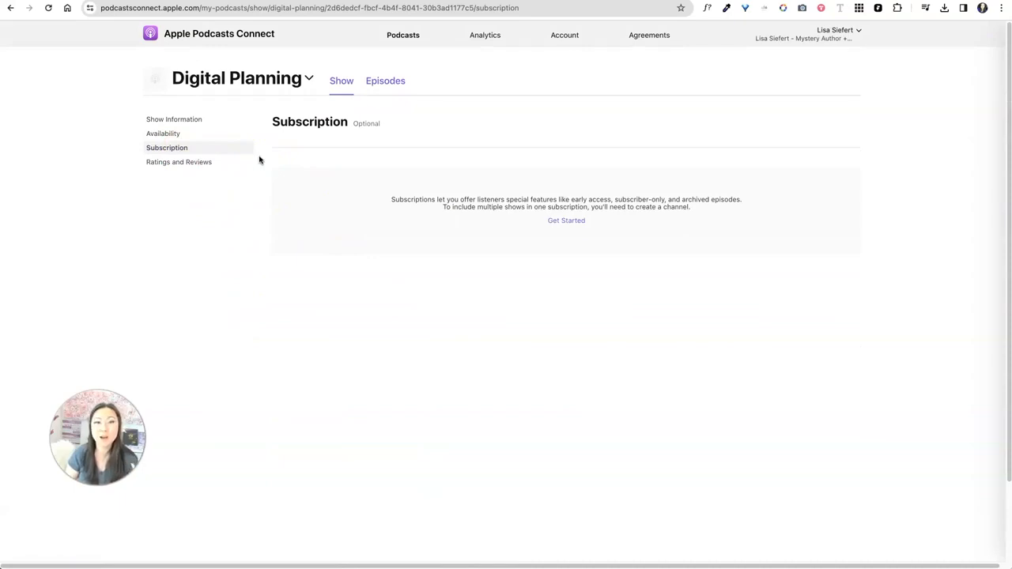
{"action": "left_click", "coordinate": [179, 162]}
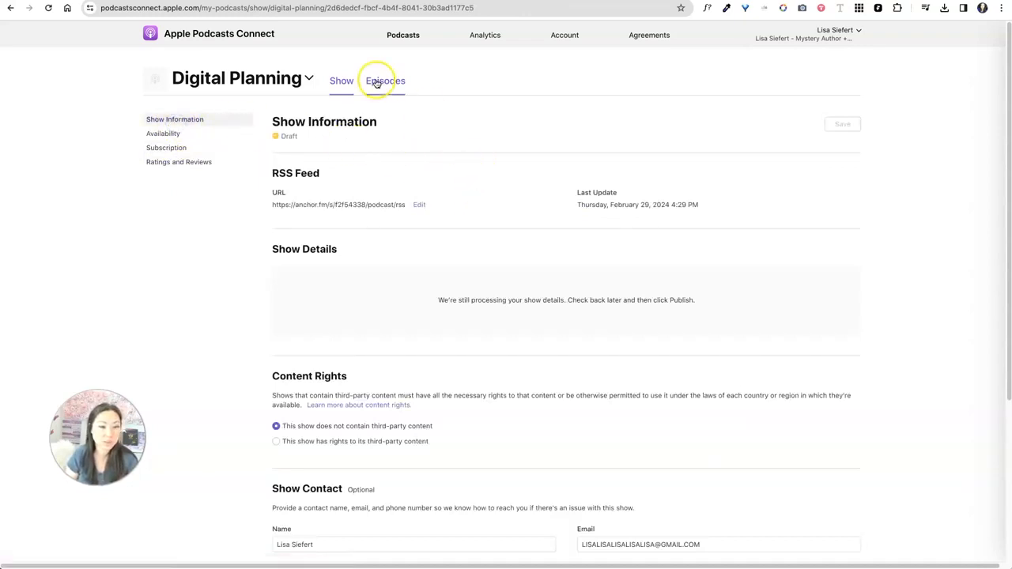
Check the Episodes tab shows no episodes yet, then return to the Show tab's processing notice.
{"action": "left_click", "coordinate": [385, 81]}
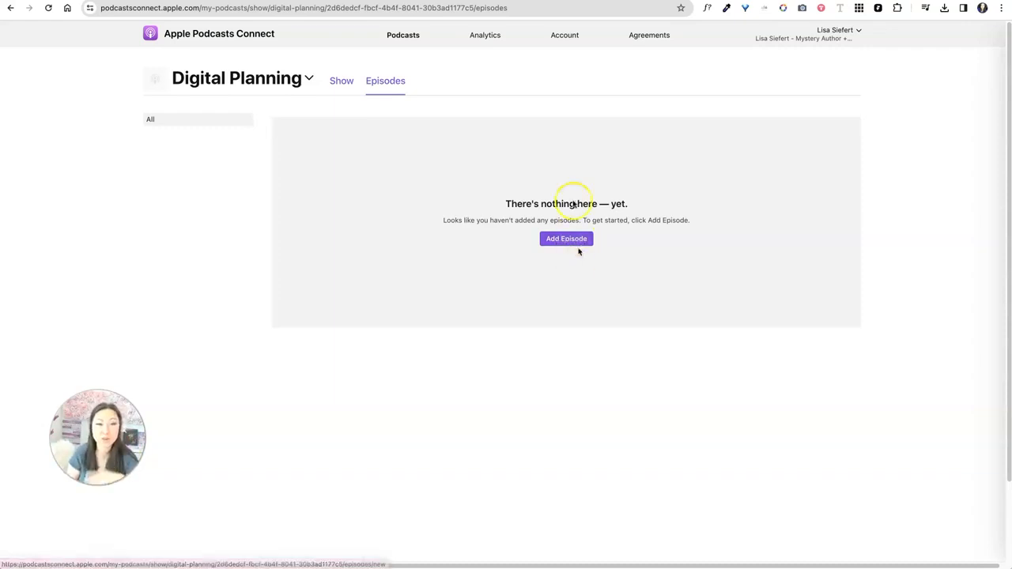
{"action": "left_click", "coordinate": [340, 80]}
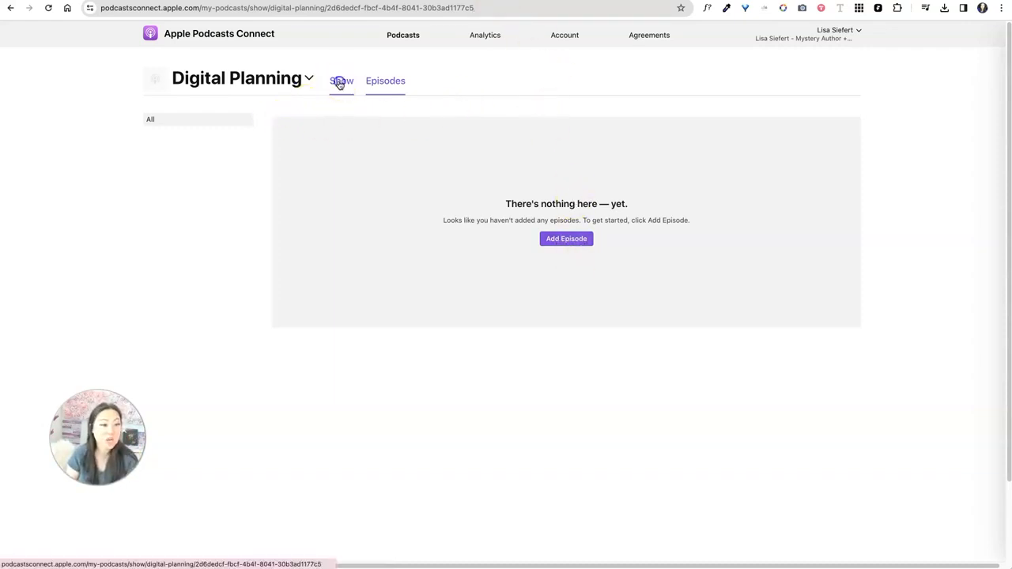
{"action": "left_click", "coordinate": [340, 80]}
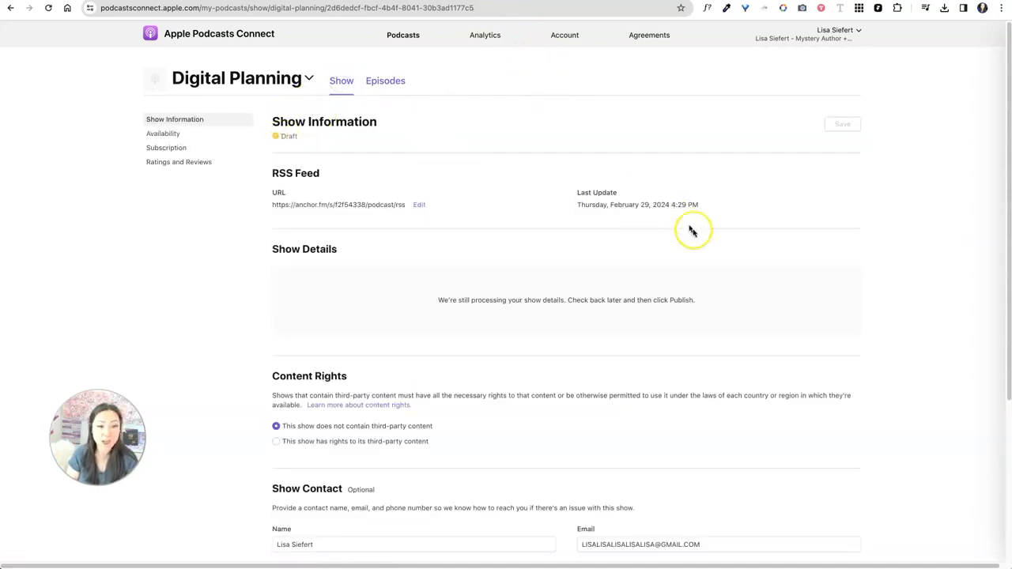
{"action": "mouse_move", "coordinate": [700, 197]}
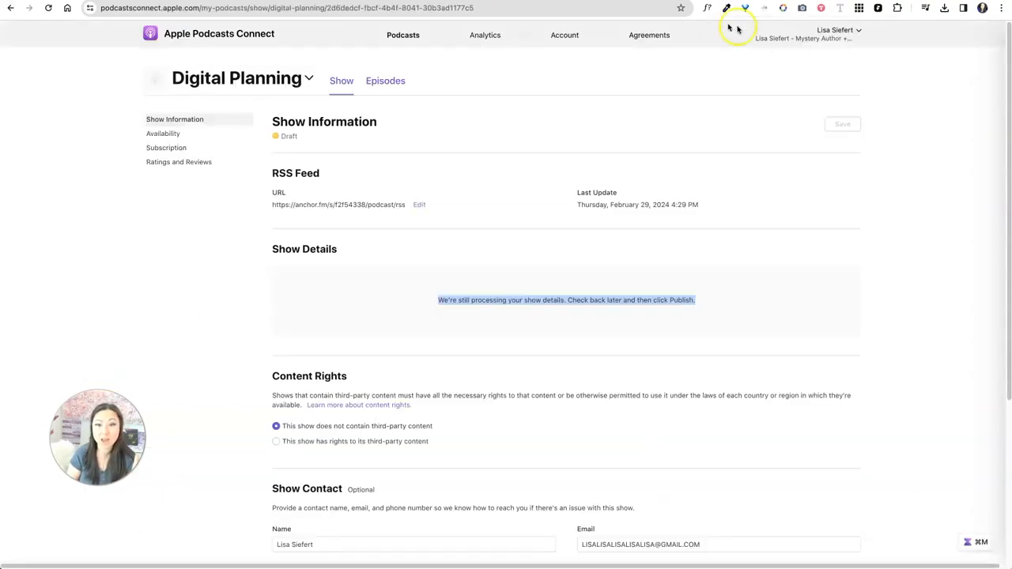
{"action": "mouse_move", "coordinate": [334, 139]}
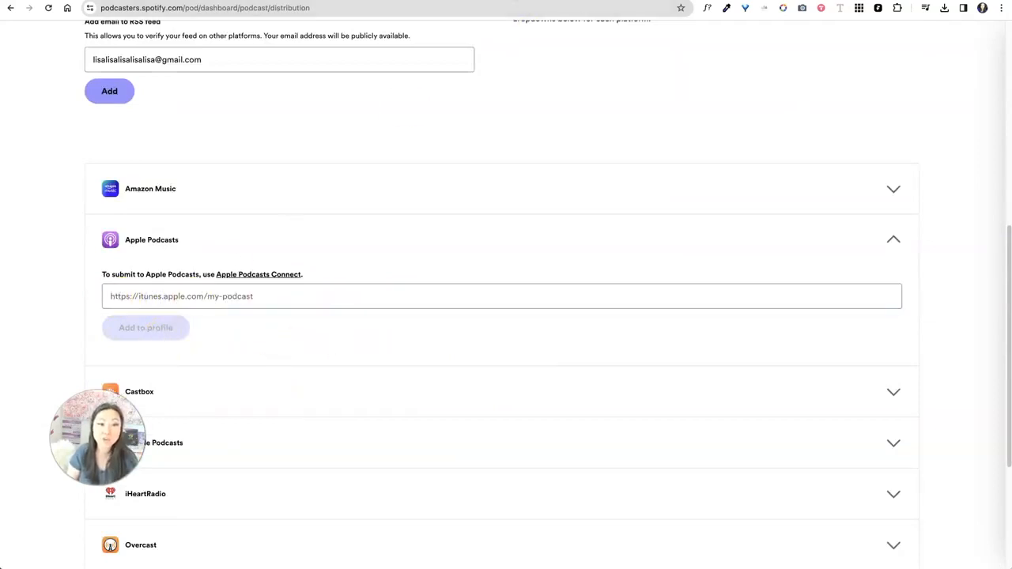
From the distribution instructions, follow the iHeartRadio entry's link to its podcasters portal.
{"action": "left_click", "coordinate": [257, 275]}
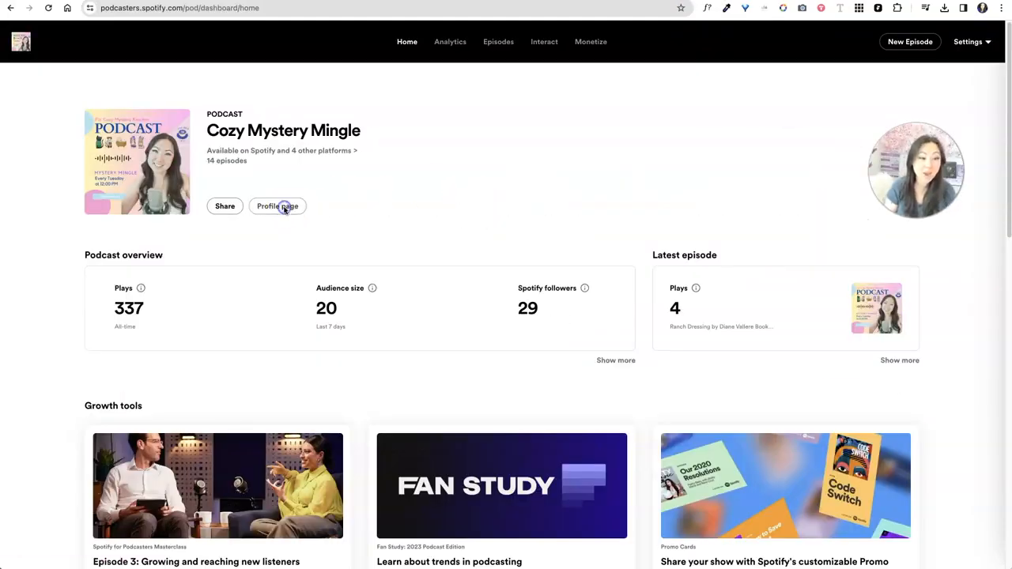
{"action": "left_click", "coordinate": [278, 206]}
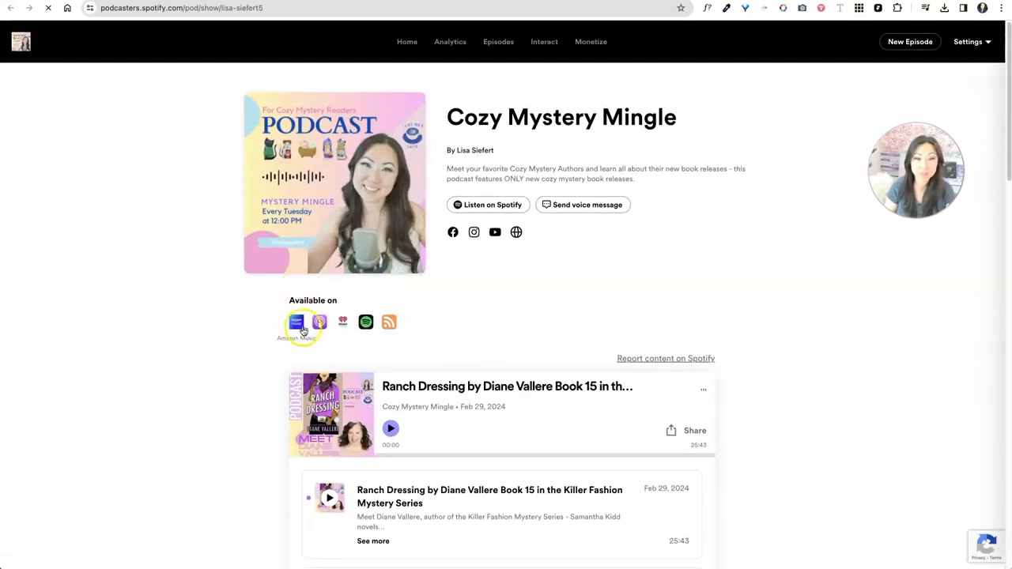
{"action": "mouse_move", "coordinate": [343, 322]}
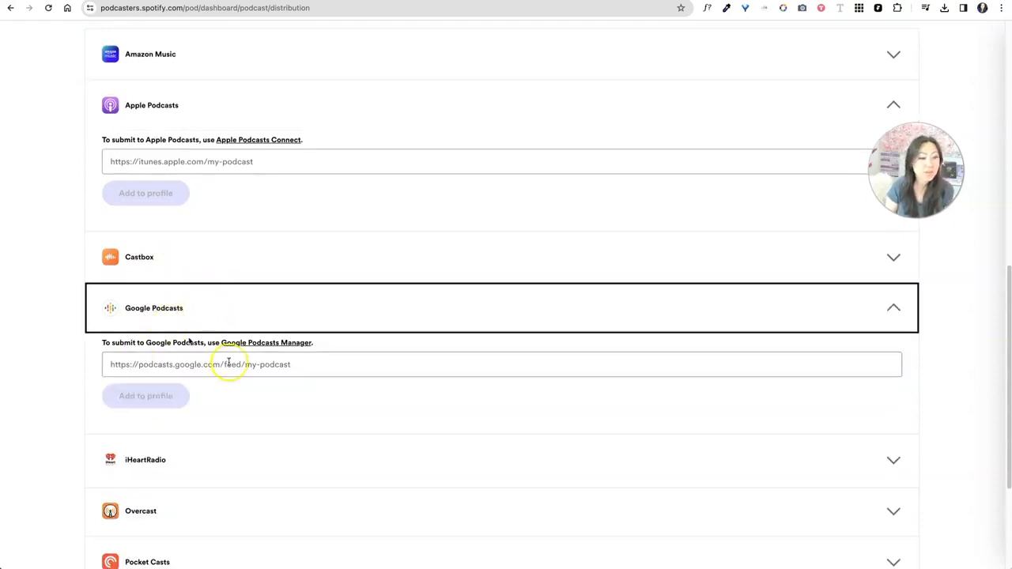
{"action": "left_click", "coordinate": [229, 365]}
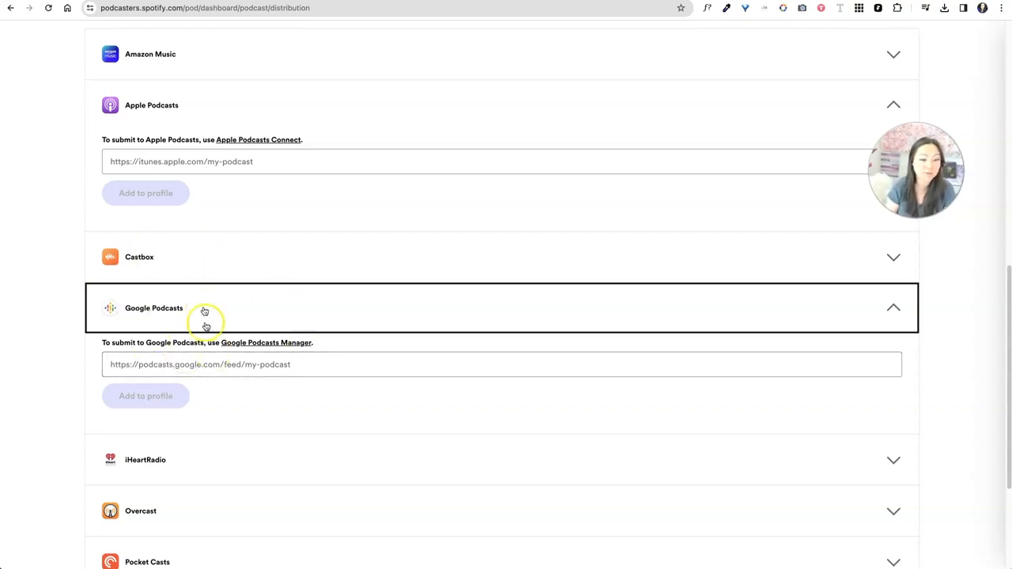
{"action": "scroll", "scroll_direction": "down", "scroll_amount": 3}
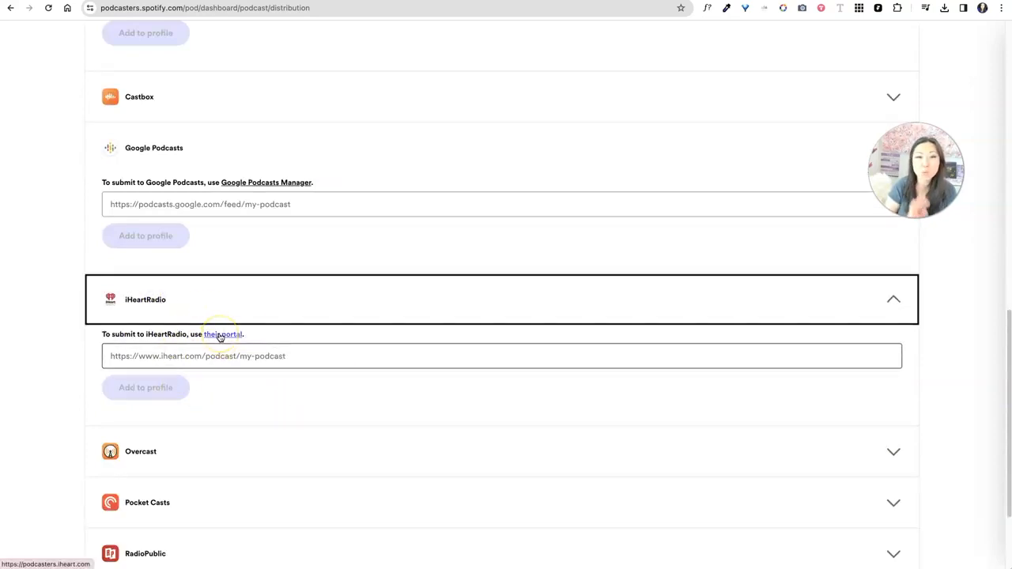
{"action": "left_click", "coordinate": [223, 334]}
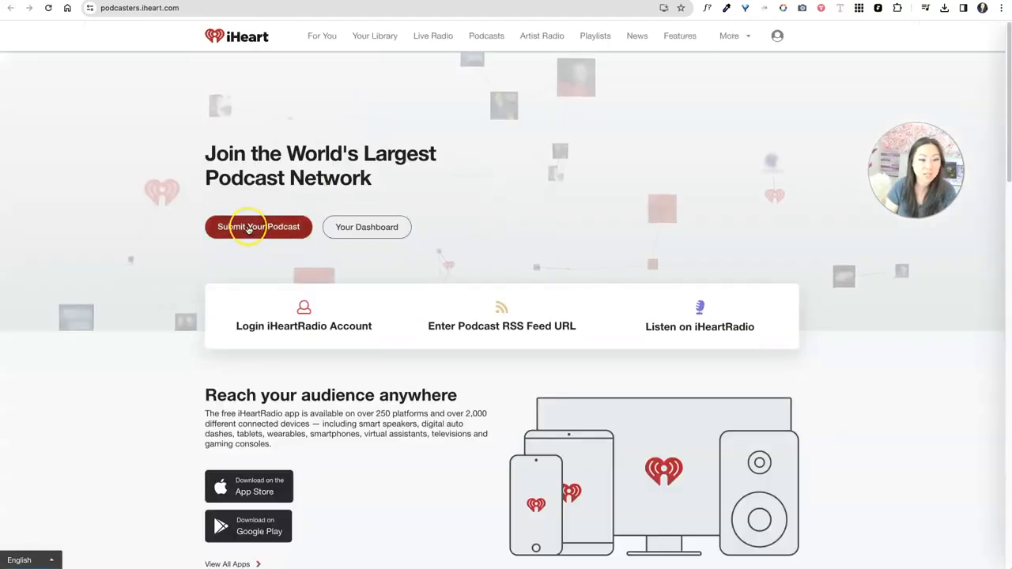
Start submitting a podcast on iHeart and reach the RSS feed URL field of the verification form.
{"action": "left_click", "coordinate": [259, 227]}
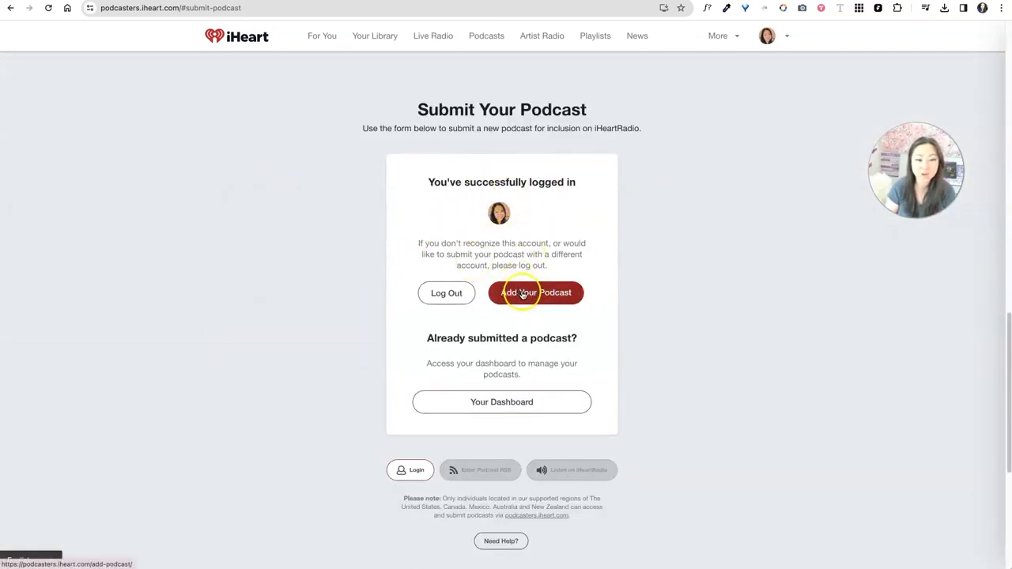
{"action": "left_click", "coordinate": [536, 292]}
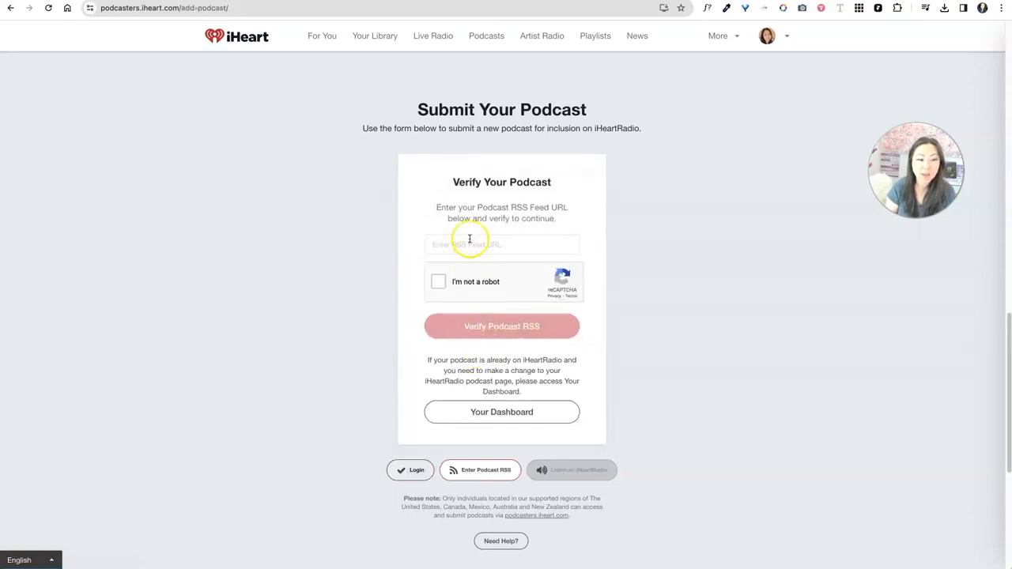
{"action": "left_click", "coordinate": [502, 244]}
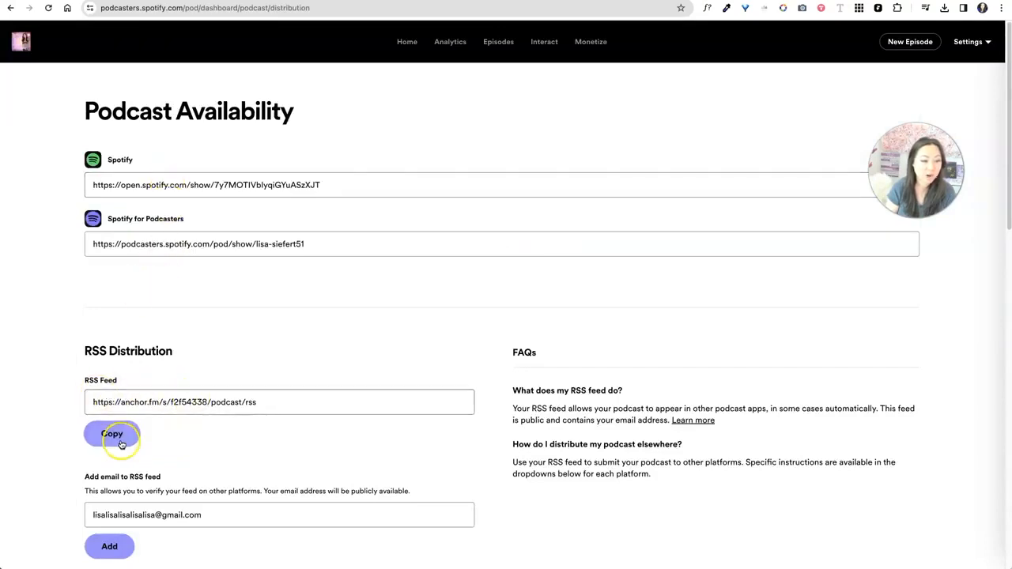
Expand the RadioPublic submission instructions on the distribution page alongside the other platforms.
{"action": "scroll", "scroll_direction": "down", "scroll_amount": 3}
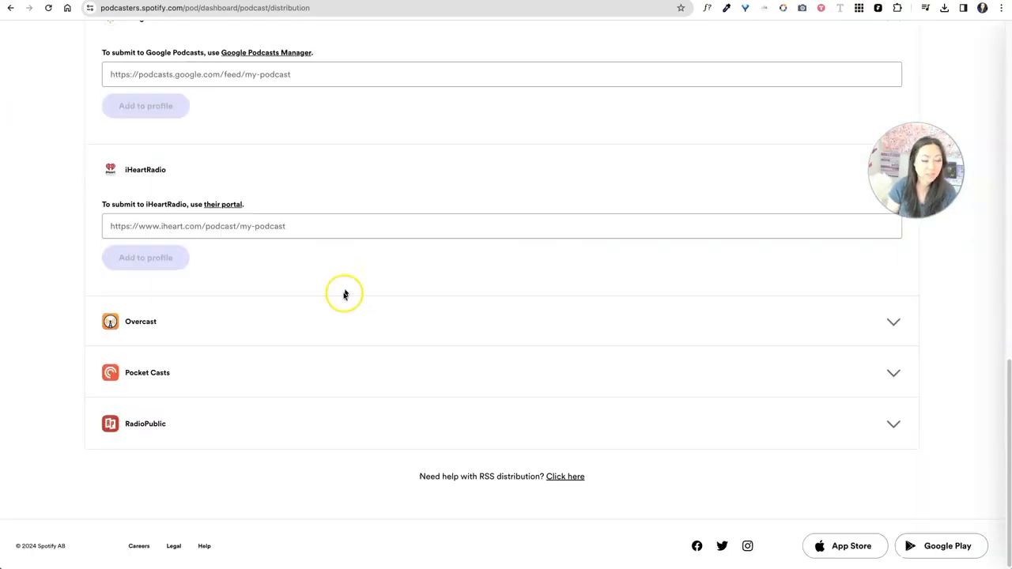
{"action": "scroll", "scroll_direction": "down", "scroll_amount": 3}
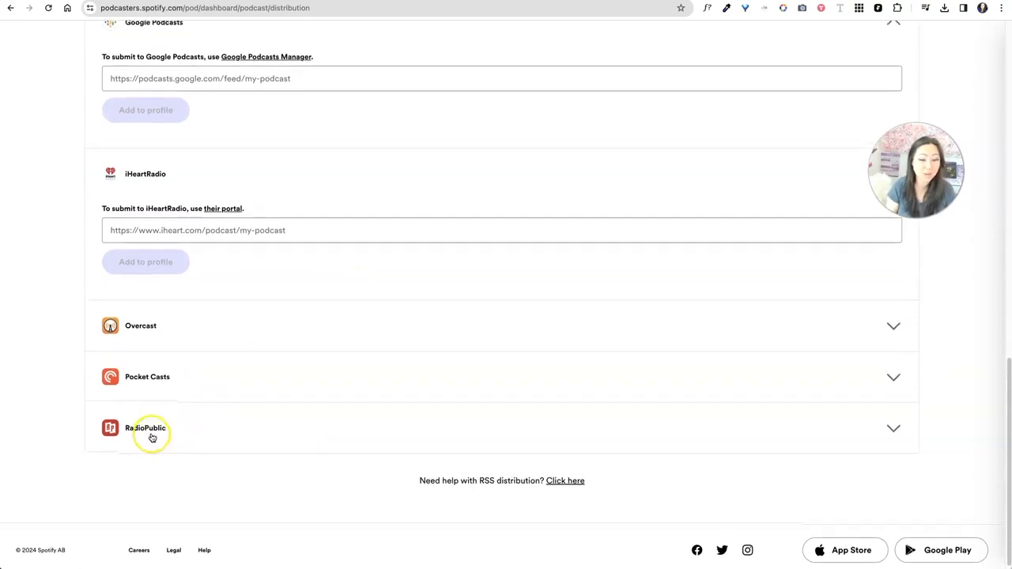
{"action": "left_click", "coordinate": [145, 427]}
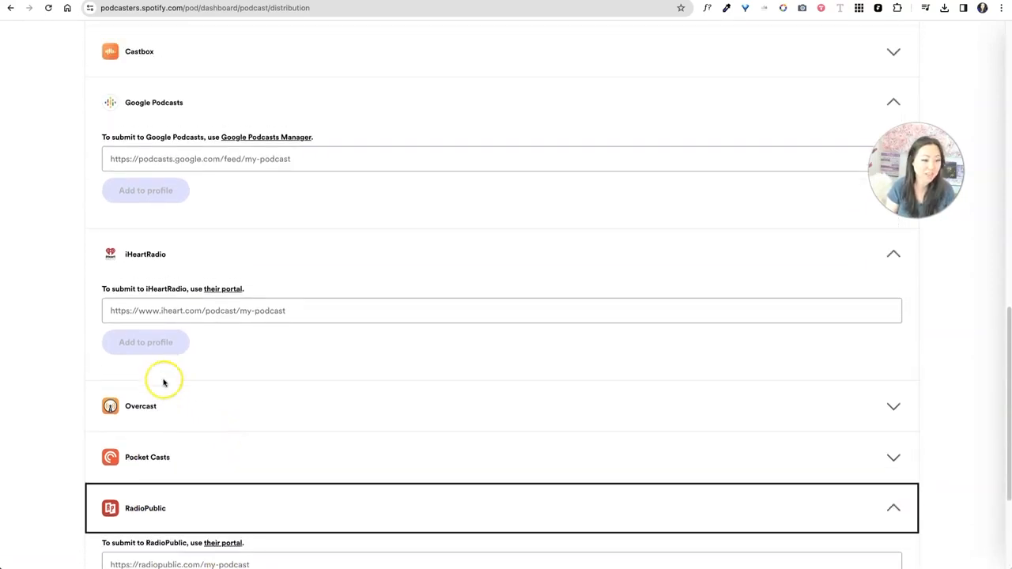
{"action": "scroll", "scroll_direction": "up", "scroll_amount": 3}
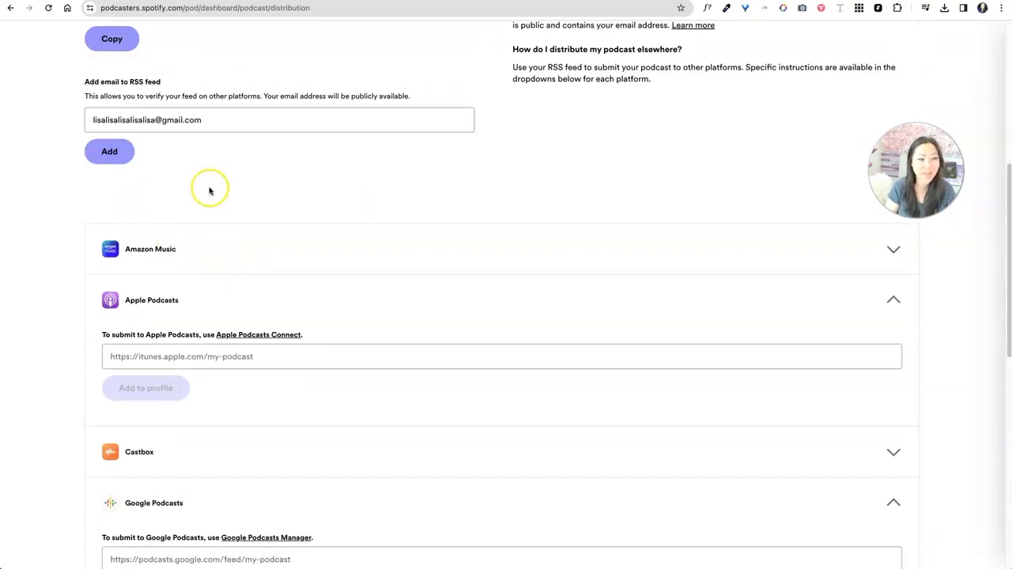
{"action": "mouse_move", "coordinate": [177, 257]}
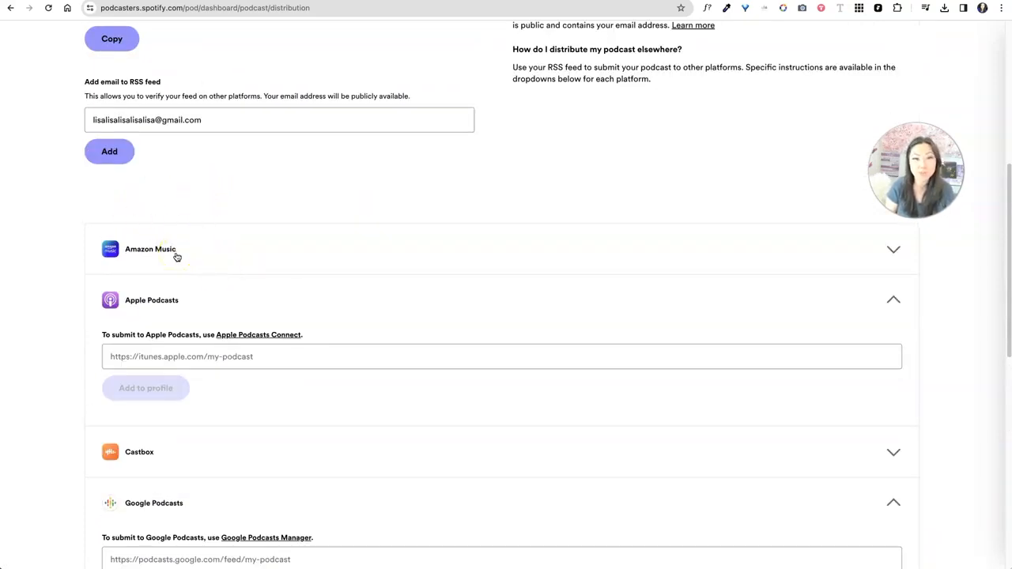
{"action": "mouse_move", "coordinate": [331, 189]}
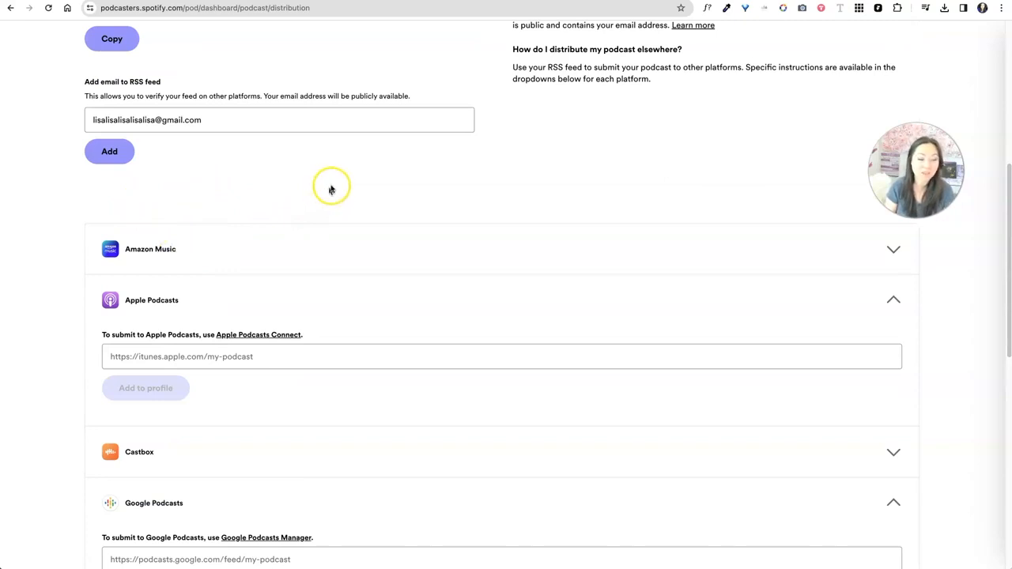
{"action": "mouse_move", "coordinate": [562, 104]}
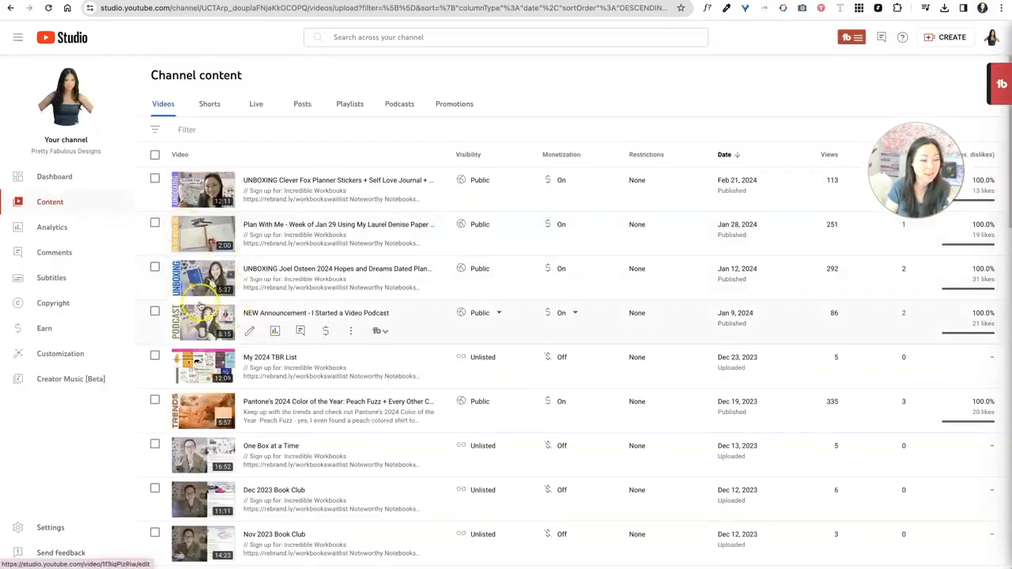
Search the channel for 'ipad' and bring up the Goodnotes 6 iPad upgrade video's details.
{"action": "left_click", "coordinate": [506, 37]}
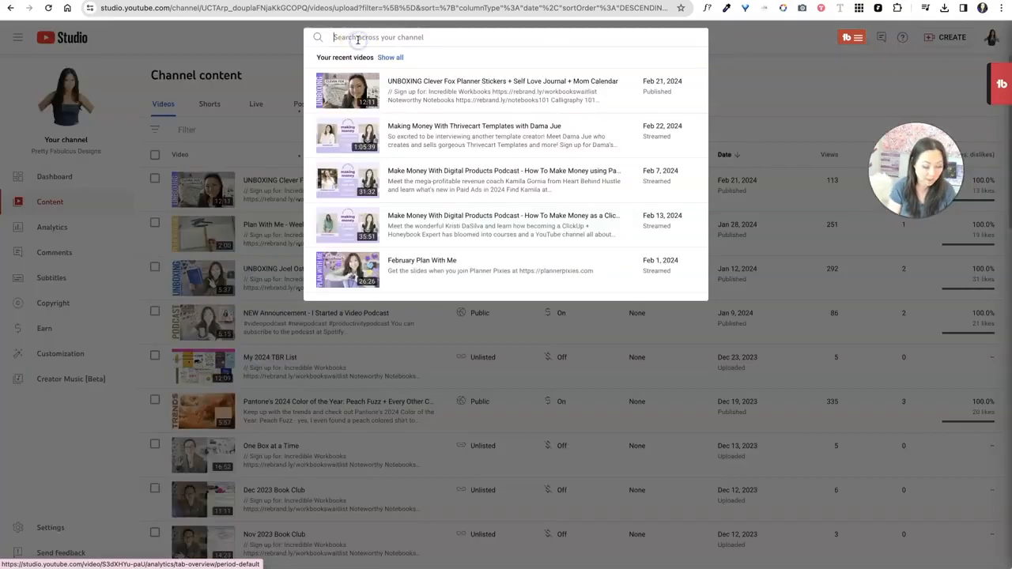
{"action": "type", "text": "ipad"}
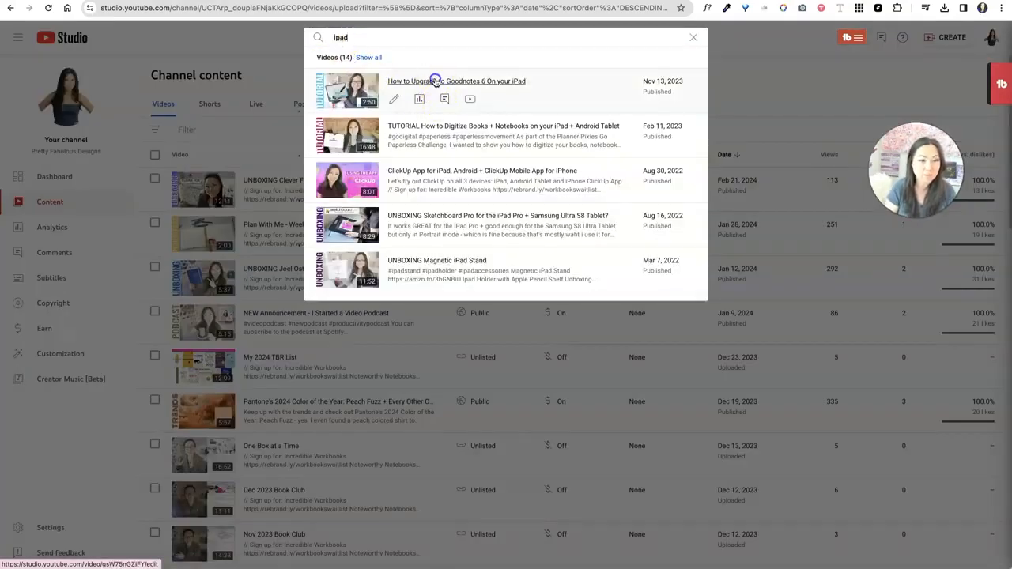
{"action": "left_click", "coordinate": [457, 81]}
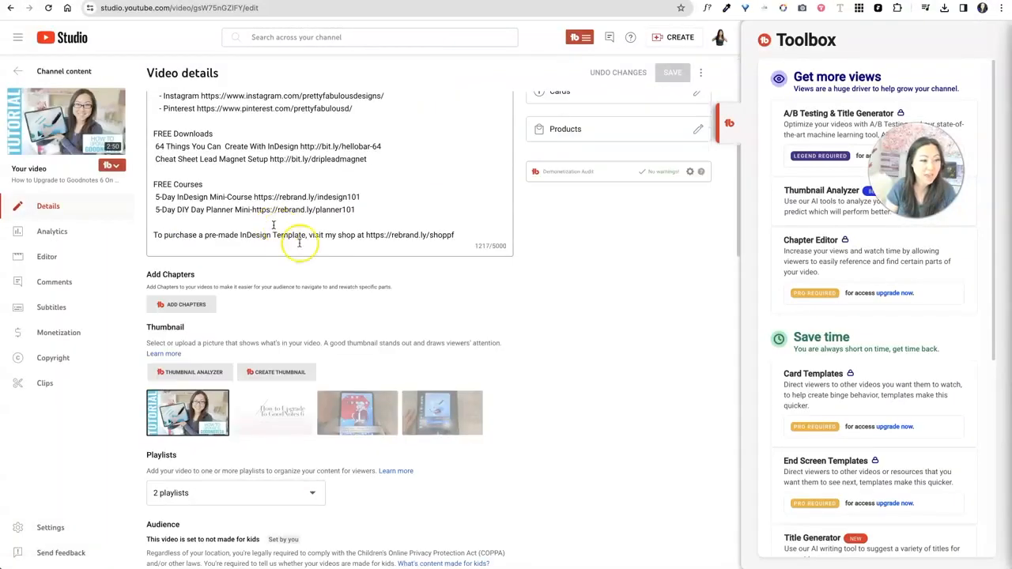
{"action": "scroll", "scroll_direction": "down", "scroll_amount": 3}
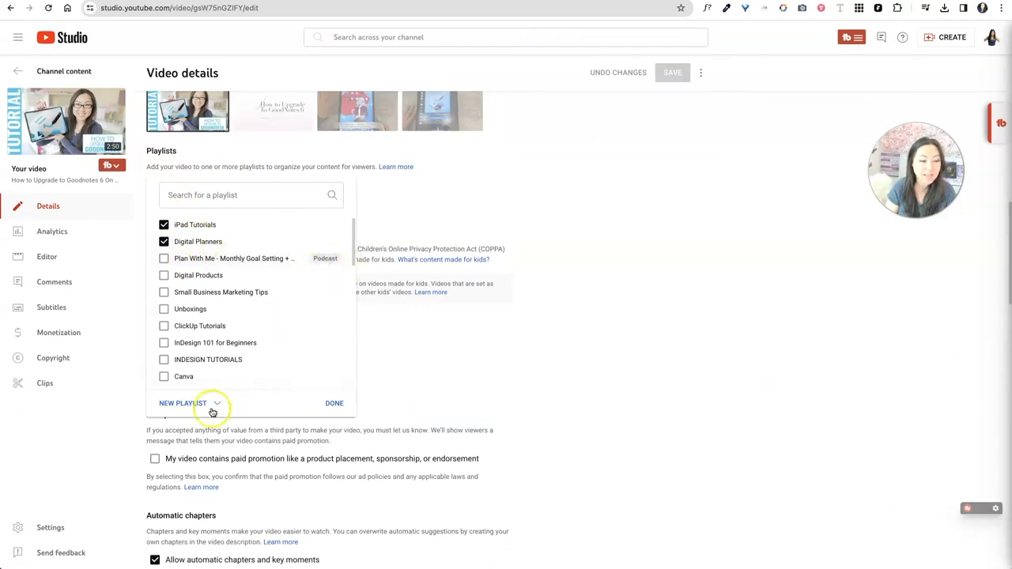
From the Playlists dropdown, choose New Playlist > New podcast to start a podcast.
{"action": "left_click", "coordinate": [182, 403]}
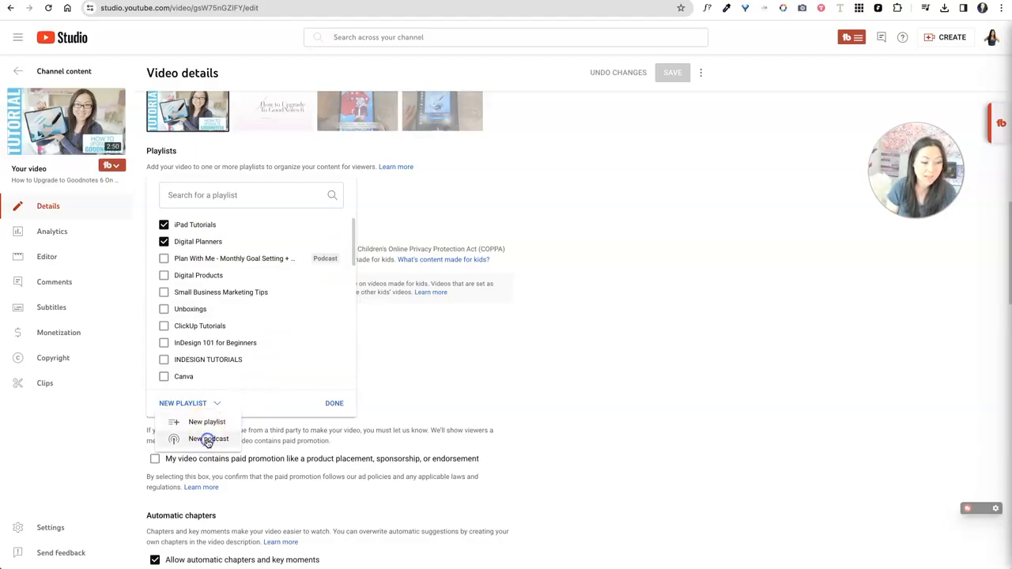
{"action": "left_click", "coordinate": [209, 438]}
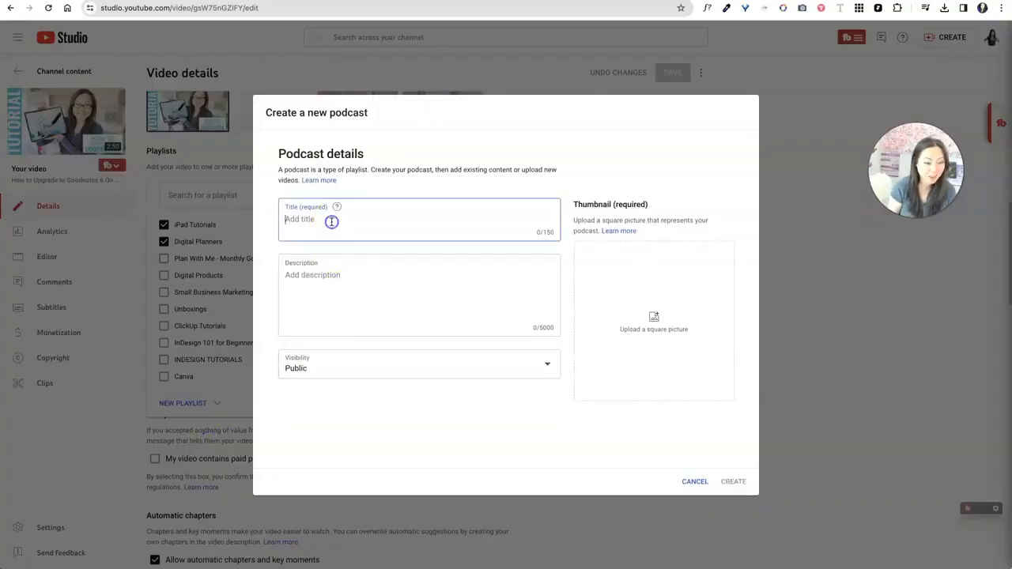
Title the podcast Digital Planning with a description about using the iPad and tablet, kept Public.
{"action": "type", "text": "Digital Planning"}
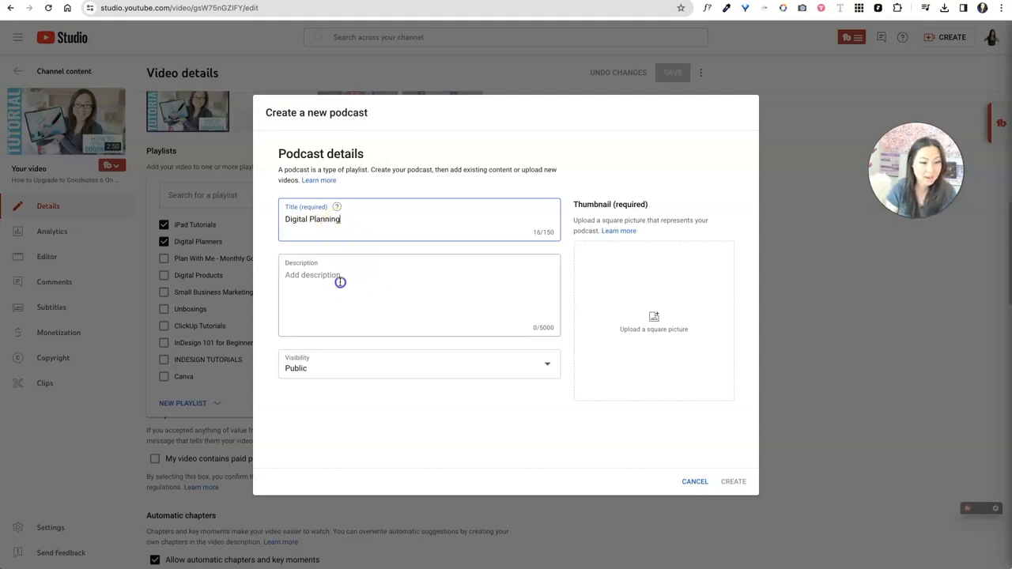
{"action": "left_click", "coordinate": [340, 282]}
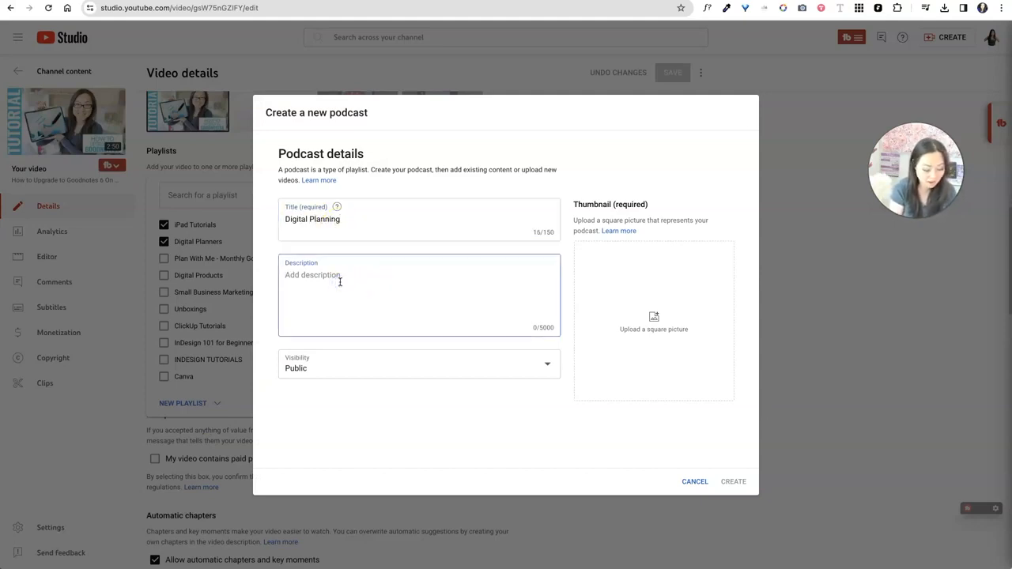
{"action": "type", "text": "Podcast a"}
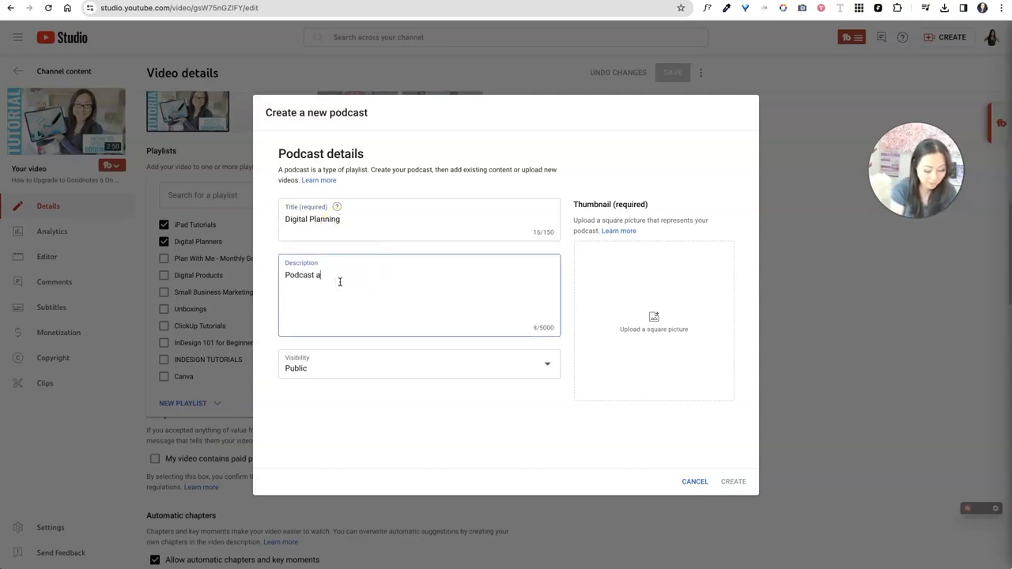
{"action": "type", "text": "bout how to use digital planners on your"}
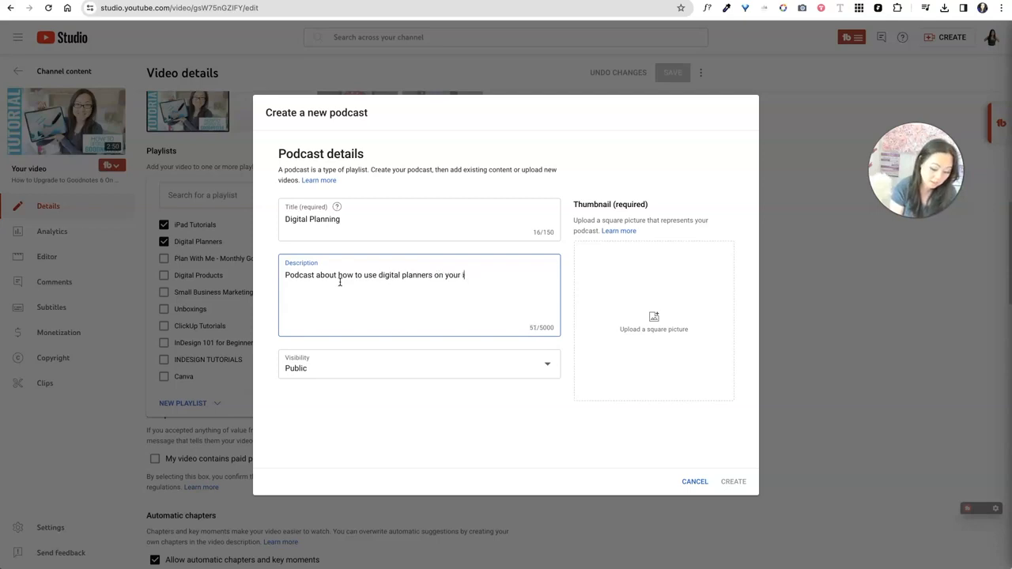
{"action": "type", "text": "iPad and Samsung Ultra S8"}
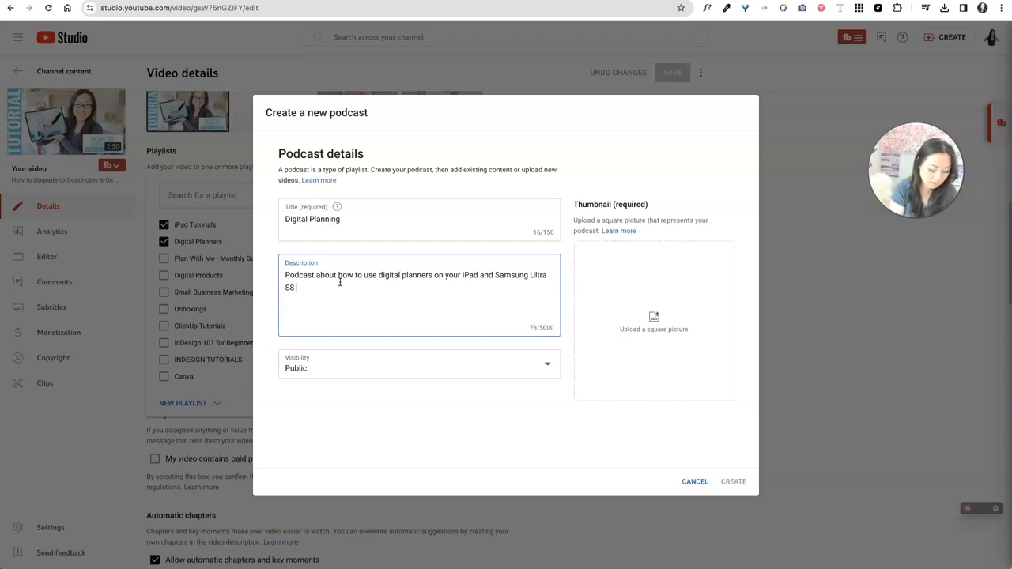
{"action": "type", "text": "Tablet"}
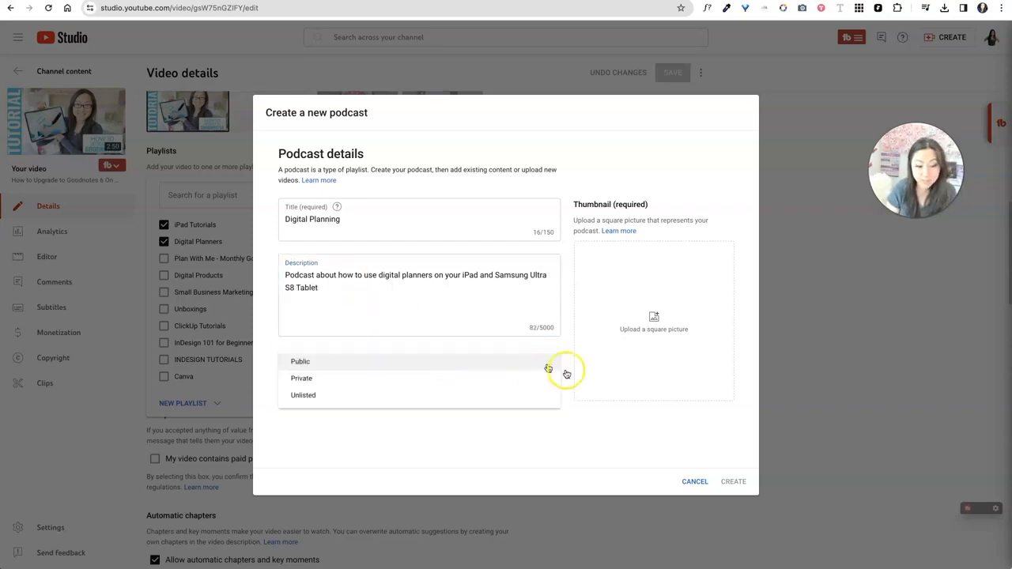
{"action": "left_click", "coordinate": [300, 361]}
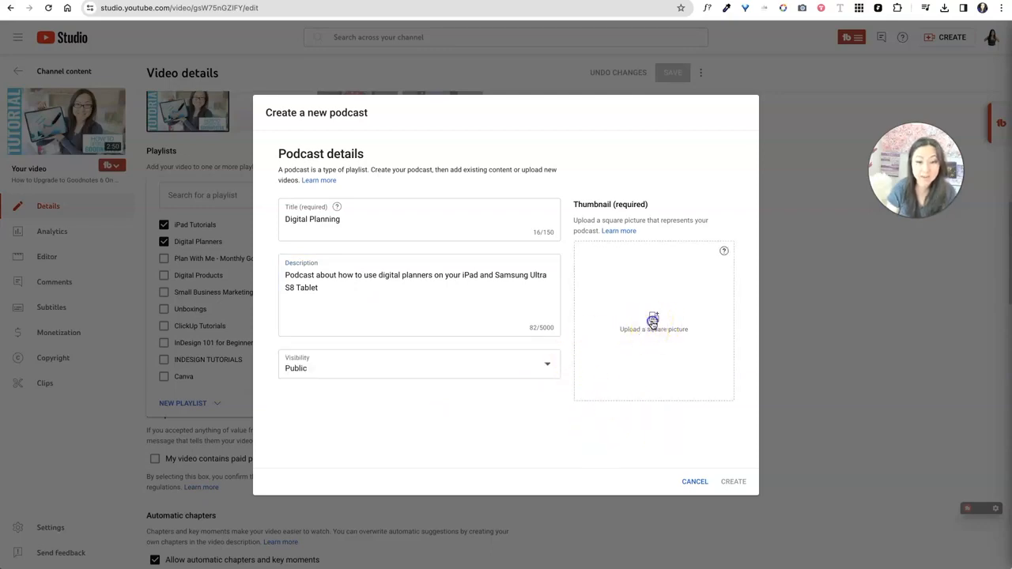
Add a square thumbnail, create the podcast and save the video into it.
{"action": "left_click", "coordinate": [653, 322]}
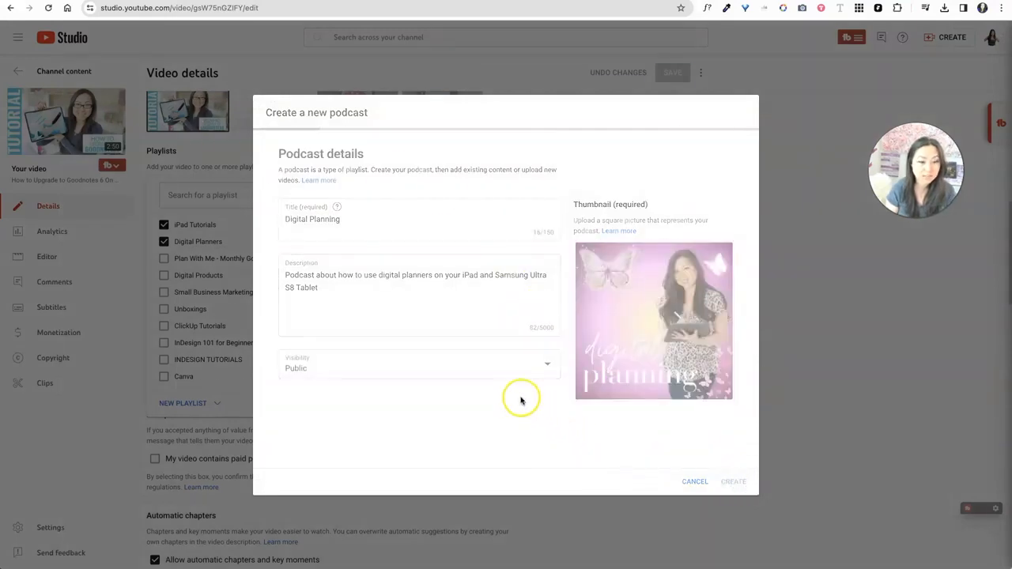
{"action": "left_click", "coordinate": [733, 481]}
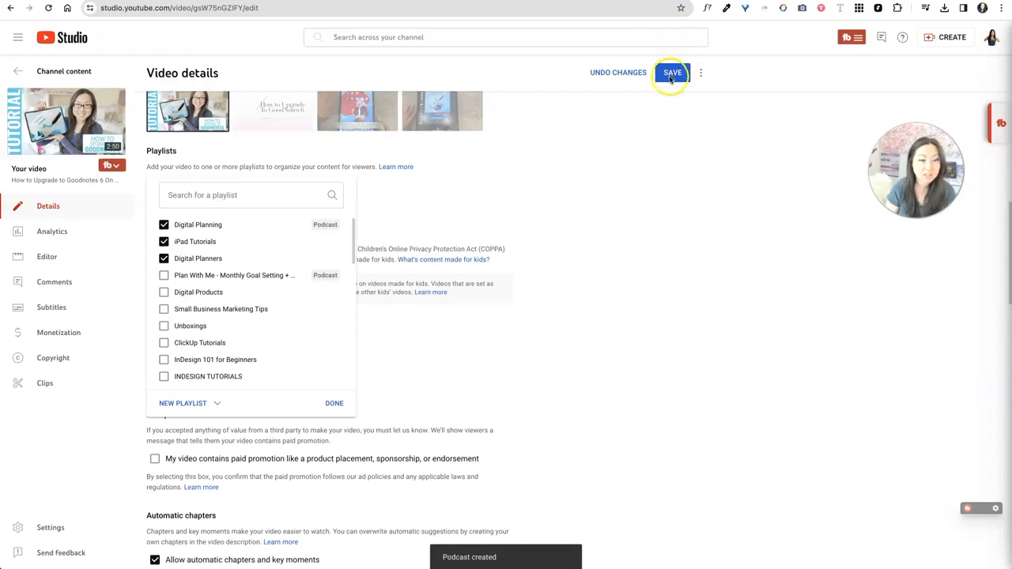
{"action": "mouse_move", "coordinate": [668, 296]}
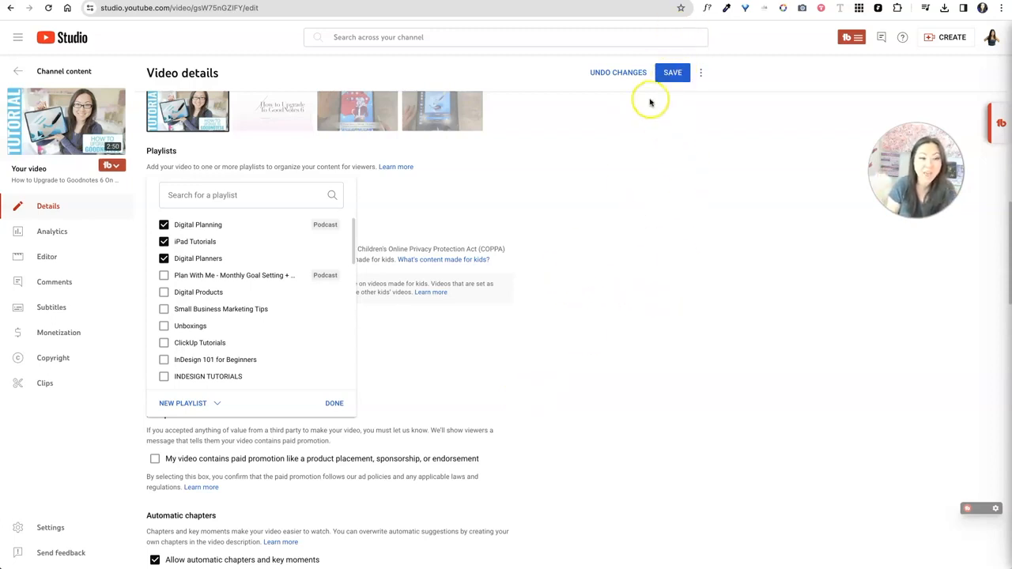
Confirm the three playlists, save the video's details and view the channel's Podcasts list.
{"action": "left_click", "coordinate": [334, 403]}
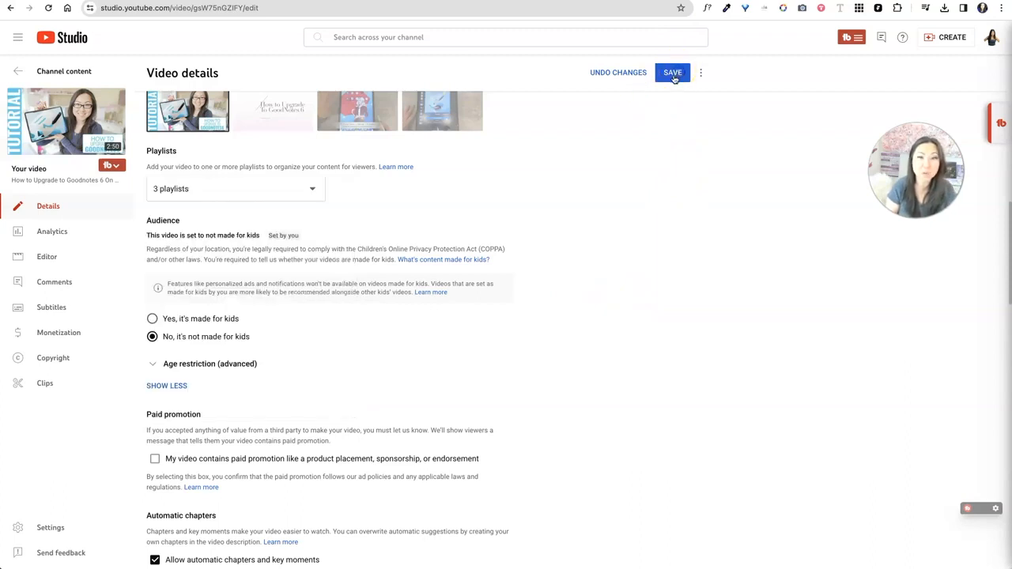
{"action": "left_click", "coordinate": [672, 72]}
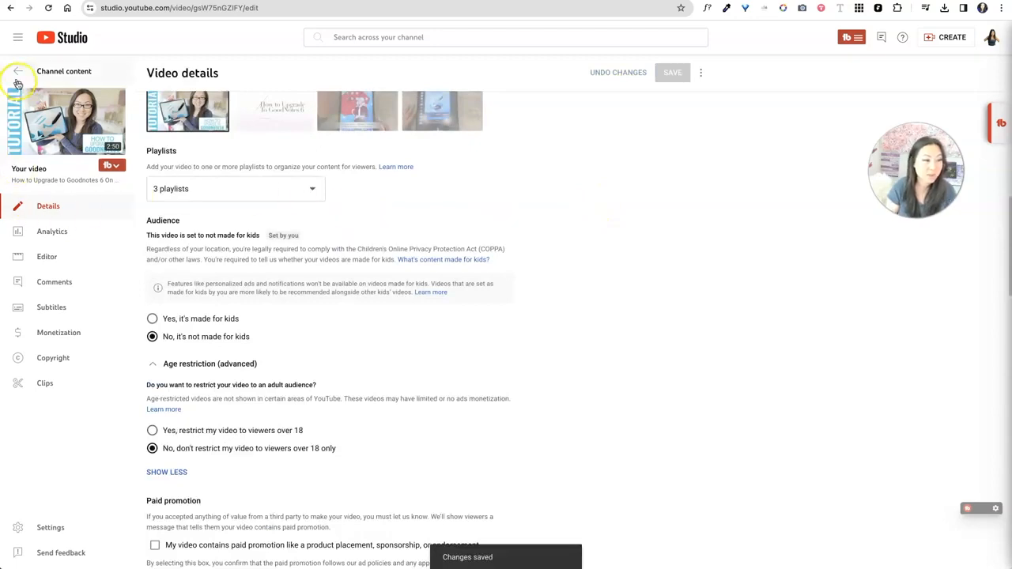
{"action": "left_click", "coordinate": [17, 72]}
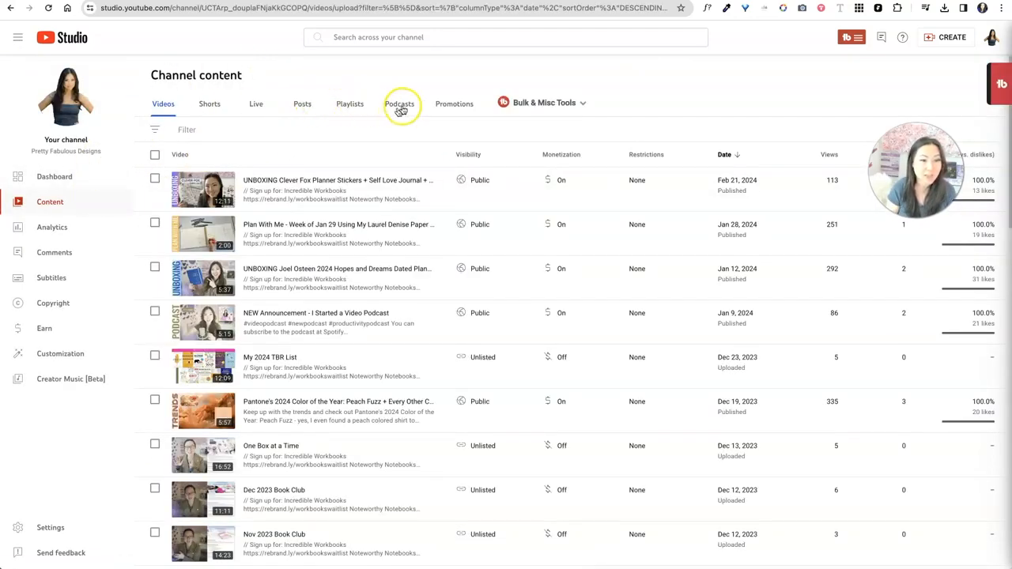
{"action": "left_click", "coordinate": [398, 103]}
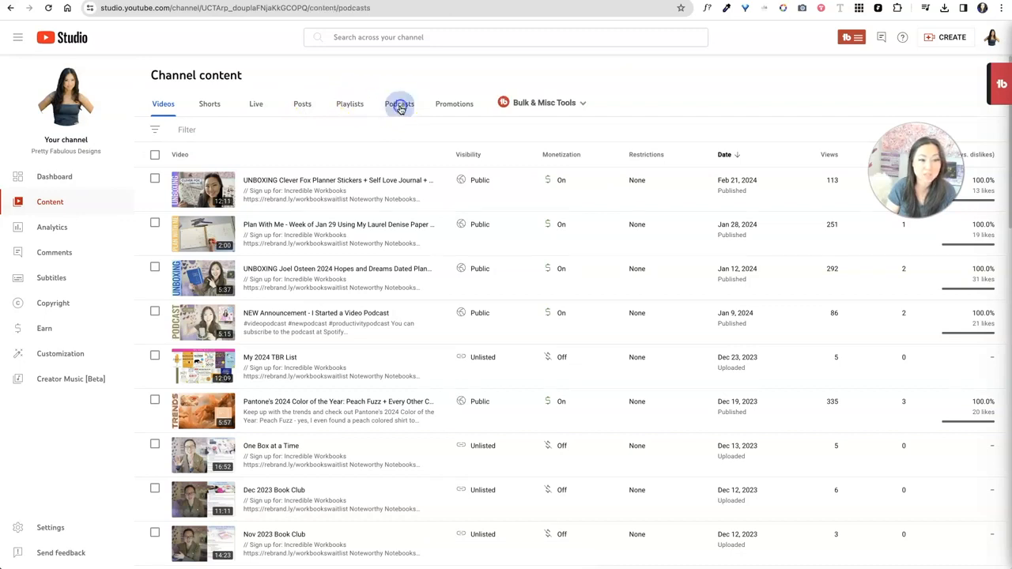
{"action": "left_click", "coordinate": [399, 103]}
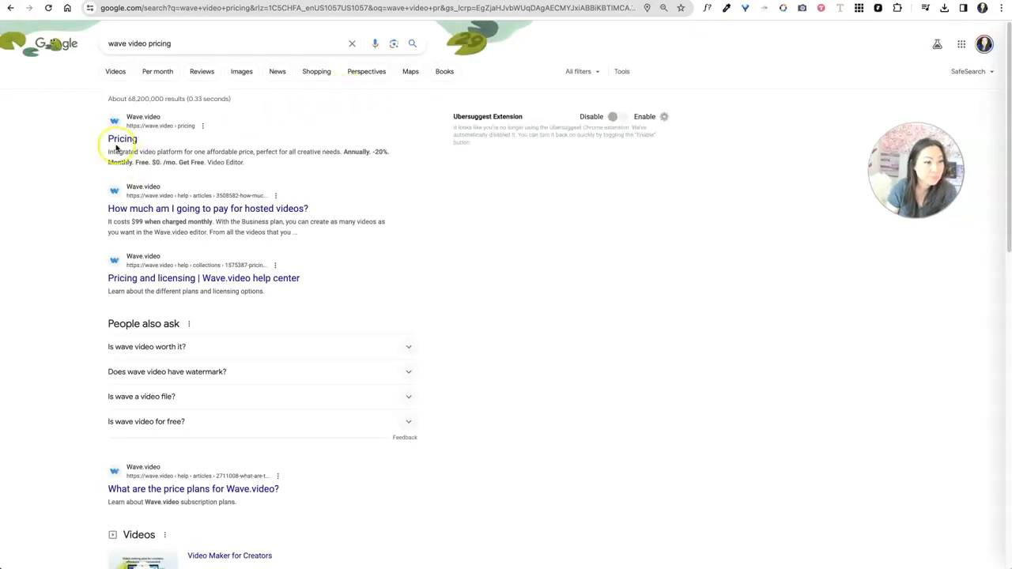
Reach Wave.video's pricing page comparing Free, Streamer, Creator and Business plans.
{"action": "left_click", "coordinate": [121, 139]}
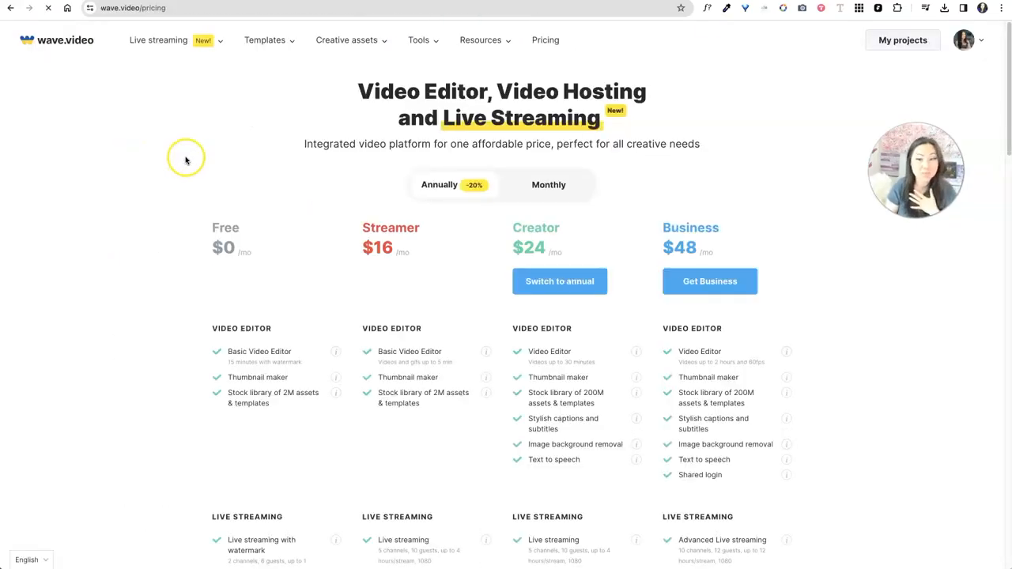
{"action": "mouse_move", "coordinate": [454, 174]}
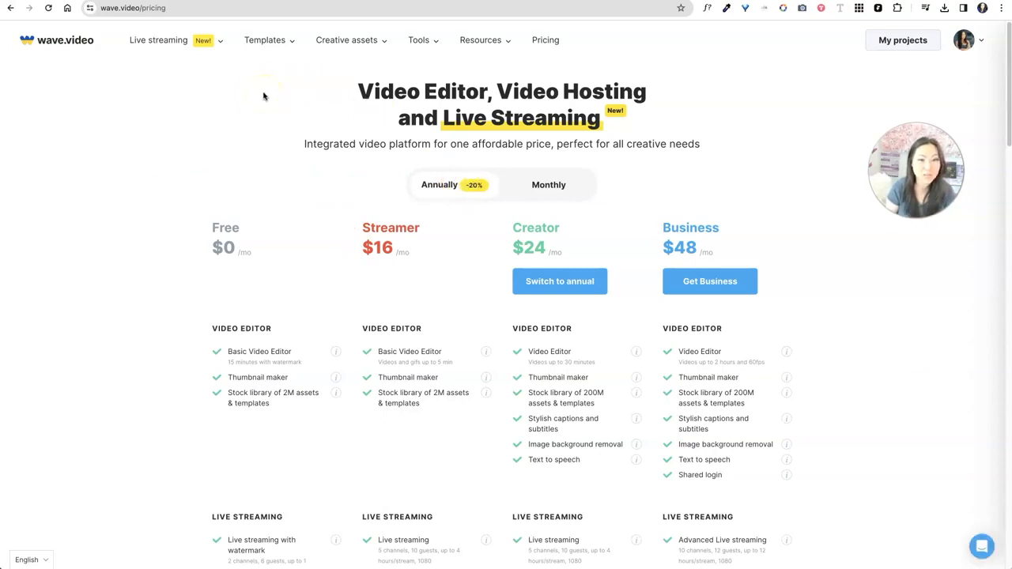
{"action": "mouse_move", "coordinate": [784, 27]}
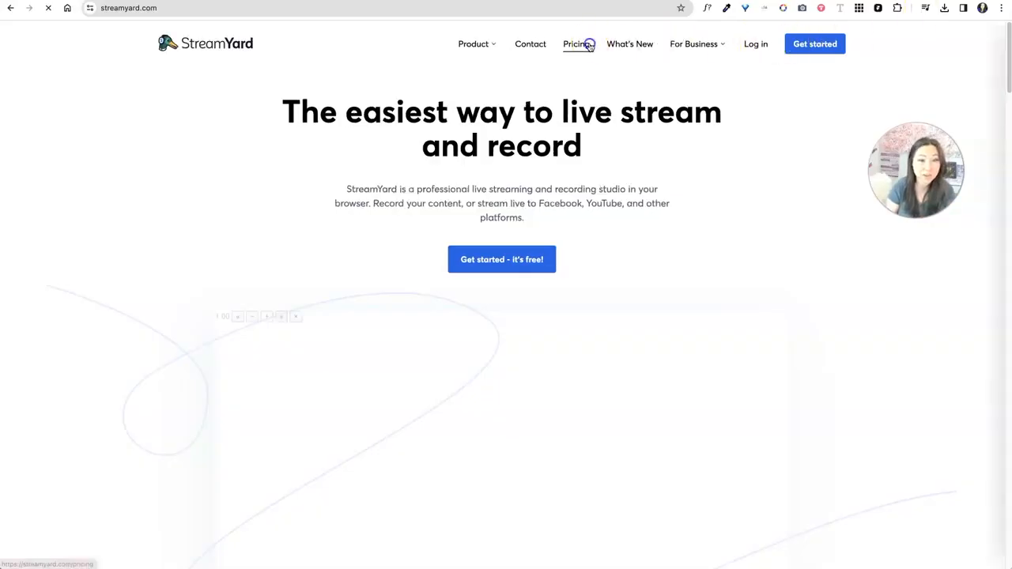
After viewing pricing, create a studio recording titled 'Test Recording for podcast'.
{"action": "left_click", "coordinate": [576, 44]}
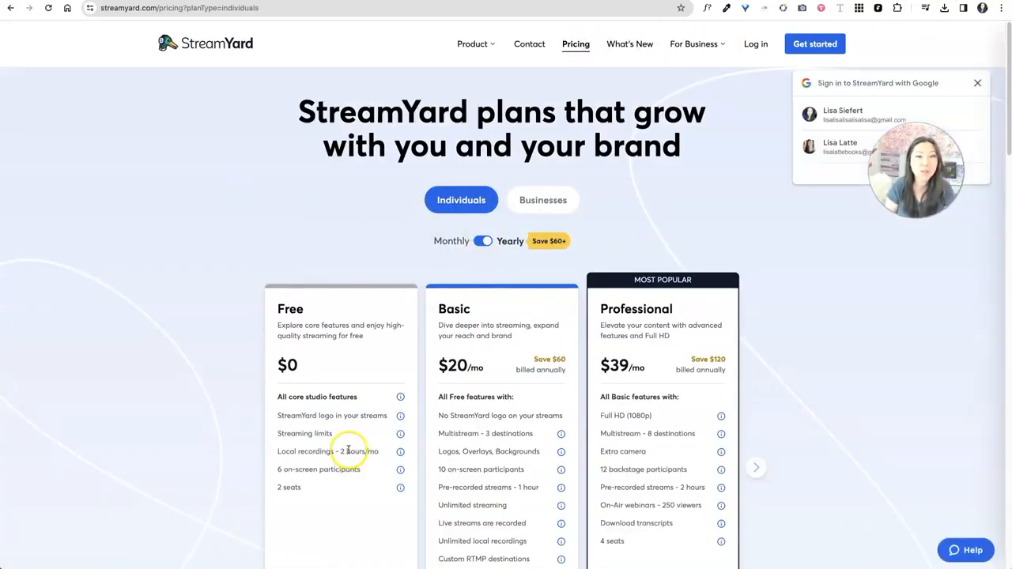
{"action": "mouse_move", "coordinate": [370, 323]}
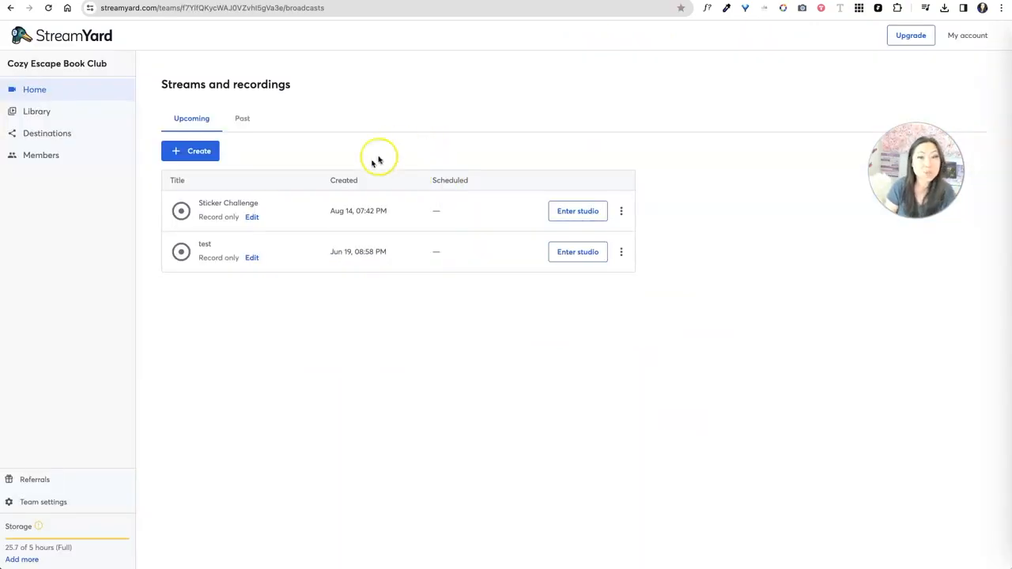
{"action": "left_click", "coordinate": [190, 151]}
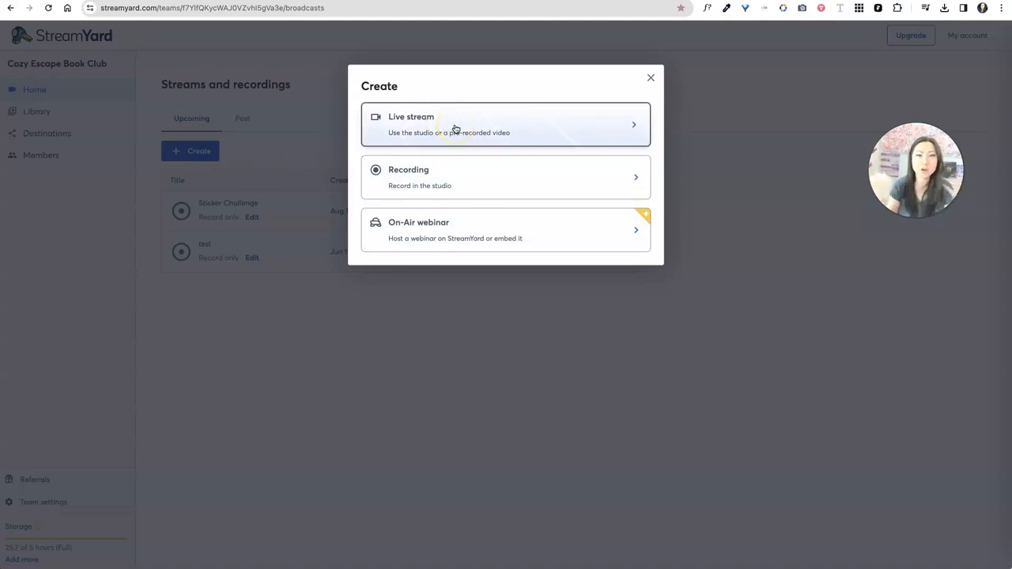
{"action": "mouse_move", "coordinate": [504, 238]}
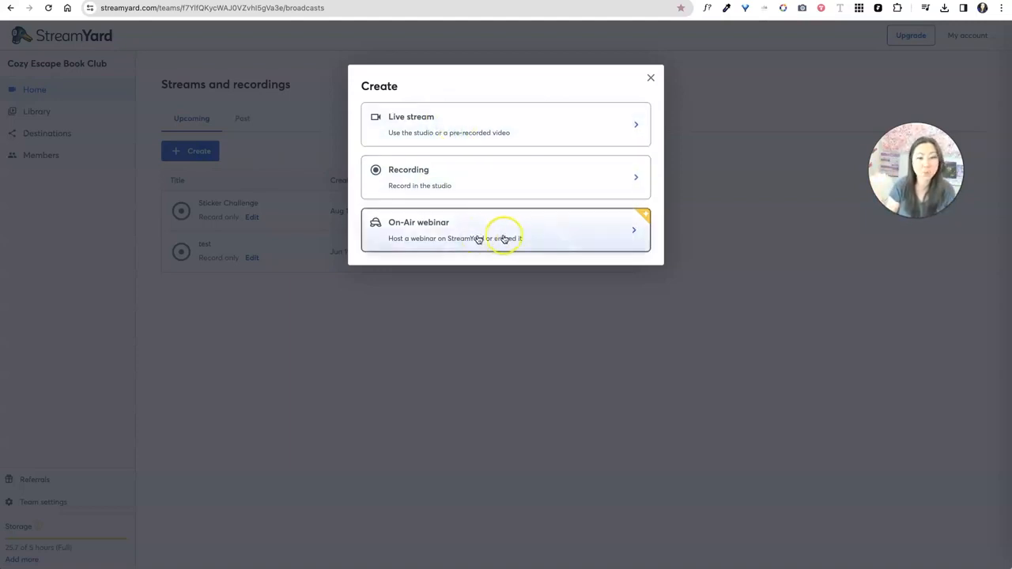
{"action": "mouse_move", "coordinate": [494, 196]}
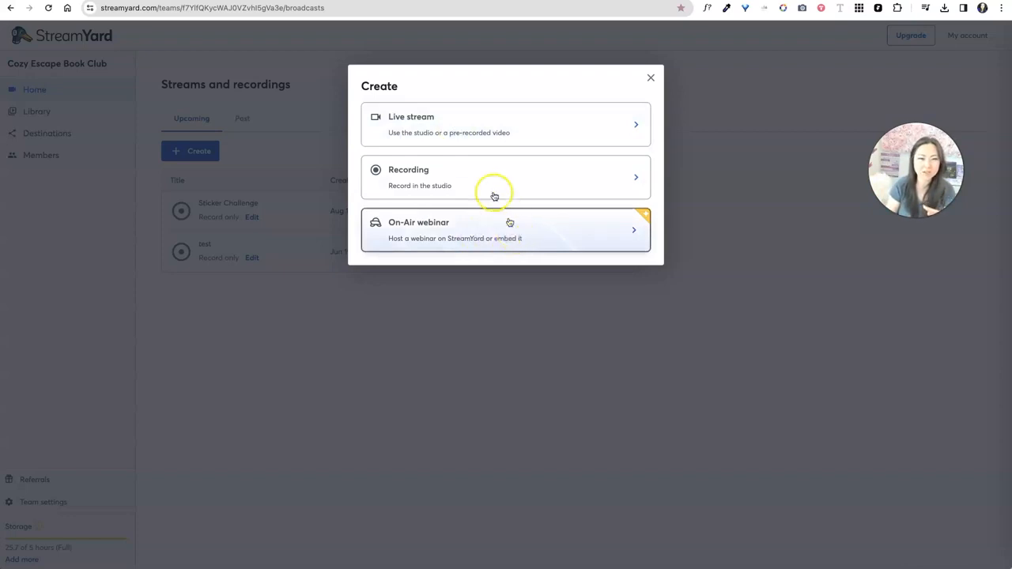
{"action": "left_click", "coordinate": [505, 177]}
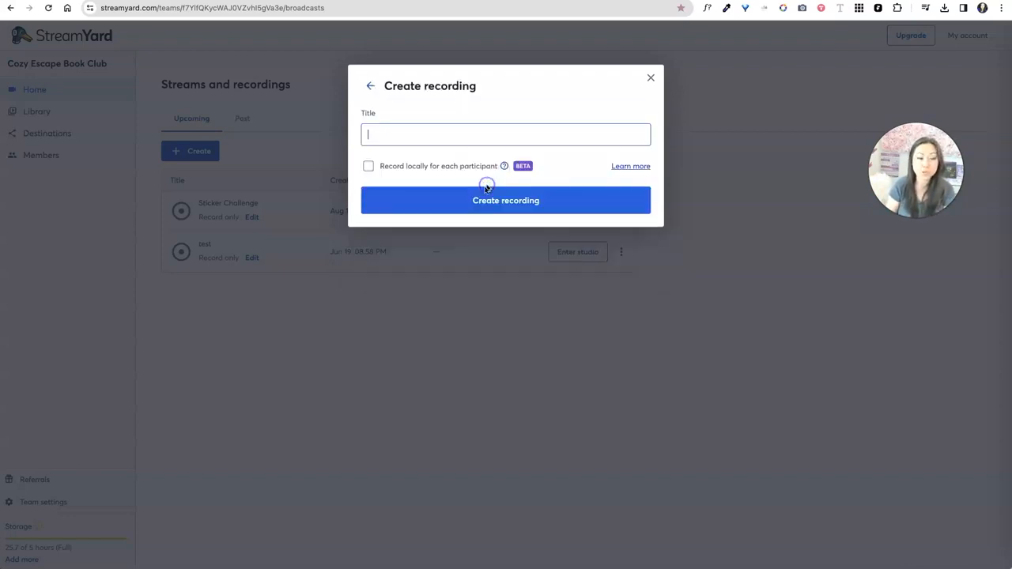
{"action": "type", "text": "Tes"}
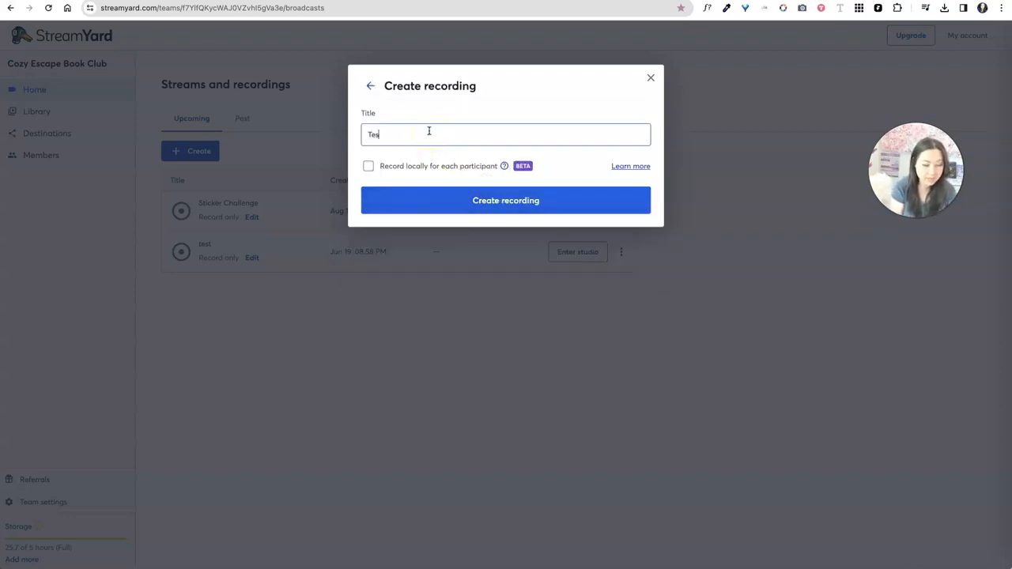
{"action": "type", "text": "Test Recording for"}
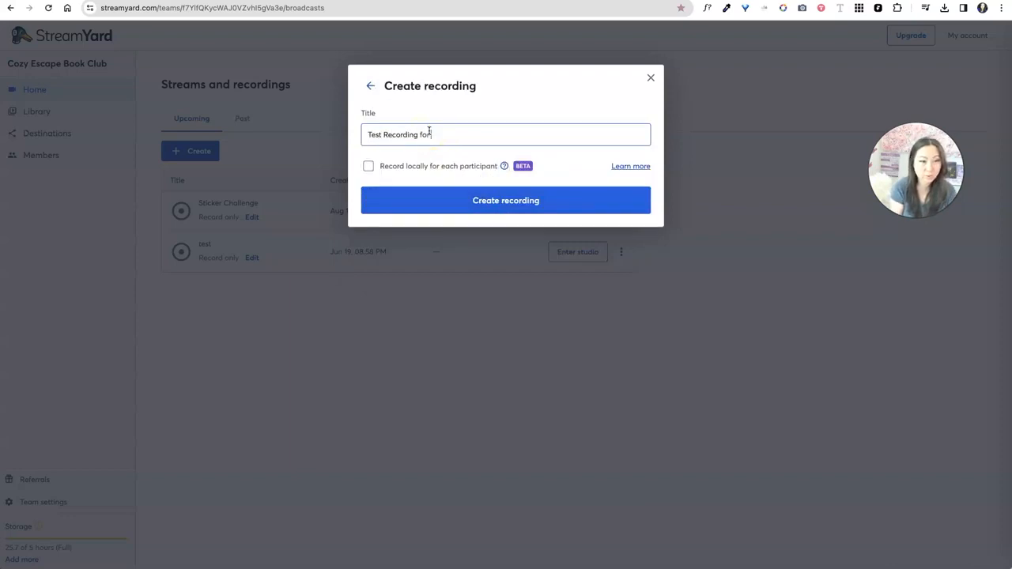
{"action": "type", "text": "podcast"}
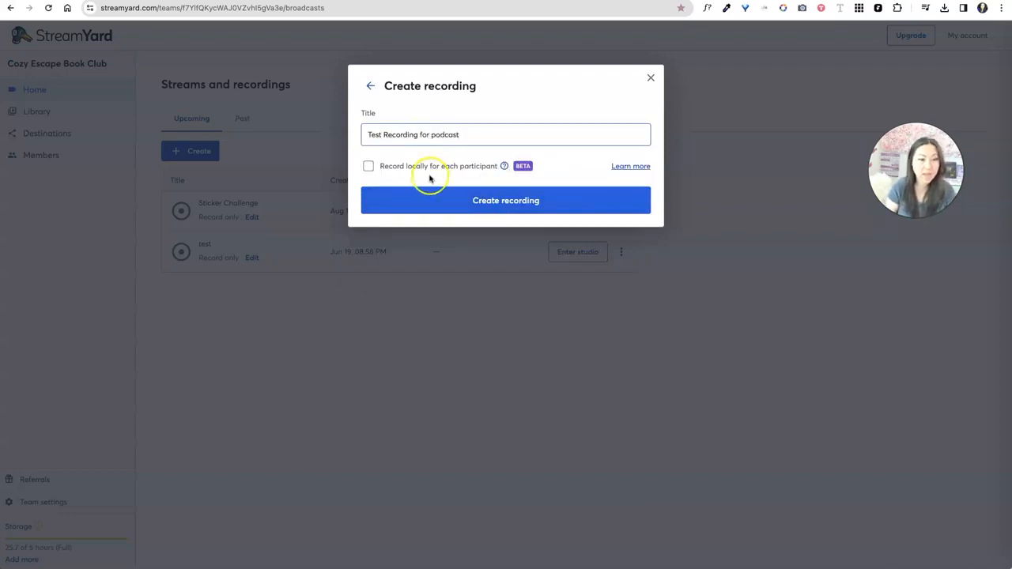
{"action": "left_click", "coordinate": [505, 200]}
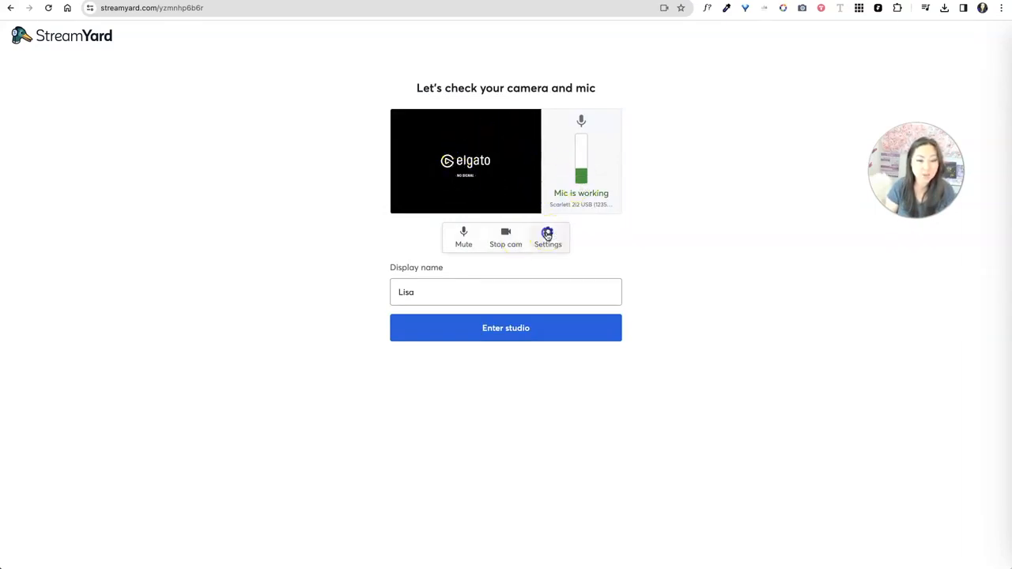
Use the Logi 4K Pro camera at High Definition 720p.
{"action": "left_click", "coordinate": [548, 237]}
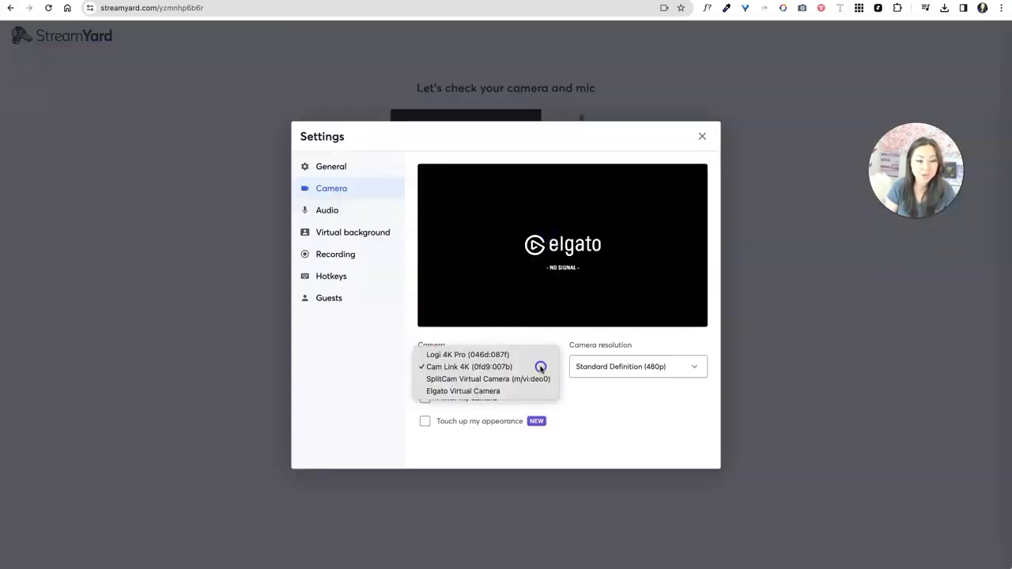
{"action": "left_click", "coordinate": [467, 366]}
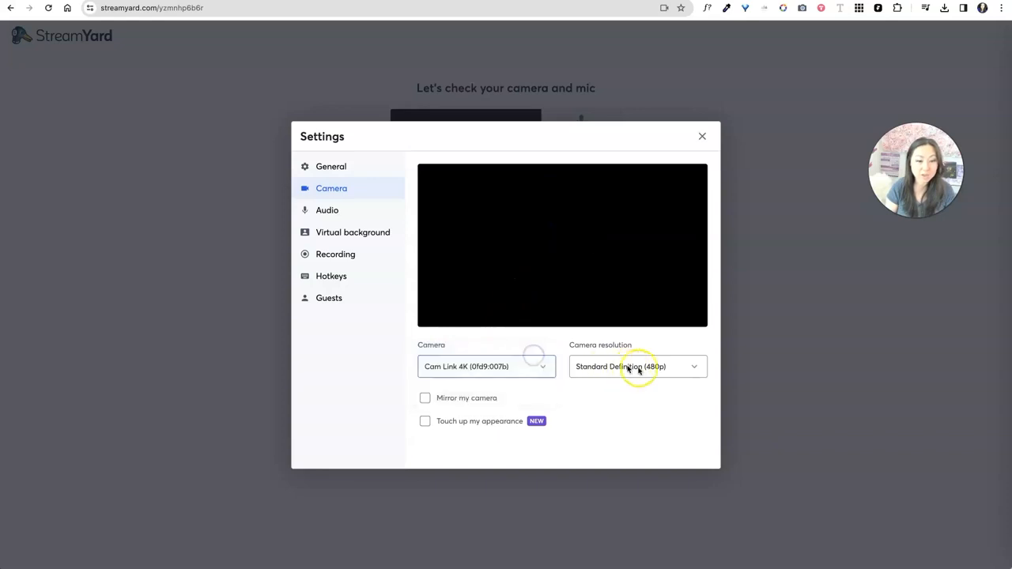
{"action": "left_click", "coordinate": [486, 366]}
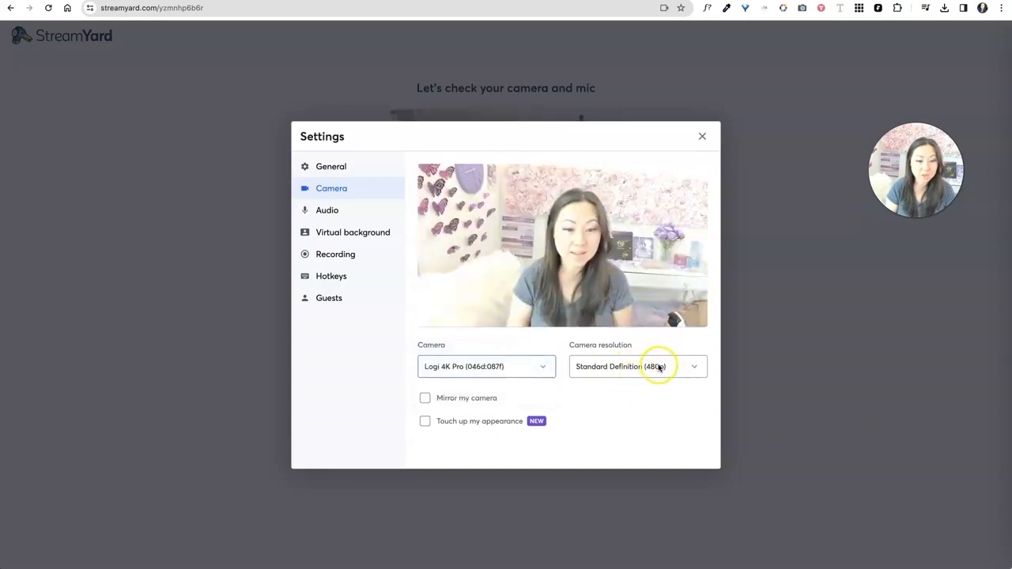
{"action": "left_click", "coordinate": [637, 366]}
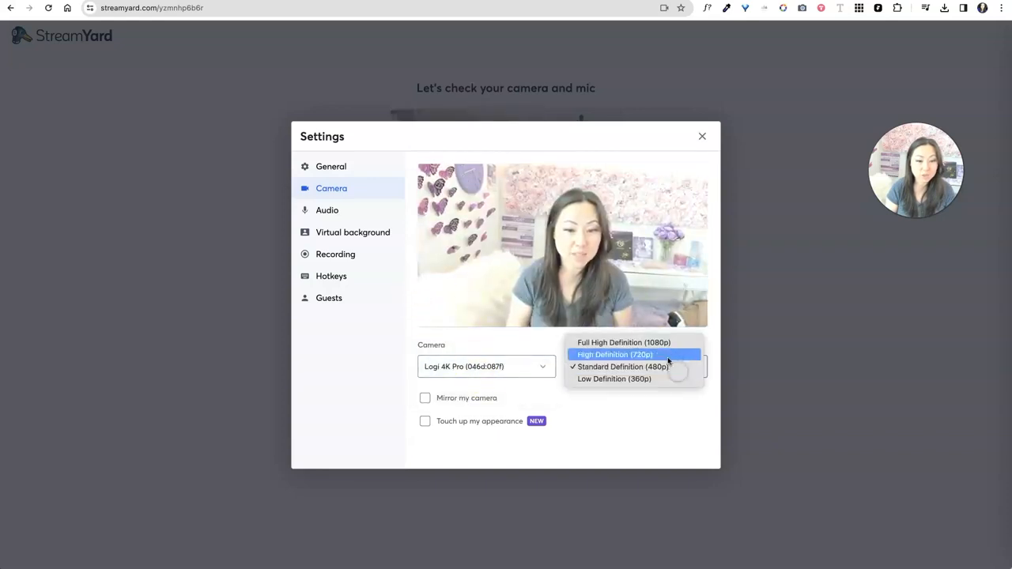
{"action": "left_click", "coordinate": [615, 355]}
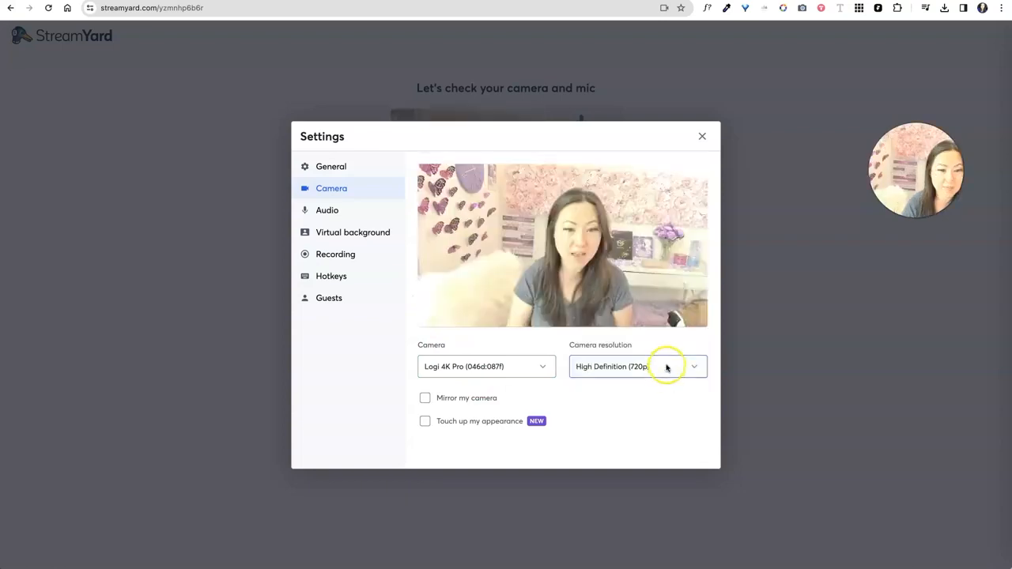
Enable echo cancellation and noise reduction, disable automatic mic volume, and close settings.
{"action": "left_click", "coordinate": [327, 210]}
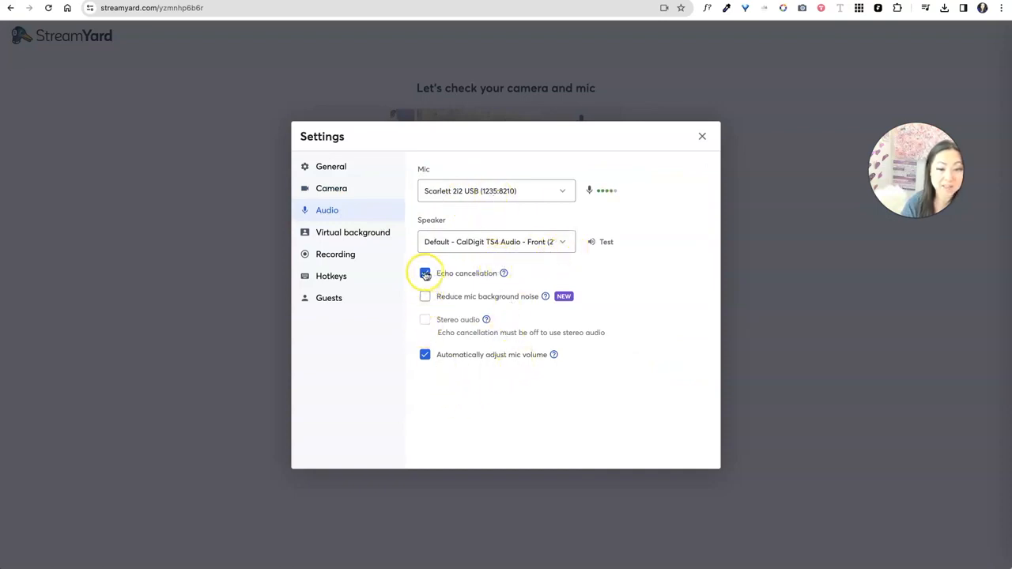
{"action": "left_click", "coordinate": [425, 272]}
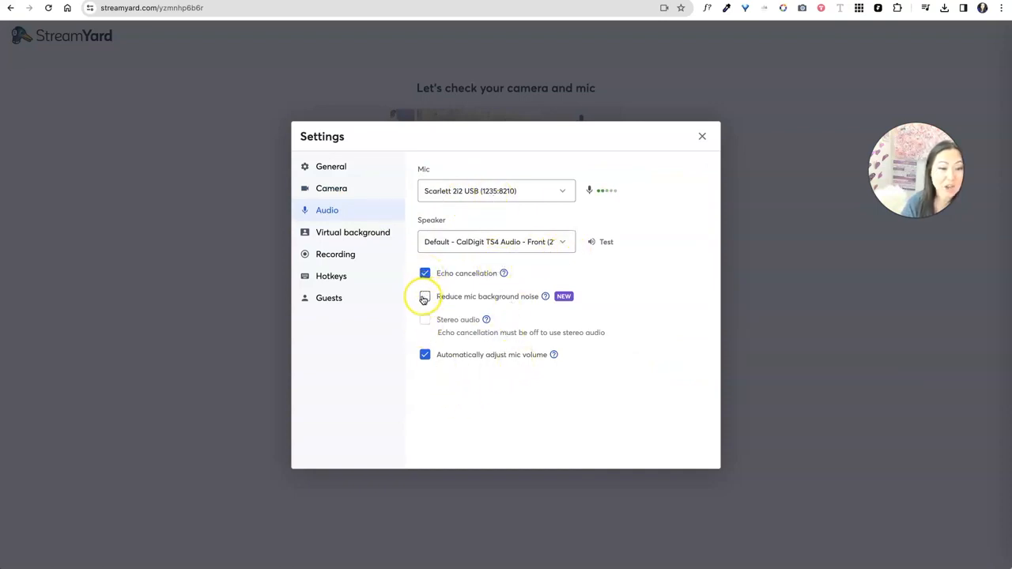
{"action": "left_click", "coordinate": [425, 296]}
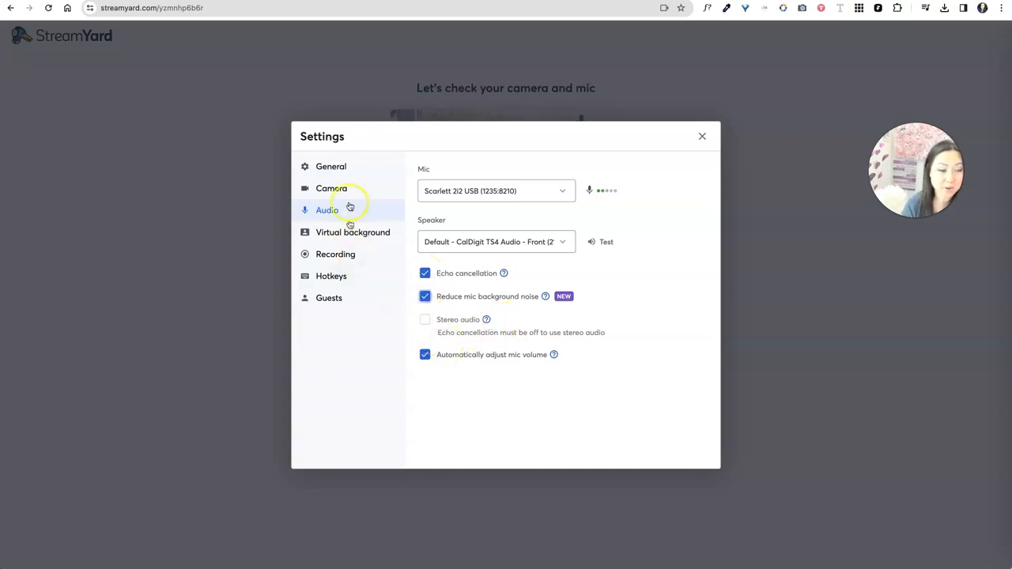
{"action": "left_click", "coordinate": [425, 354]}
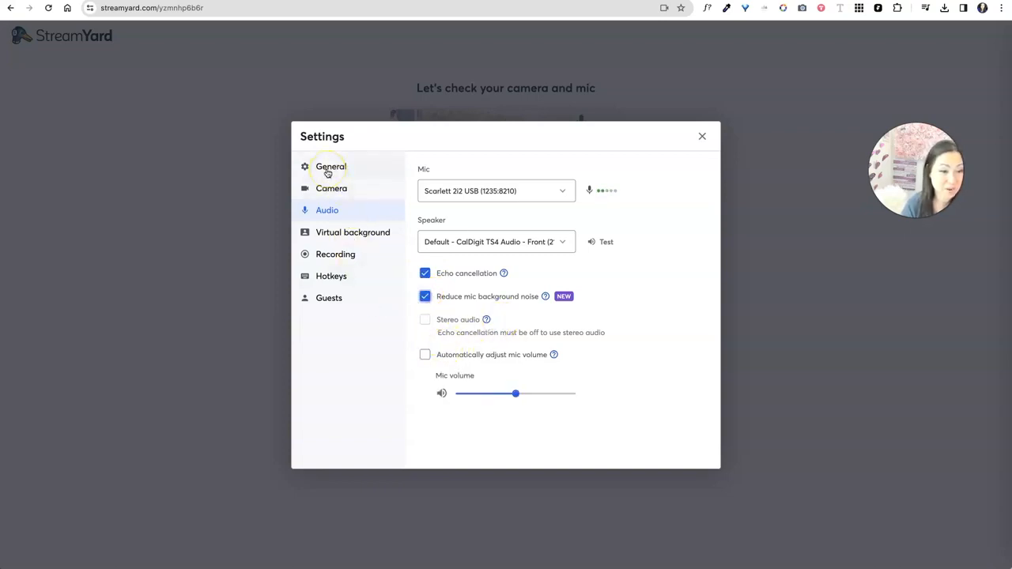
{"action": "left_click", "coordinate": [331, 166]}
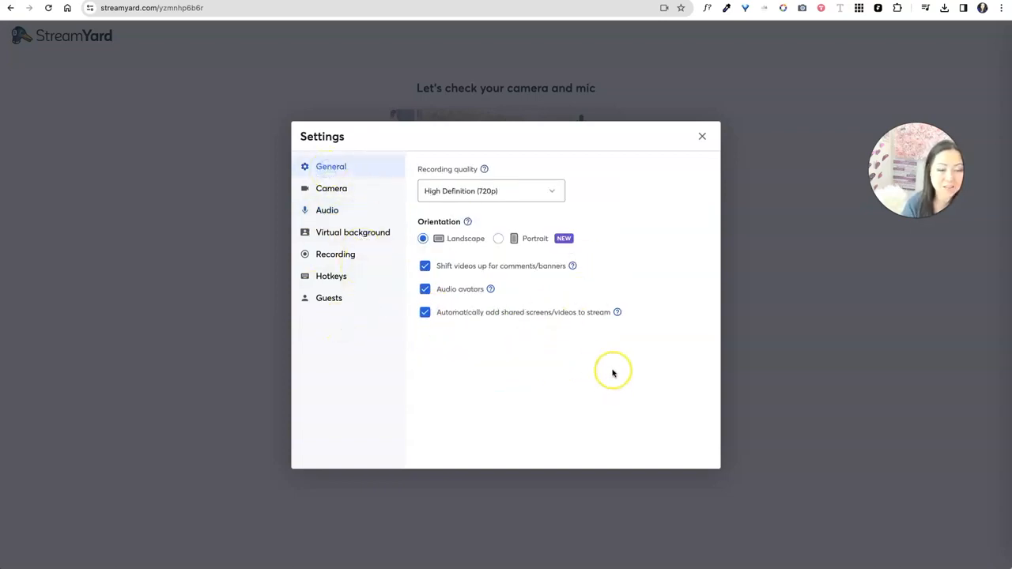
{"action": "left_click", "coordinate": [701, 136]}
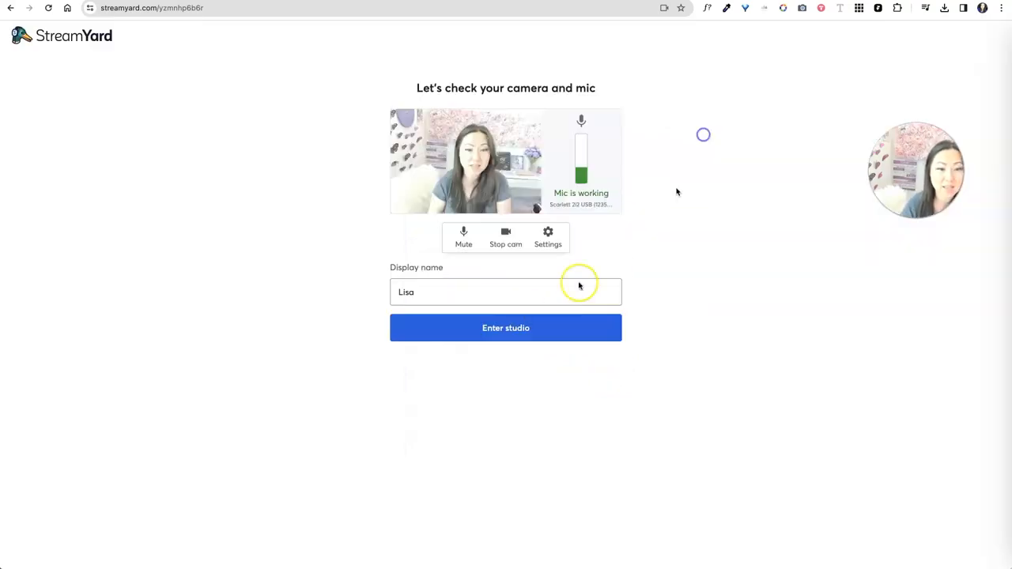
Enter the studio, switch to a multi-person layout and copy the guest invite link.
{"action": "left_click", "coordinate": [505, 327]}
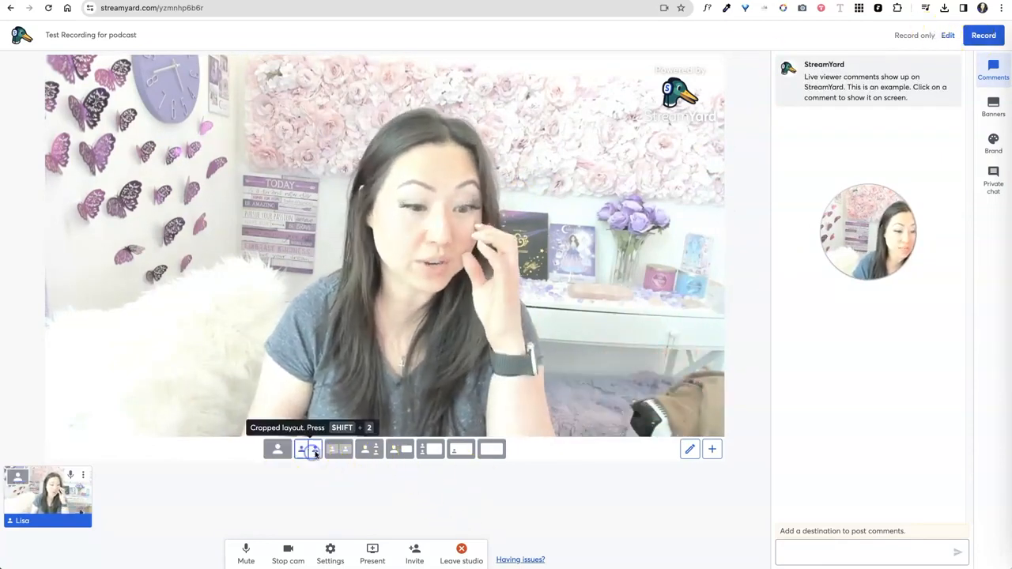
{"action": "left_click", "coordinate": [332, 449]}
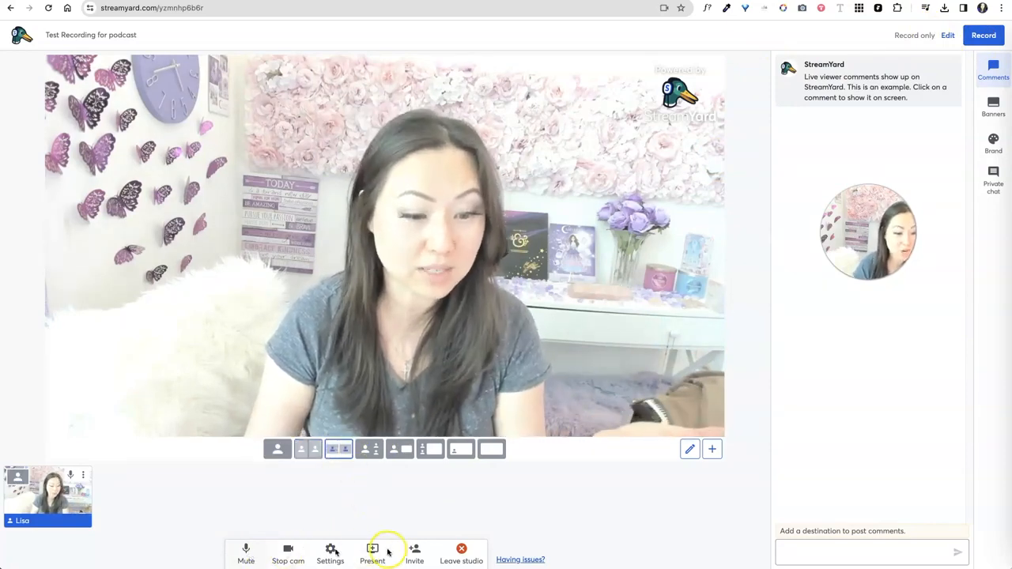
{"action": "left_click", "coordinate": [414, 553]}
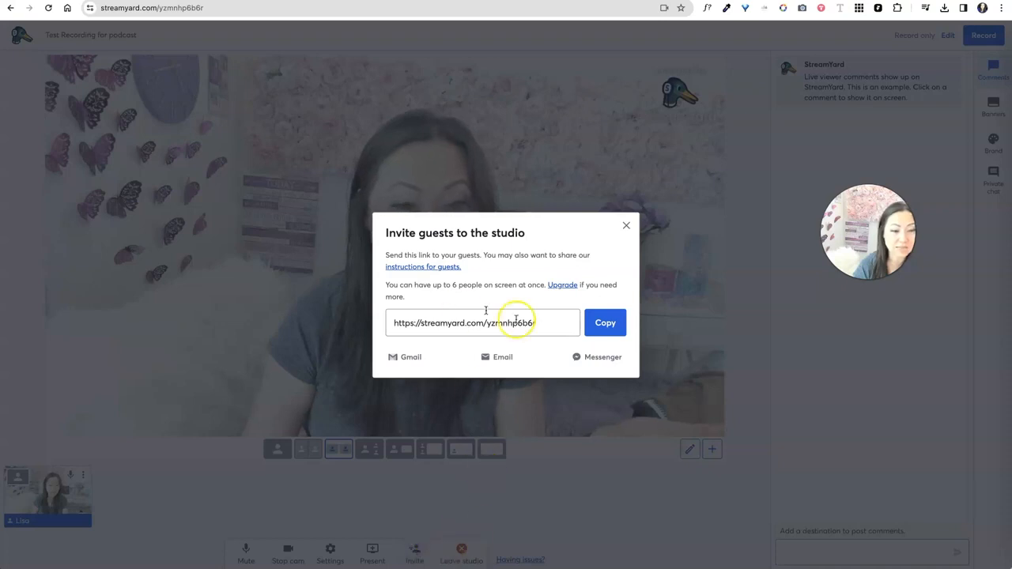
{"action": "triple_click", "coordinate": [464, 323]}
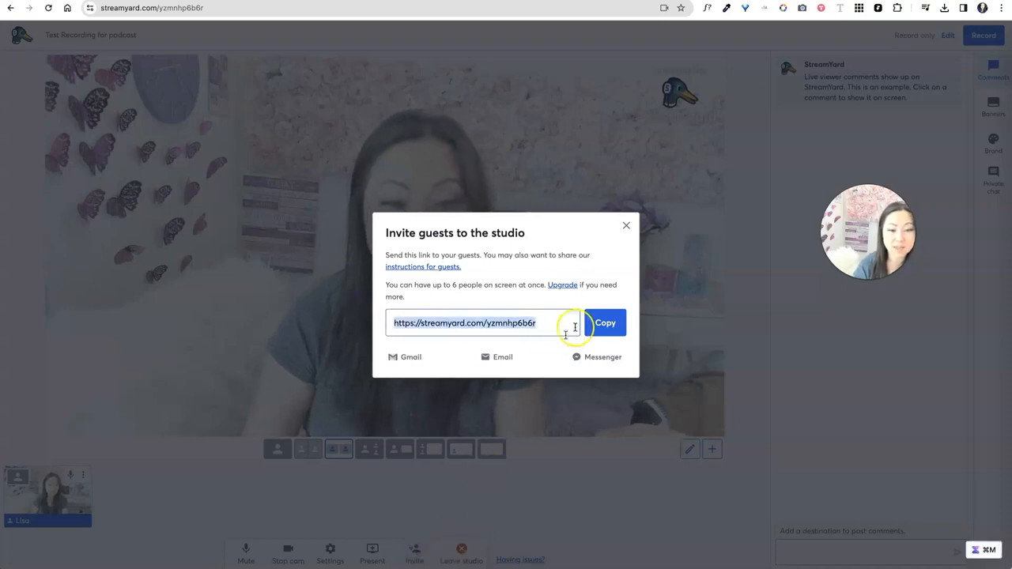
{"action": "left_click", "coordinate": [626, 226]}
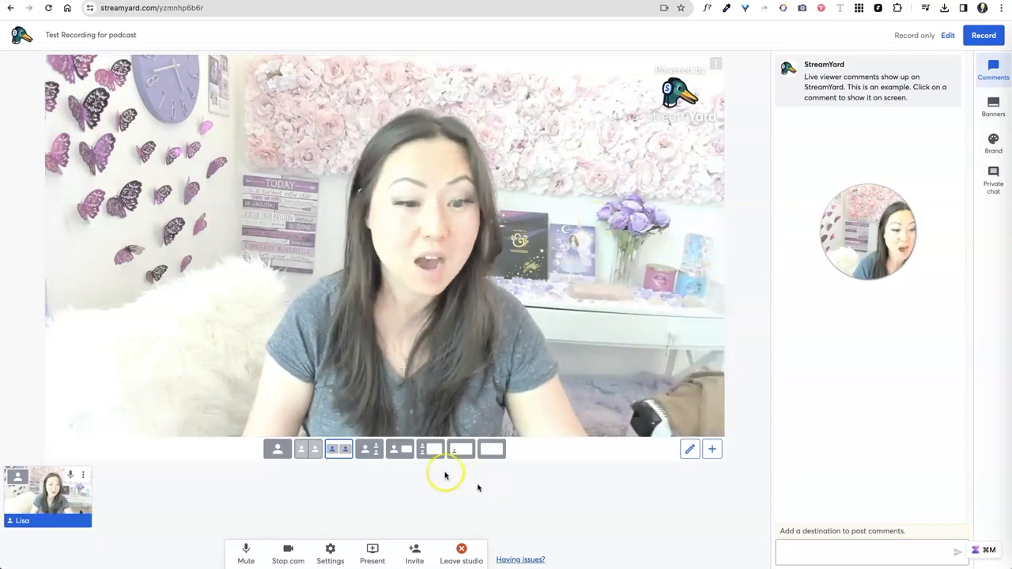
Put the 31 August Challenge slide deck on stage via Present > Slides.
{"action": "left_click", "coordinate": [431, 449]}
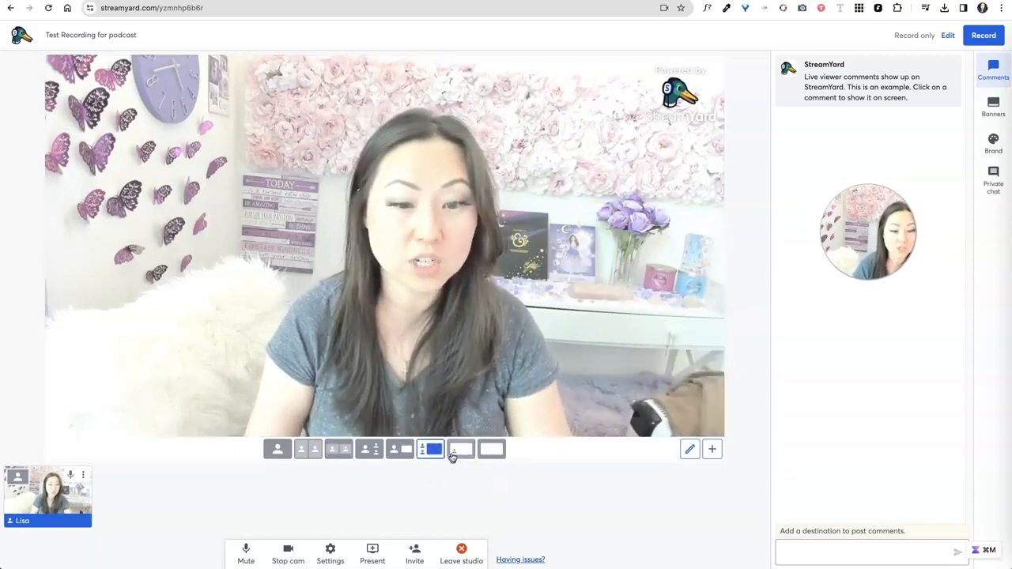
{"action": "left_click", "coordinate": [461, 449]}
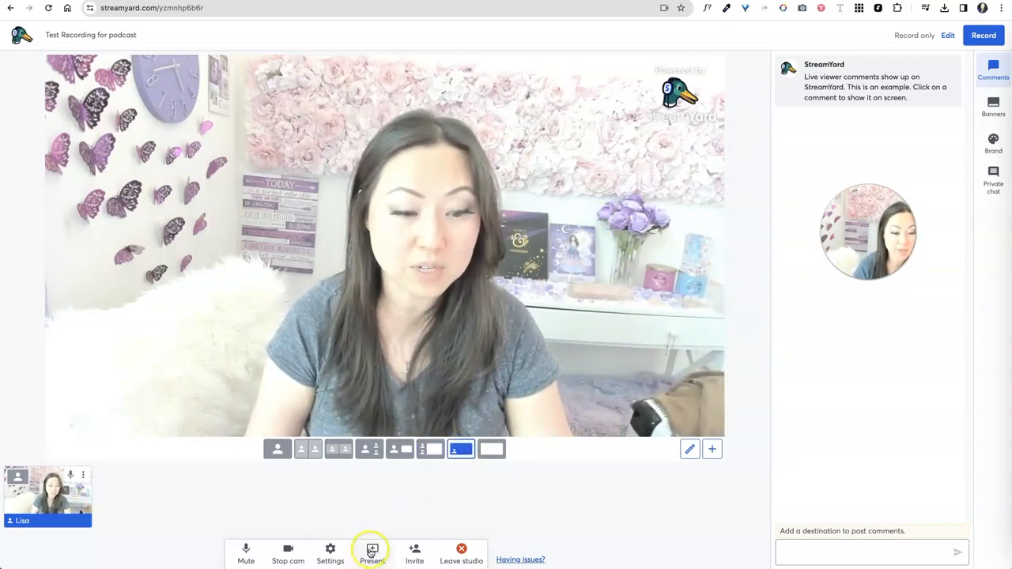
{"action": "left_click", "coordinate": [372, 554]}
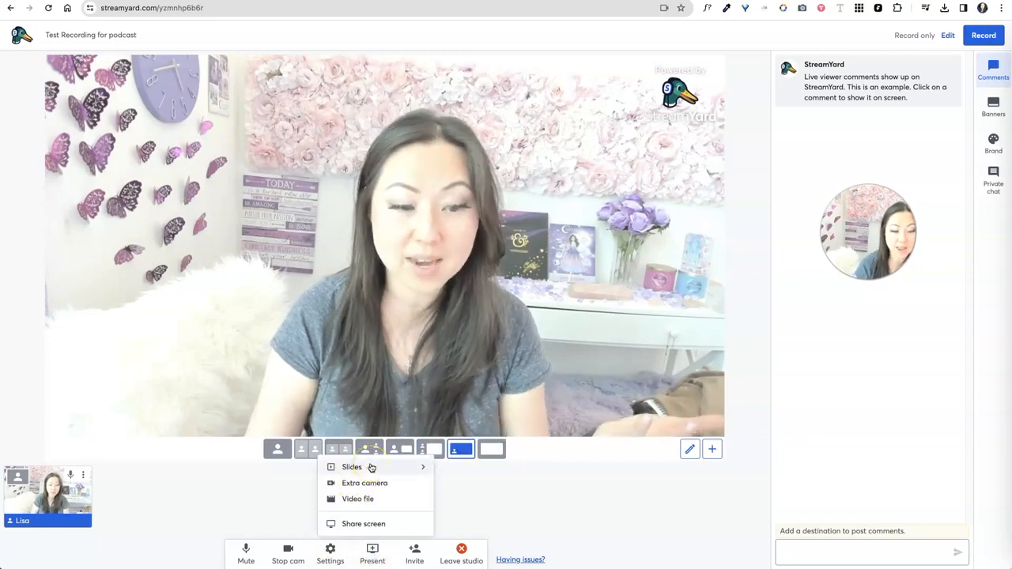
{"action": "left_click", "coordinate": [352, 466]}
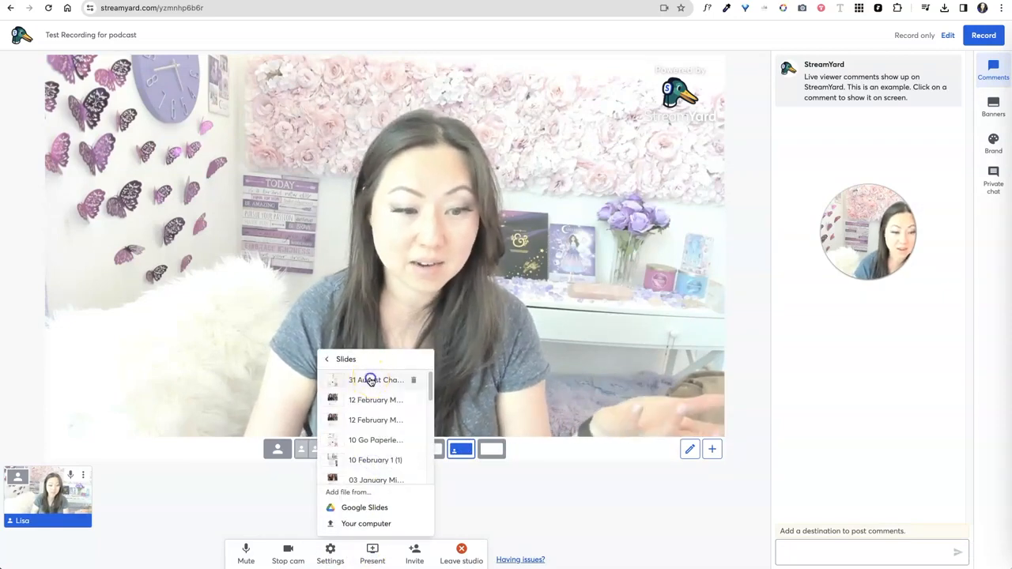
{"action": "left_click", "coordinate": [376, 379]}
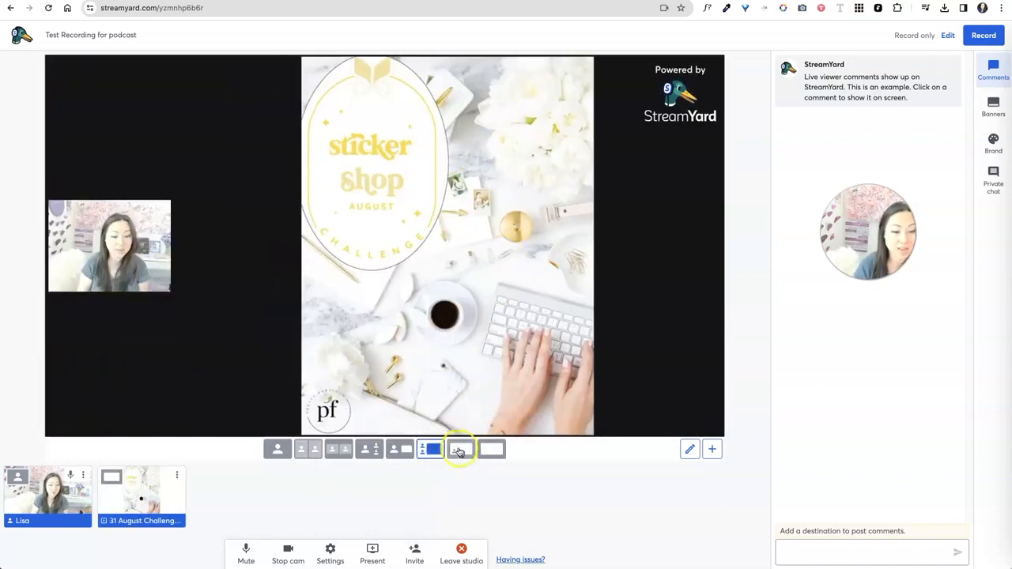
Show the slides large with a small camera inset, then start a screen share.
{"action": "left_click", "coordinate": [399, 449]}
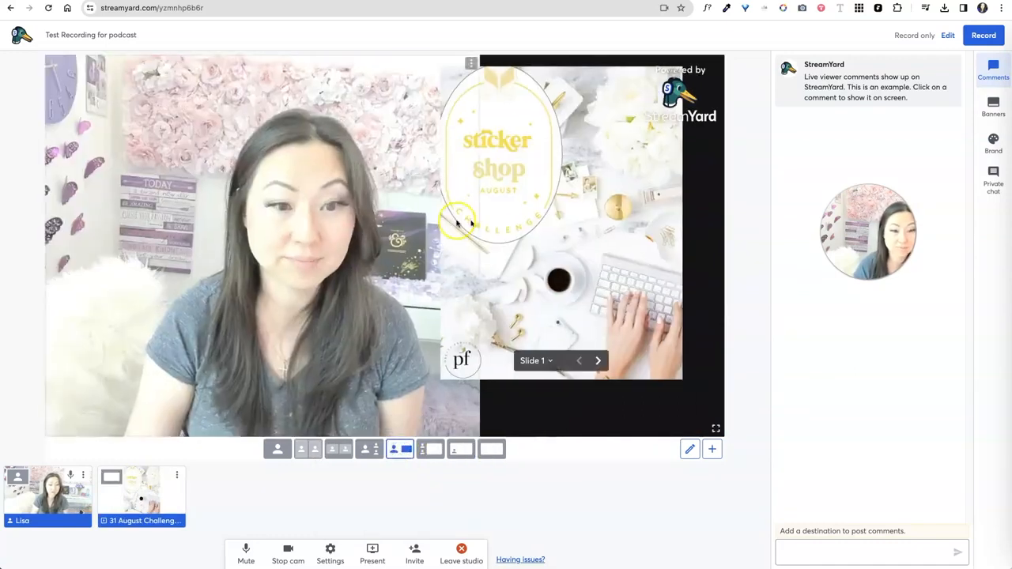
{"action": "left_click", "coordinate": [461, 449]}
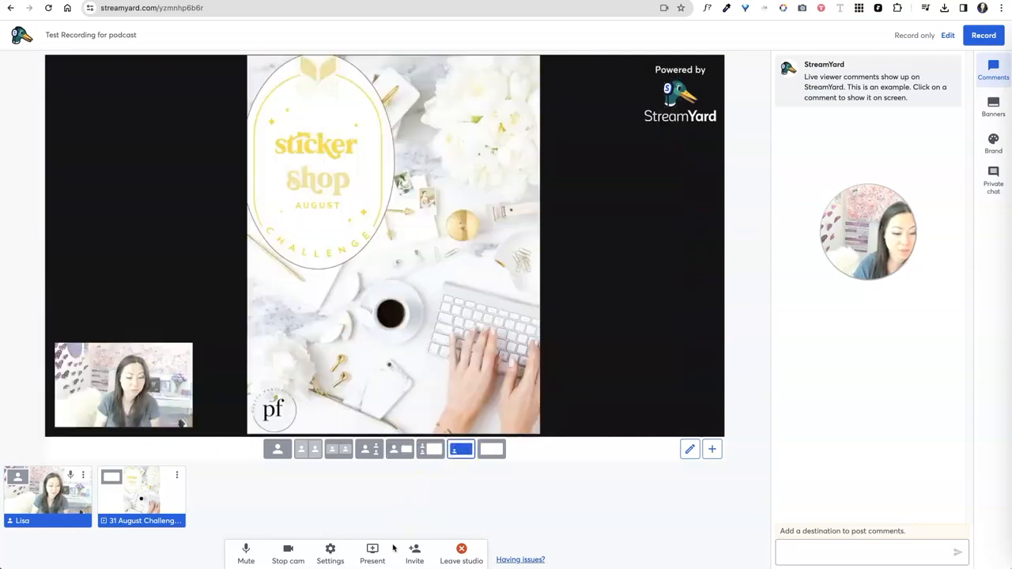
{"action": "left_click", "coordinate": [373, 553]}
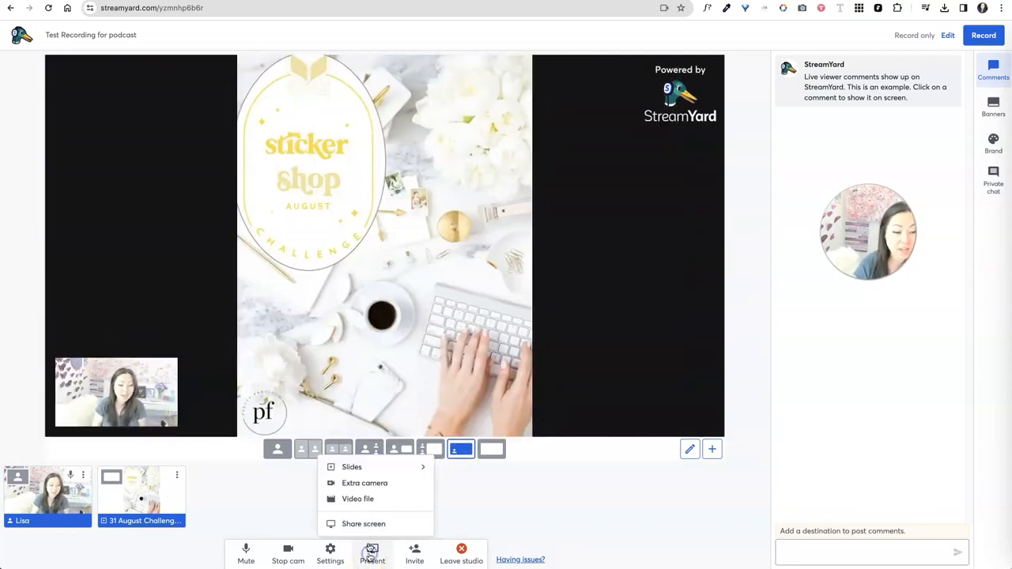
{"action": "left_click", "coordinate": [363, 524]}
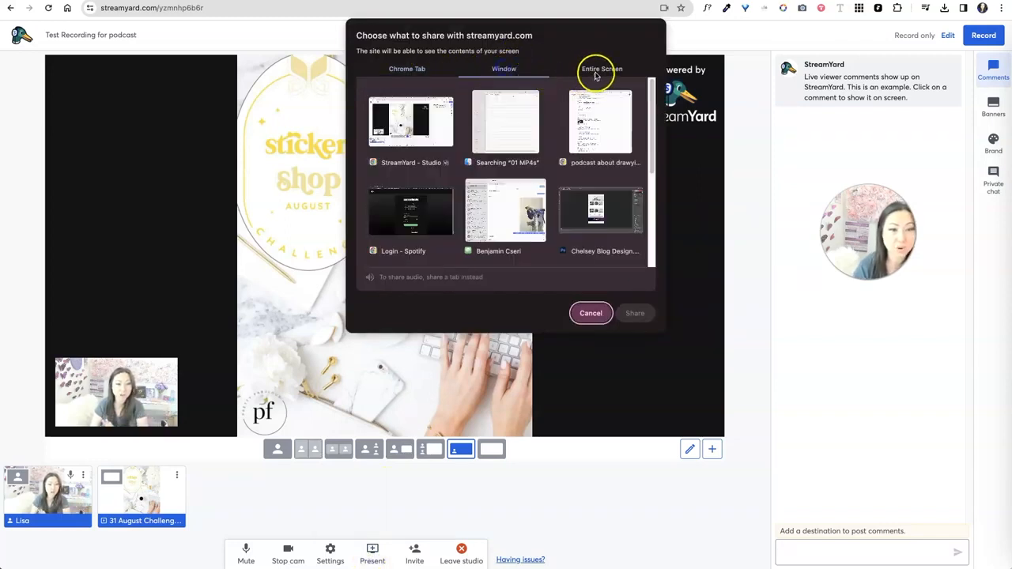
{"action": "left_click", "coordinate": [406, 69]}
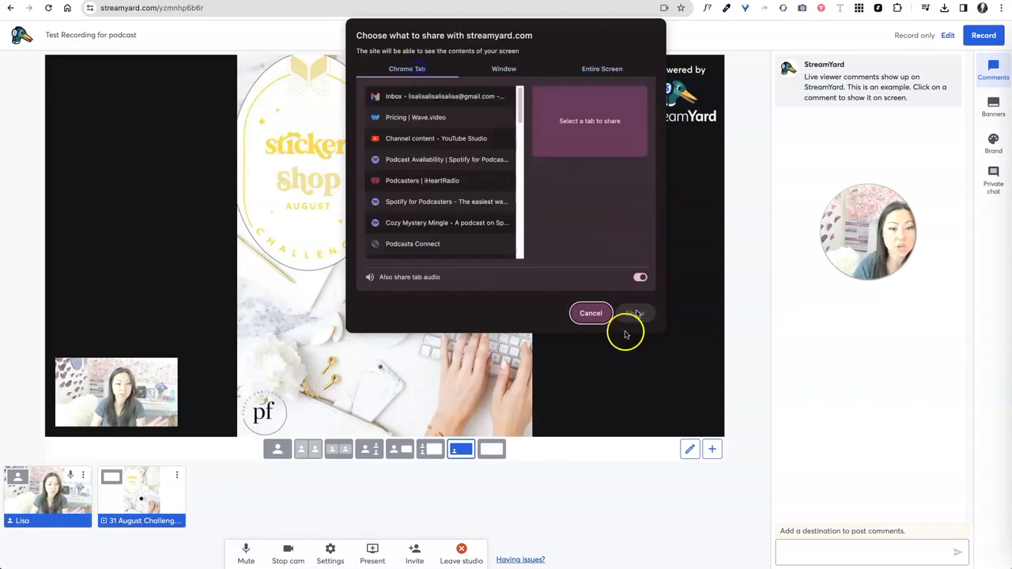
{"action": "left_click", "coordinate": [633, 313]}
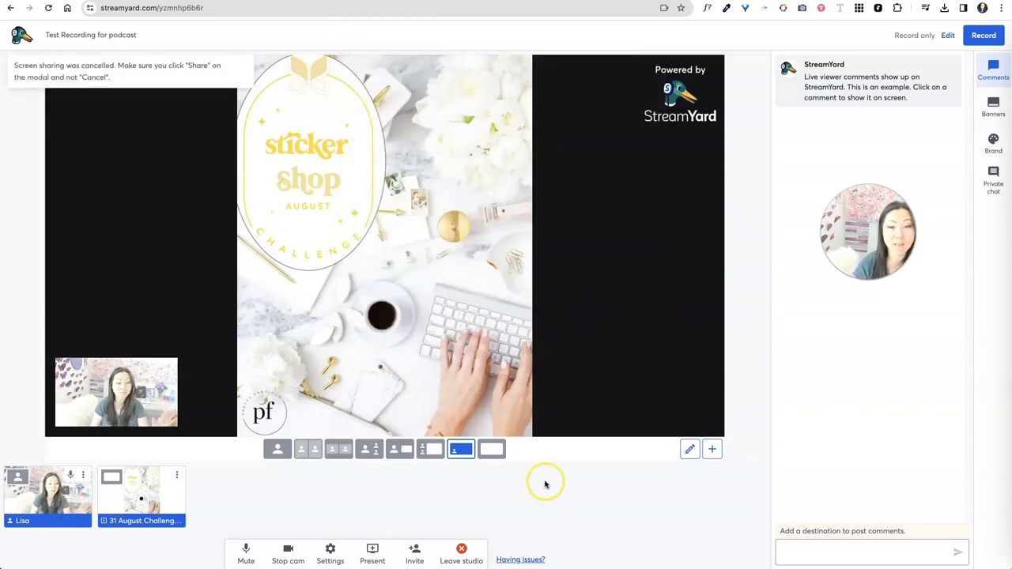
{"action": "mouse_move", "coordinate": [545, 483]}
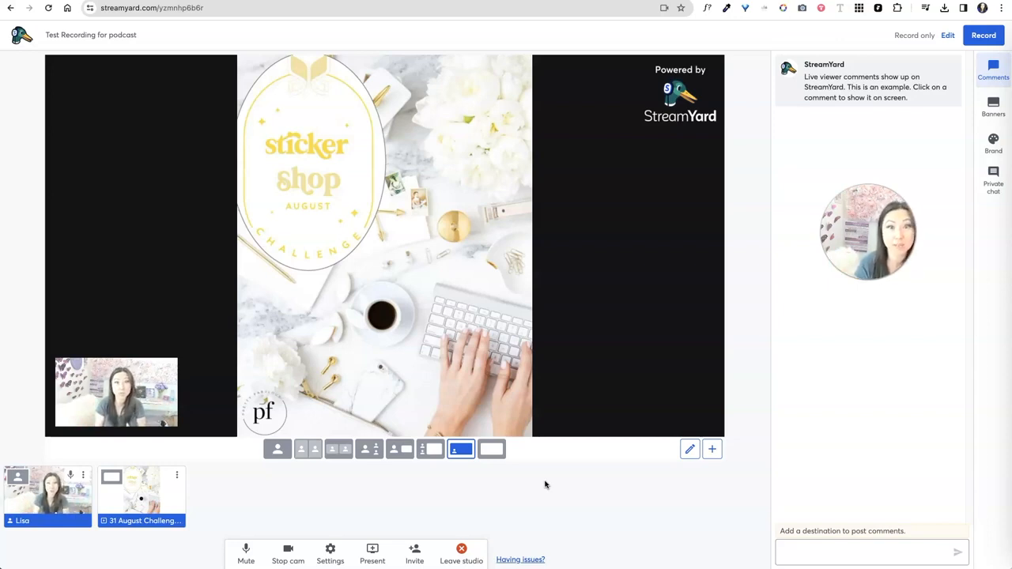
{"action": "left_click", "coordinate": [278, 450]}
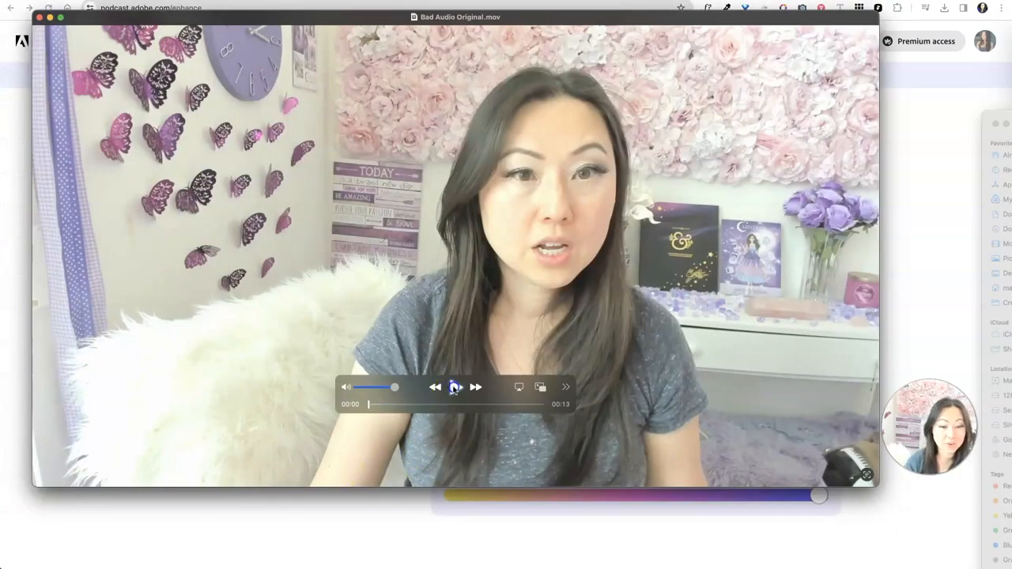
Play the original Bad Audio Original.mov clip in QuickTime Player.
{"action": "left_click", "coordinate": [454, 386]}
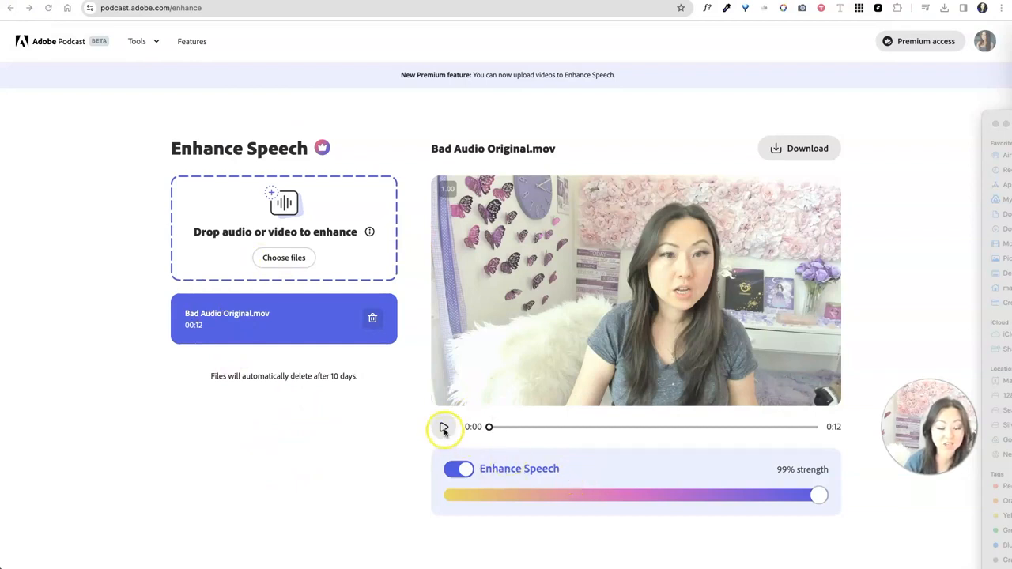
Play the Enhance Speech version of Bad Audio Original.mov at 99% strength.
{"action": "left_click", "coordinate": [445, 427]}
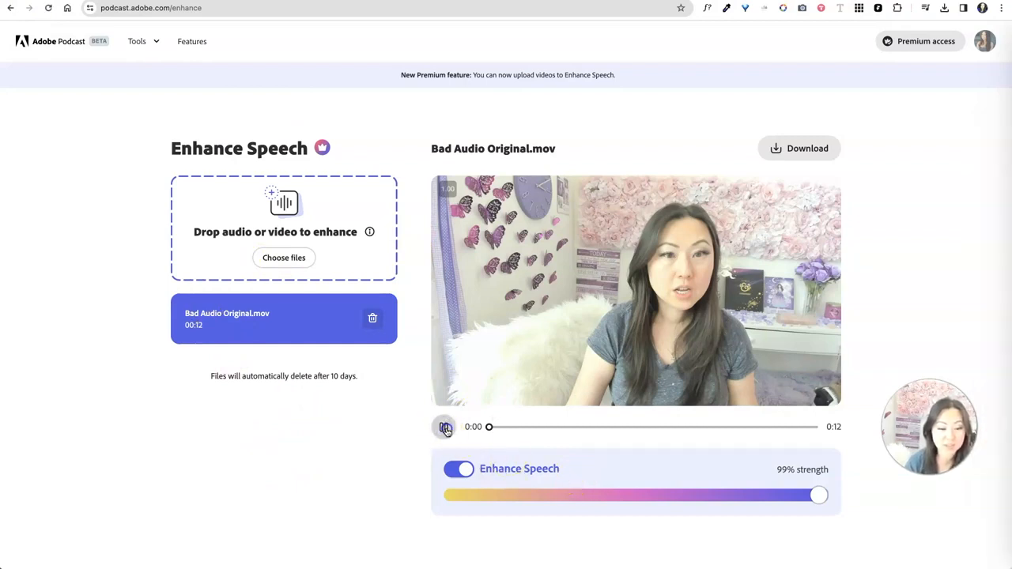
{"action": "left_click", "coordinate": [445, 427]}
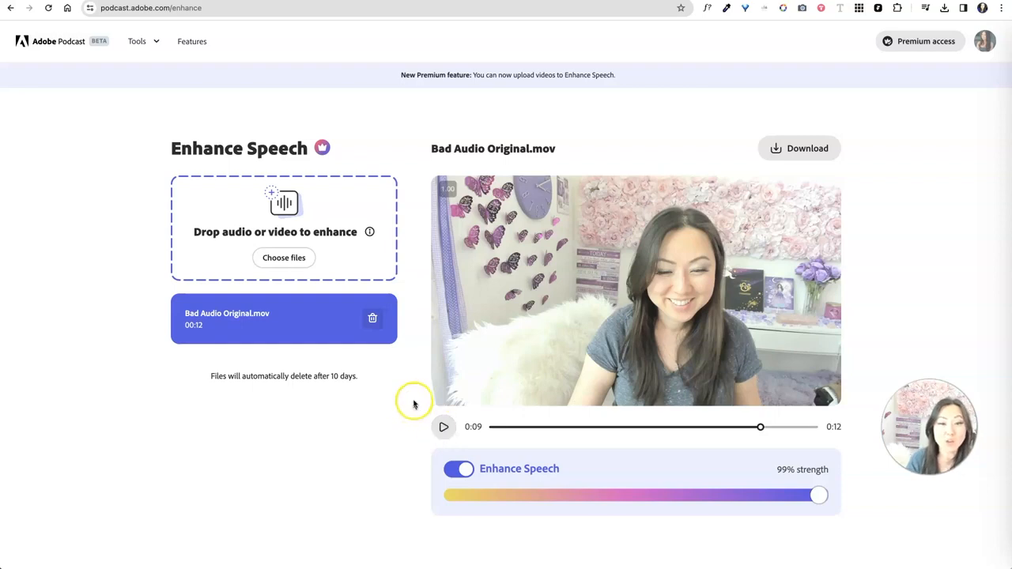
{"action": "mouse_move", "coordinate": [878, 239]}
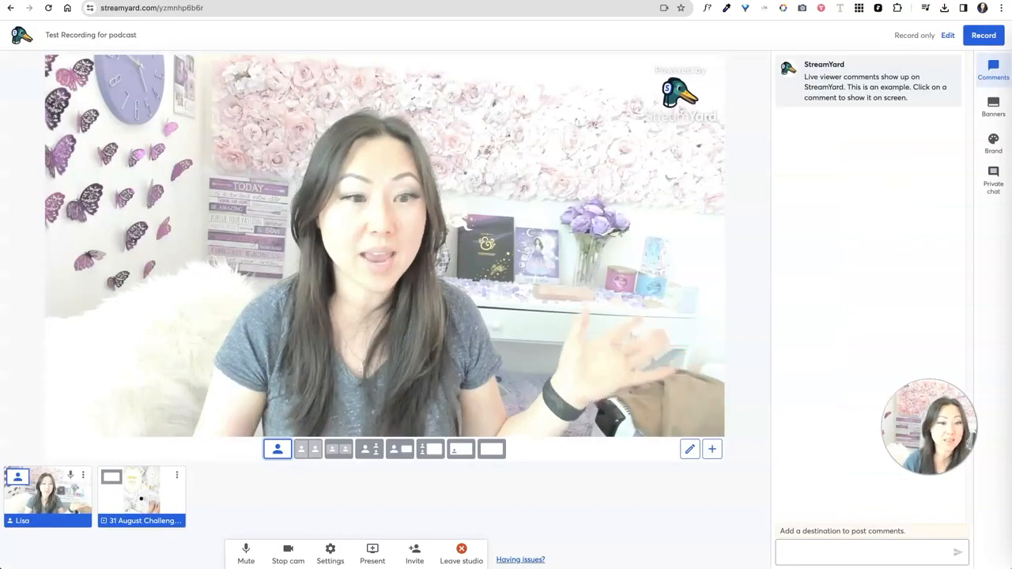
{"action": "mouse_move", "coordinate": [276, 449]}
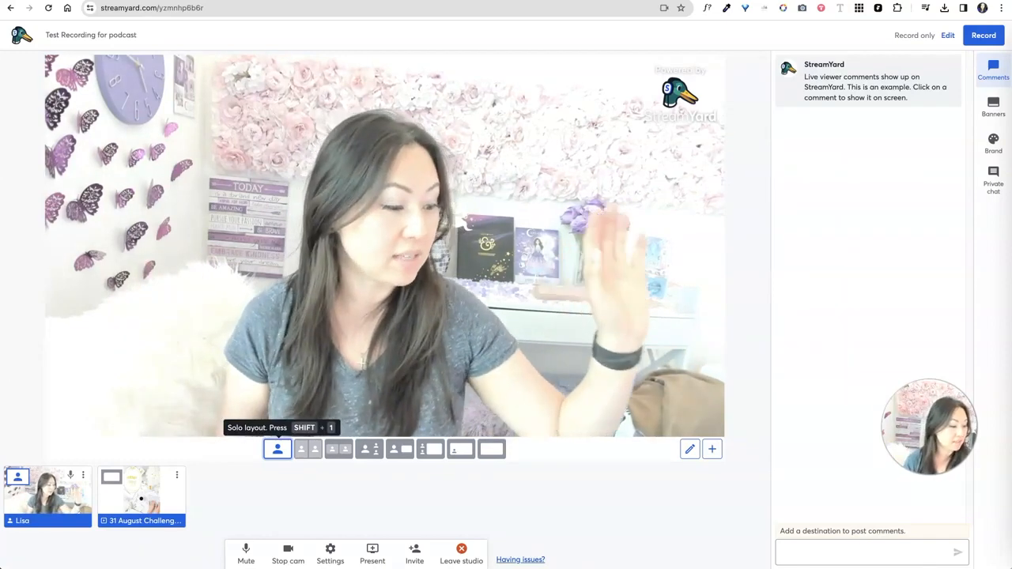